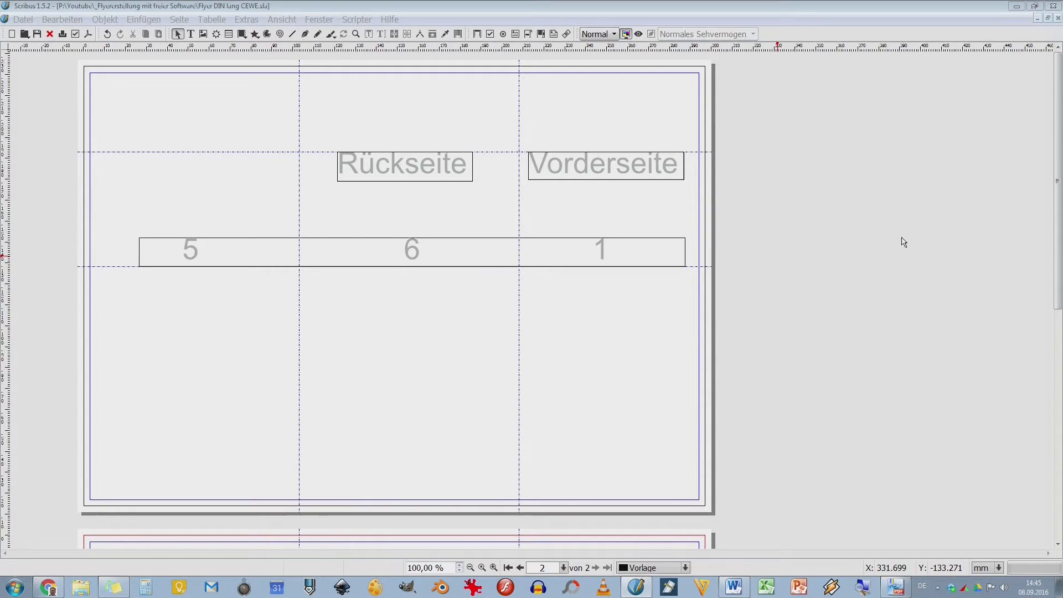
{"action": "mouse_move", "coordinate": [892, 242]}
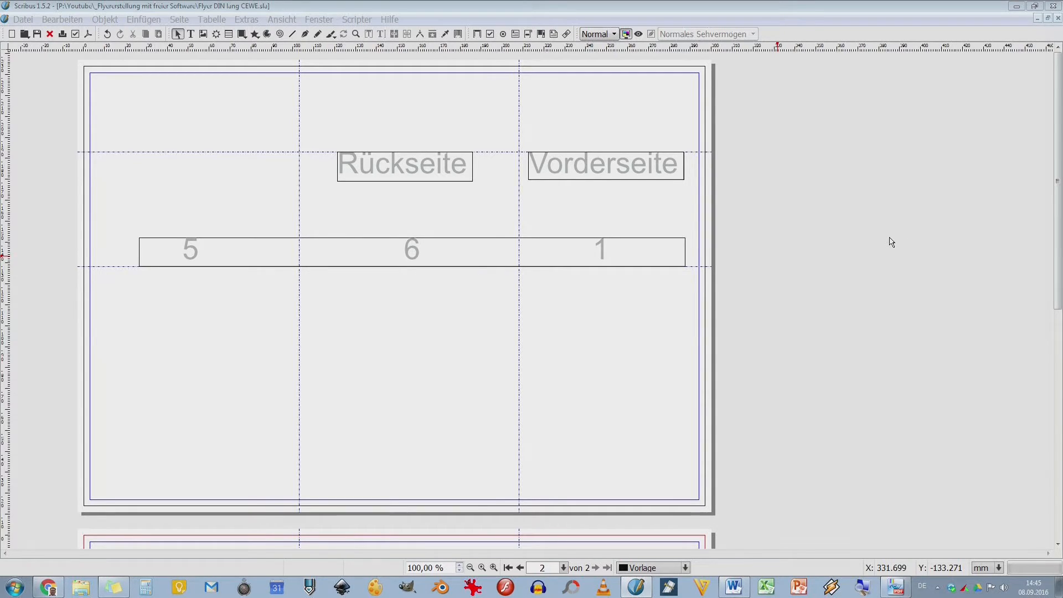
{"action": "mouse_move", "coordinate": [35, 27]}
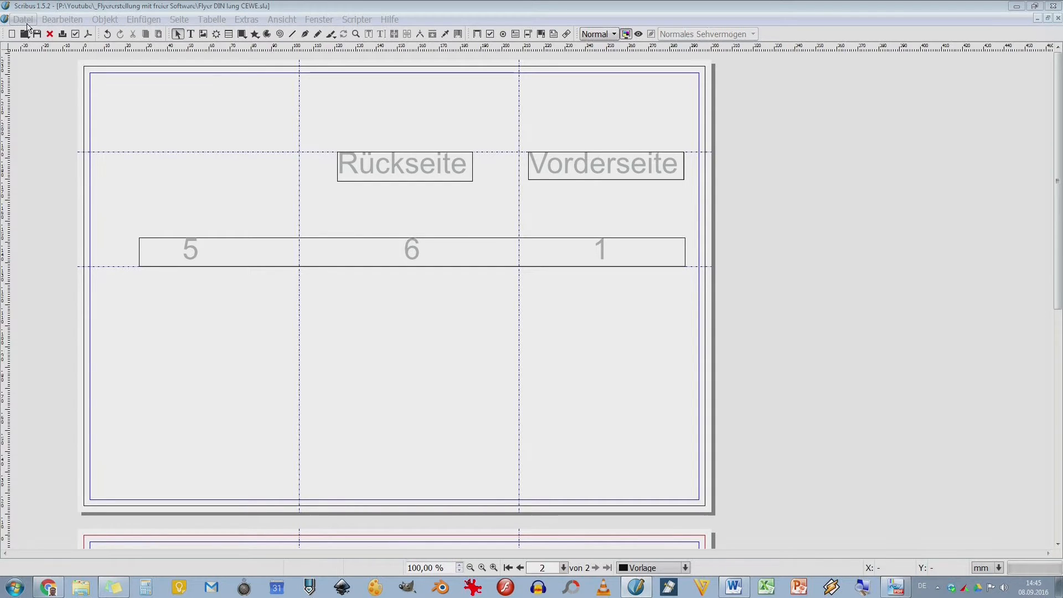
Step: Show the Datei menu listing Dokument einrichten and Allgemeine Einstellungen
{"action": "left_click", "coordinate": [22, 19]}
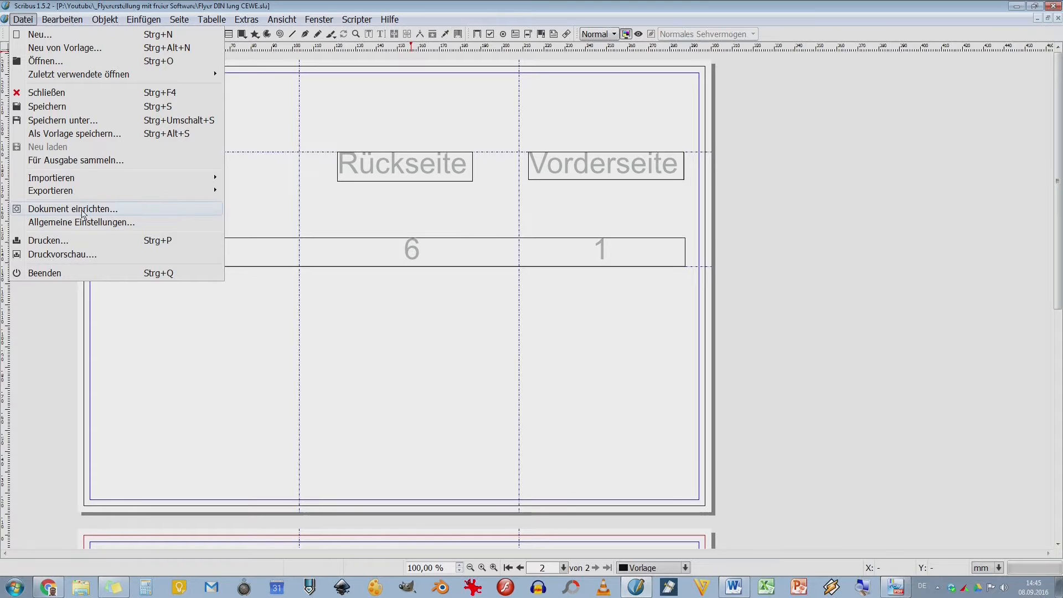
{"action": "mouse_move", "coordinate": [81, 222]}
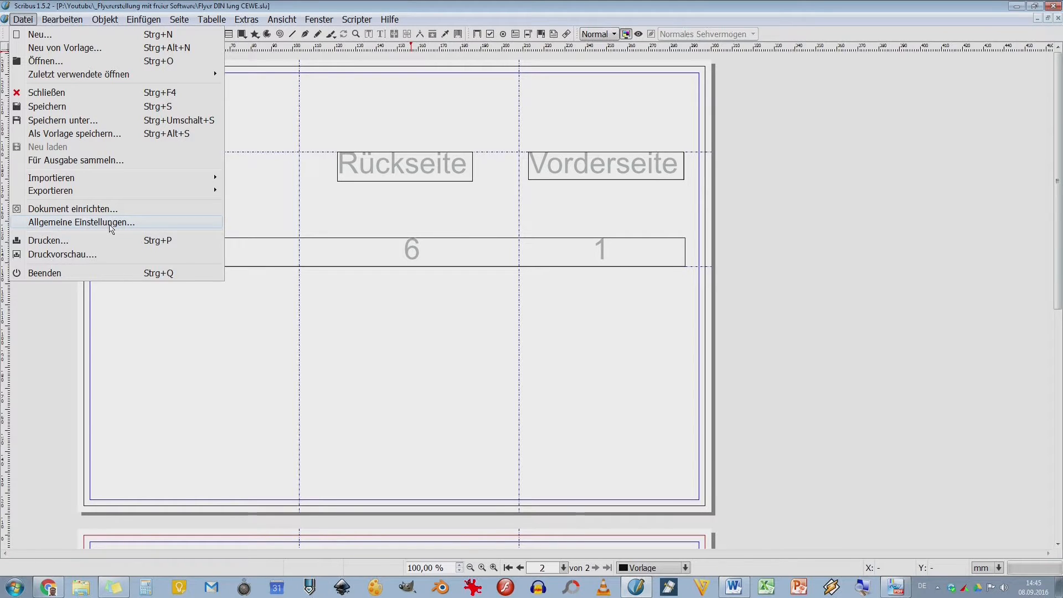
{"action": "mouse_move", "coordinate": [99, 215]}
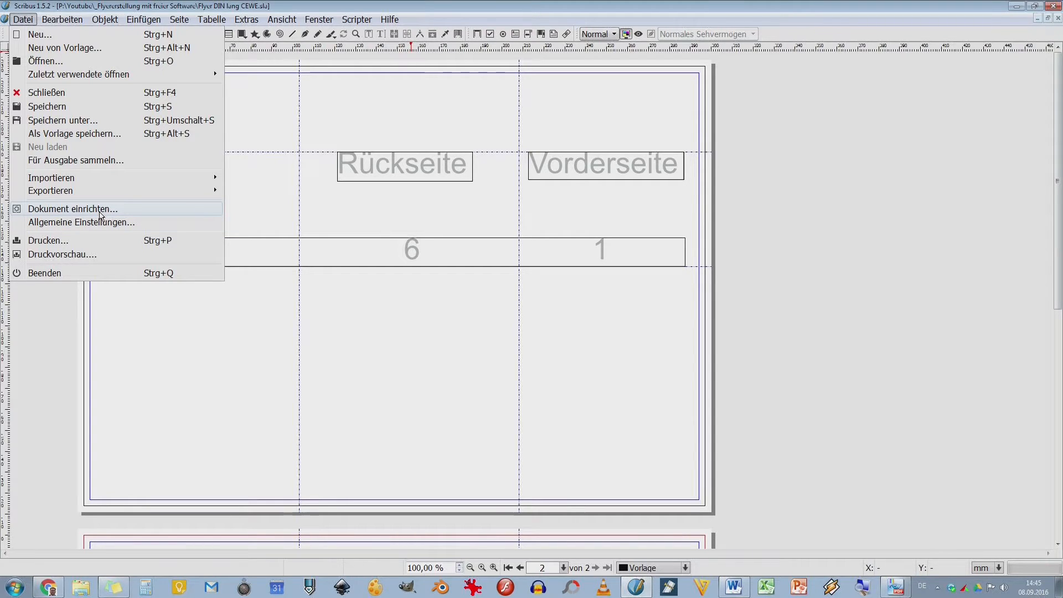
{"action": "mouse_move", "coordinate": [56, 217]}
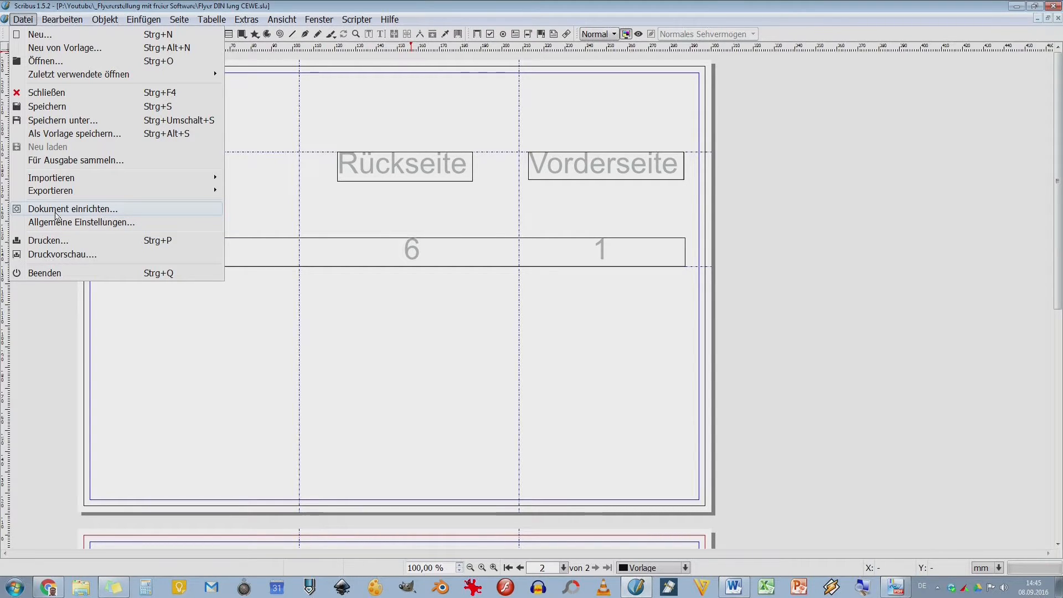
{"action": "mouse_move", "coordinate": [485, 97]}
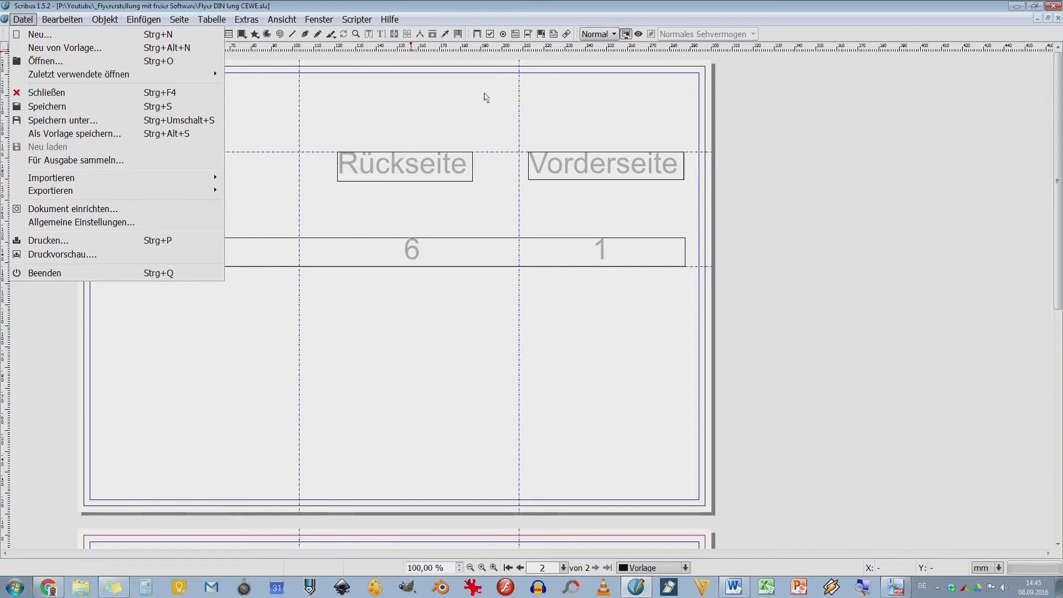
{"action": "mouse_move", "coordinate": [67, 226]}
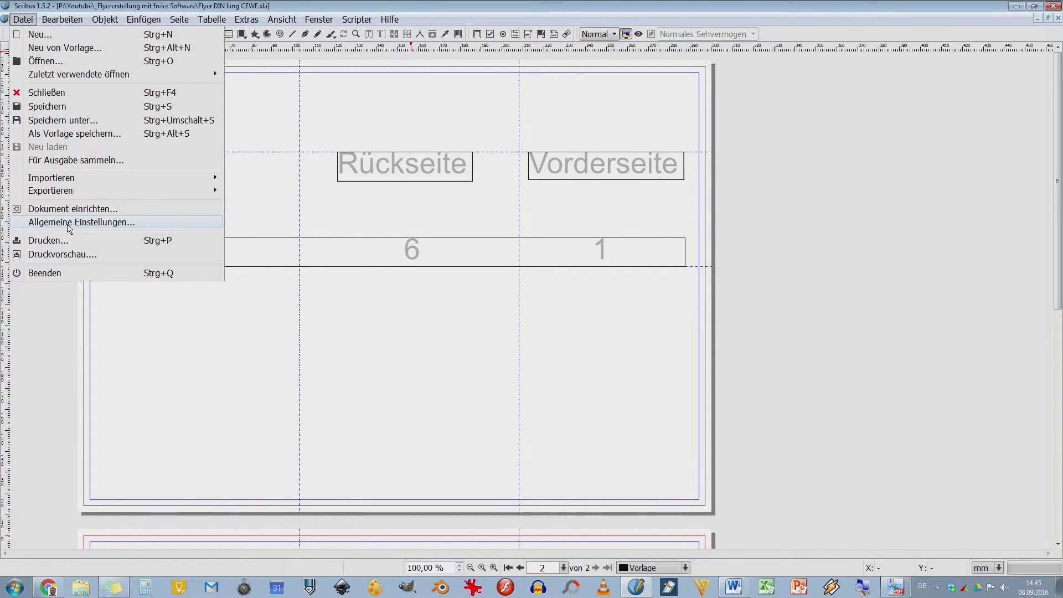
Step: Review Allgemeine Einstellungen: Textbearbeitung, then Programmstart with splash screen and start dialog enabled
{"action": "left_click", "coordinate": [81, 222]}
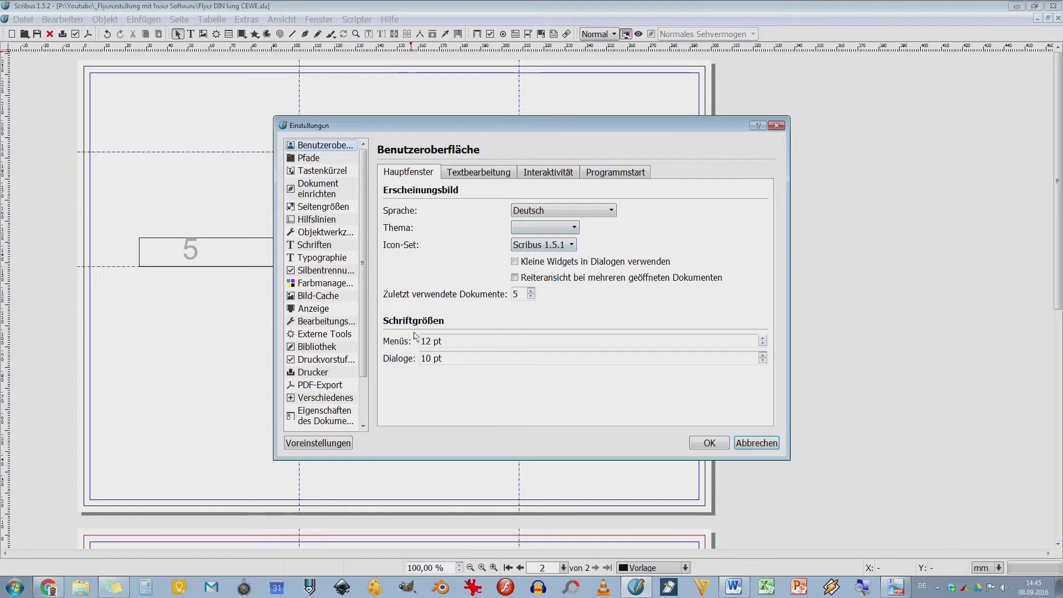
{"action": "mouse_move", "coordinate": [400, 354]}
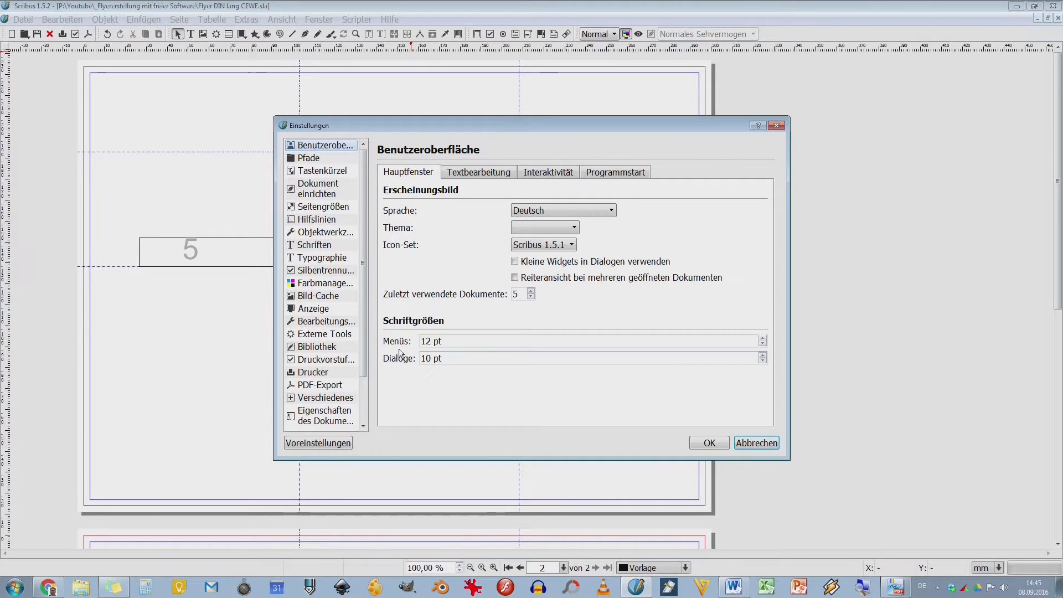
{"action": "mouse_move", "coordinate": [410, 370]}
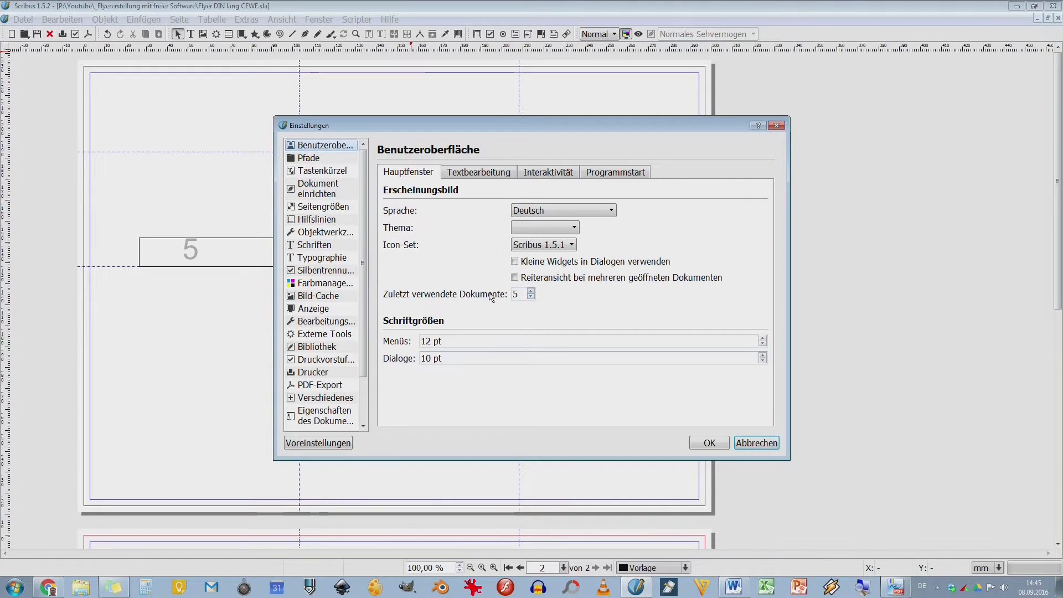
{"action": "mouse_move", "coordinate": [452, 224]}
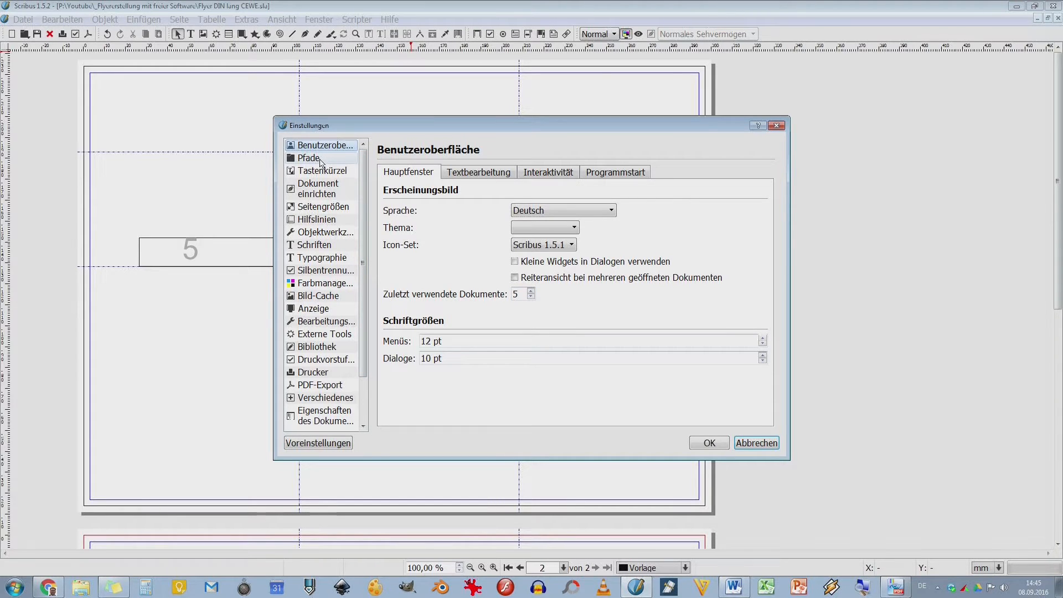
{"action": "left_click", "coordinate": [479, 172]}
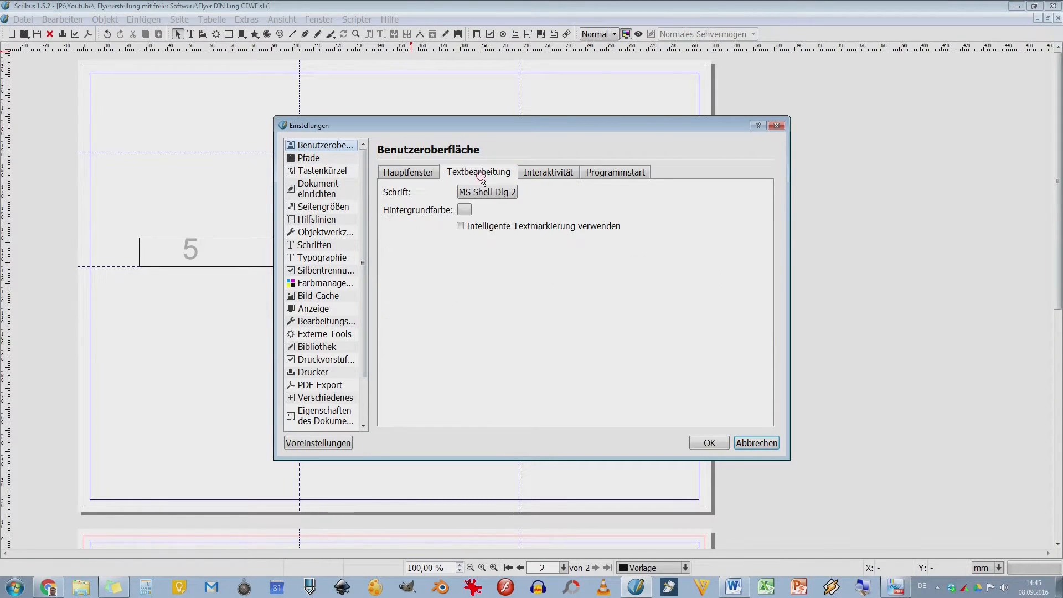
{"action": "left_click", "coordinate": [615, 172]}
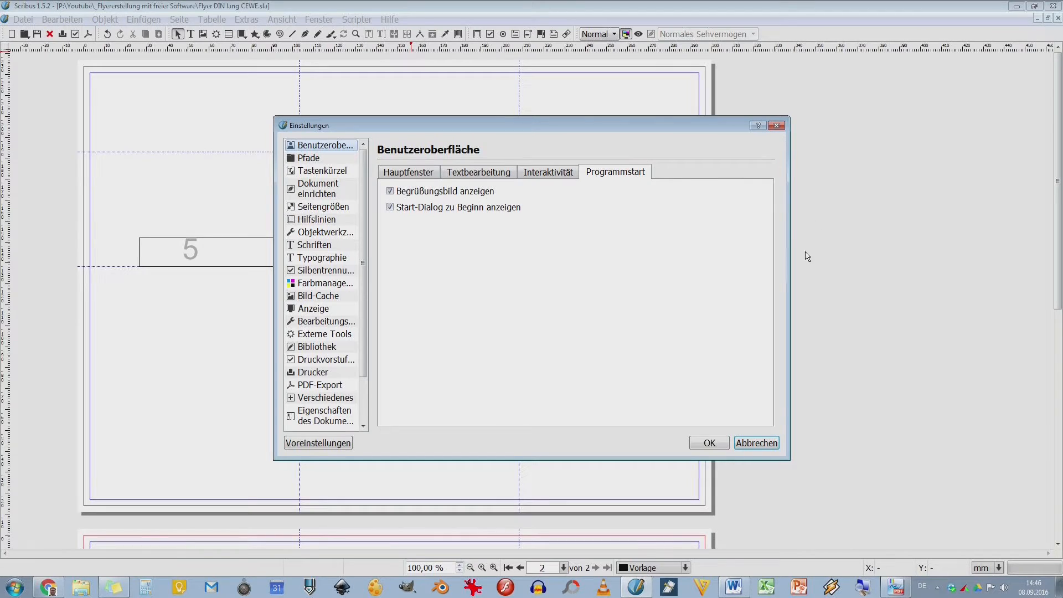
{"action": "mouse_move", "coordinate": [729, 182]}
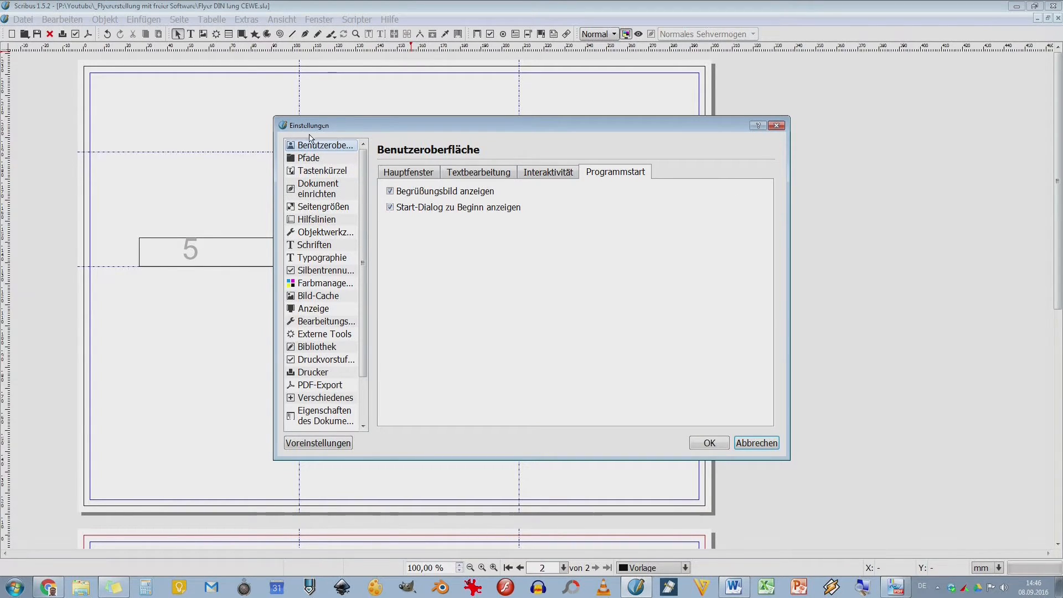
{"action": "mouse_move", "coordinate": [505, 198]}
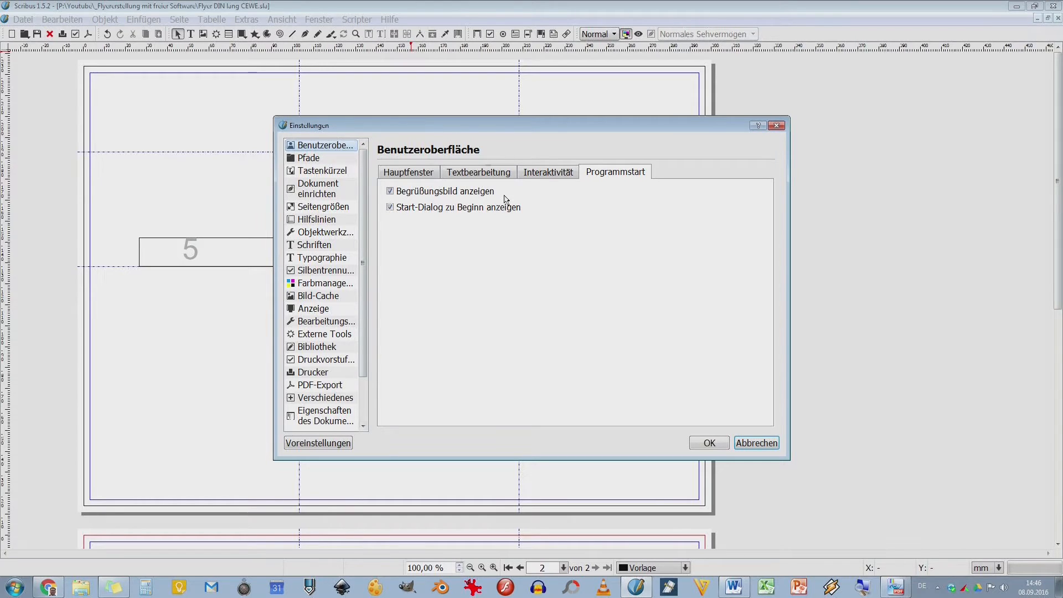
Step: Show the Pfade section listing documents, colour profiles, scripts and templates folders
{"action": "left_click", "coordinate": [309, 157]}
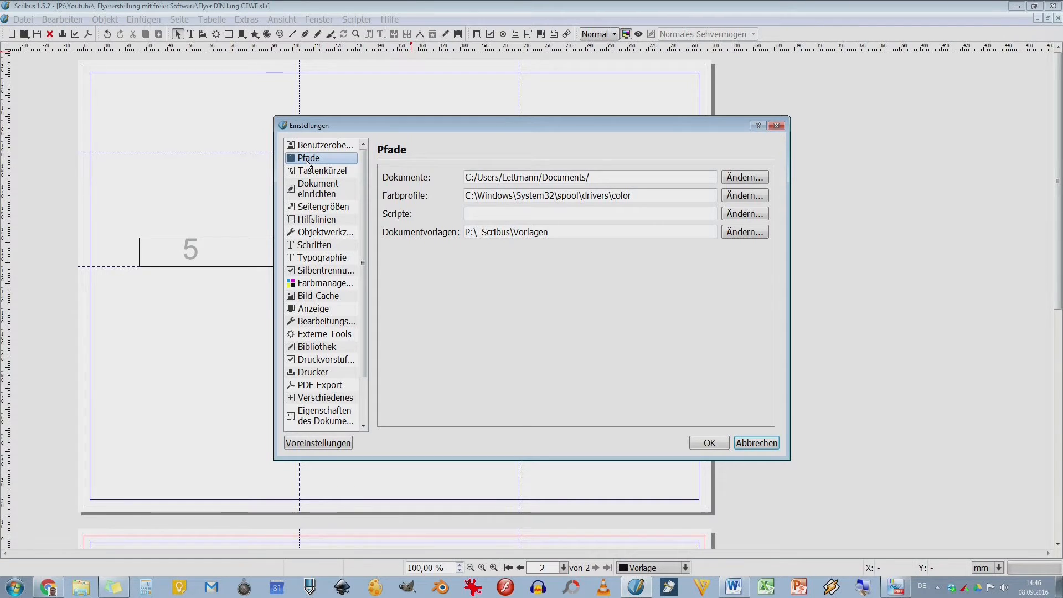
{"action": "mouse_move", "coordinate": [386, 180]}
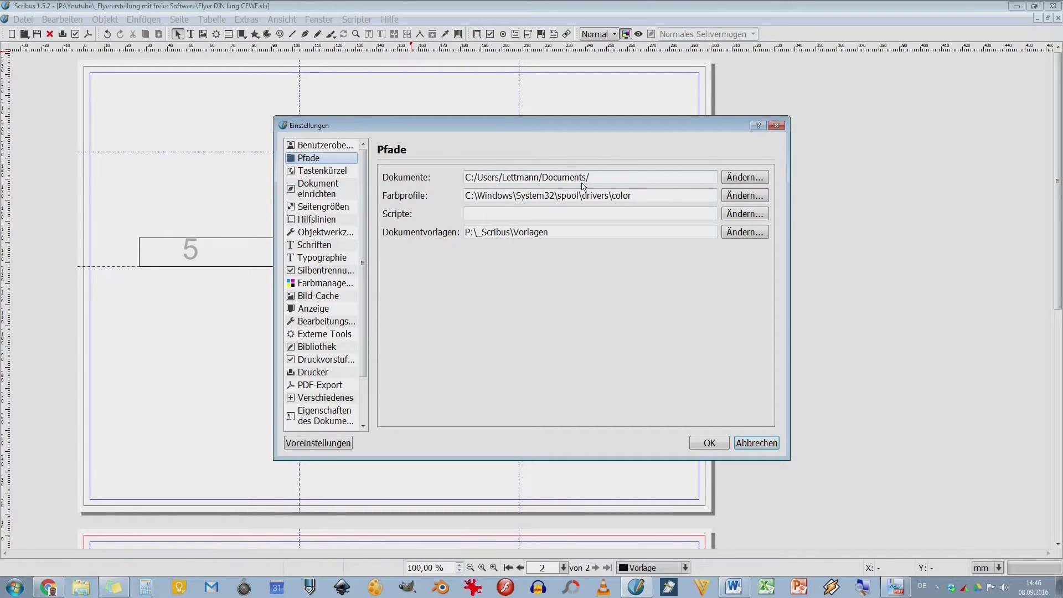
{"action": "mouse_move", "coordinate": [653, 186]}
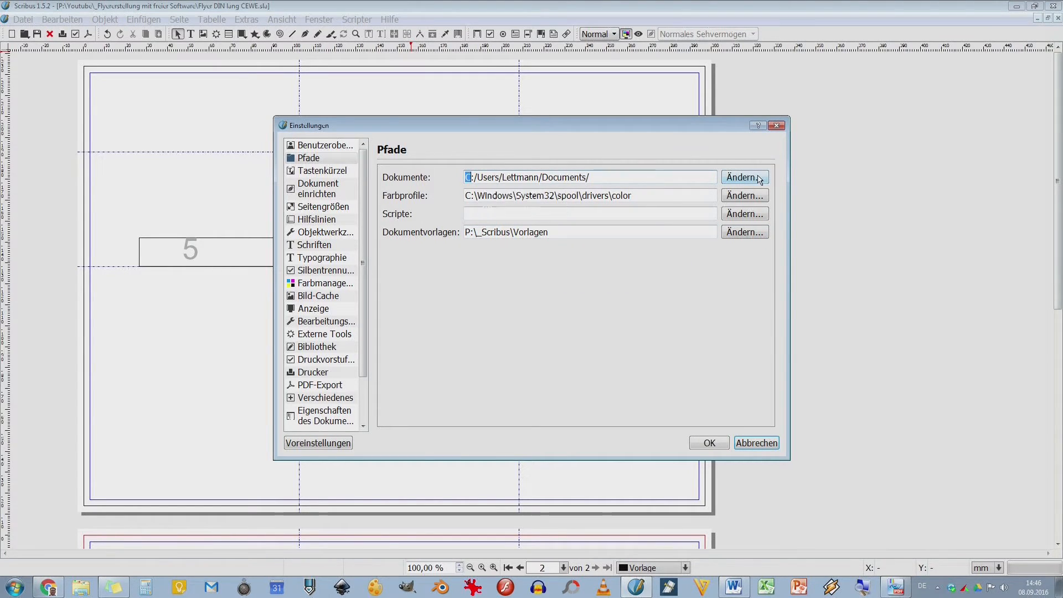
Step: Set the default Dokumente folder to P:\_Scribus via the Projekte drive
{"action": "left_click", "coordinate": [744, 177]}
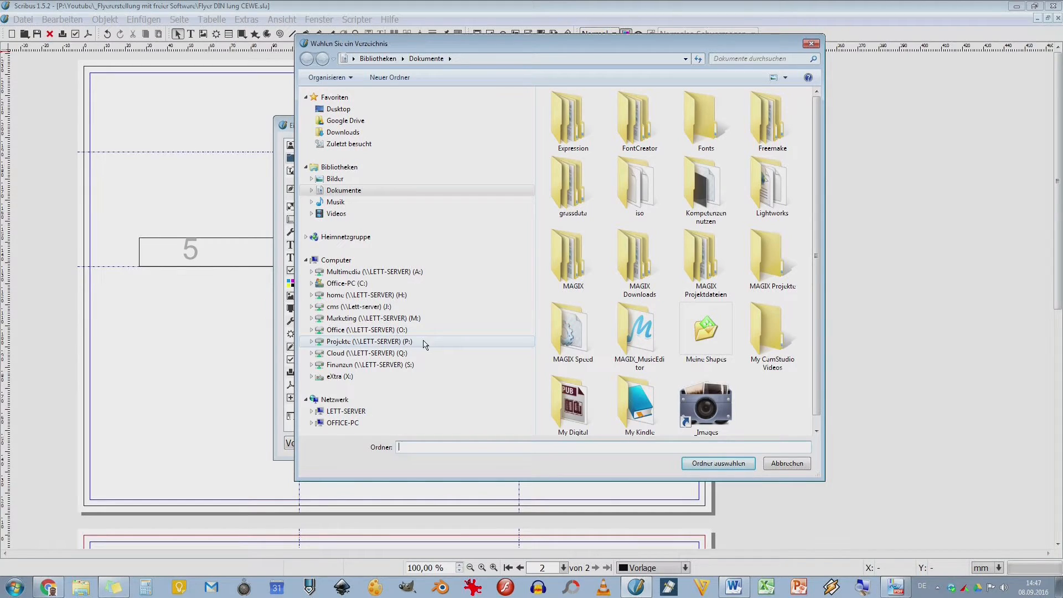
{"action": "double_click", "coordinate": [369, 341]}
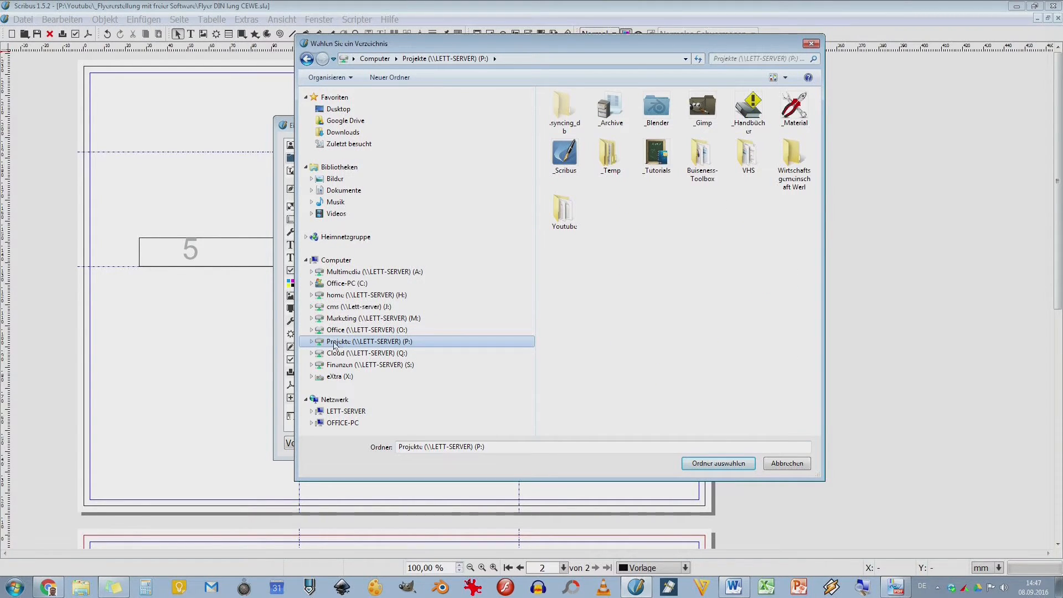
{"action": "mouse_move", "coordinate": [364, 345]}
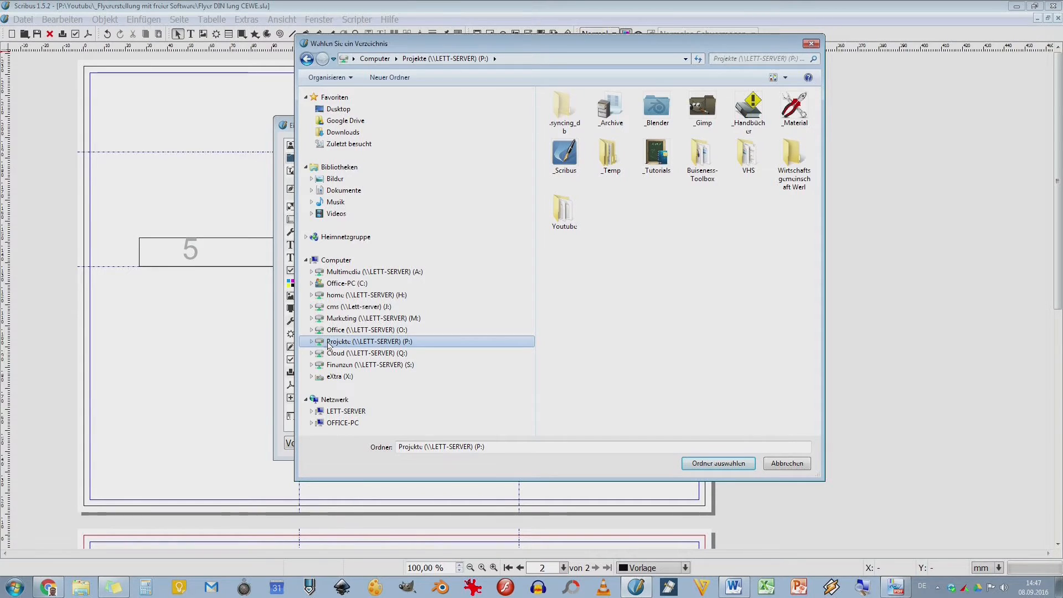
{"action": "mouse_move", "coordinate": [352, 344]}
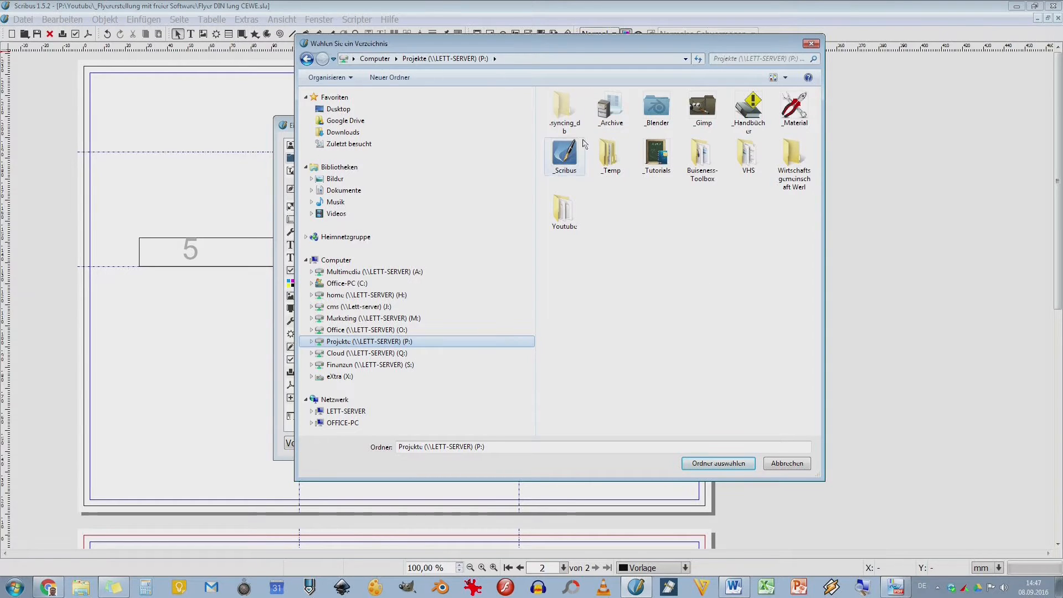
{"action": "left_click", "coordinate": [564, 156]}
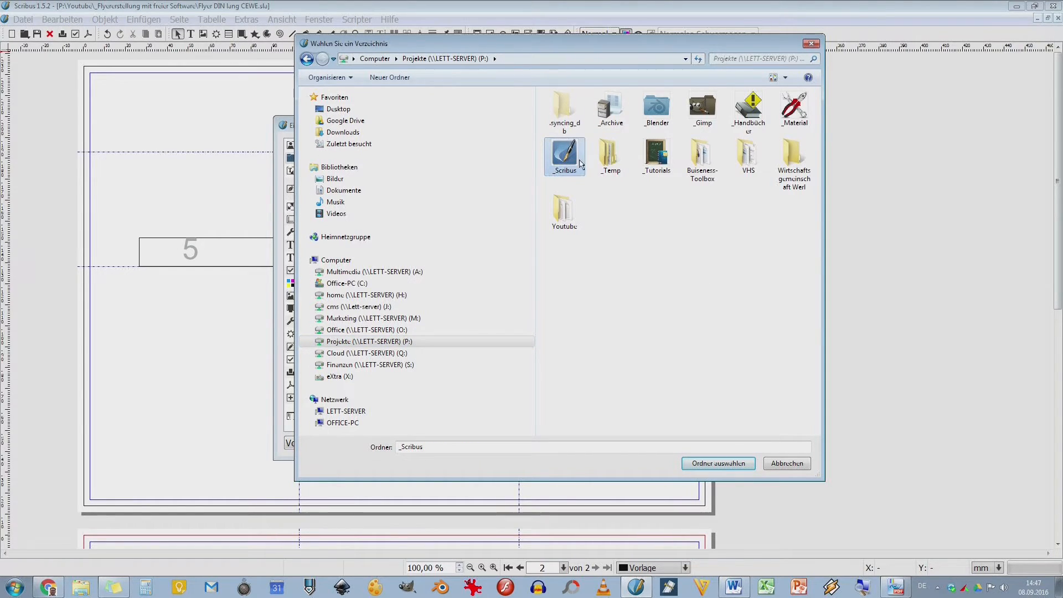
{"action": "mouse_move", "coordinate": [617, 199]}
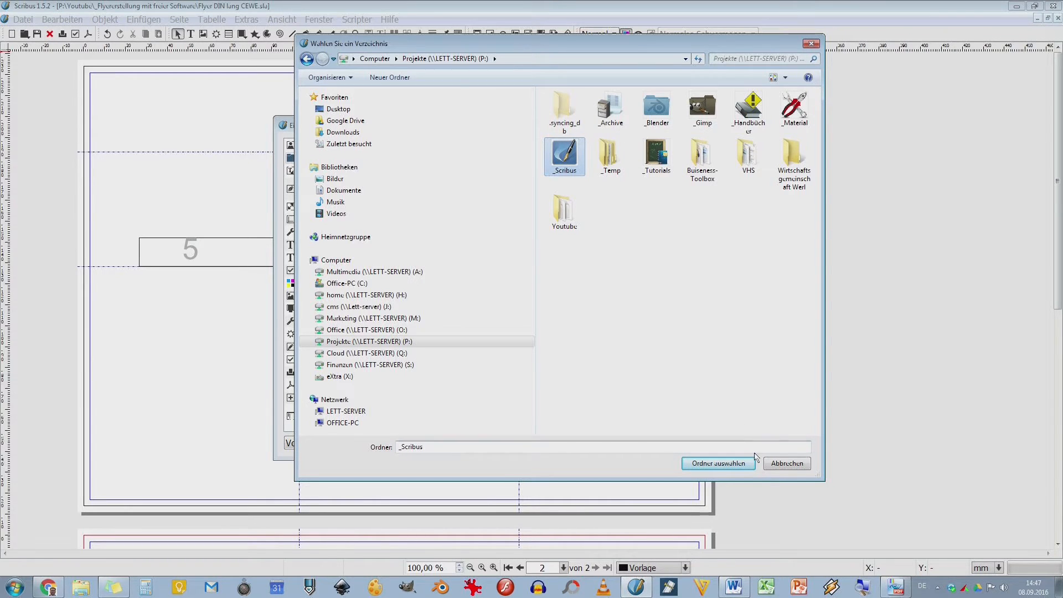
{"action": "left_click", "coordinate": [718, 463]}
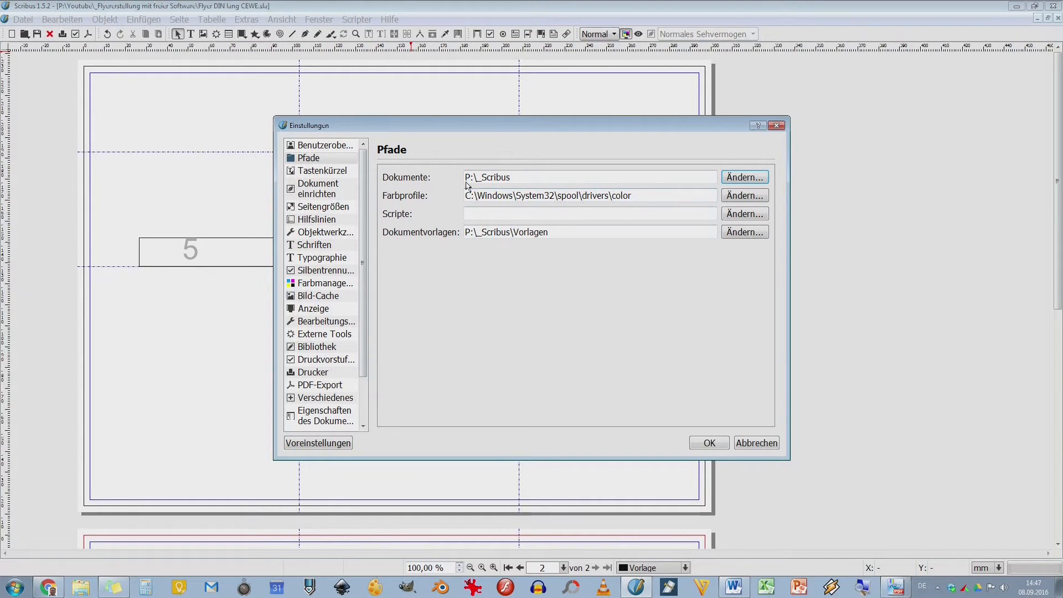
{"action": "mouse_move", "coordinate": [623, 228]}
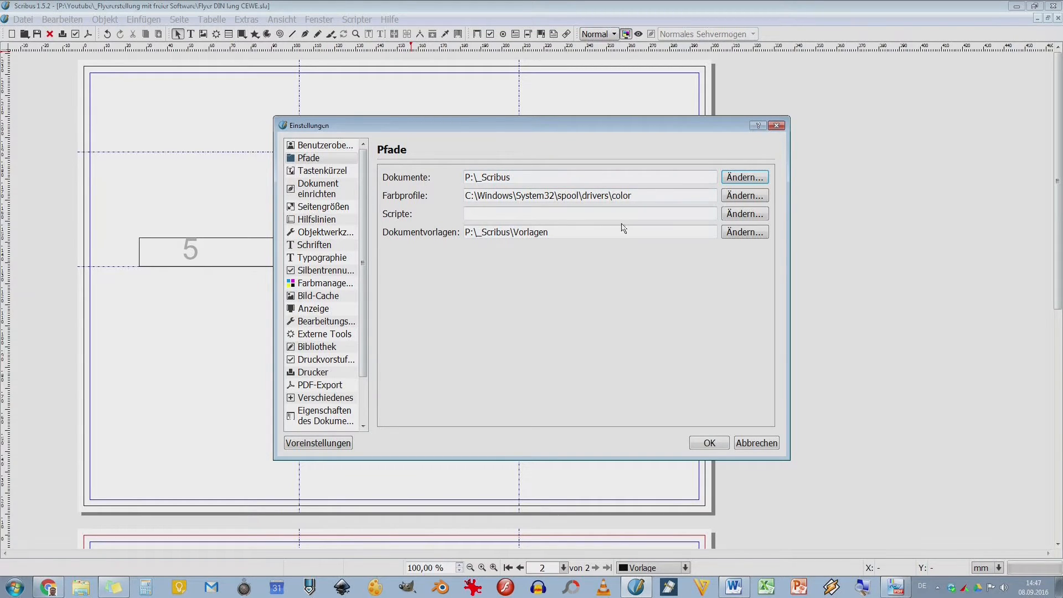
{"action": "mouse_move", "coordinate": [419, 193]}
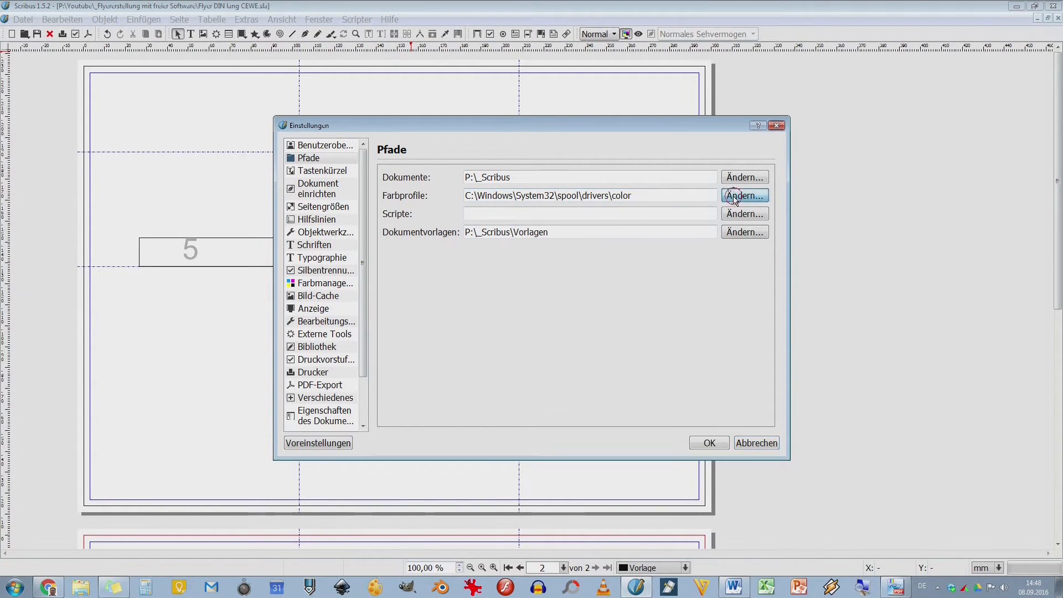
Step: Browse for a colour profiles folder, entering C:\Windows in the directory chooser
{"action": "left_click", "coordinate": [744, 195]}
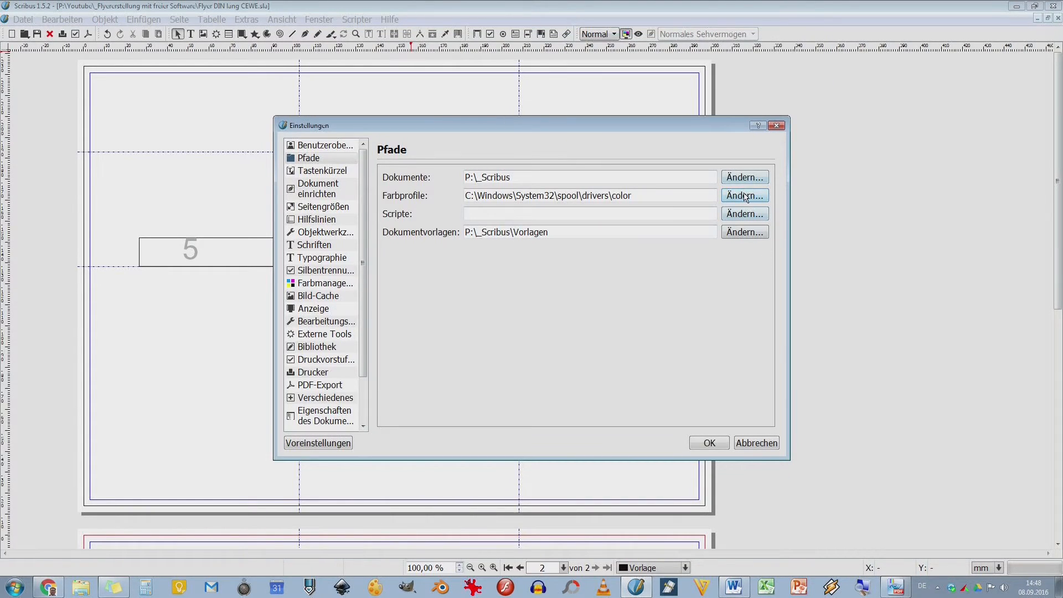
{"action": "left_click", "coordinate": [744, 195]}
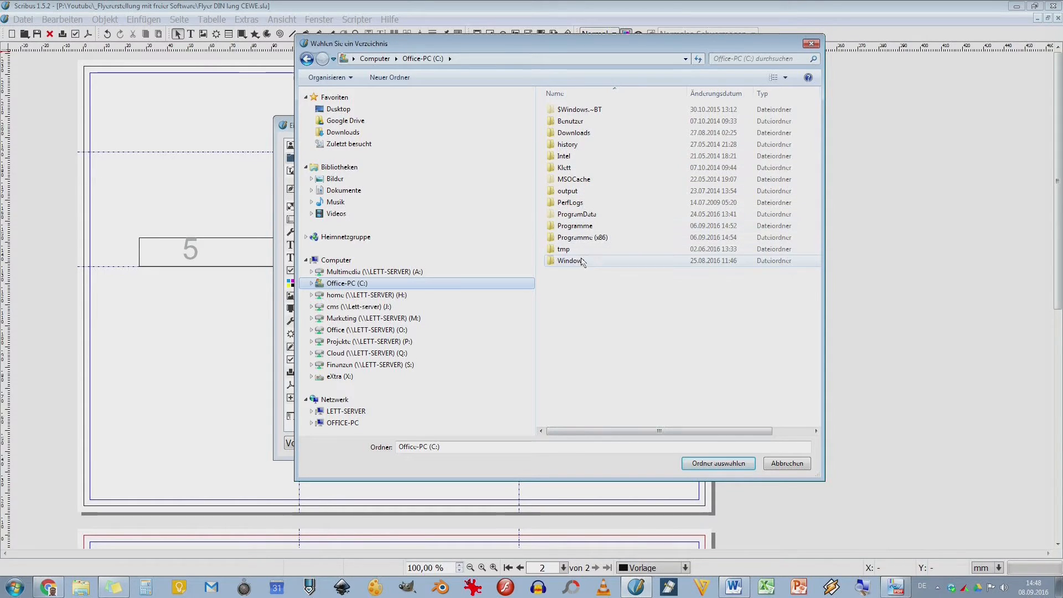
{"action": "left_click", "coordinate": [570, 260]}
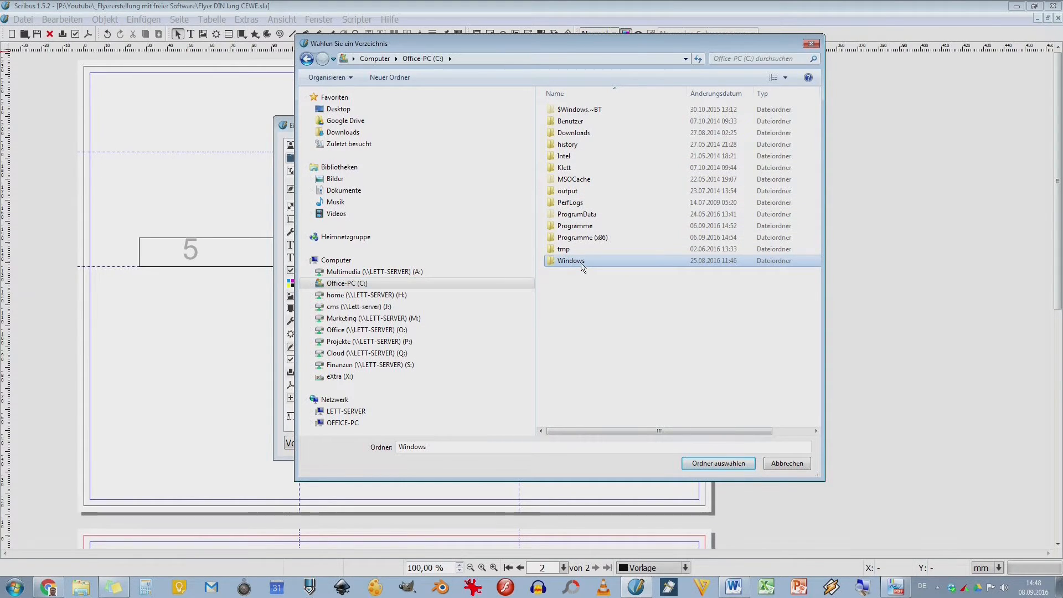
{"action": "double_click", "coordinate": [570, 261]}
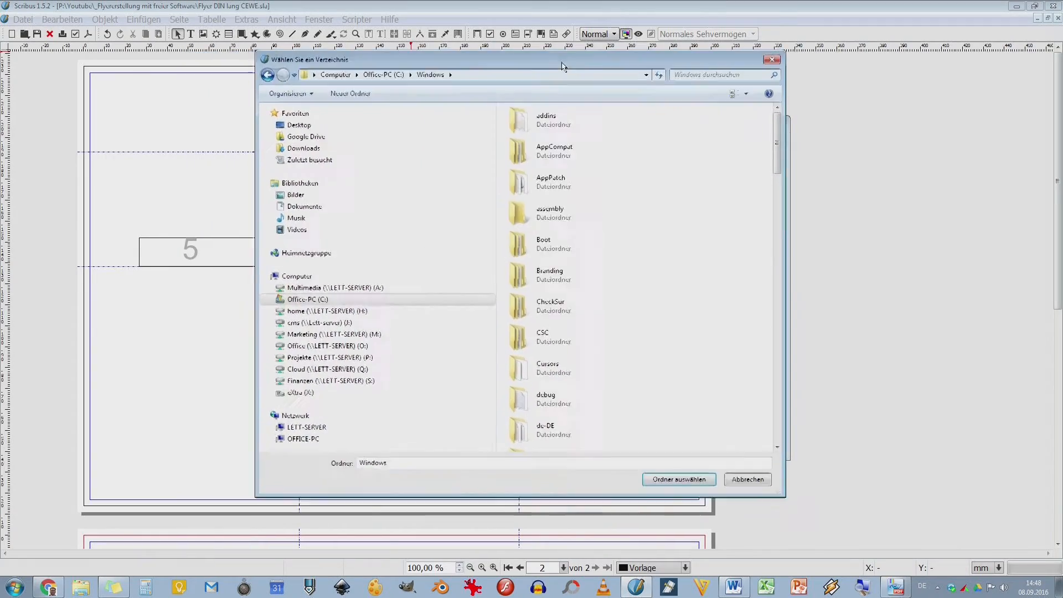
{"action": "left_click_drag", "start_coordinate": [562, 60], "coordinate": [588, 85]}
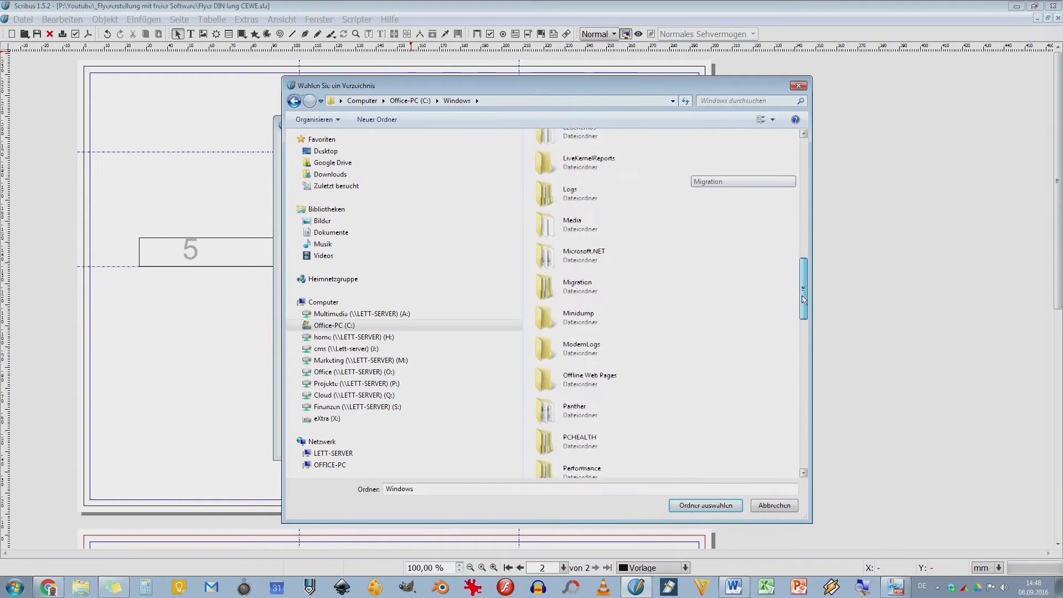
Step: Enter the System32 folder and scroll down through its contents toward spool
{"action": "scroll", "scroll_direction": "down", "scroll_amount": 3}
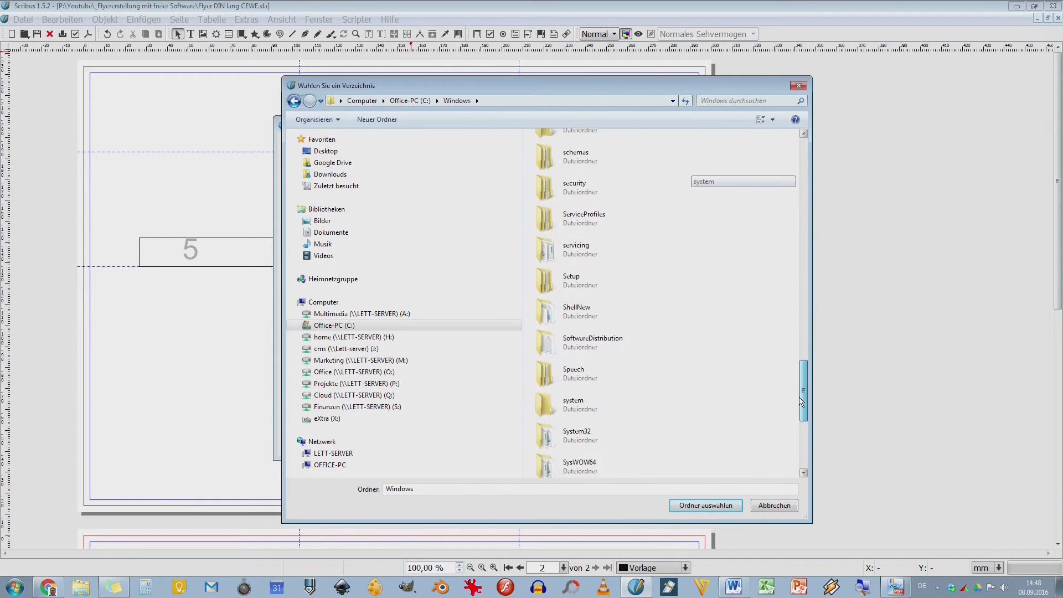
{"action": "scroll", "scroll_direction": "down", "scroll_amount": 3}
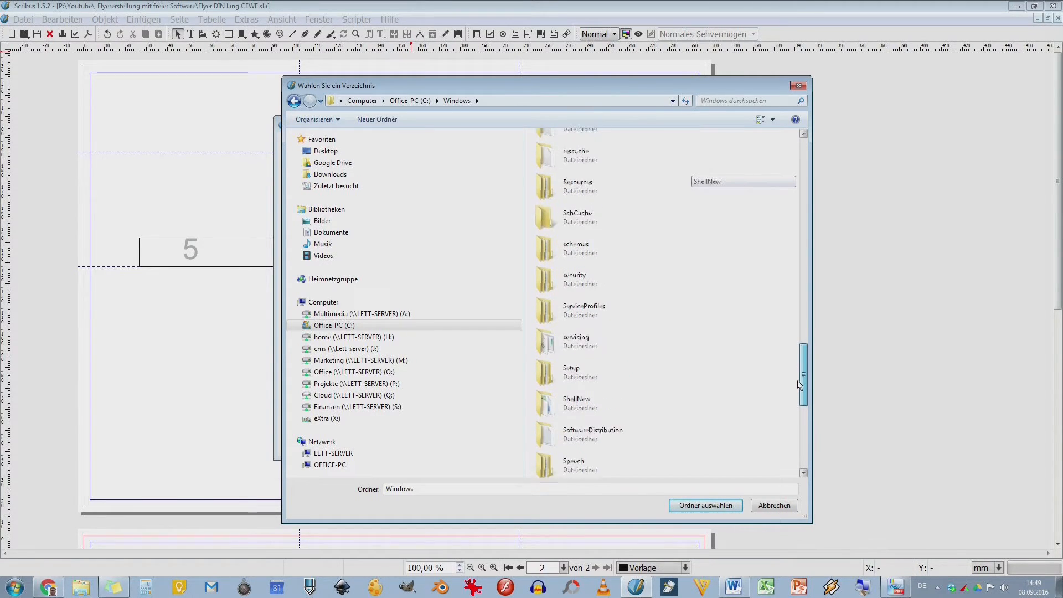
{"action": "scroll", "scroll_direction": "down", "scroll_amount": 3}
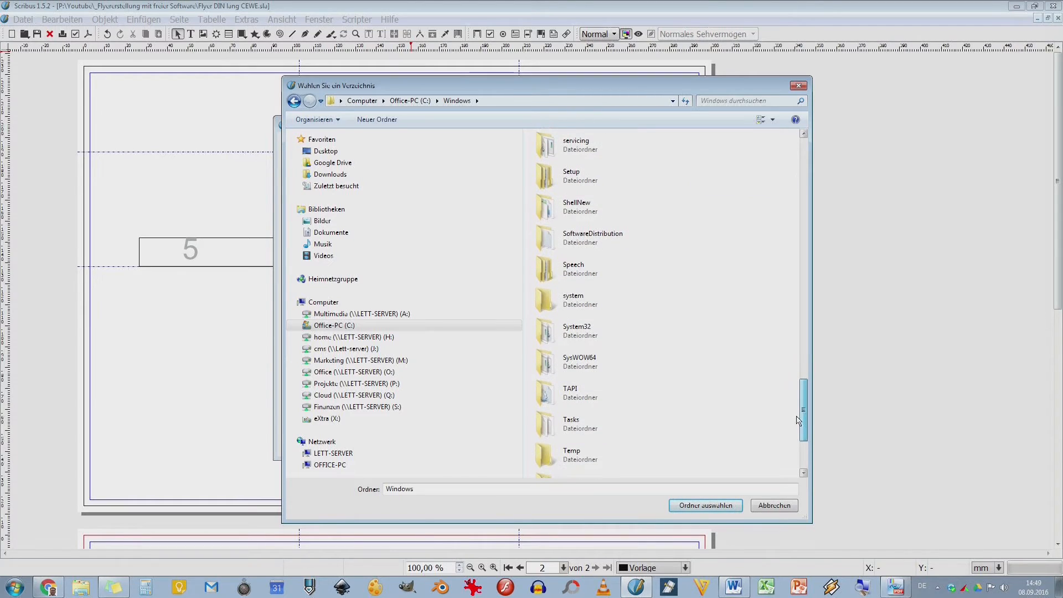
{"action": "double_click", "coordinate": [579, 331]}
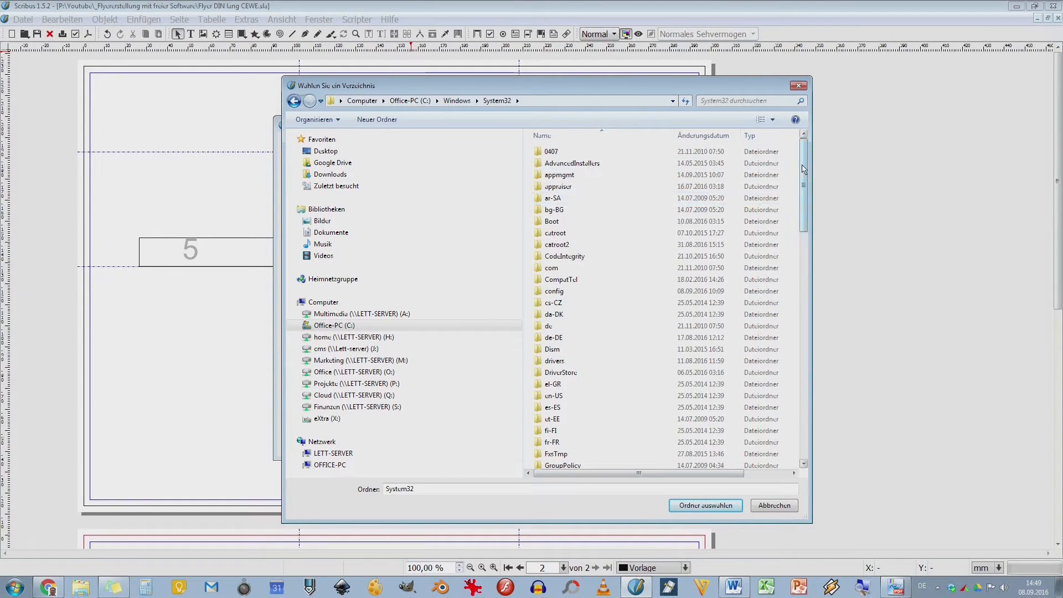
{"action": "scroll", "scroll_direction": "down", "scroll_amount": 3}
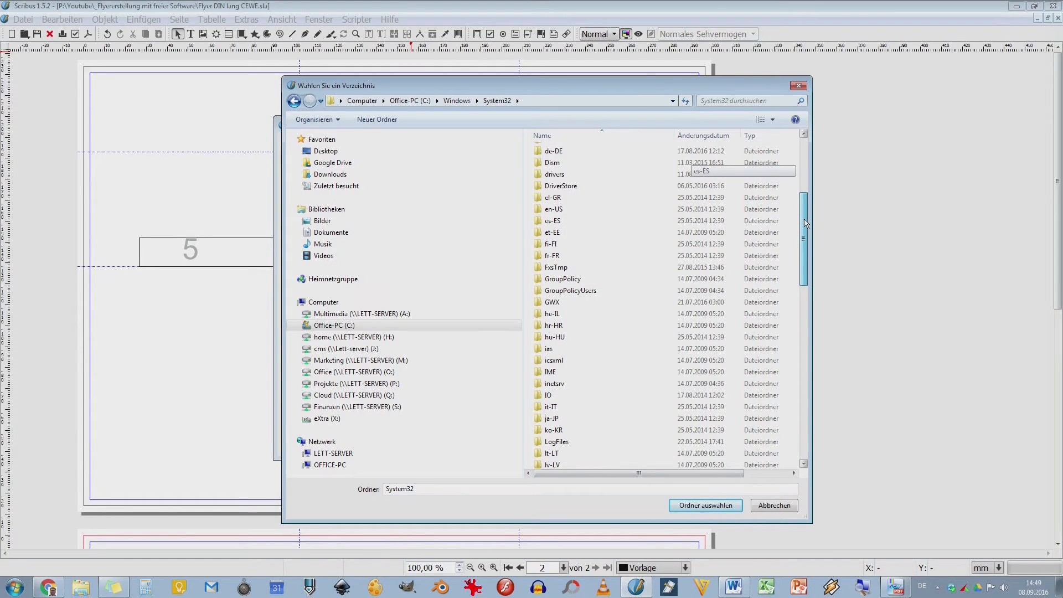
{"action": "scroll", "scroll_direction": "down", "scroll_amount": 3}
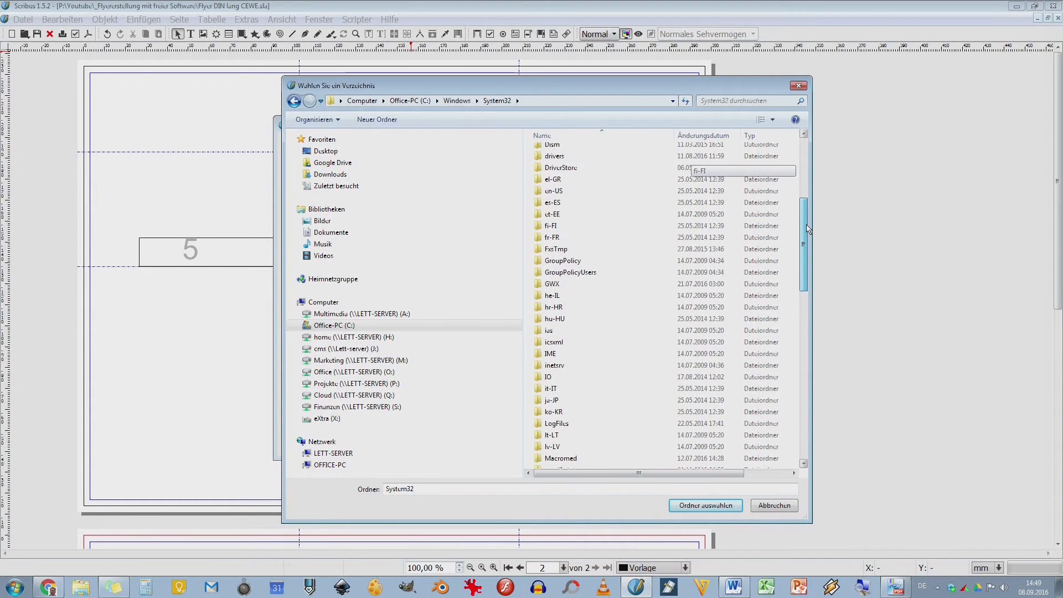
{"action": "scroll", "scroll_direction": "down", "scroll_amount": 3}
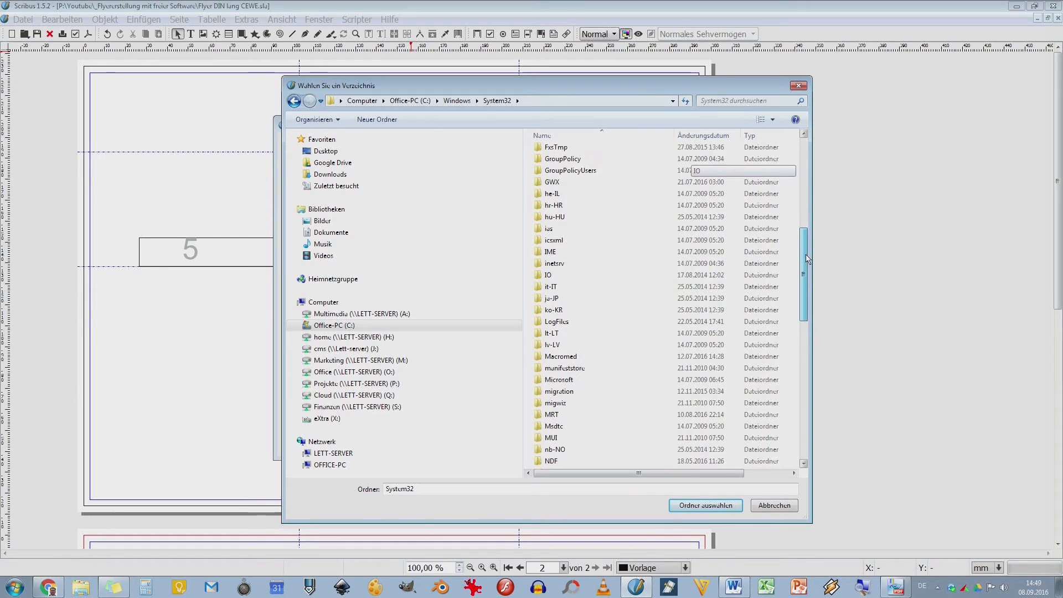
{"action": "scroll", "scroll_direction": "down", "scroll_amount": 3}
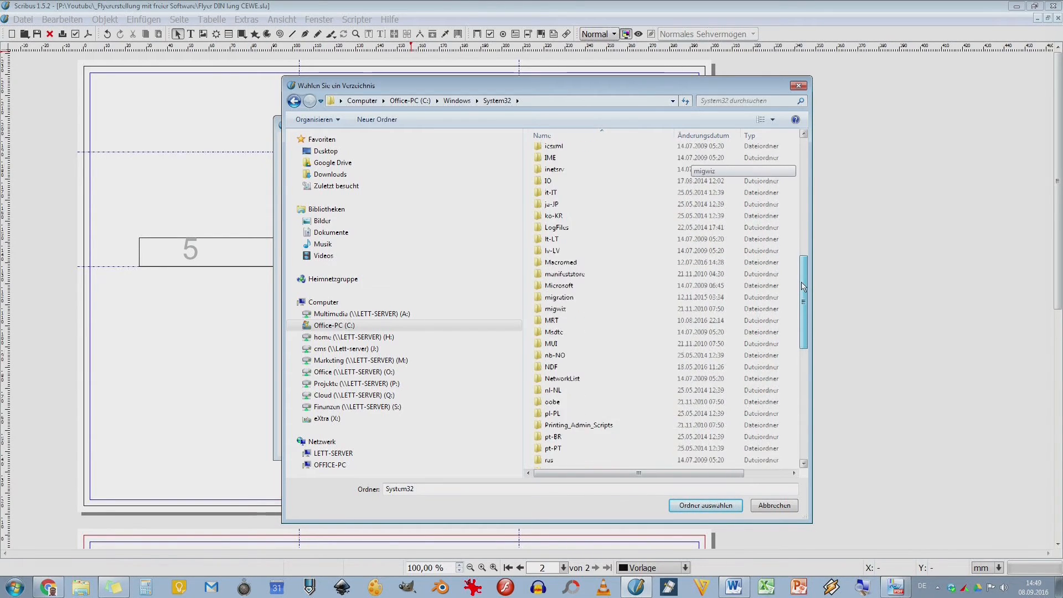
{"action": "scroll", "scroll_direction": "down", "scroll_amount": 3}
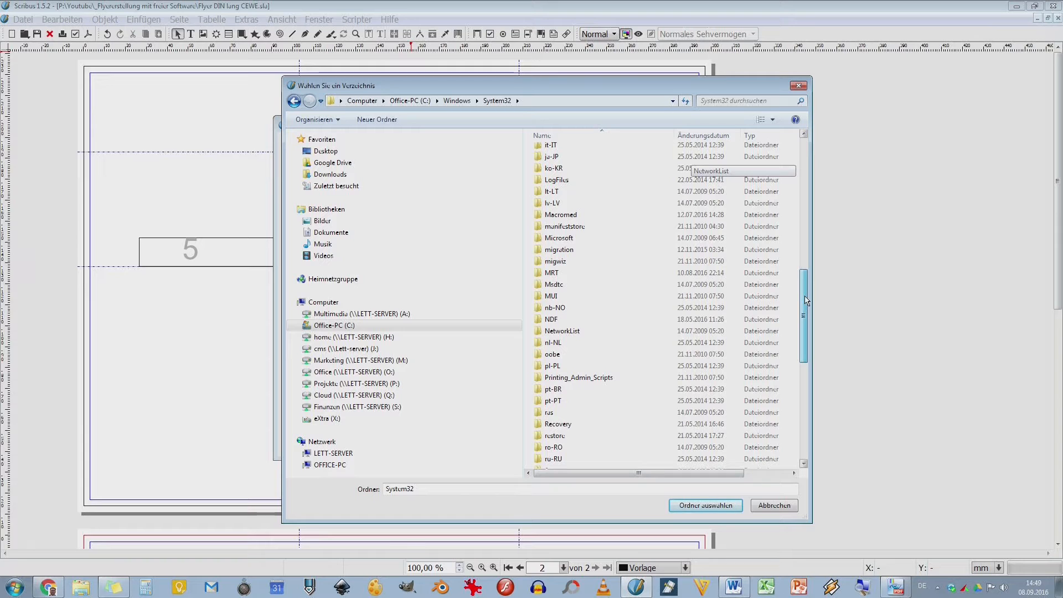
{"action": "scroll", "scroll_direction": "down", "scroll_amount": 3}
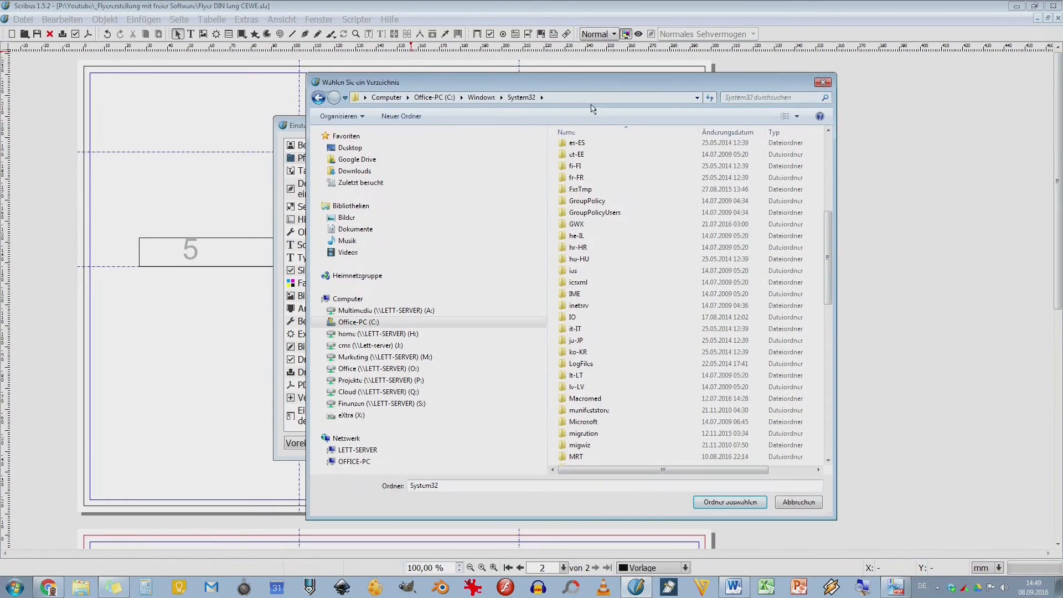
{"action": "scroll", "scroll_direction": "down", "scroll_amount": 3}
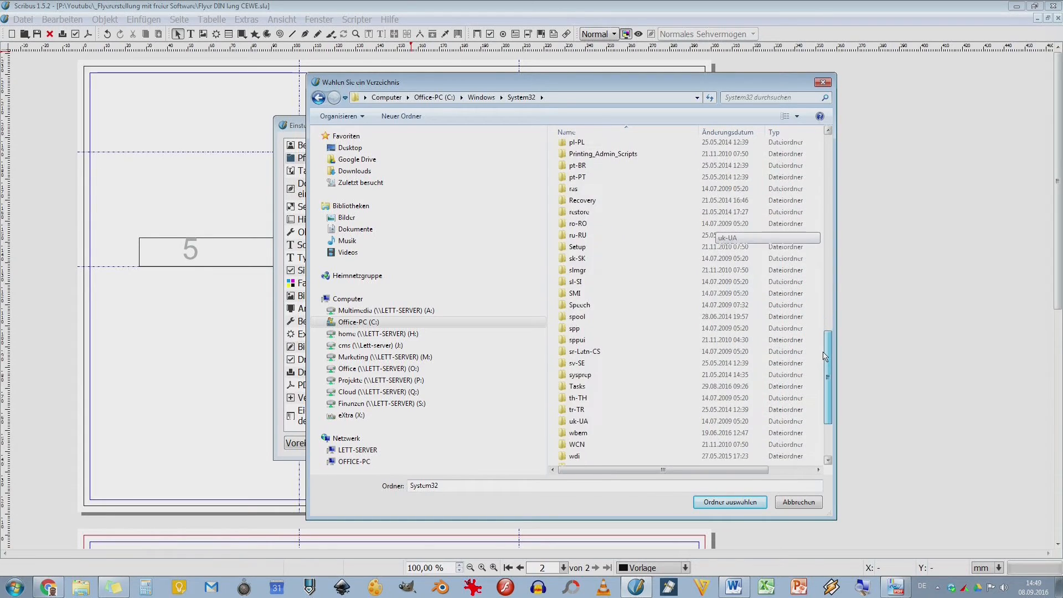
{"action": "scroll", "scroll_direction": "down", "scroll_amount": 3}
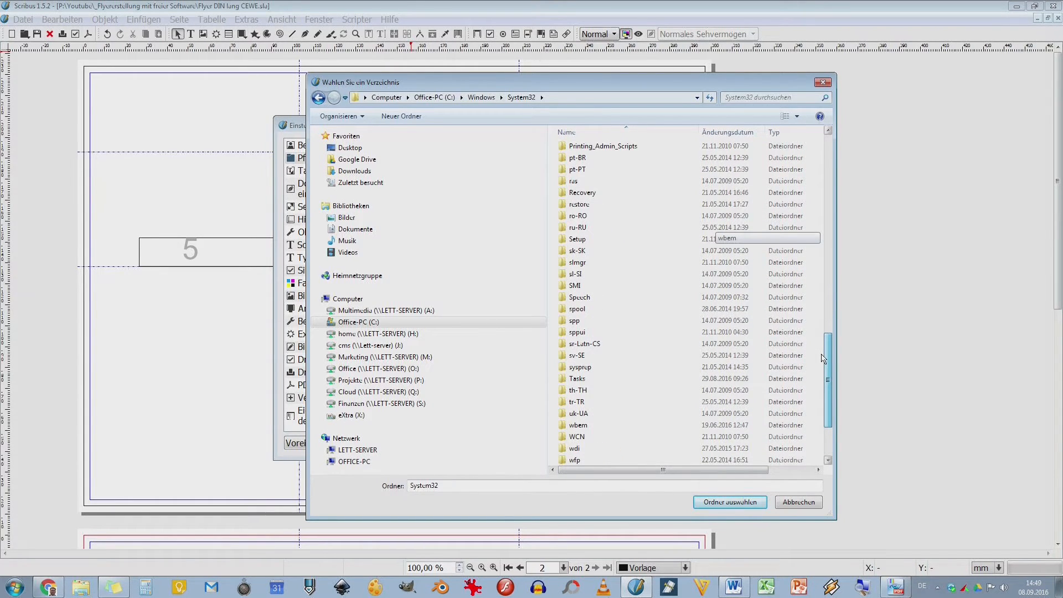
{"action": "scroll", "scroll_direction": "down", "scroll_amount": 3}
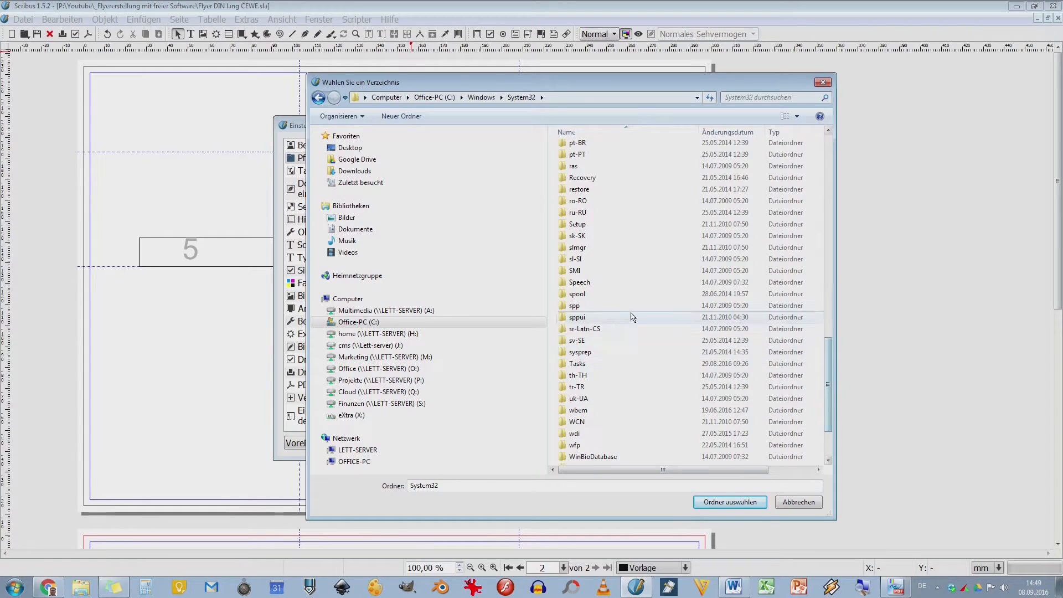
Step: Set the Farbprofile path to C:\Windows\System32\spool\drivers\color, copying its full path as text
{"action": "double_click", "coordinate": [575, 293]}
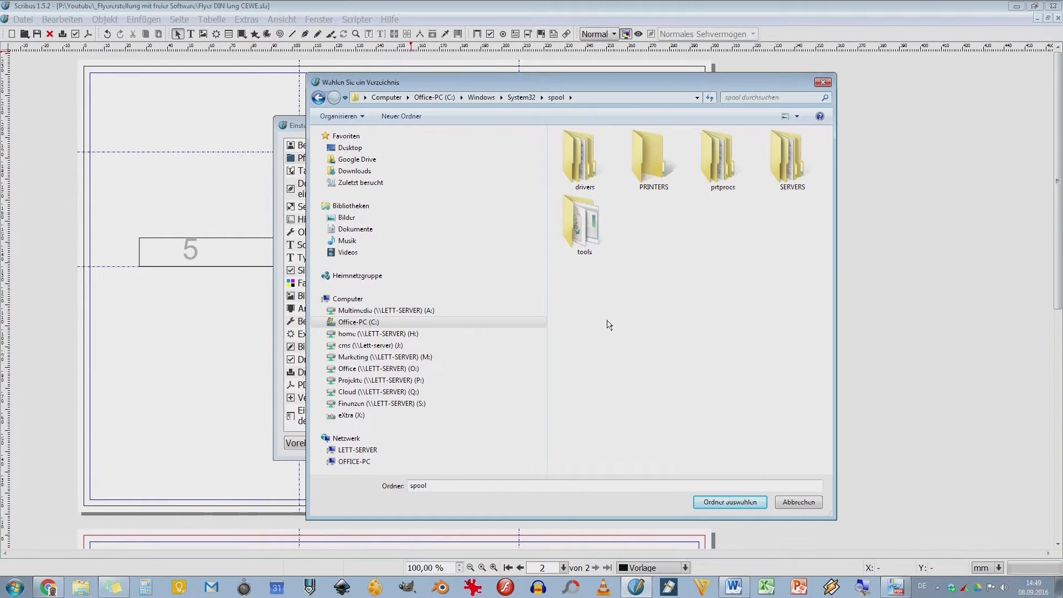
{"action": "left_click", "coordinate": [358, 321]}
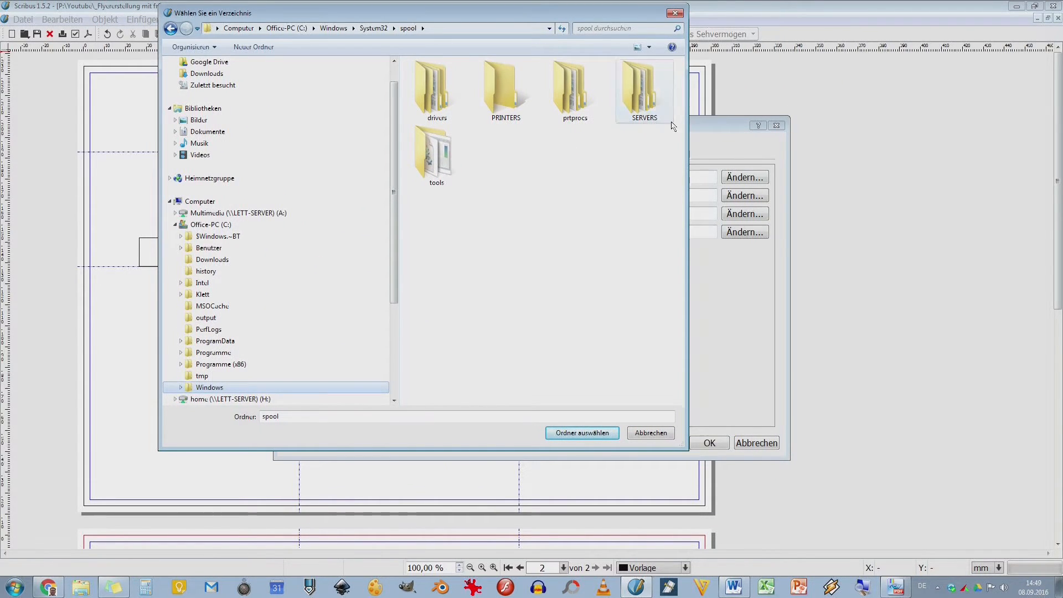
{"action": "double_click", "coordinate": [436, 86]}
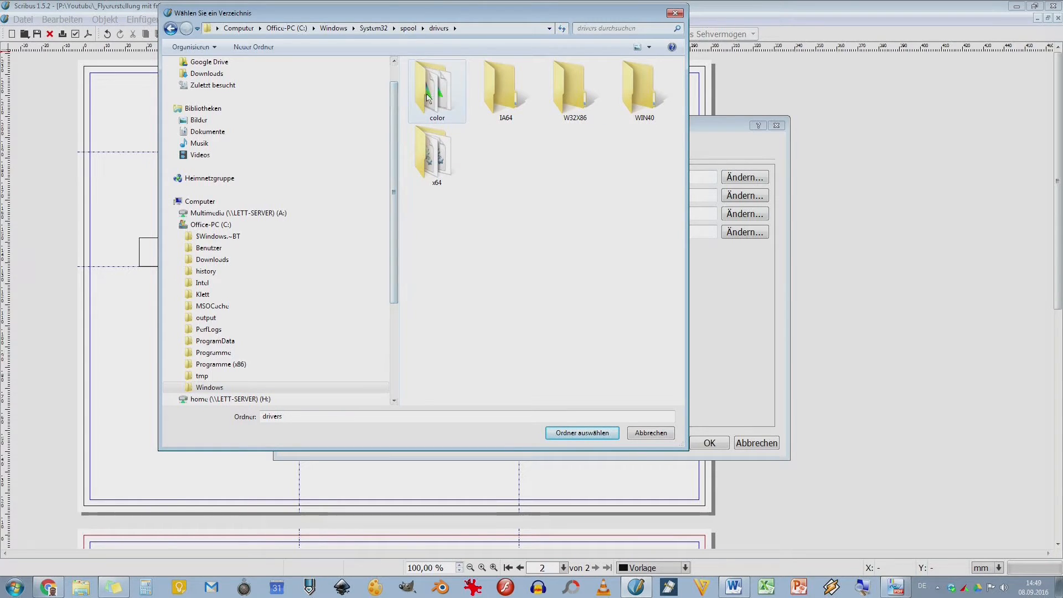
{"action": "double_click", "coordinate": [436, 89]}
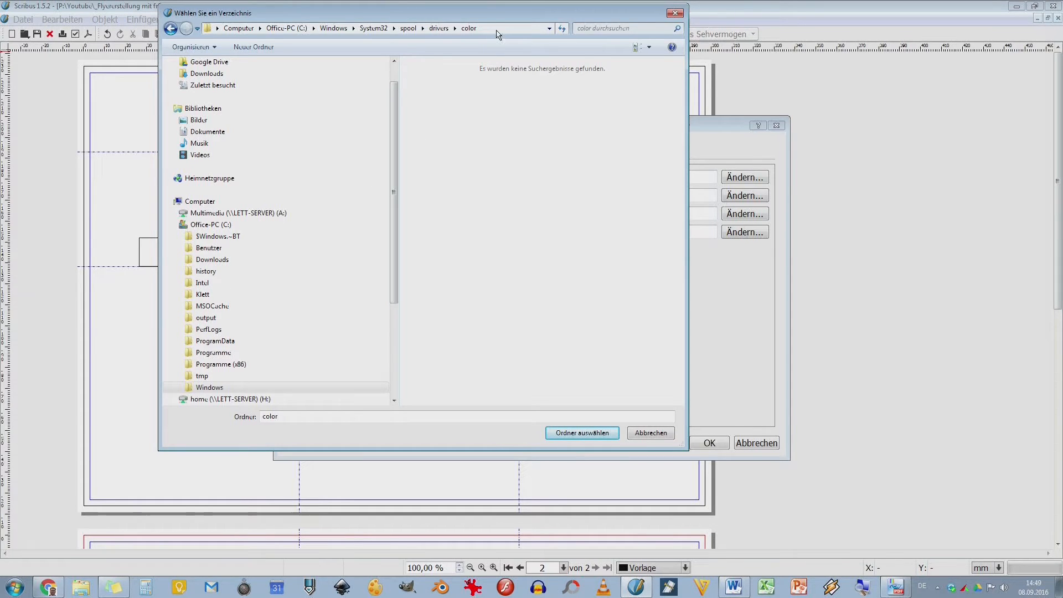
{"action": "left_click", "coordinate": [380, 28]}
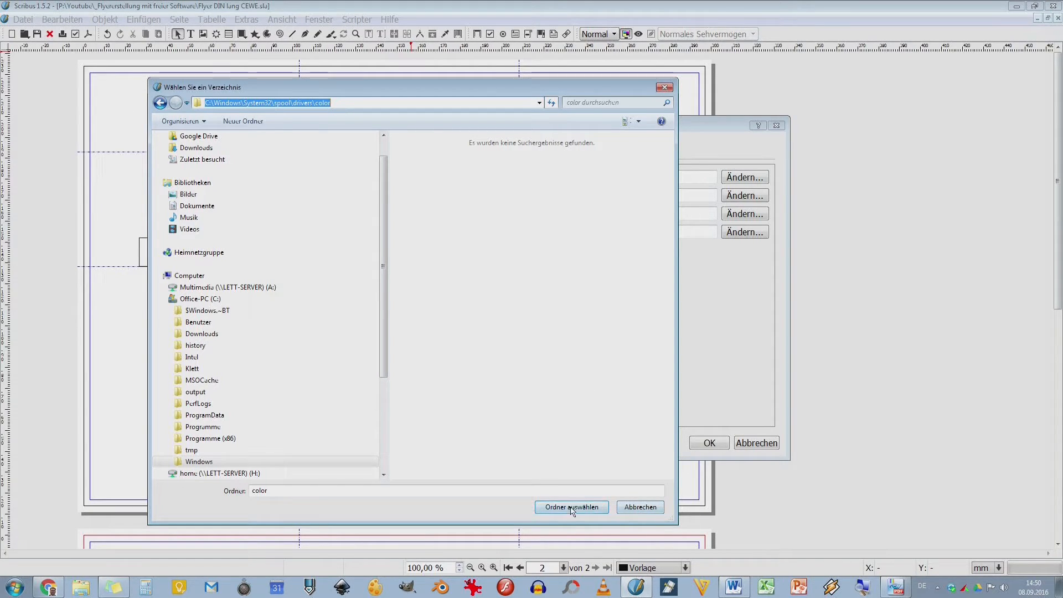
{"action": "left_click", "coordinate": [572, 506]}
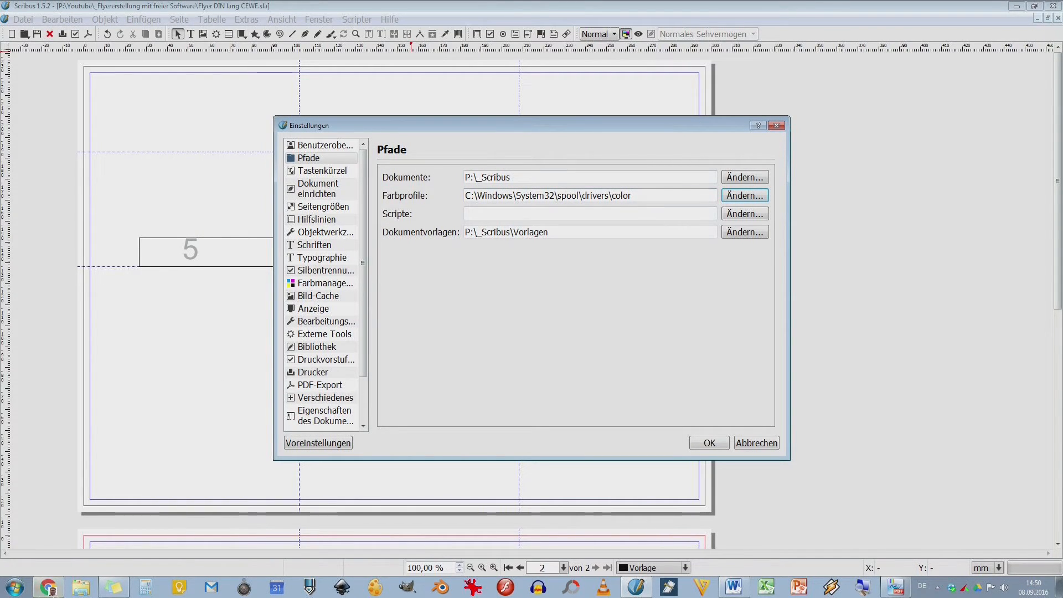
Step: Navigate Windows Explorer to the pasted spool\drivers\color path showing 32 ICC profiles
{"action": "left_click", "coordinate": [81, 587]}
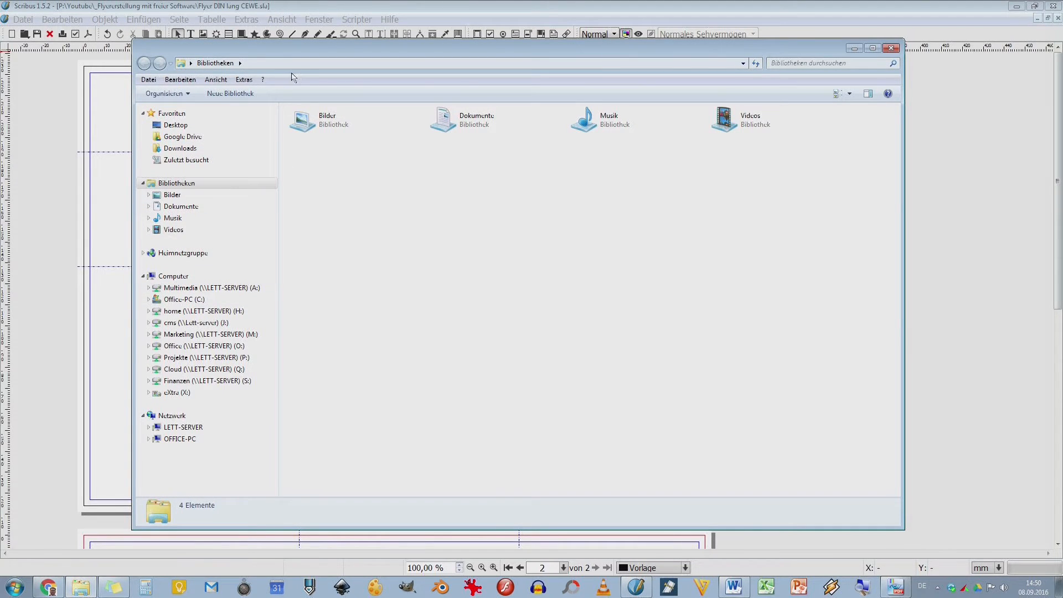
{"action": "right_click", "coordinate": [210, 62]}
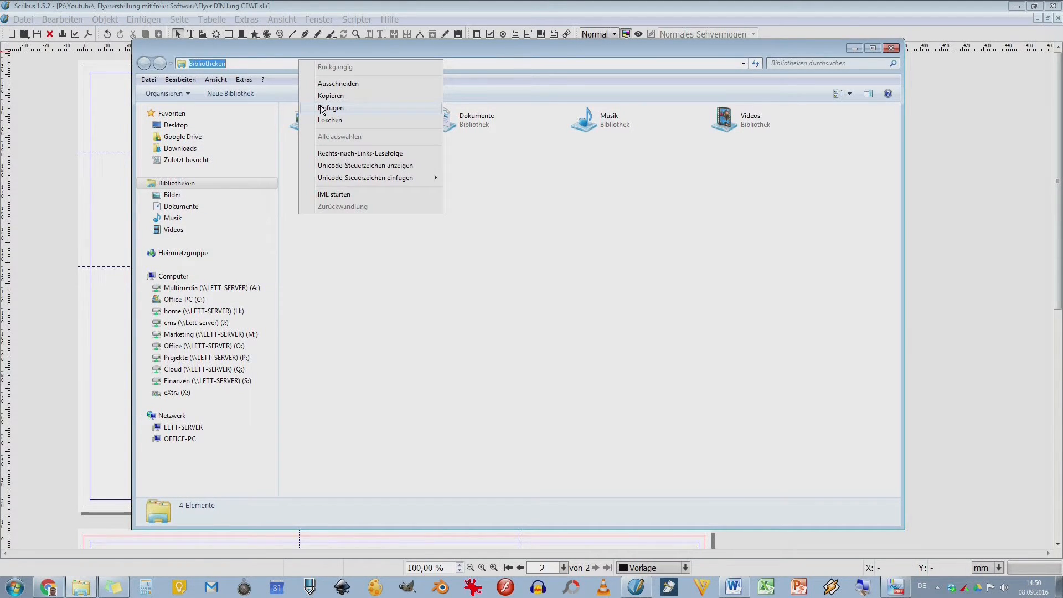
{"action": "left_click", "coordinate": [331, 108]}
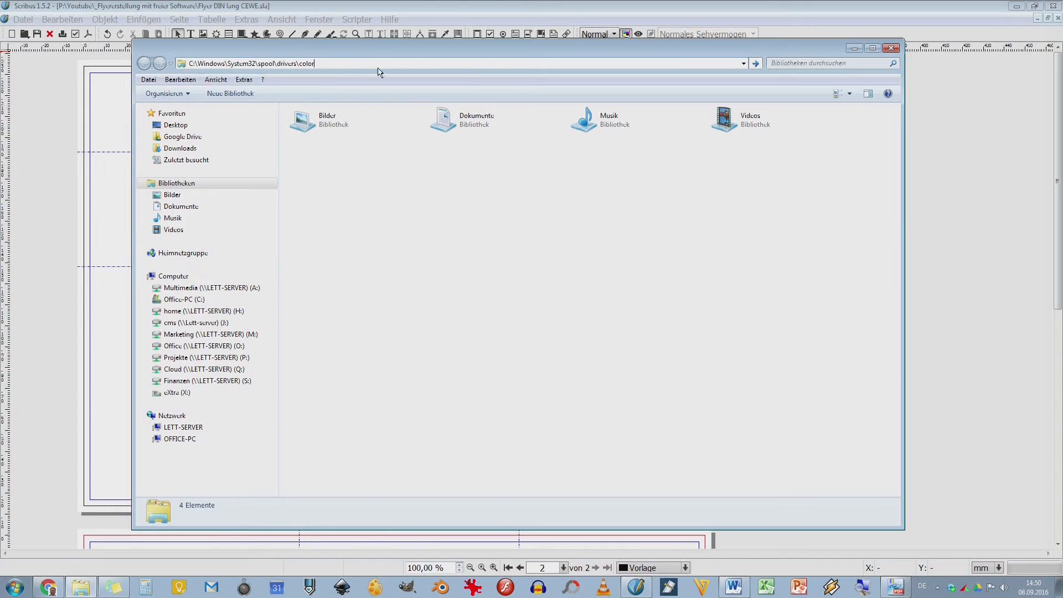
{"action": "key", "text": "Return"}
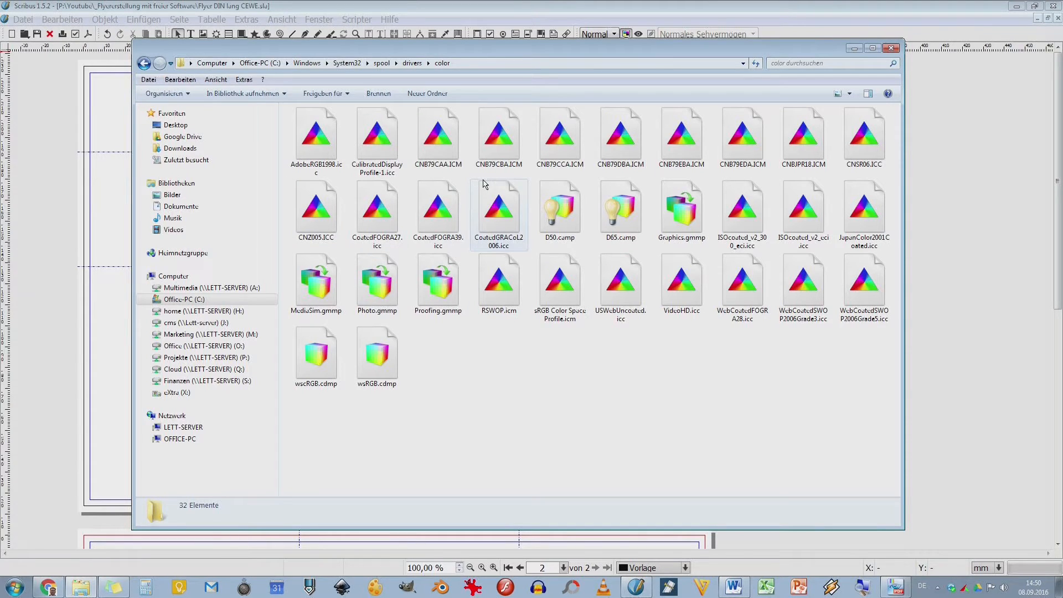
Step: Look through the ICC profiles such as ISOcoated_v2_300_eci.icc, then close the Explorer window
{"action": "left_click", "coordinate": [316, 136]}
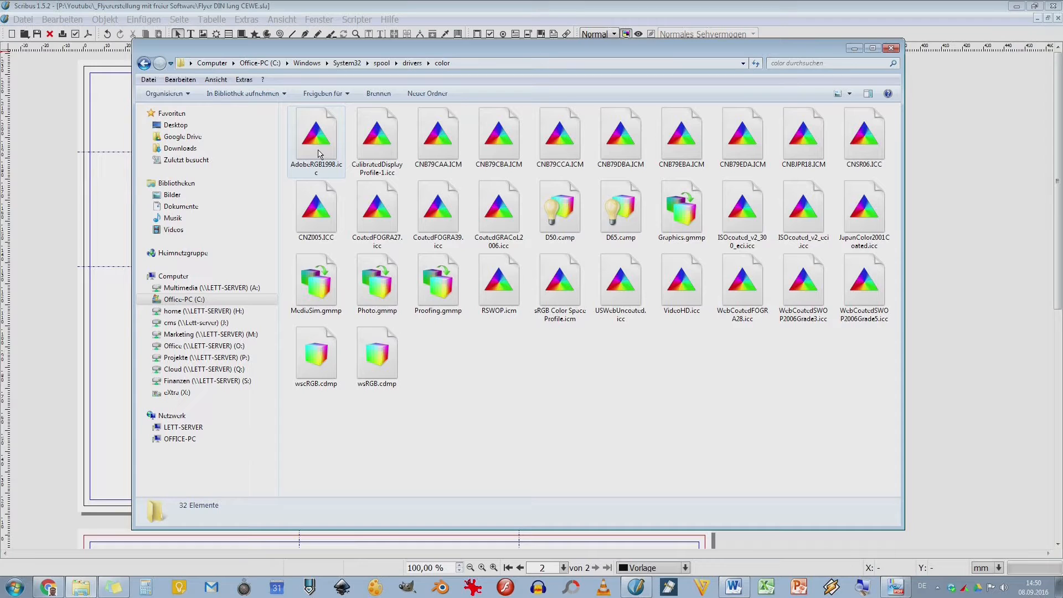
{"action": "mouse_move", "coordinate": [313, 170]}
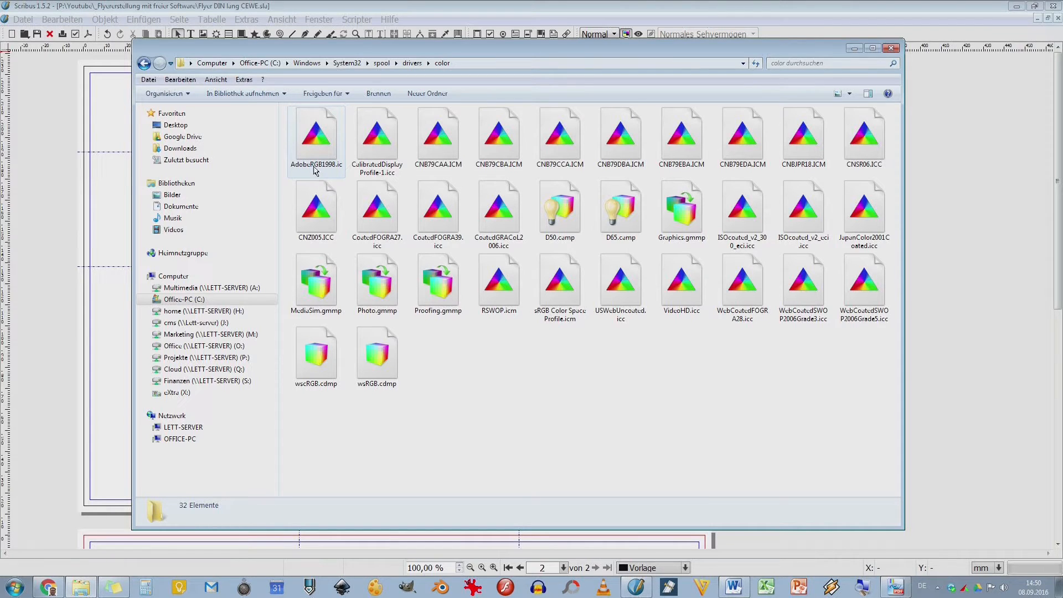
{"action": "mouse_move", "coordinate": [316, 135]}
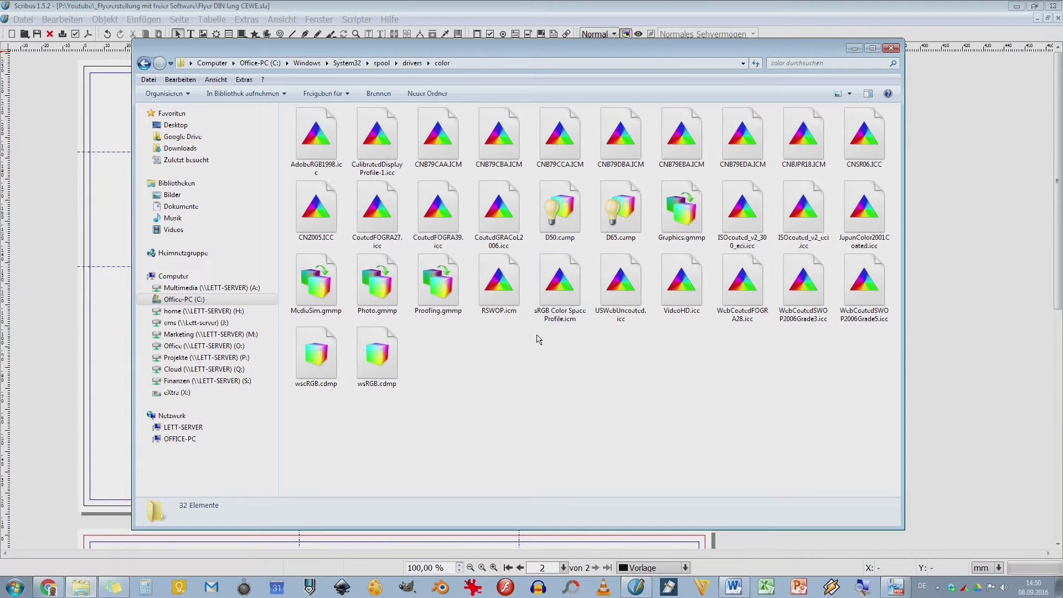
{"action": "mouse_move", "coordinate": [438, 466]}
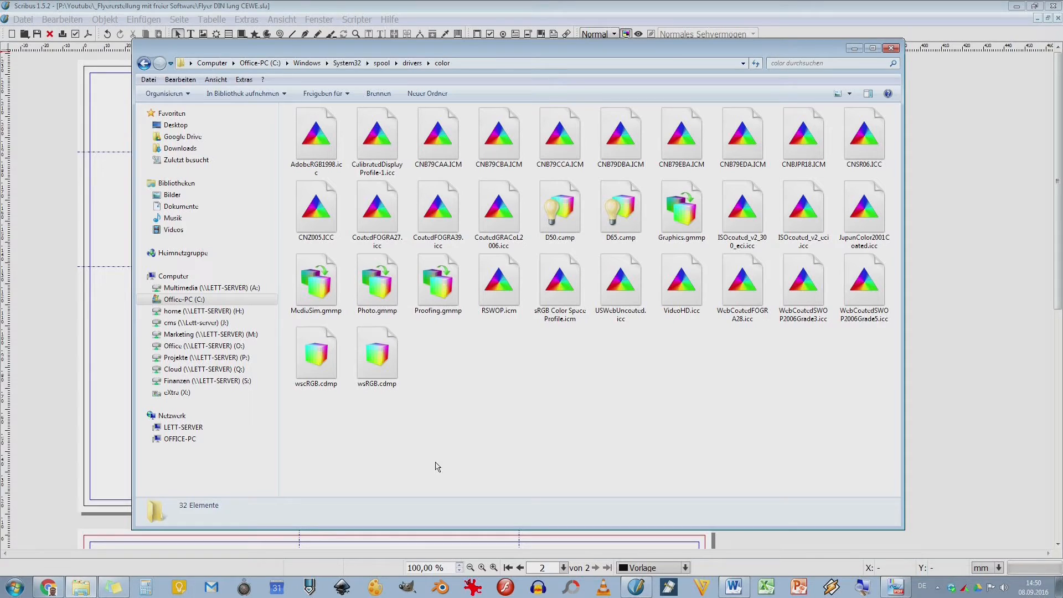
{"action": "mouse_move", "coordinate": [477, 359]}
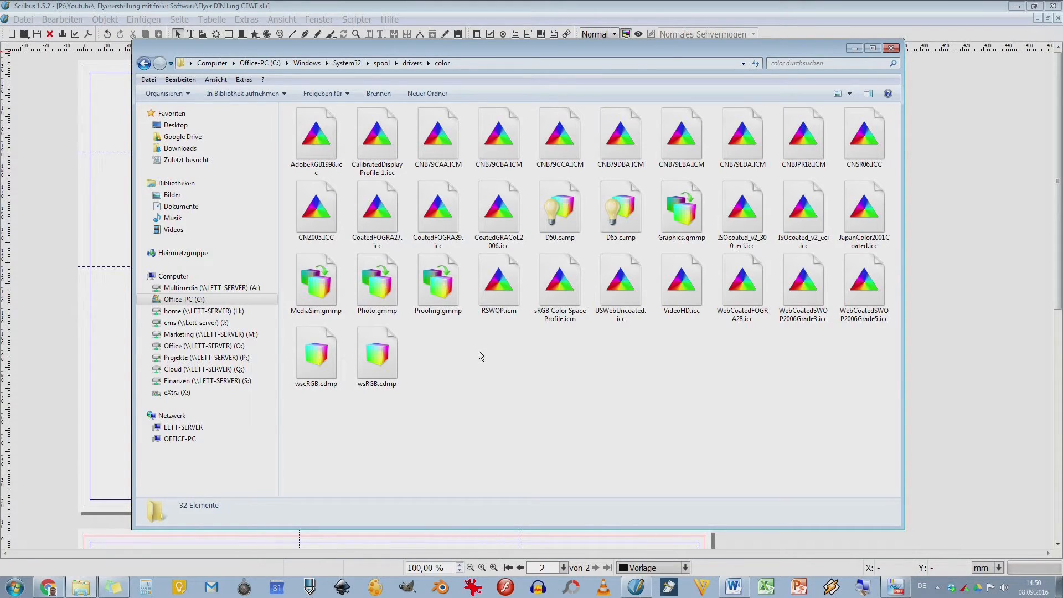
{"action": "left_click", "coordinate": [377, 214]}
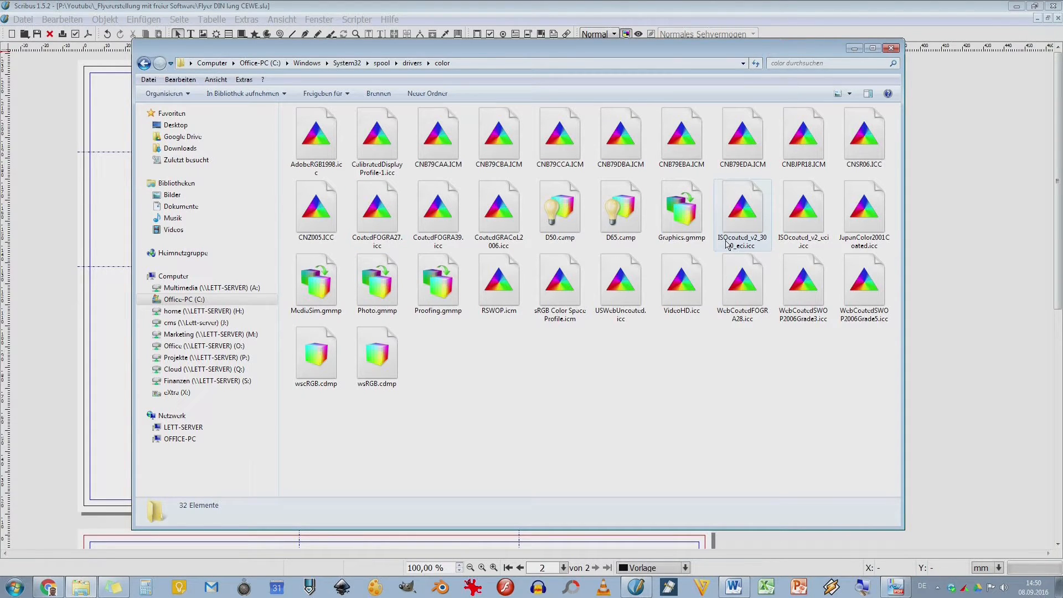
{"action": "mouse_move", "coordinate": [763, 239]}
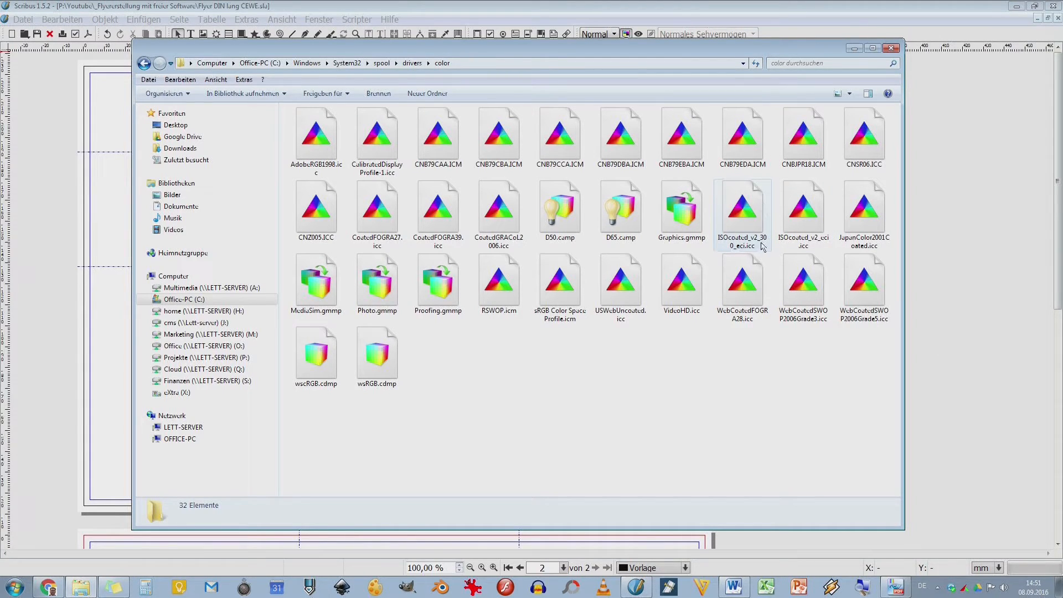
{"action": "left_click", "coordinate": [804, 214]}
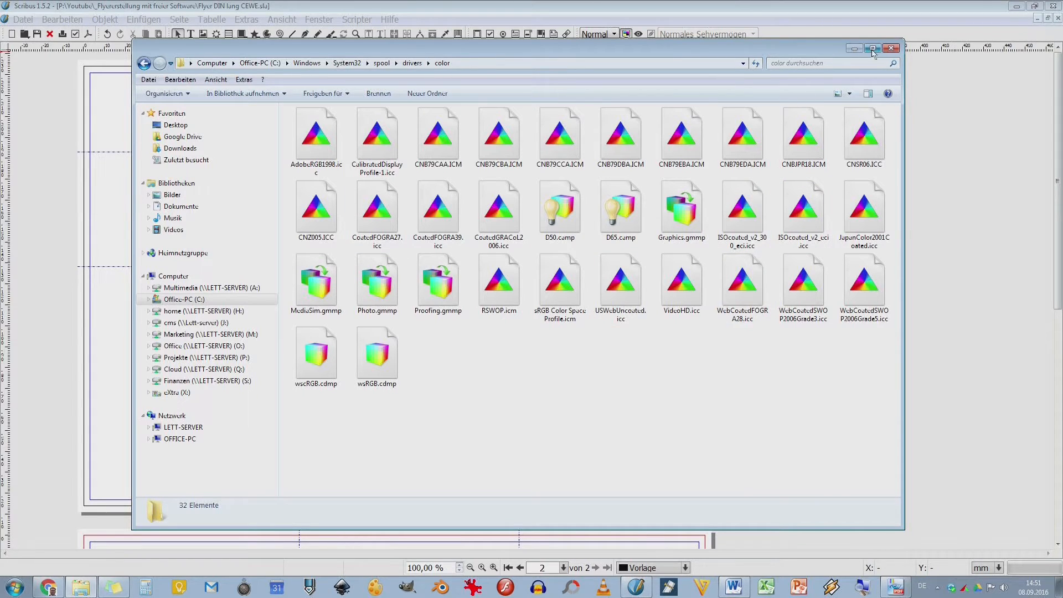
{"action": "mouse_move", "coordinate": [891, 49]}
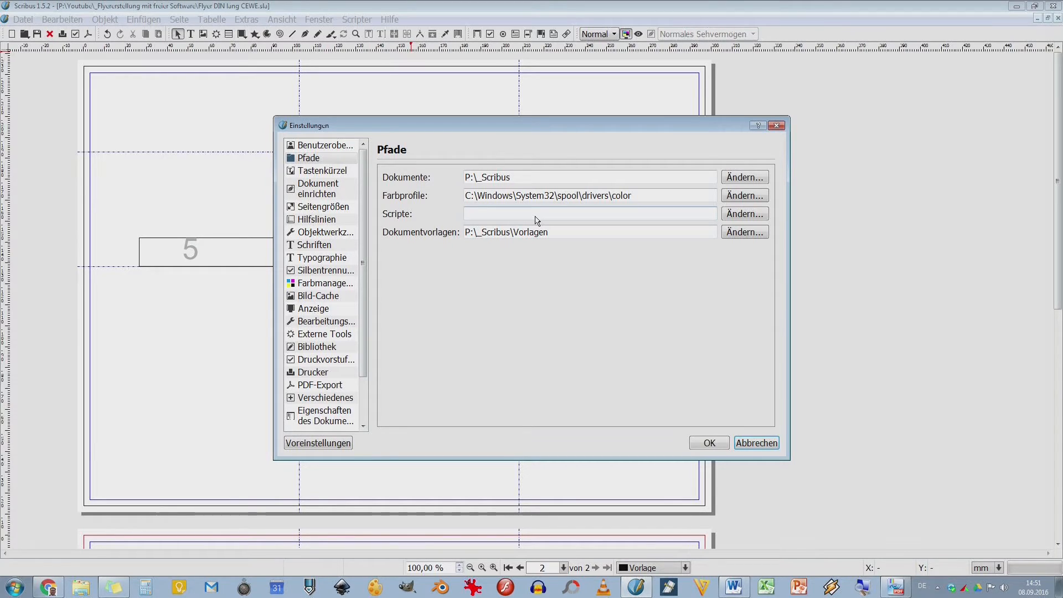
{"action": "mouse_move", "coordinate": [387, 42]}
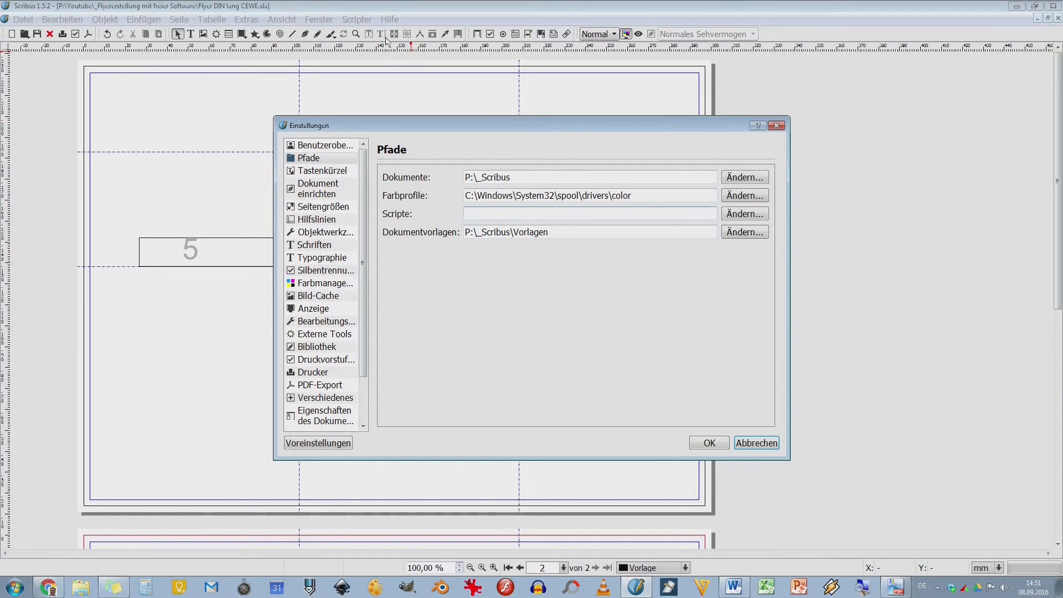
{"action": "mouse_move", "coordinate": [520, 305]}
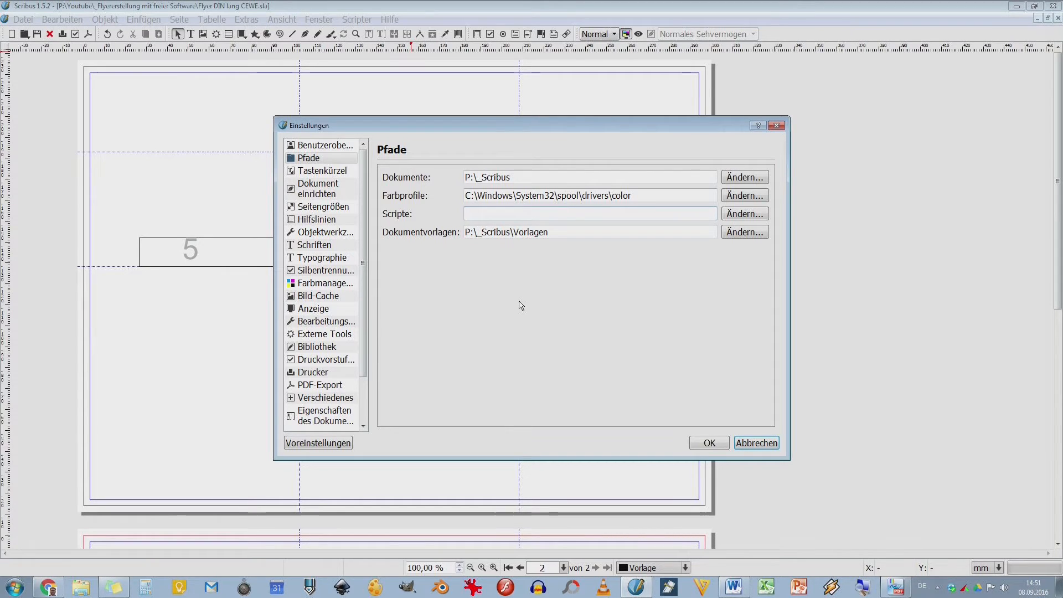
{"action": "mouse_move", "coordinate": [543, 218]}
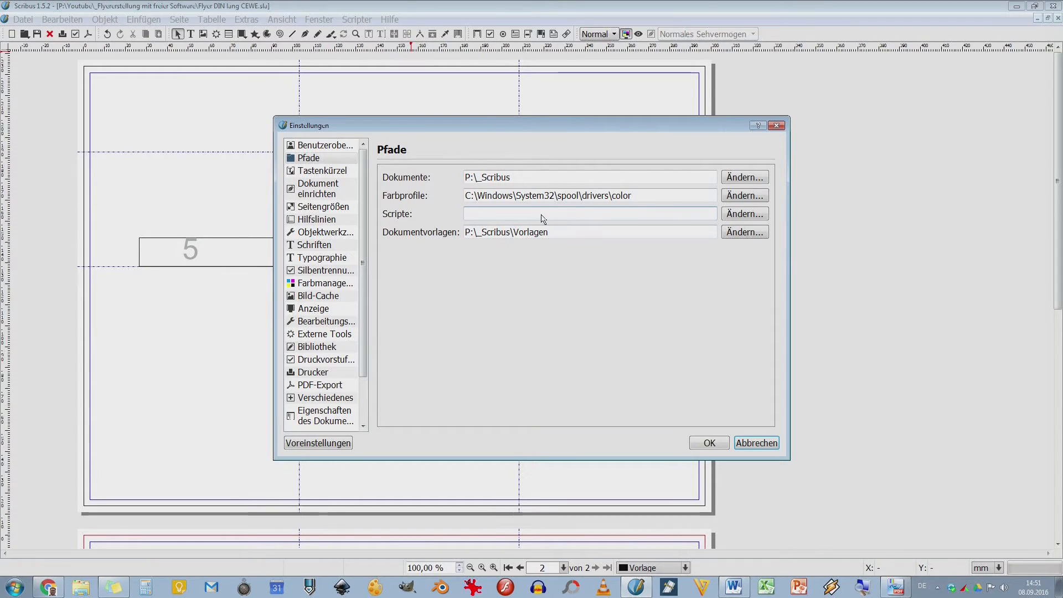
{"action": "mouse_move", "coordinate": [543, 214]}
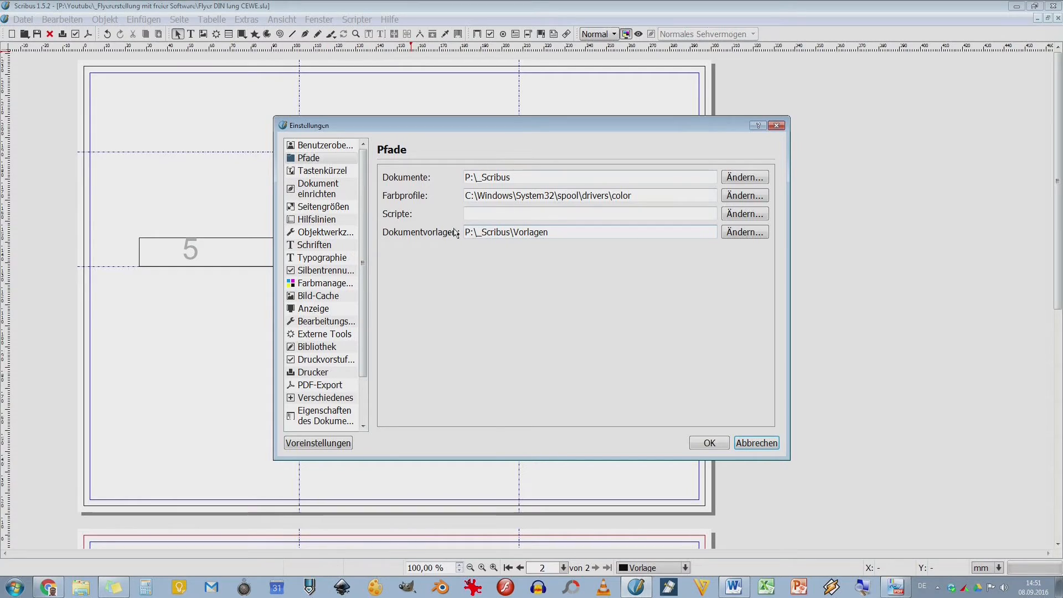
{"action": "left_click", "coordinate": [590, 232]}
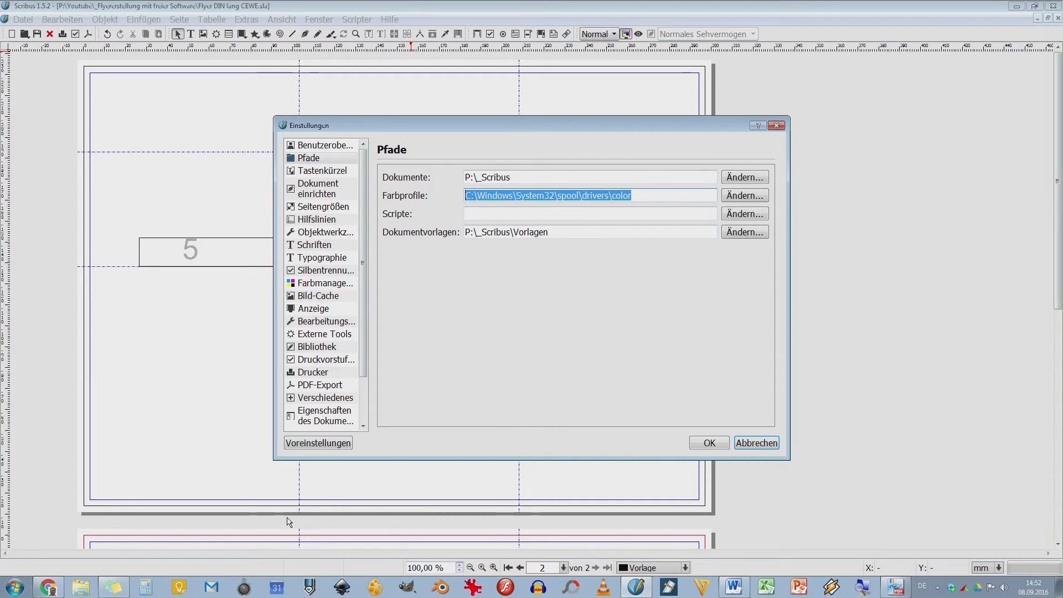
{"action": "mouse_move", "coordinate": [530, 542]}
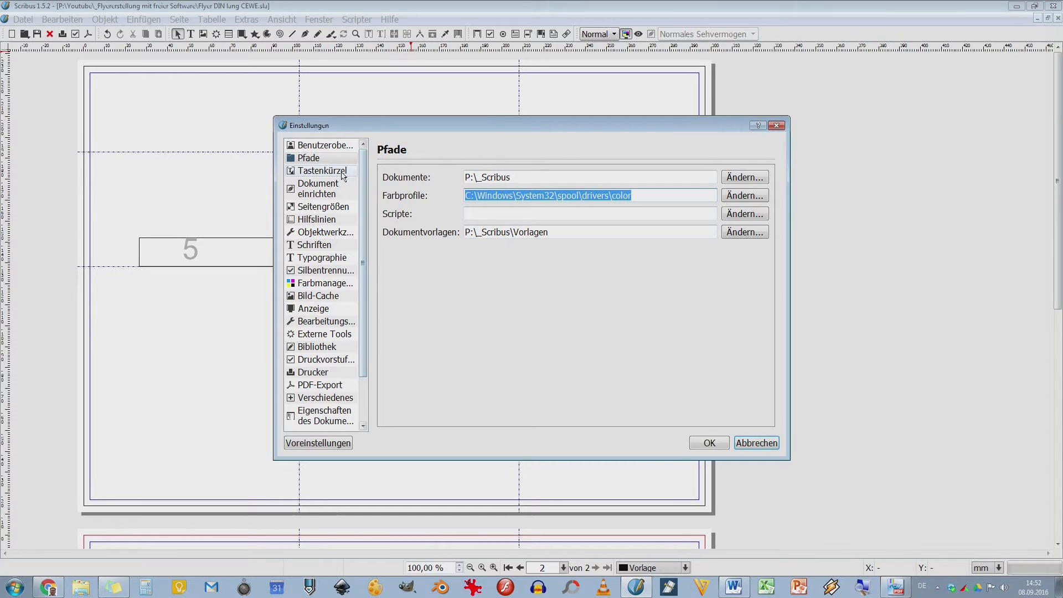
Step: Browse the Tastenkürzel list of keyboard shortcut actions
{"action": "left_click", "coordinate": [323, 170]}
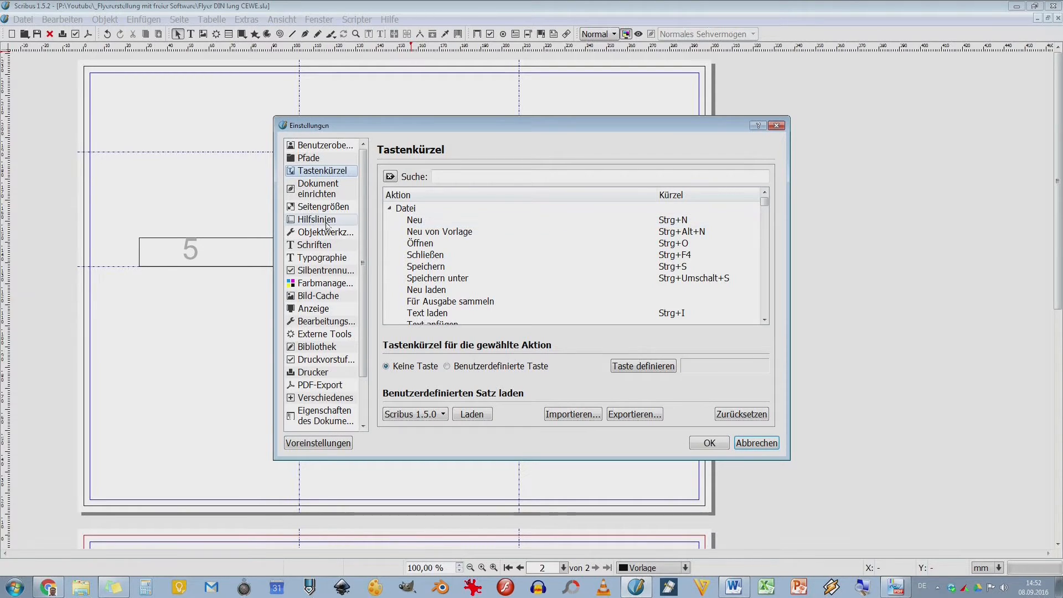
{"action": "left_click", "coordinate": [440, 231]}
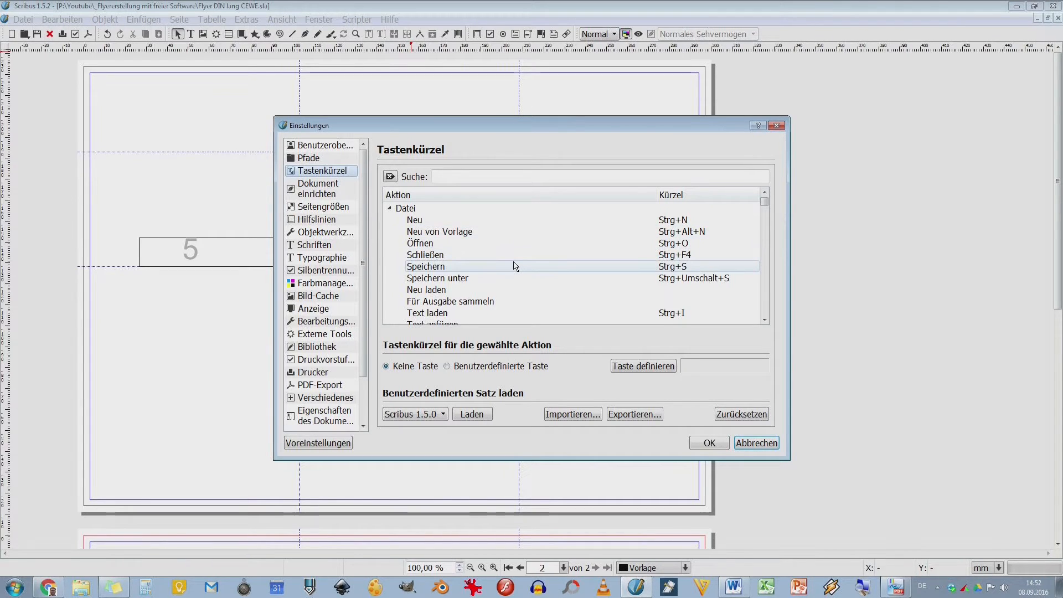
{"action": "scroll", "scroll_direction": "down", "scroll_amount": 3}
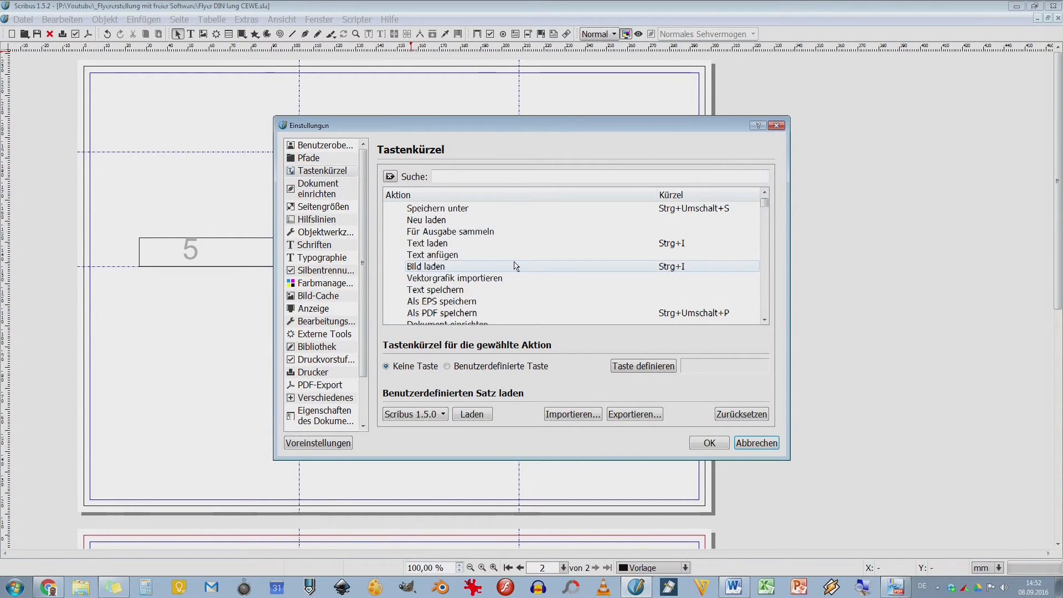
{"action": "scroll", "scroll_direction": "down", "scroll_amount": 3}
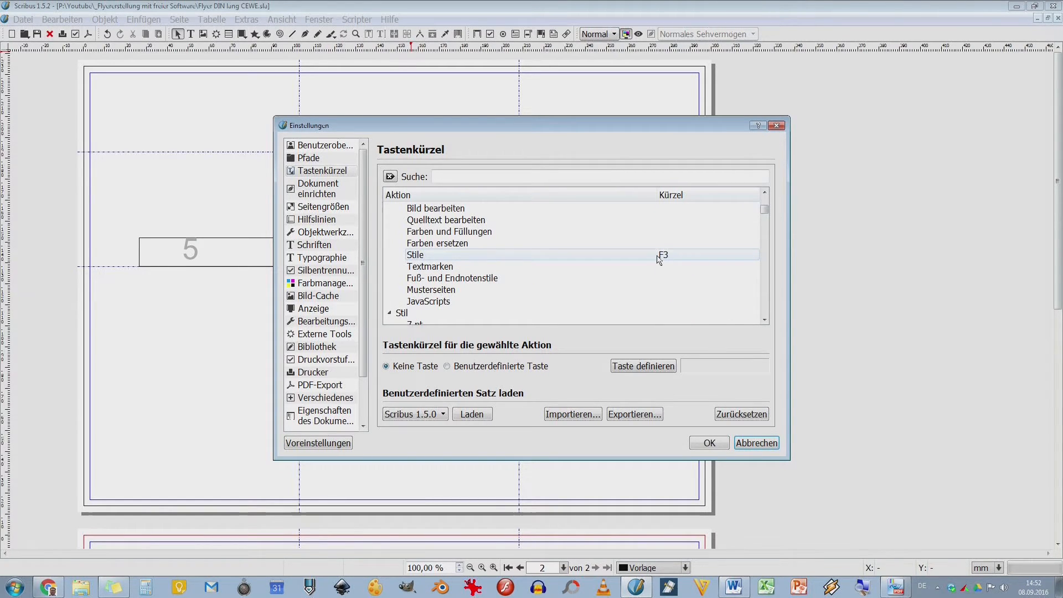
{"action": "mouse_move", "coordinate": [604, 263]}
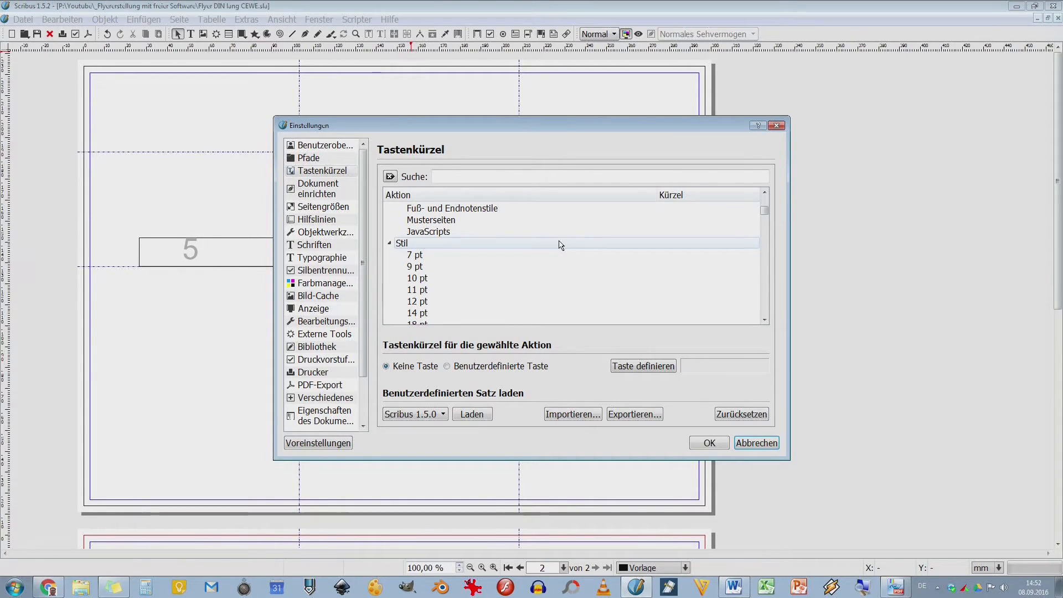
{"action": "scroll", "scroll_direction": "down", "scroll_amount": 3}
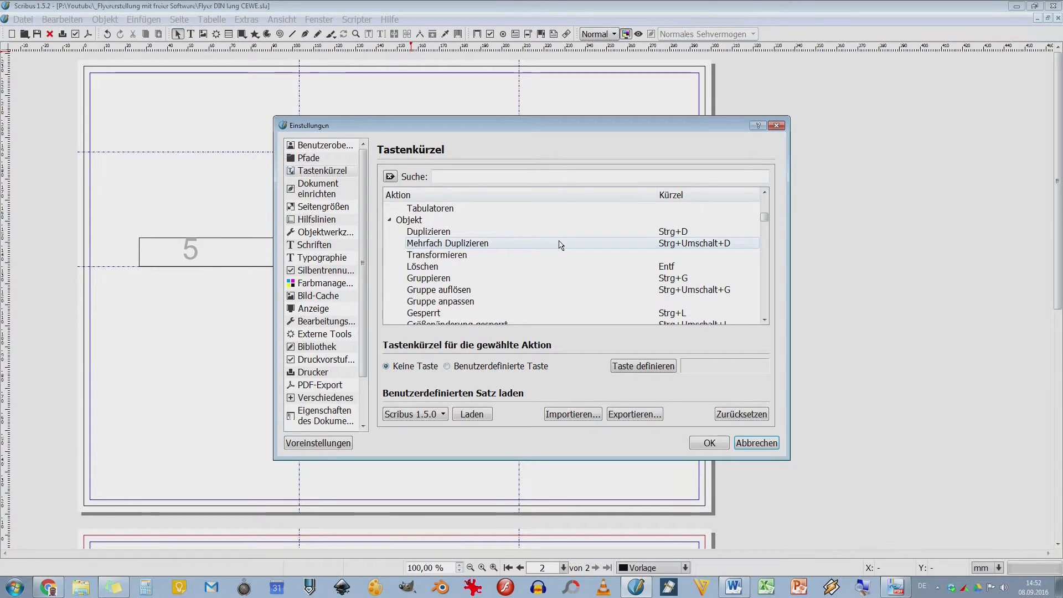
{"action": "scroll", "scroll_direction": "down", "scroll_amount": 3}
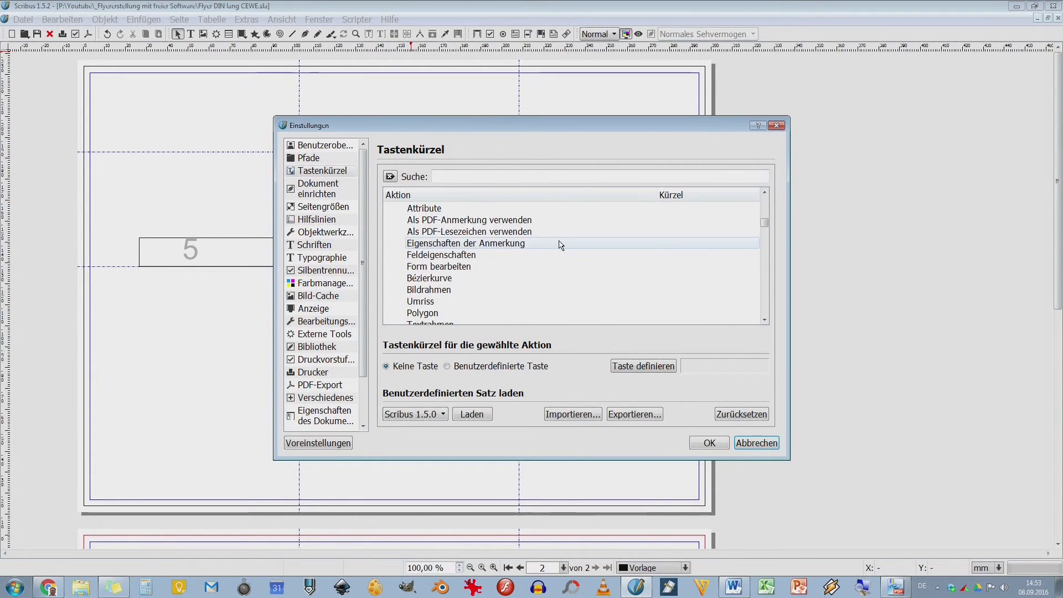
{"action": "scroll", "scroll_direction": "down", "scroll_amount": 3}
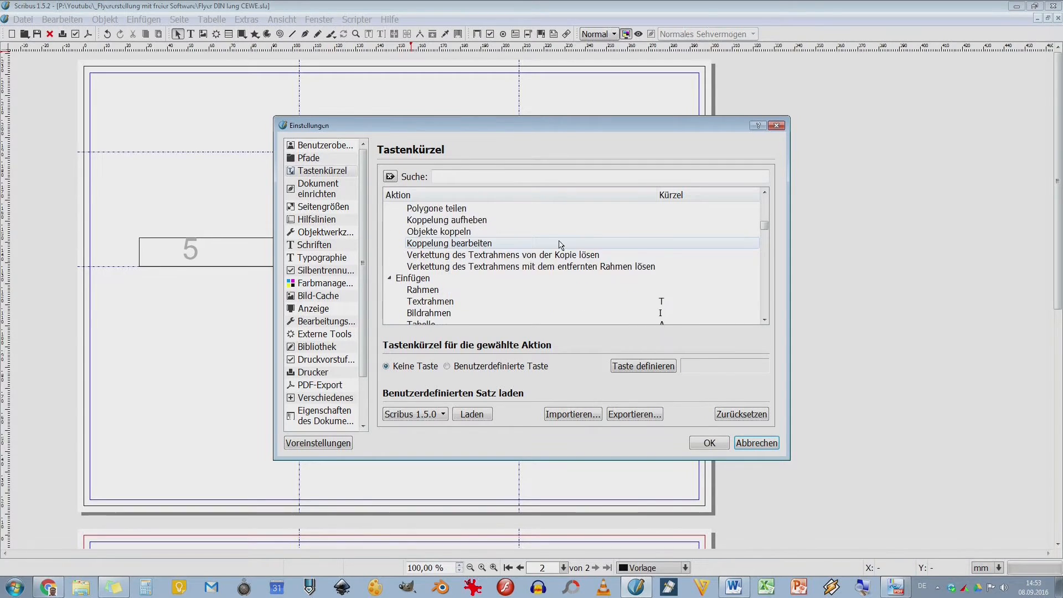
{"action": "scroll", "scroll_direction": "down", "scroll_amount": 3}
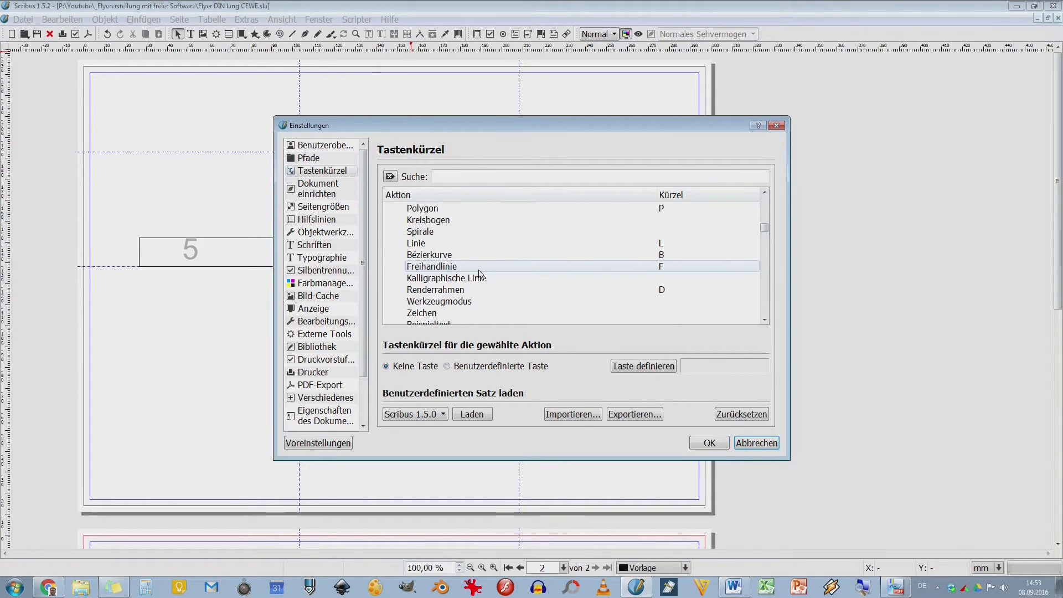
{"action": "scroll", "scroll_direction": "down", "scroll_amount": 3}
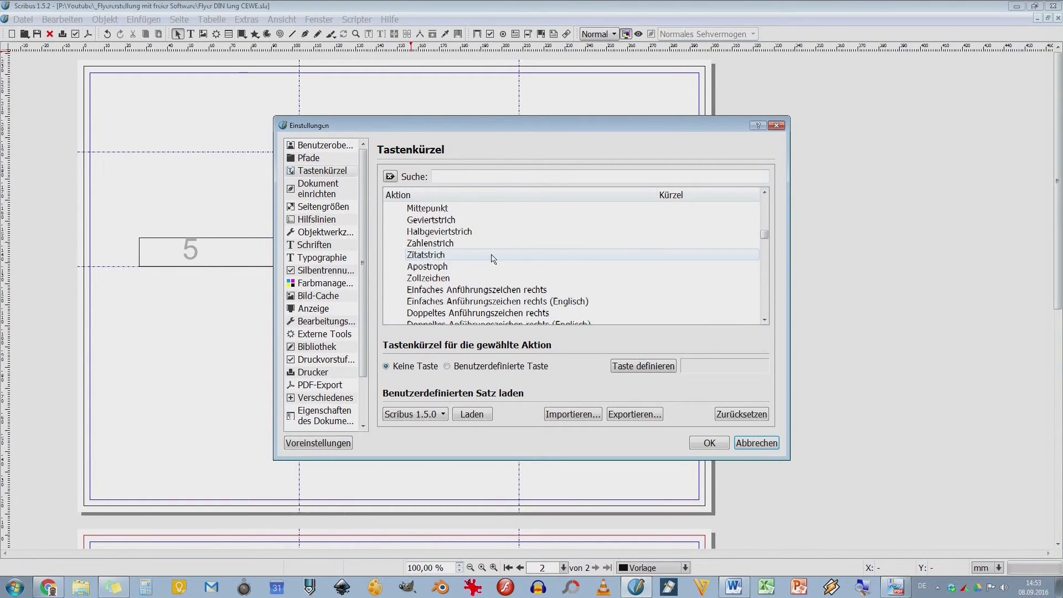
{"action": "scroll", "scroll_direction": "down", "scroll_amount": 3}
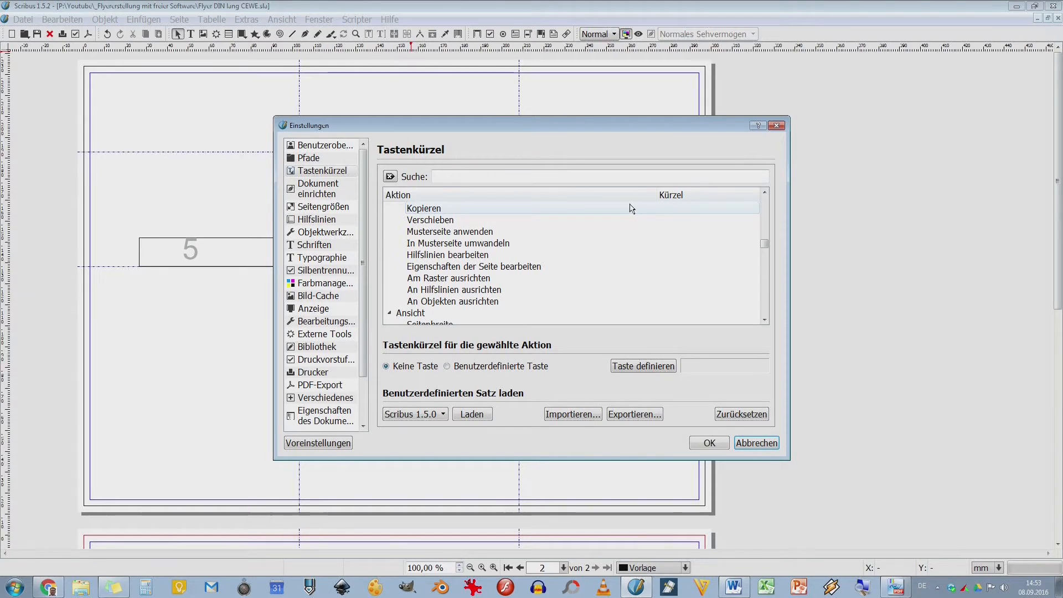
{"action": "left_click", "coordinate": [430, 219]}
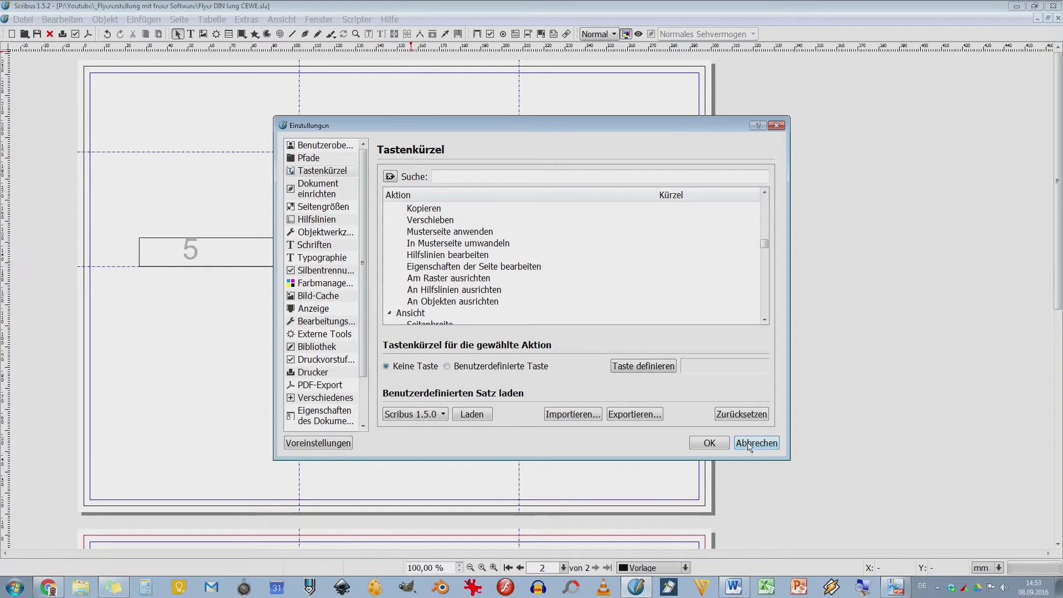
Step: Switch to Dokument einrichten showing A4 landscape, 297 × 210 mm in millimetres
{"action": "left_click", "coordinate": [318, 188]}
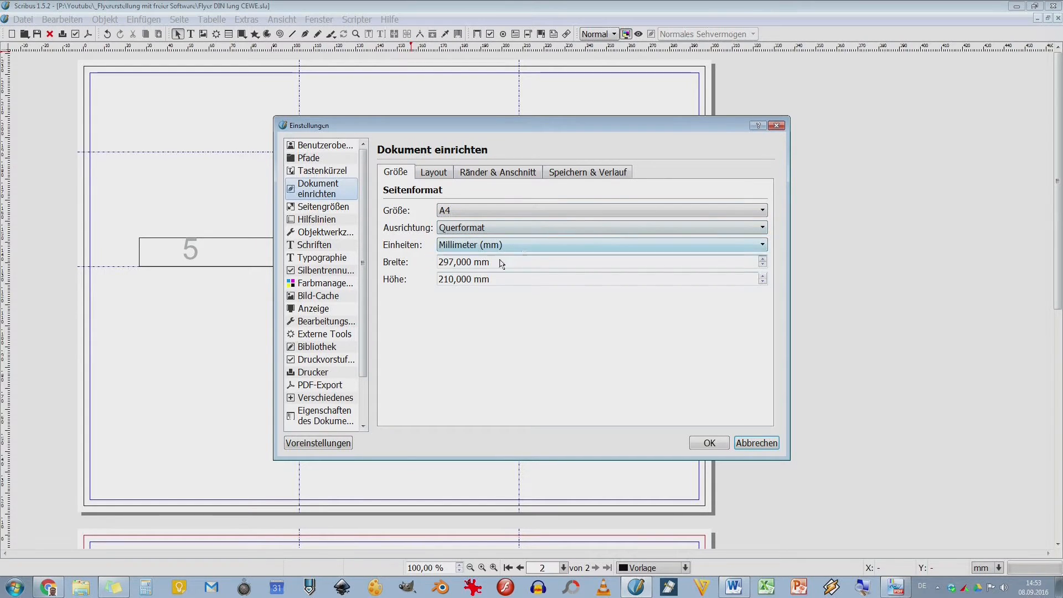
Step: In Ränder & Anschnitt, set the default bleed to 3 mm
{"action": "left_click", "coordinate": [433, 171]}
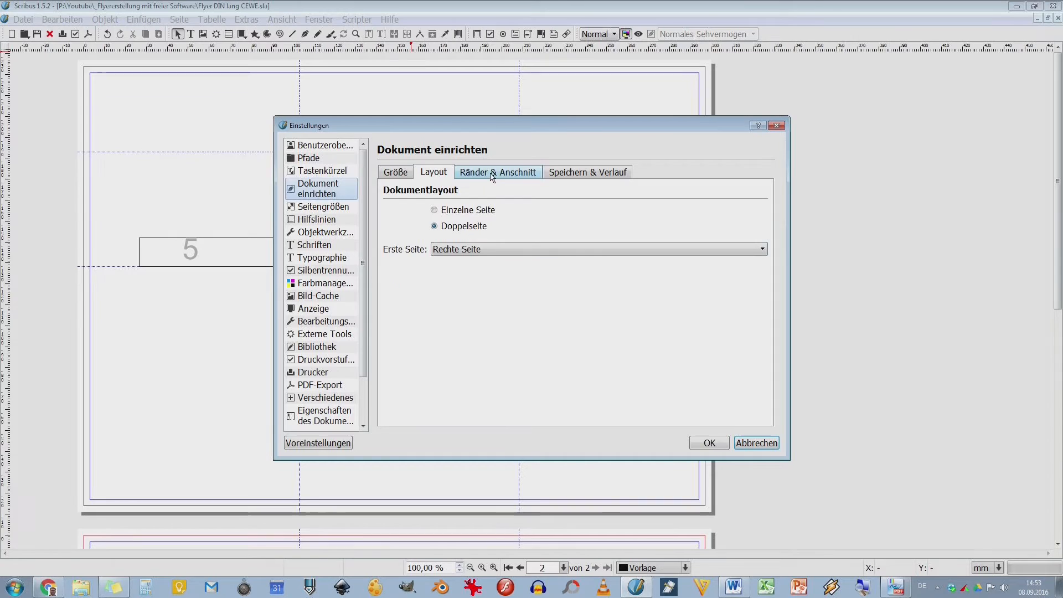
{"action": "left_click", "coordinate": [497, 172]}
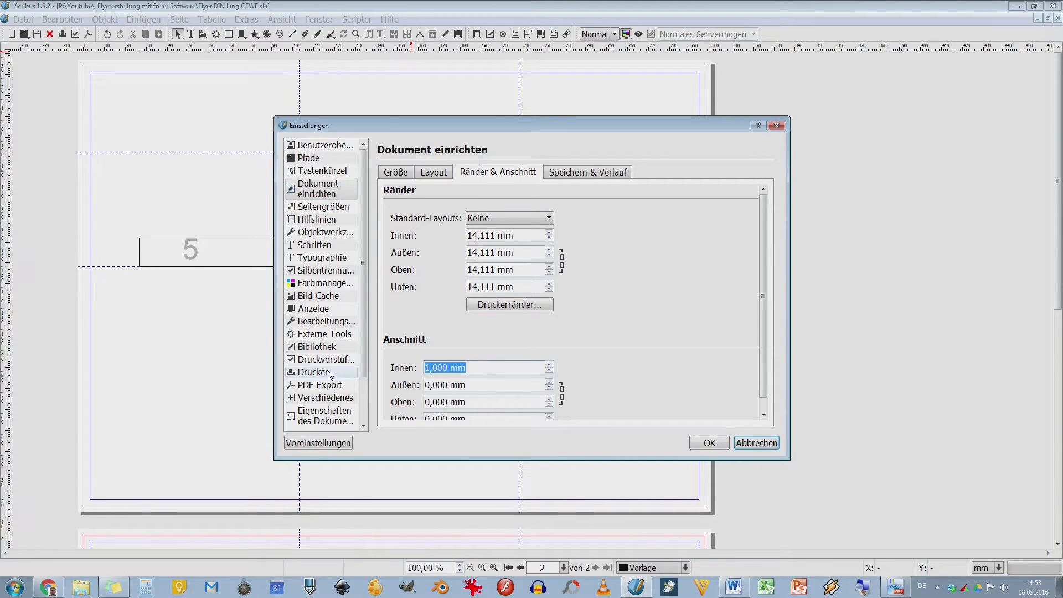
{"action": "type", "text": "3"}
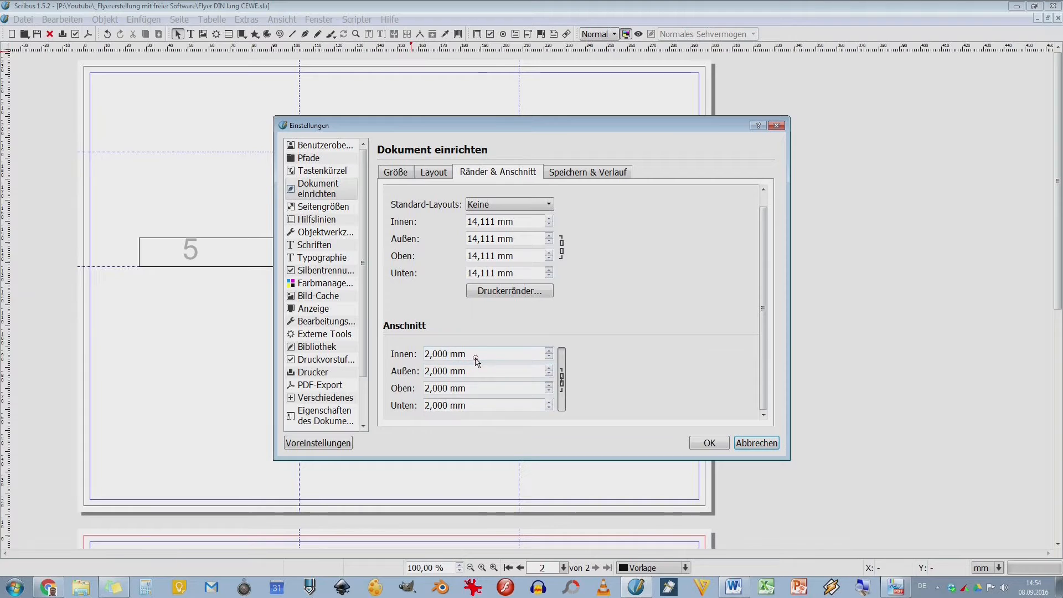
{"action": "left_click", "coordinate": [549, 351]}
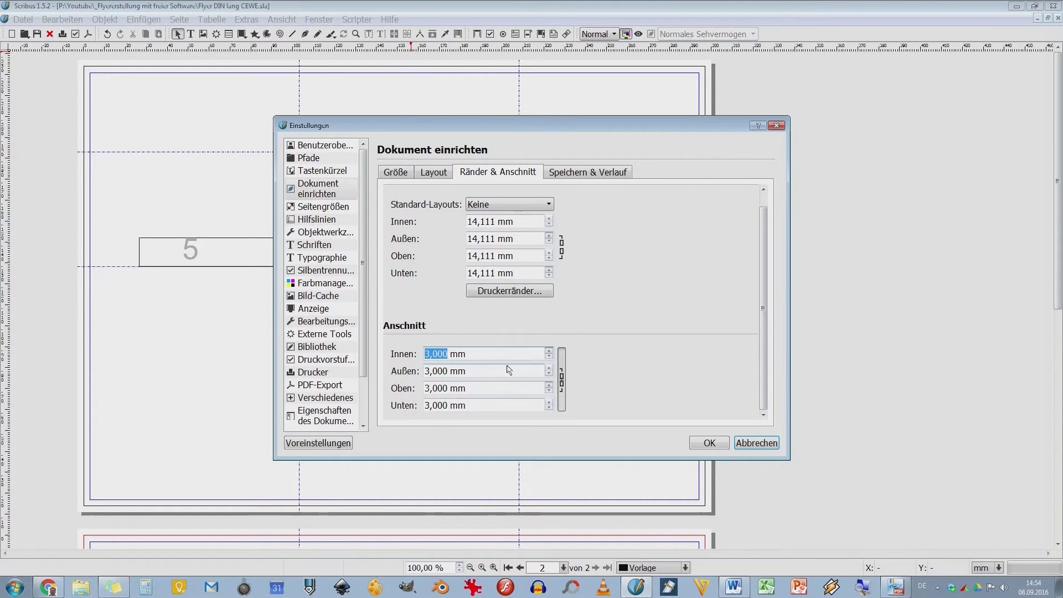
Step: Set all margins to 4 mm and confirm the preferences with OK
{"action": "left_click", "coordinate": [488, 221]}
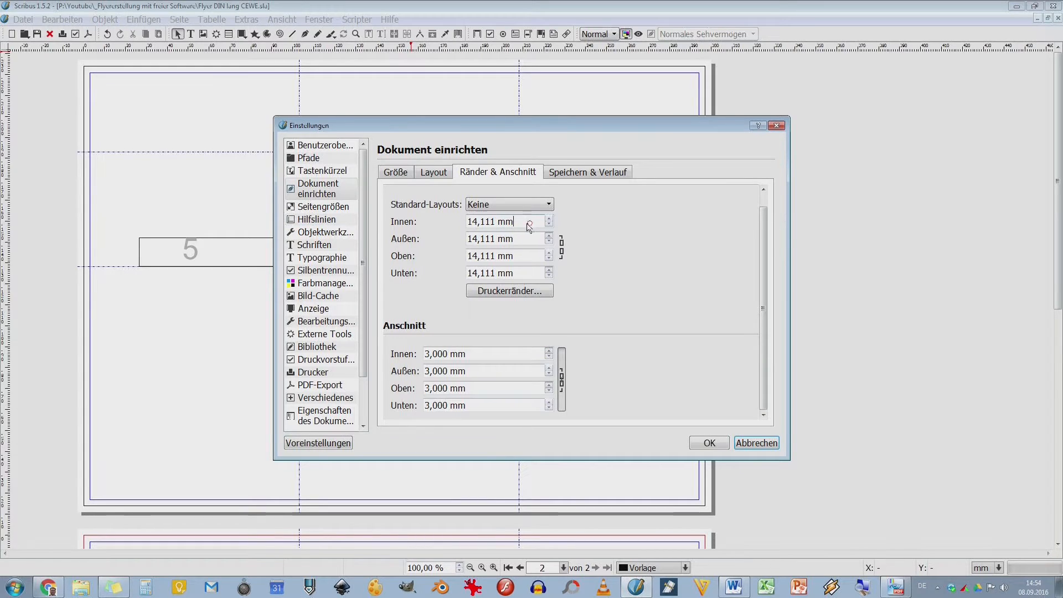
{"action": "type", "text": "4"}
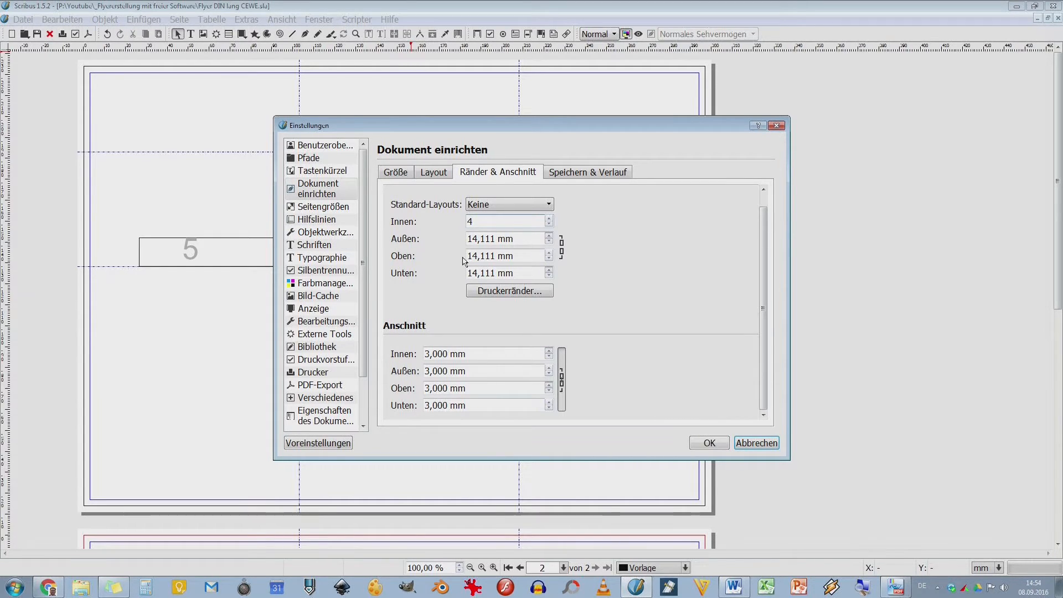
{"action": "left_click", "coordinate": [560, 247]}
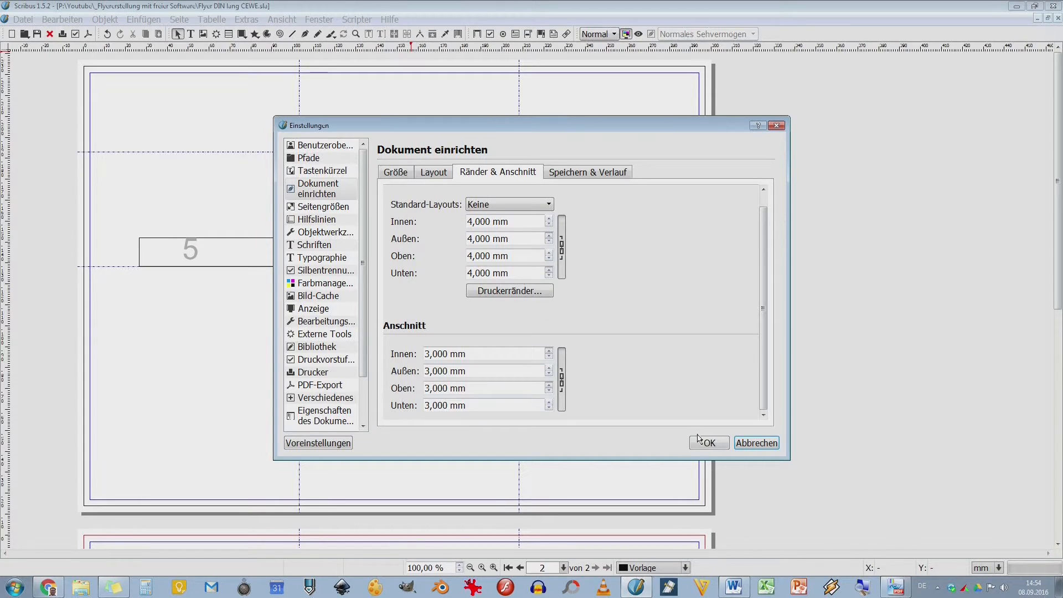
{"action": "left_click", "coordinate": [707, 443]}
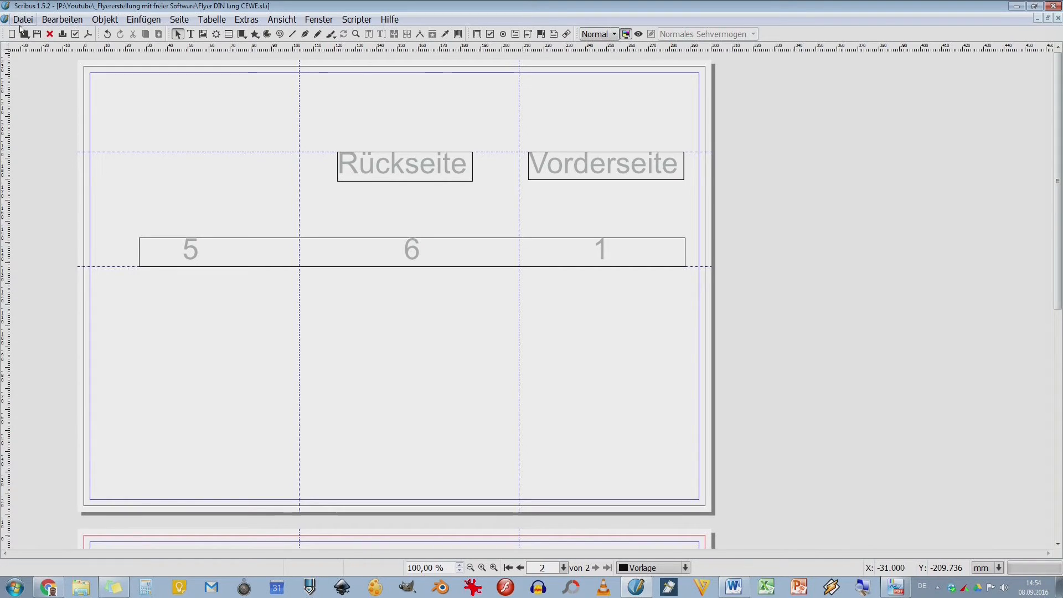
Step: Show the Pfade page, then the Dokument einrichten defaults (A4, landscape, millimetres) via Datei > Allgemeine Einstellungen
{"action": "left_click", "coordinate": [23, 19]}
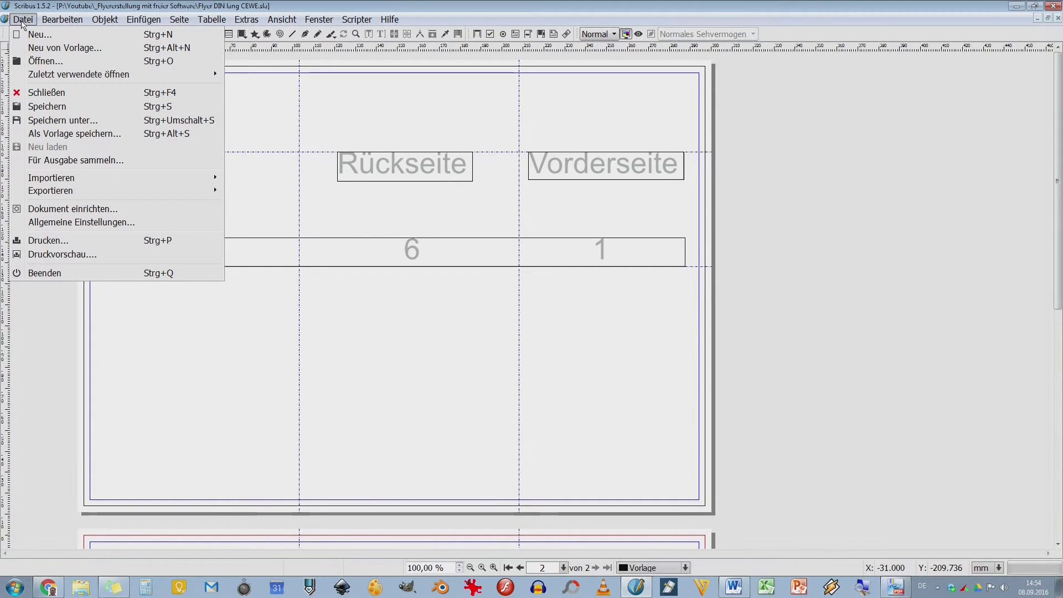
{"action": "mouse_move", "coordinate": [80, 223]}
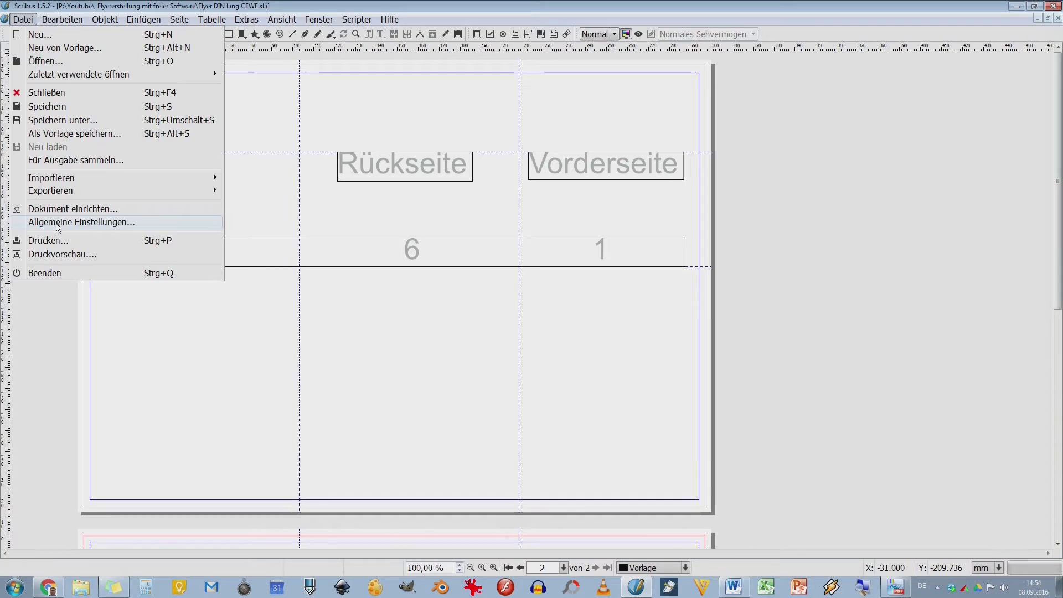
{"action": "left_click", "coordinate": [81, 221]}
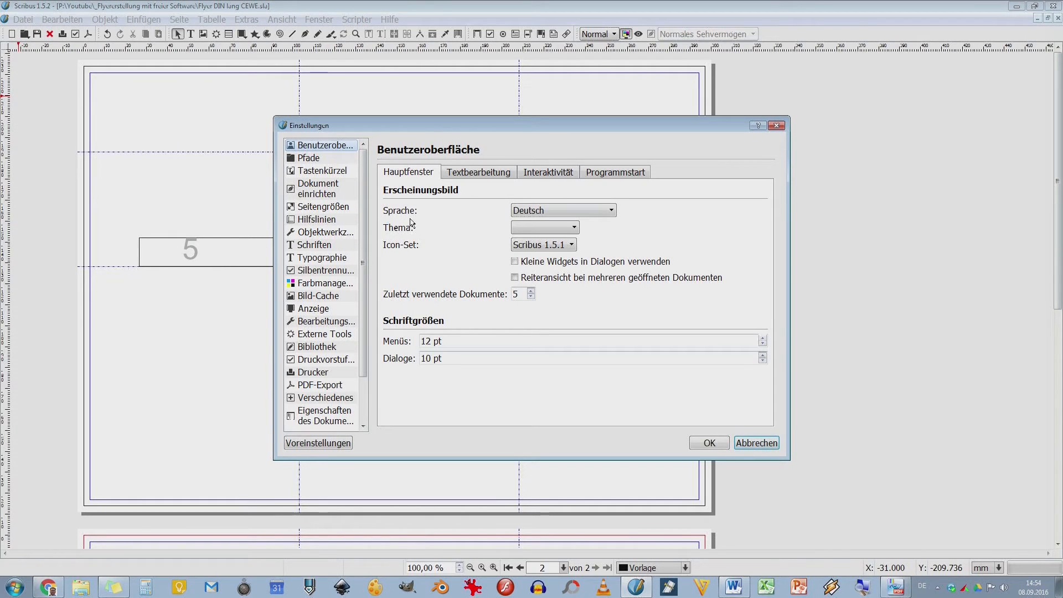
{"action": "left_click", "coordinate": [309, 158]}
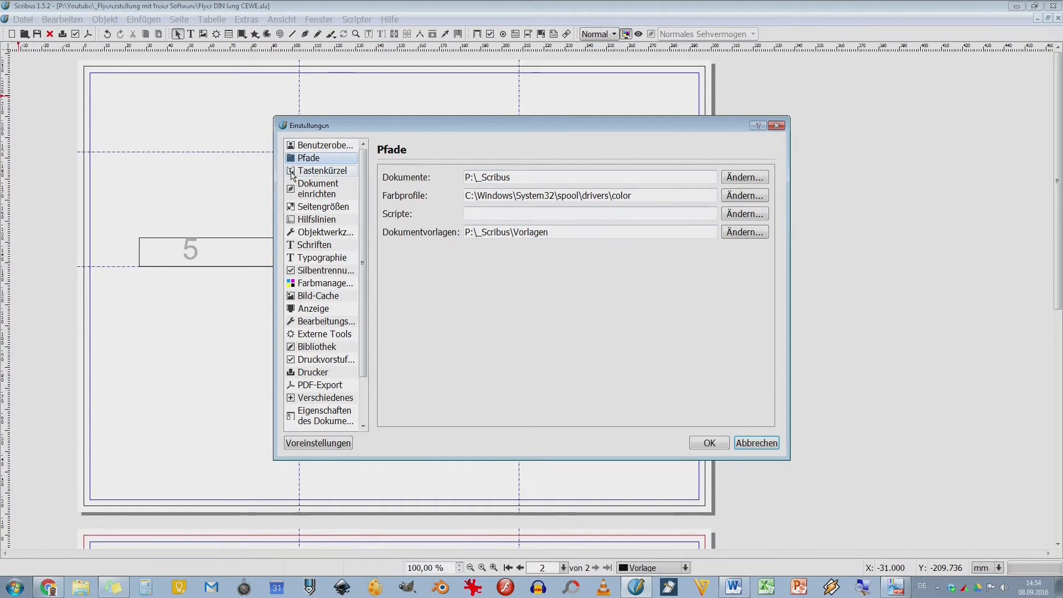
{"action": "left_click", "coordinate": [318, 188]}
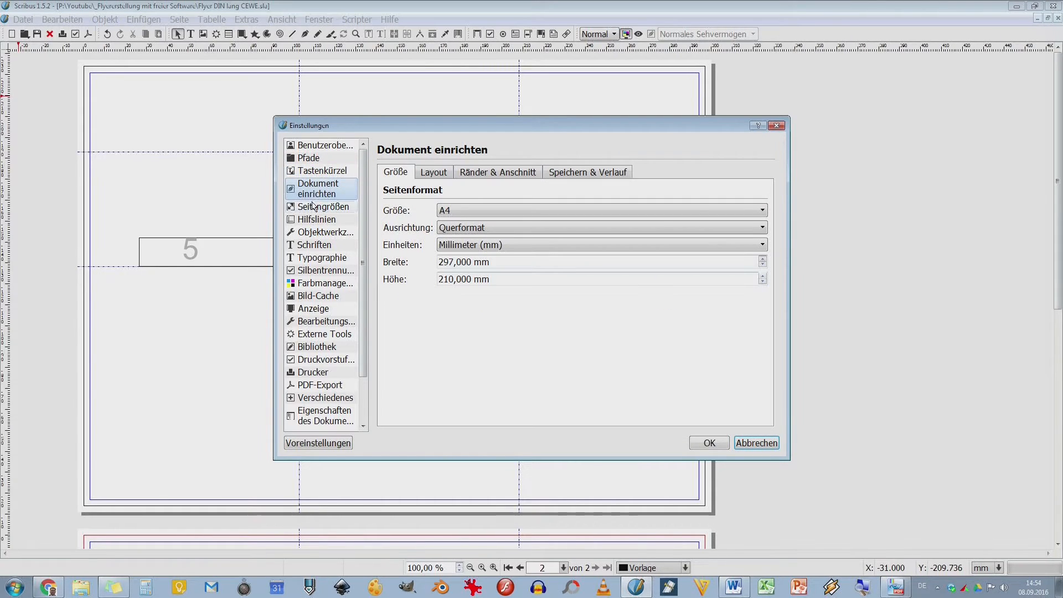
Step: Browse the Seitengrößen list (only A4 and US-Letter enabled), then show the Hilfslinien guides settings
{"action": "left_click", "coordinate": [322, 206]}
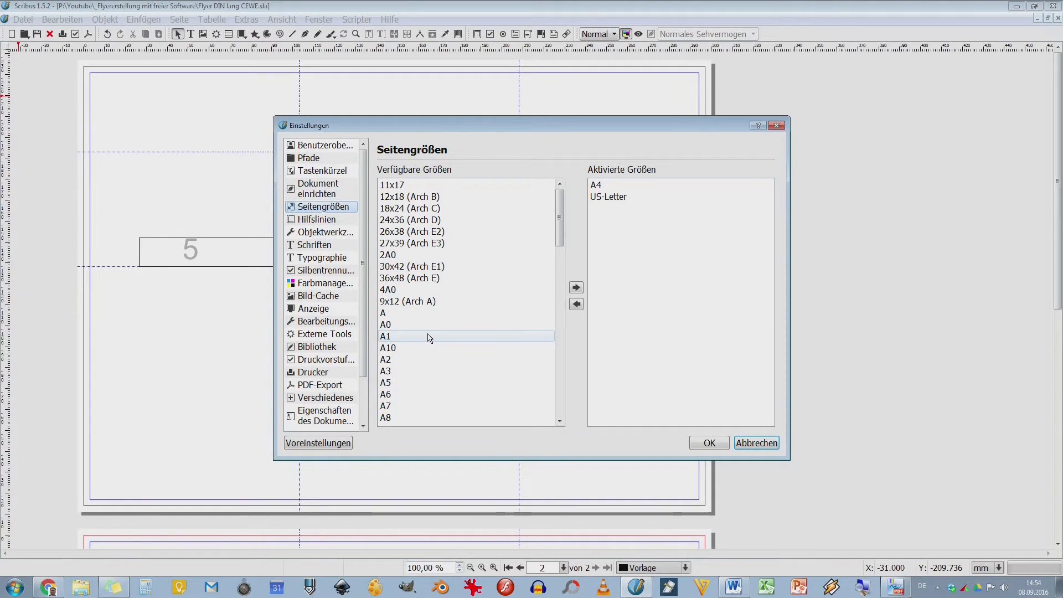
{"action": "scroll", "scroll_direction": "down", "scroll_amount": 3}
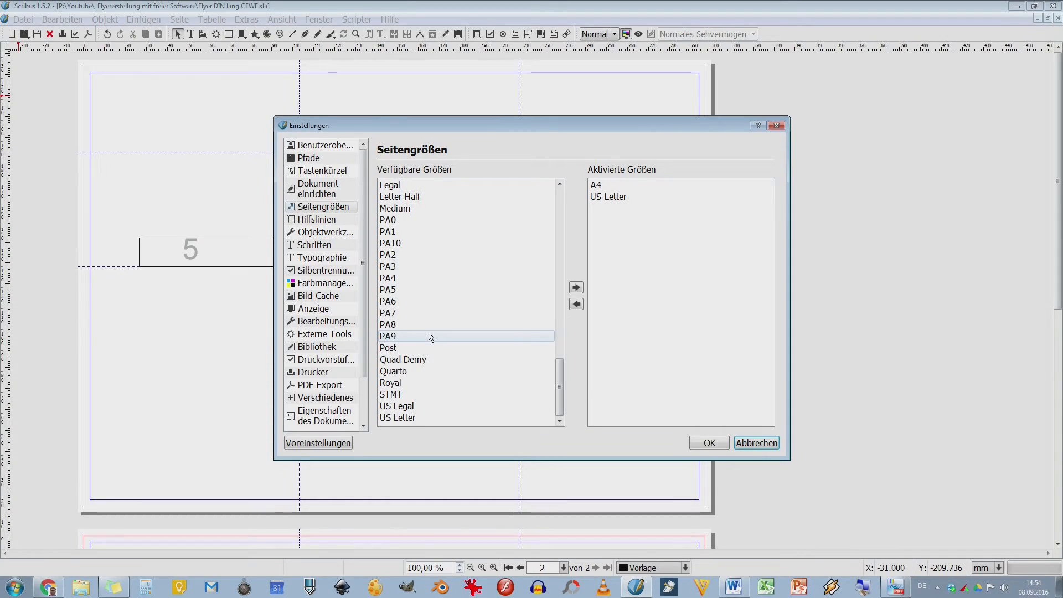
{"action": "left_click", "coordinate": [400, 197]}
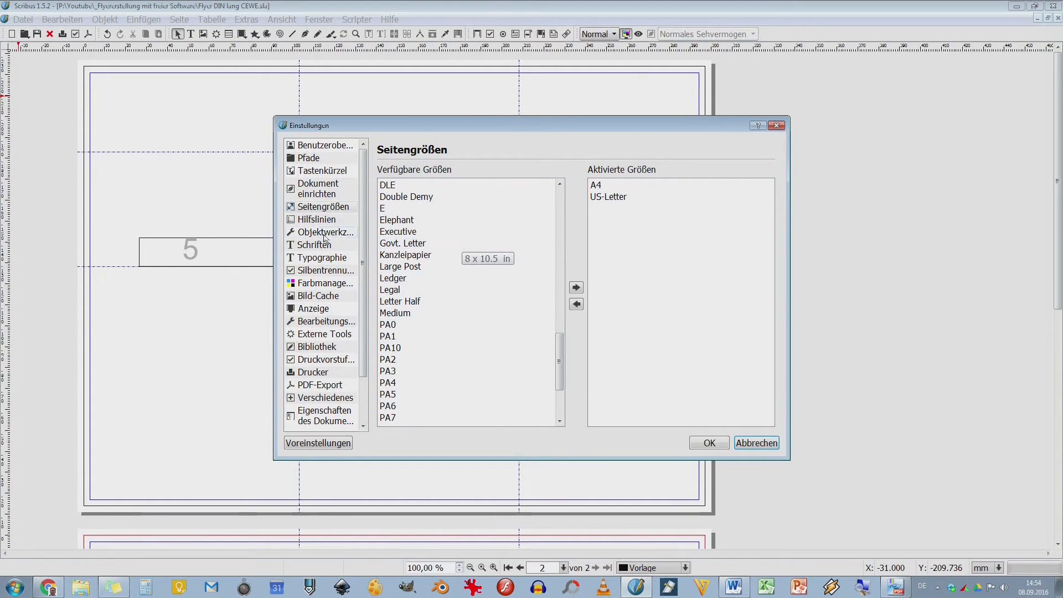
{"action": "left_click", "coordinate": [315, 219]}
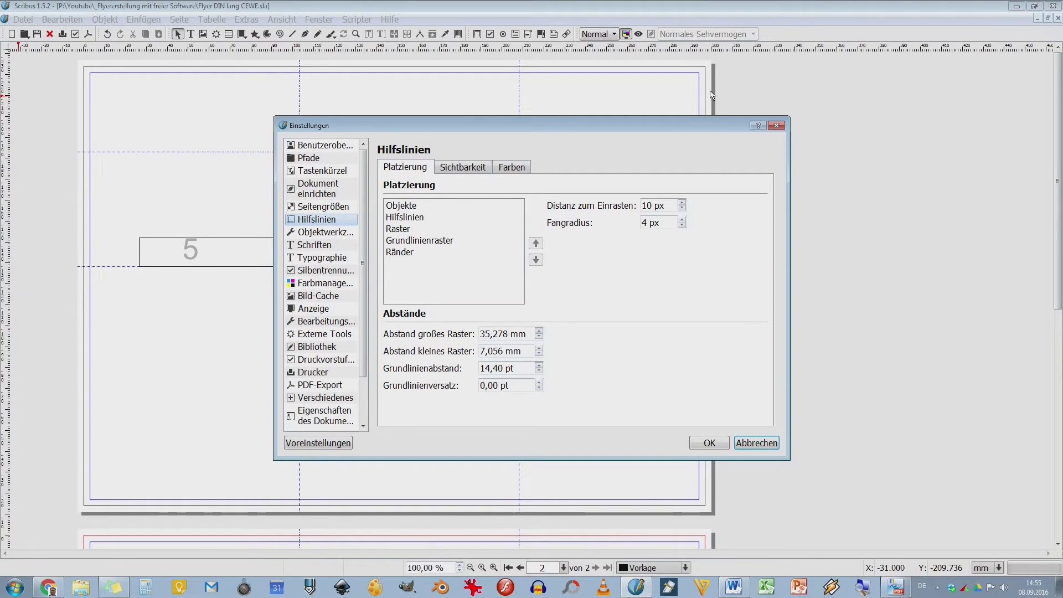
{"action": "mouse_move", "coordinate": [804, 336]}
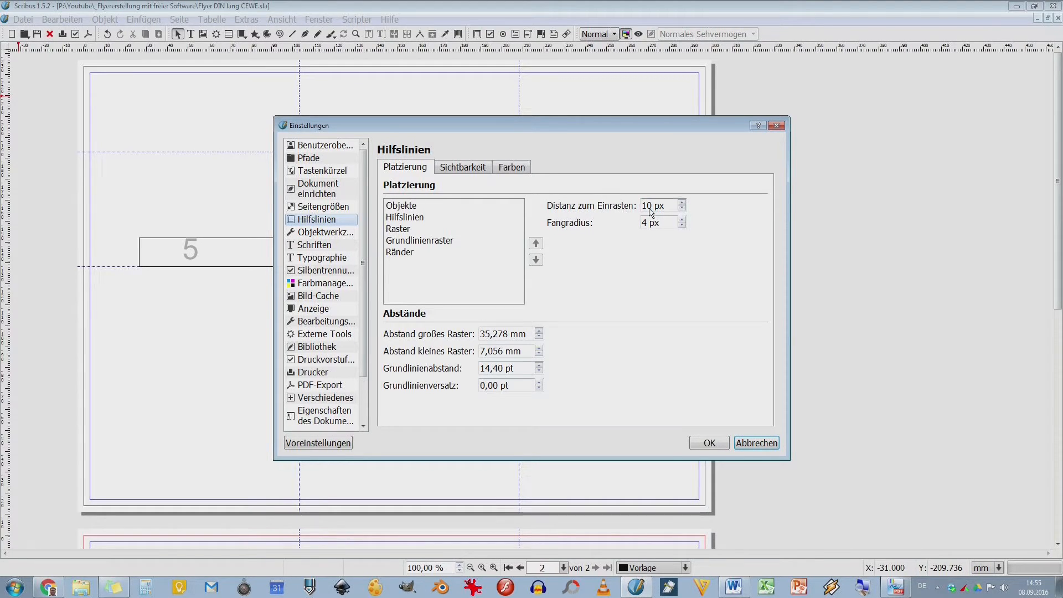
{"action": "mouse_move", "coordinate": [658, 206]}
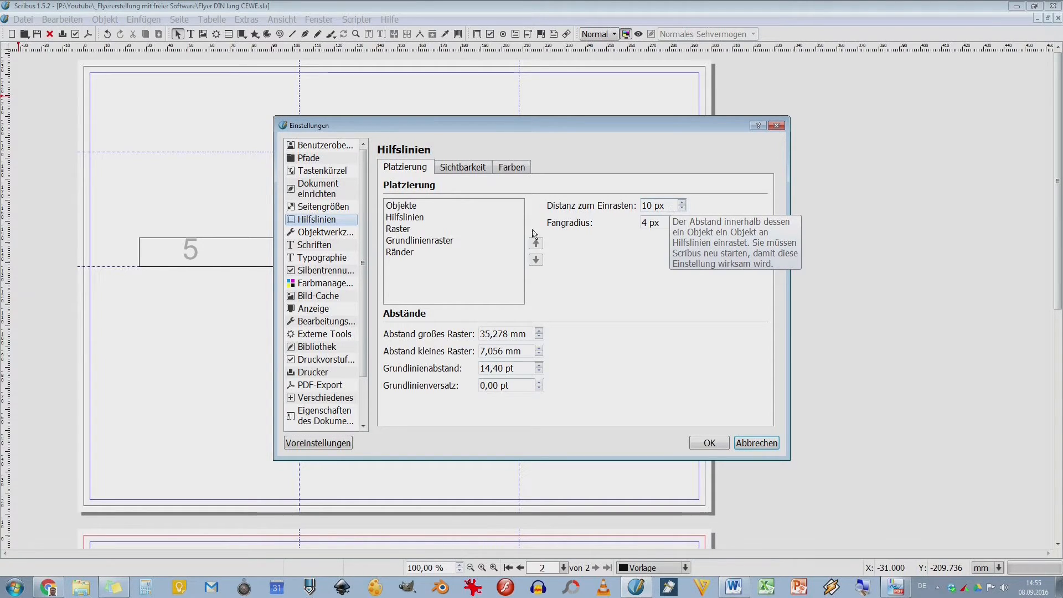
{"action": "mouse_move", "coordinate": [549, 223]}
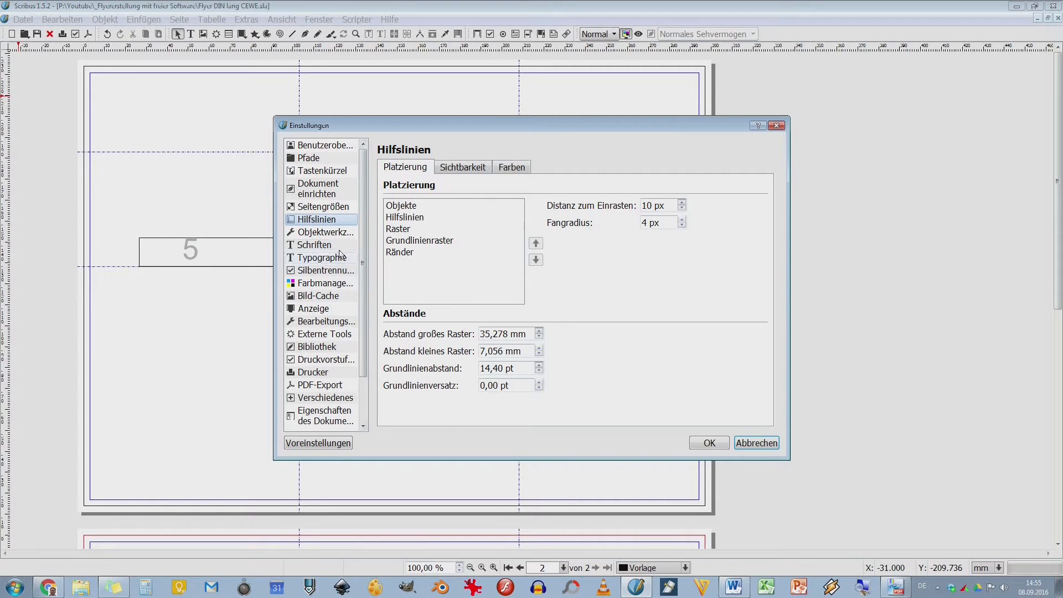
Step: Show the Objektwerkzeuge defaults with Arial Regular 12 pt text frames
{"action": "left_click", "coordinate": [326, 232]}
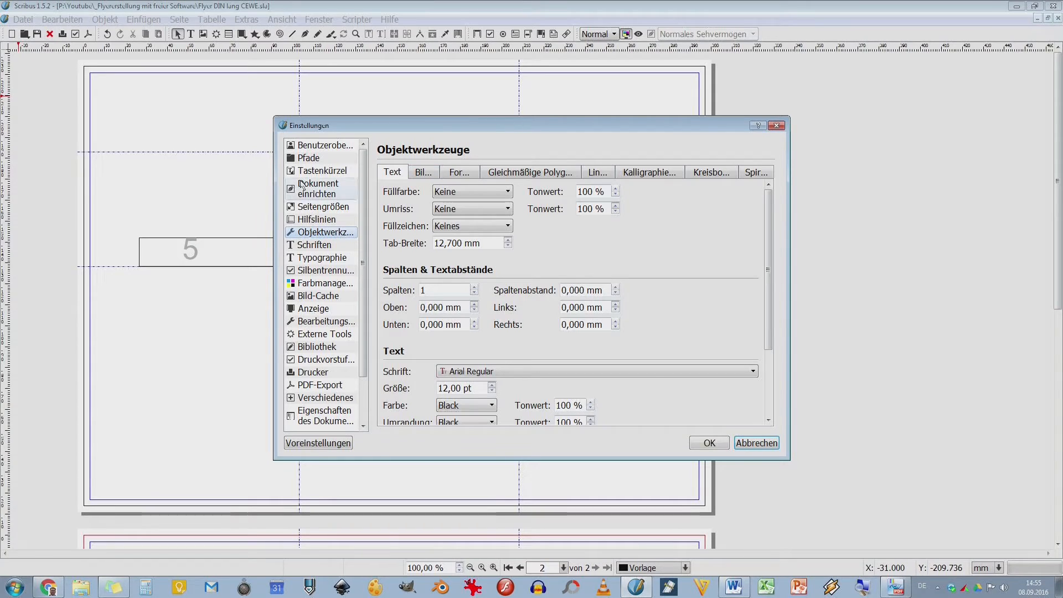
Step: Step through image, shape and regular polygon defaults (4 corners, 0° rotation)
{"action": "left_click", "coordinate": [422, 172]}
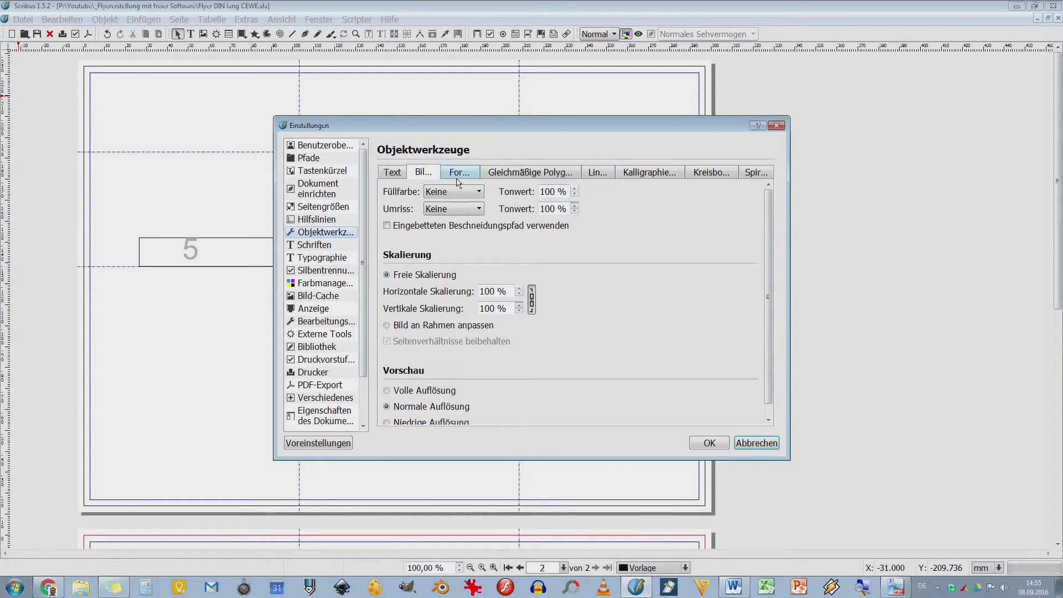
{"action": "left_click", "coordinate": [459, 172]}
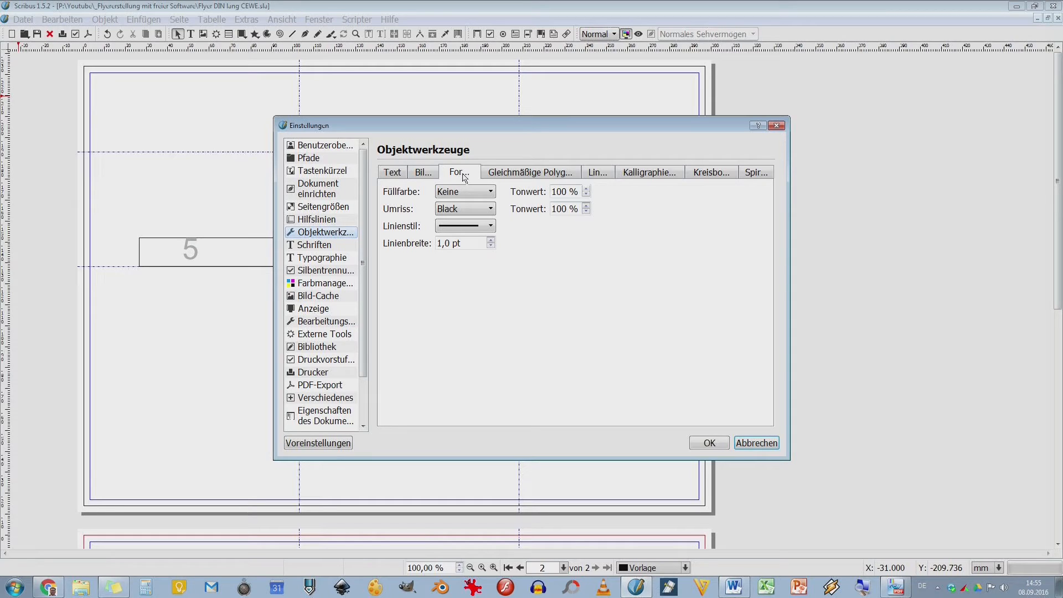
{"action": "mouse_move", "coordinate": [531, 173]}
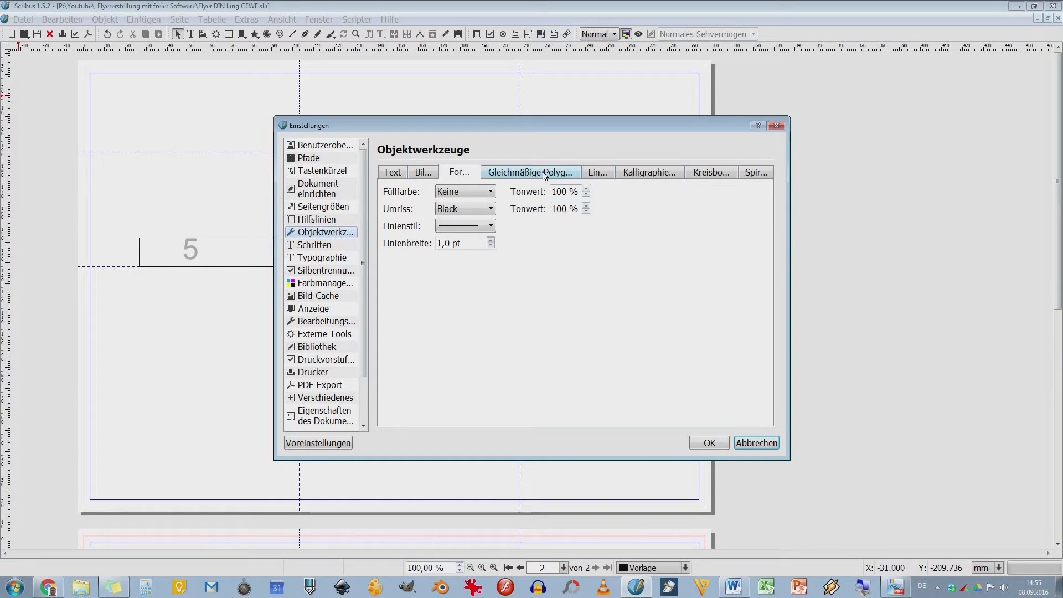
{"action": "left_click", "coordinate": [530, 172]}
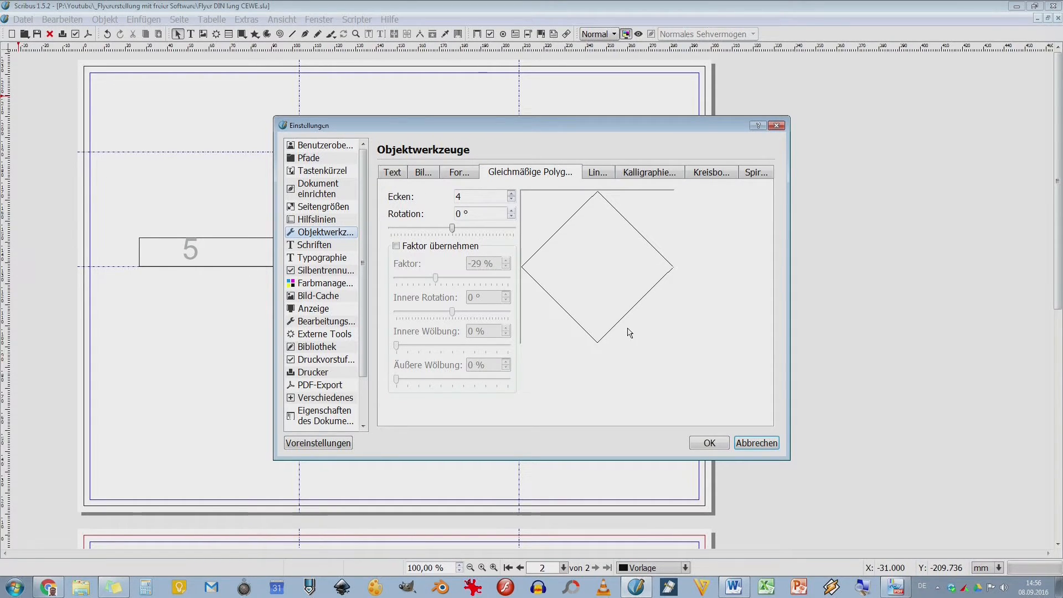
Step: Set the default polygon to 3 corners and leave its rotation at 0°, previewed as an upright triangle
{"action": "left_click", "coordinate": [511, 192]}
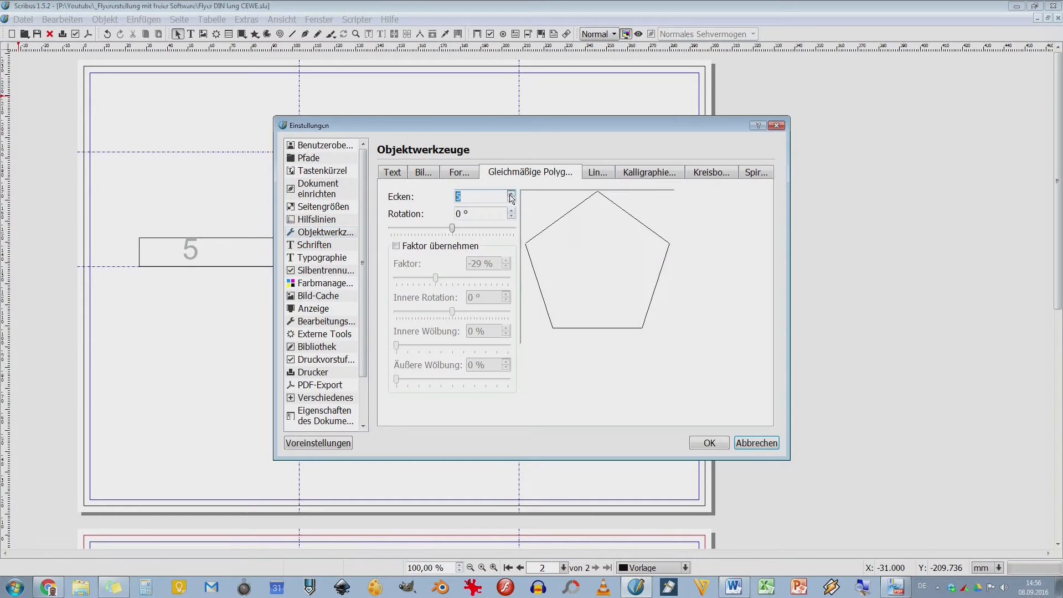
{"action": "left_click", "coordinate": [510, 193]}
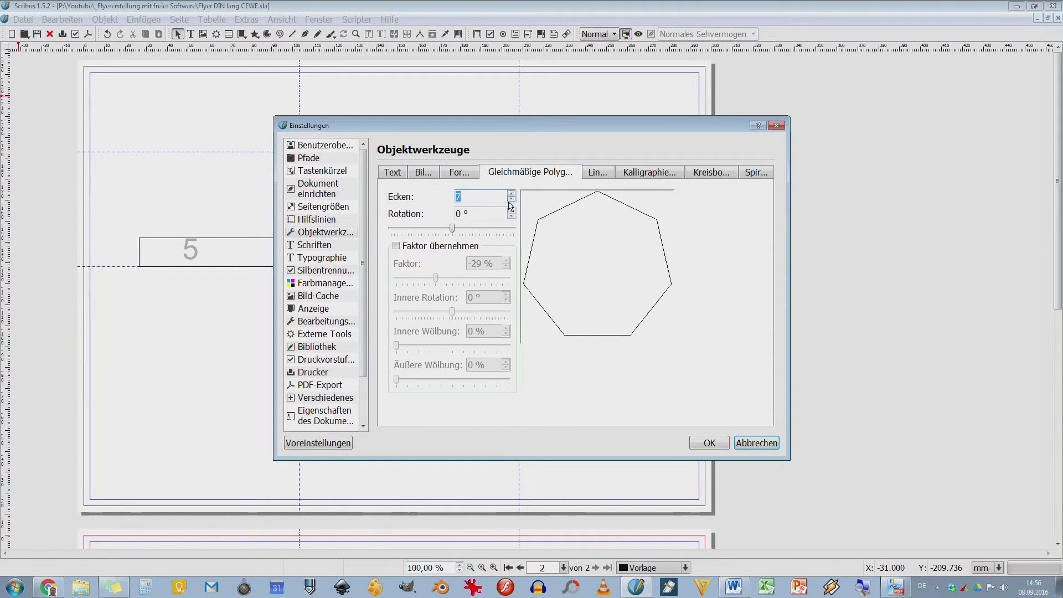
{"action": "left_click", "coordinate": [510, 201]}
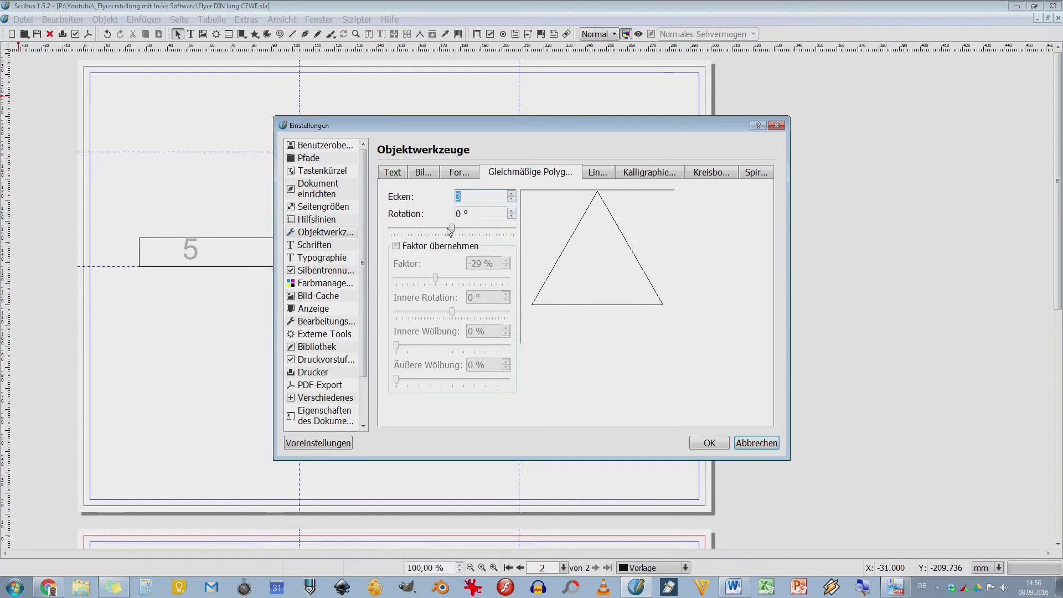
{"action": "left_click_drag", "start_coordinate": [453, 228], "coordinate": [449, 228]}
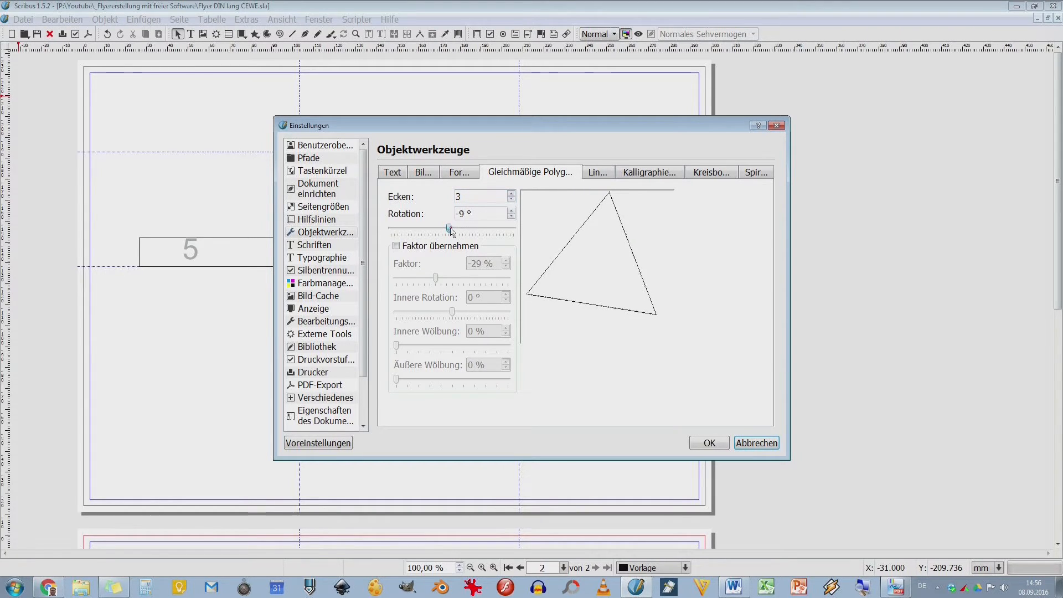
{"action": "left_click_drag", "start_coordinate": [449, 228], "coordinate": [455, 228]}
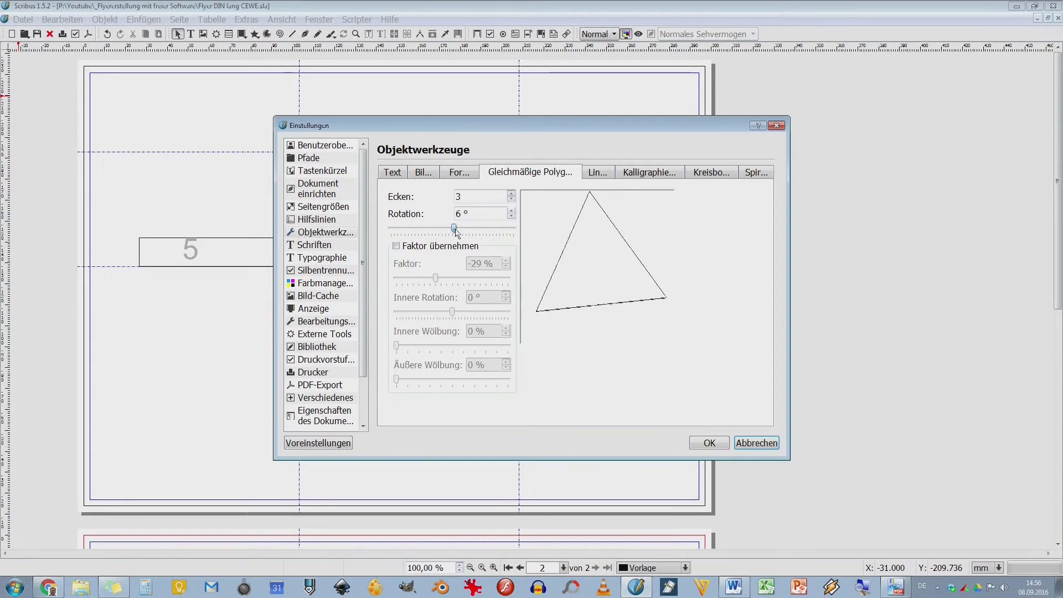
{"action": "left_click_drag", "start_coordinate": [455, 228], "coordinate": [455, 228]}
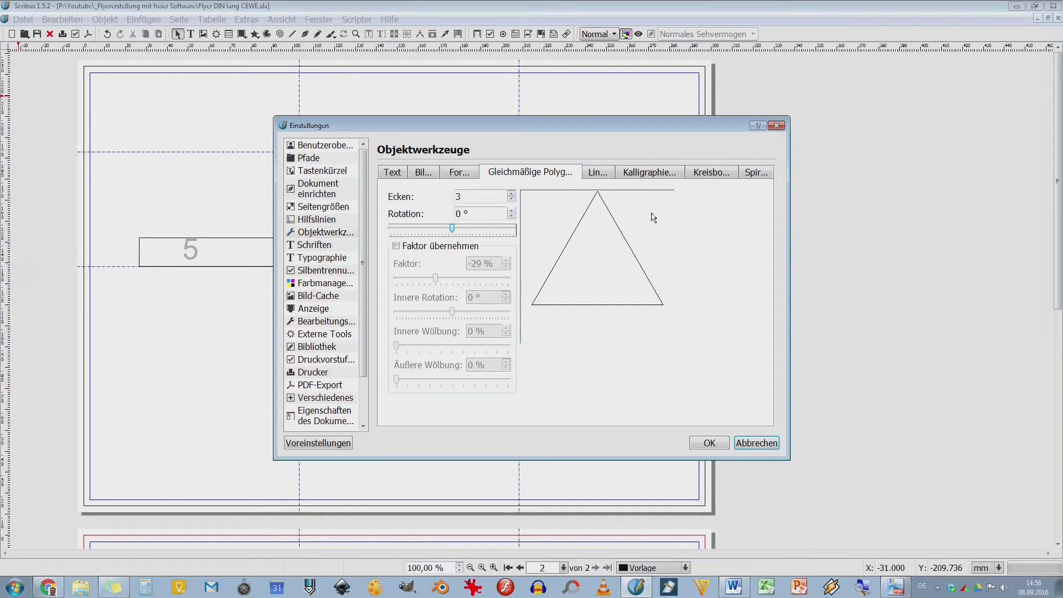
Step: Review Kalligraphie and Kreisbogen defaults, ending on Spirale: 0° start, 1080° end, 20% factor
{"action": "left_click", "coordinate": [647, 172]}
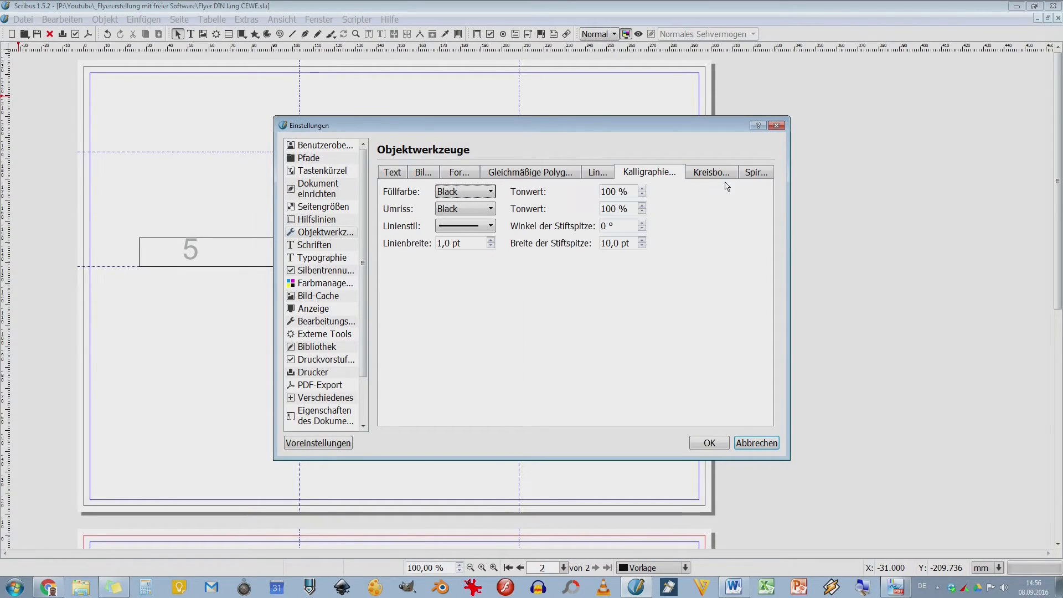
{"action": "left_click", "coordinate": [711, 171]}
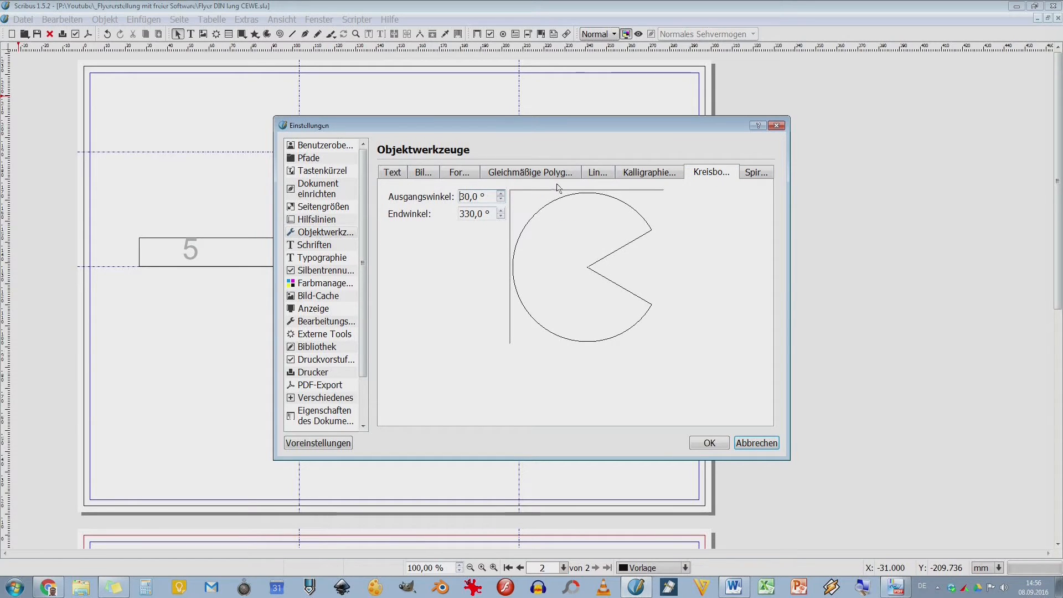
{"action": "left_click", "coordinate": [756, 172]}
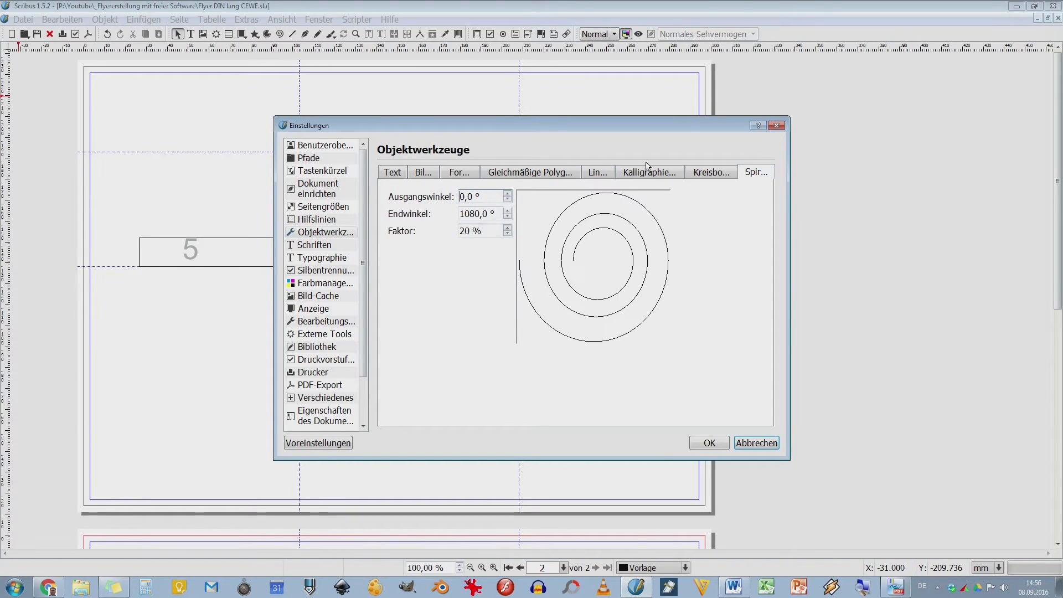
{"action": "mouse_move", "coordinate": [673, 375]}
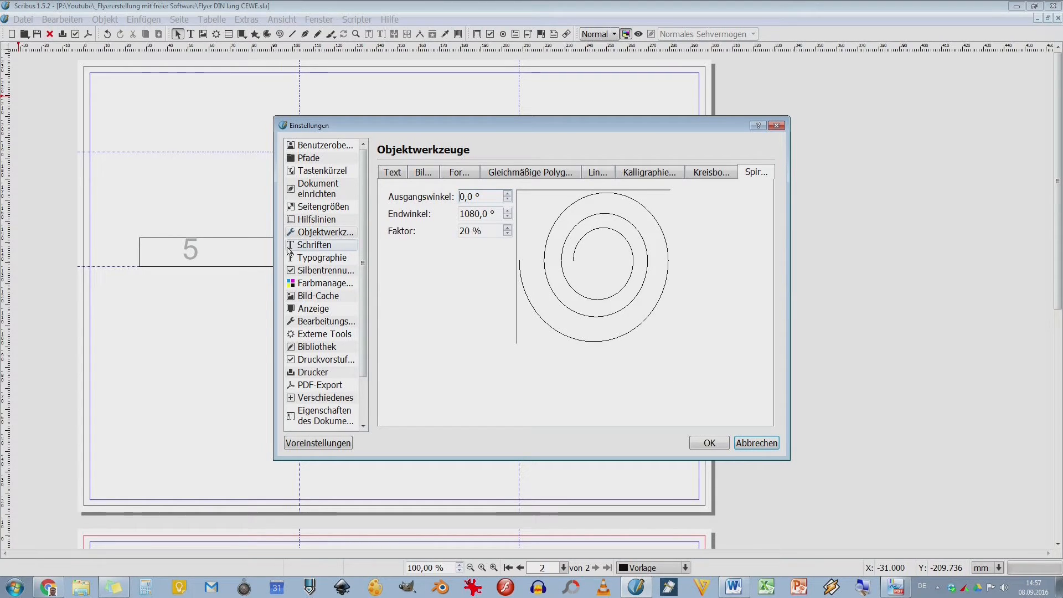
Step: Show the Verfügbare Schriften list with embedding, subset, access and file path columns
{"action": "left_click", "coordinate": [313, 245]}
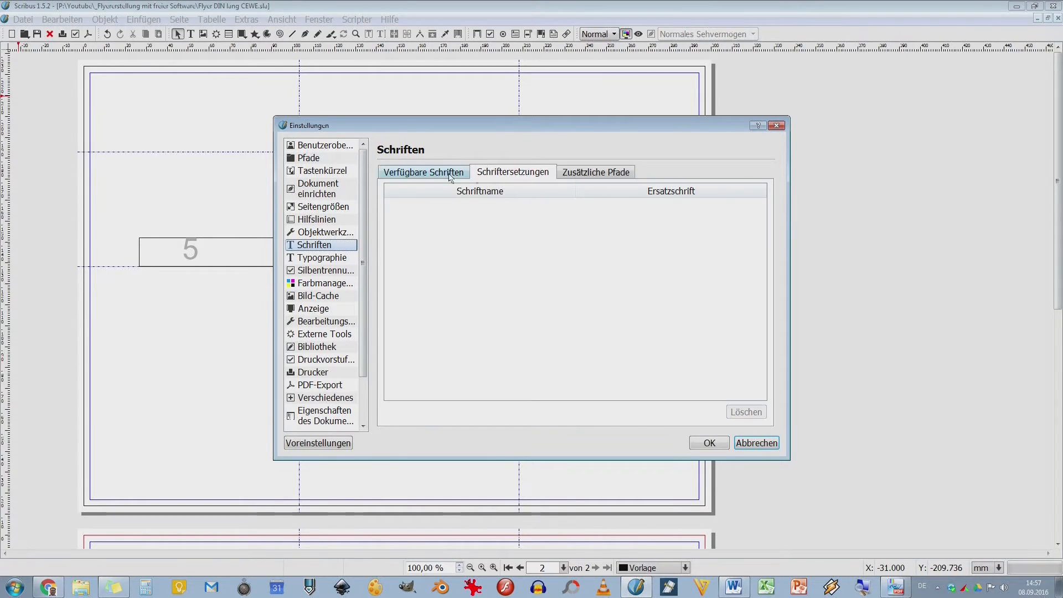
{"action": "left_click", "coordinate": [422, 172]}
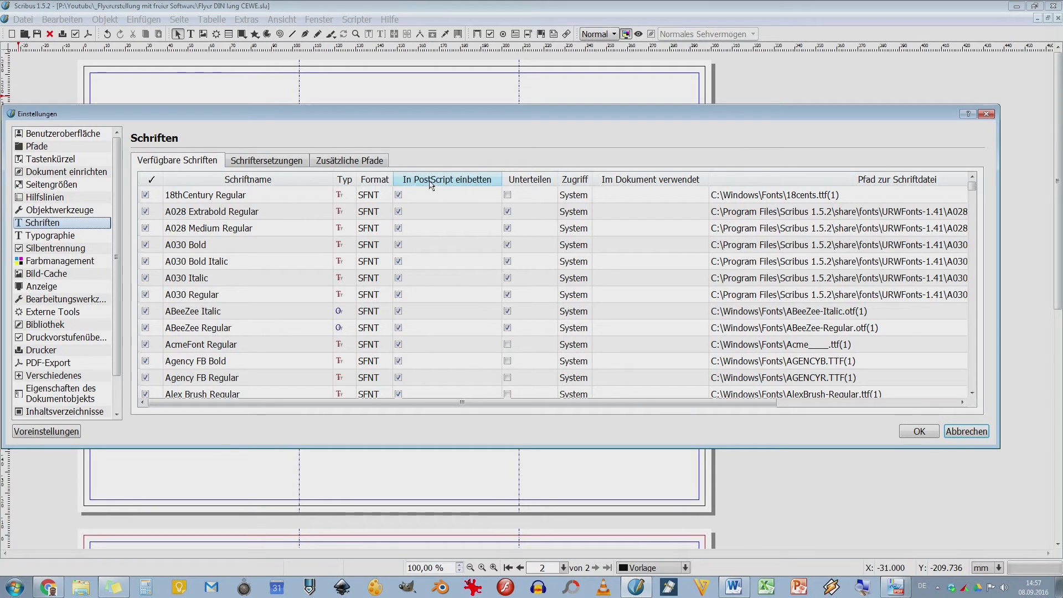
{"action": "mouse_move", "coordinate": [529, 180]}
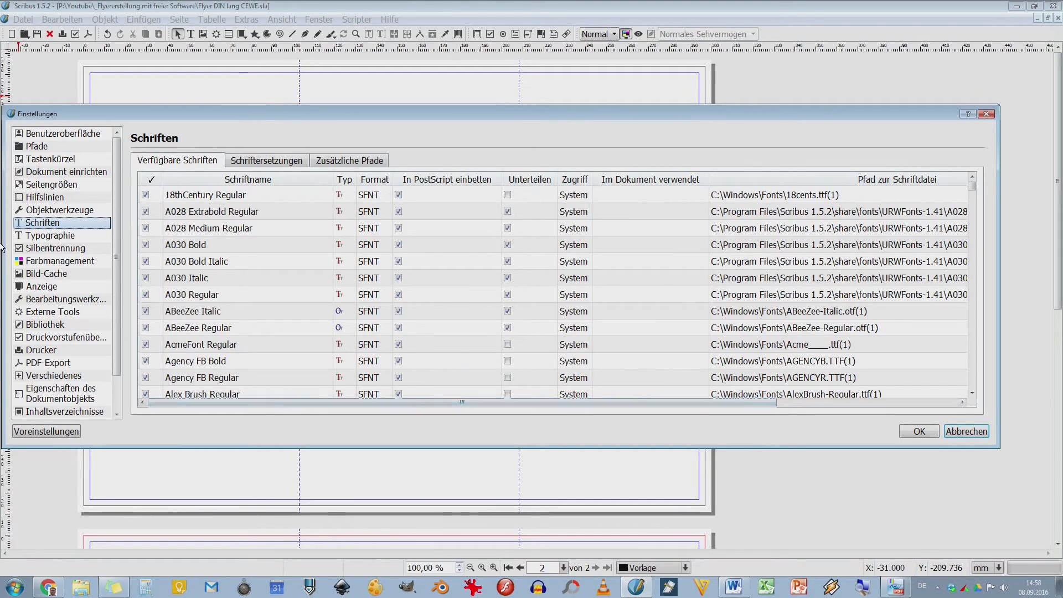
{"action": "left_click", "coordinate": [50, 234]}
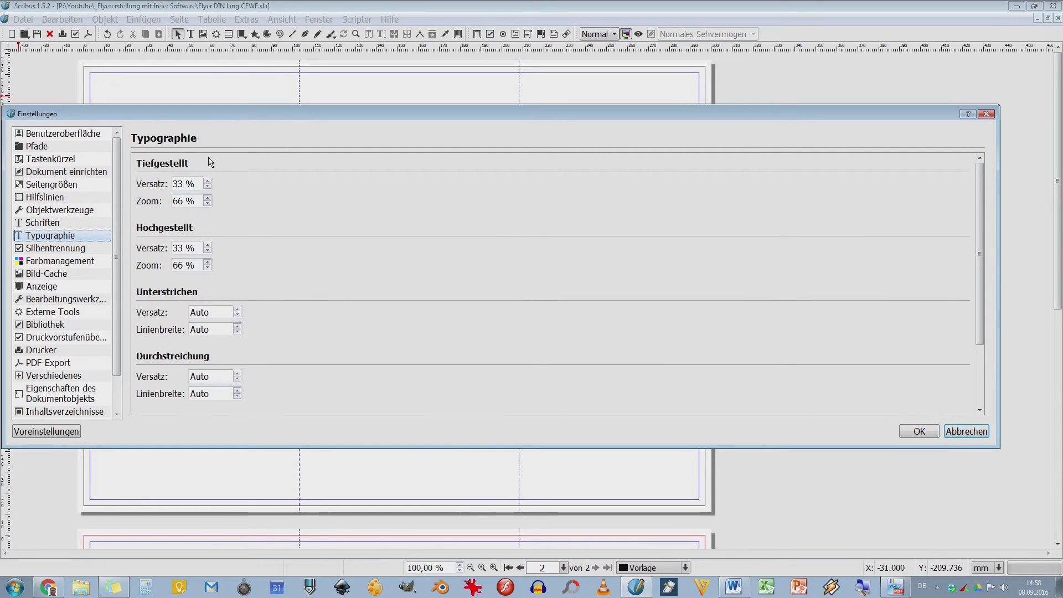
{"action": "mouse_move", "coordinate": [1000, 284]}
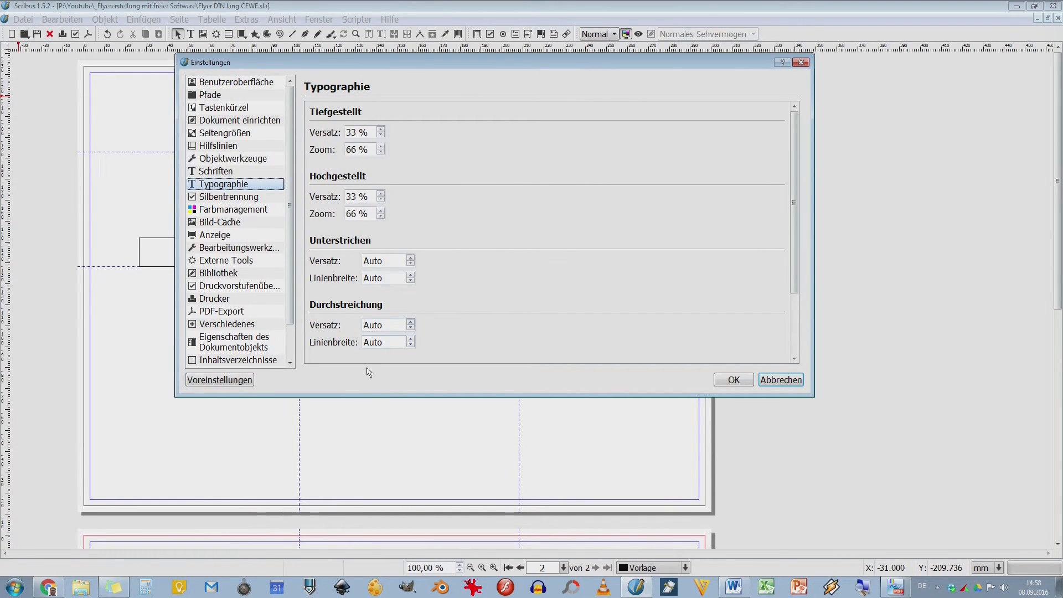
{"action": "mouse_move", "coordinate": [346, 319]}
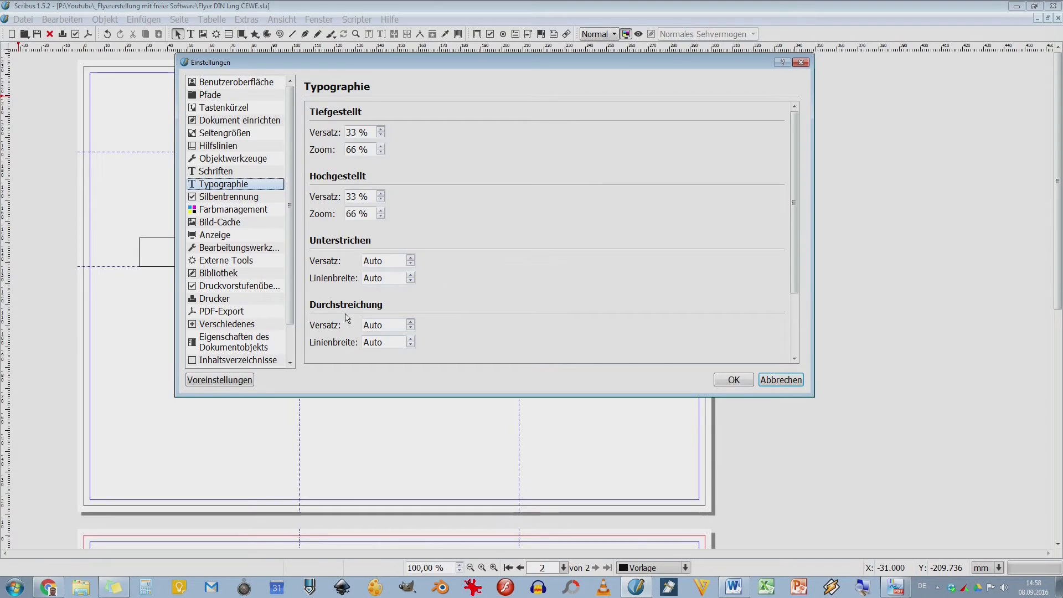
{"action": "mouse_move", "coordinate": [143, 195]}
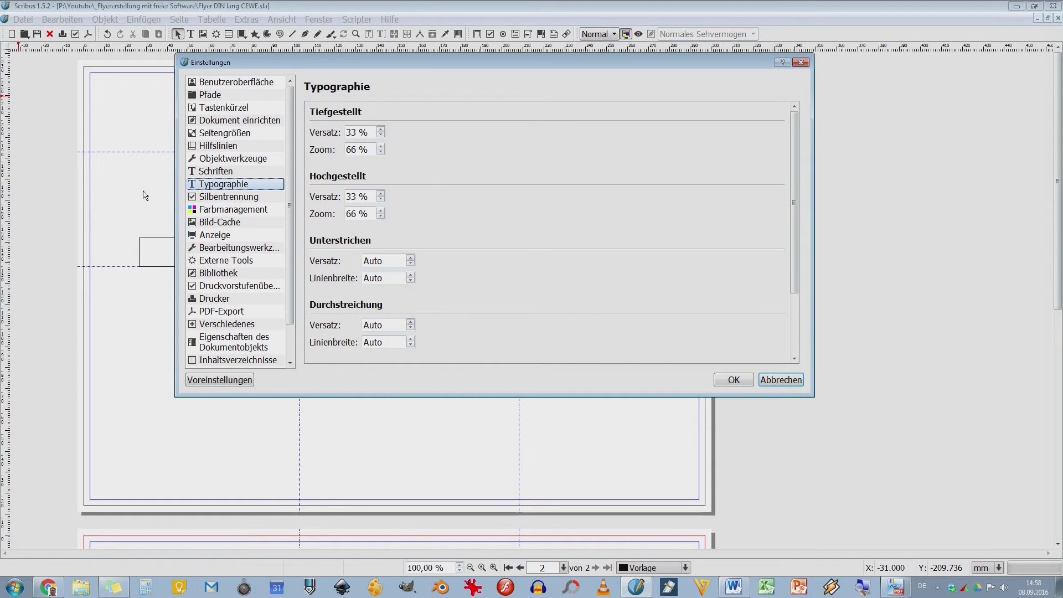
Step: Review Silbentrennung word lists, then show Farbmanagement with sRGB IEC61966-2.1 and ISO Coated v2 300% profiles
{"action": "left_click", "coordinate": [230, 197]}
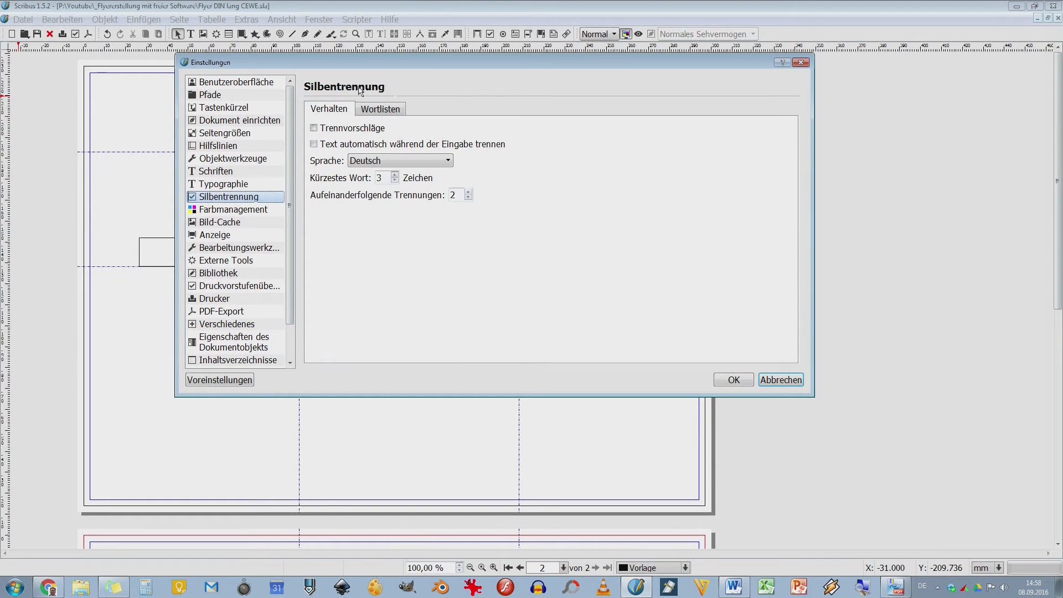
{"action": "mouse_move", "coordinate": [433, 240]}
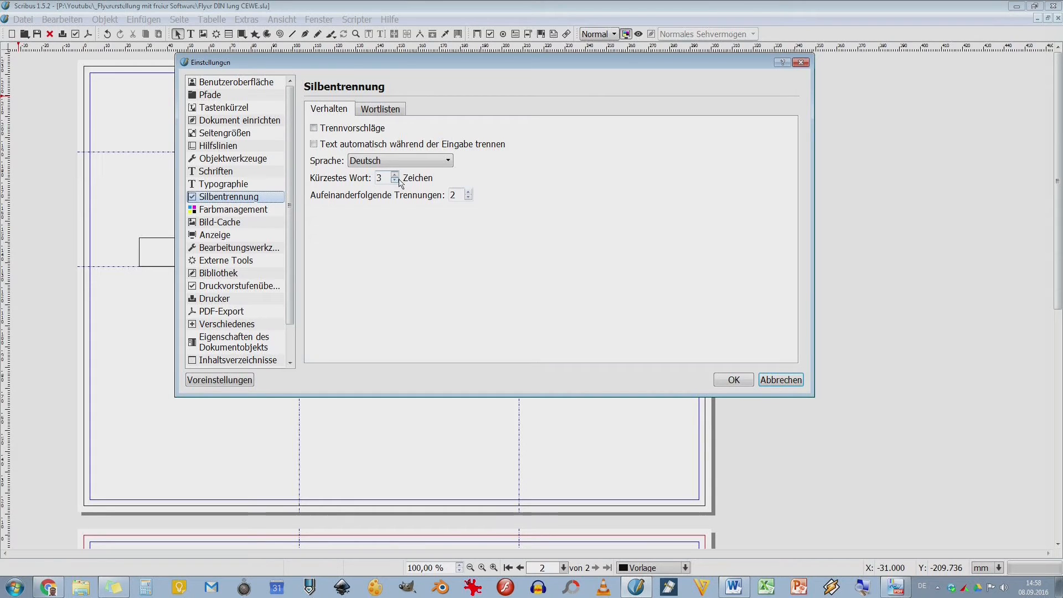
{"action": "left_click", "coordinate": [380, 109]}
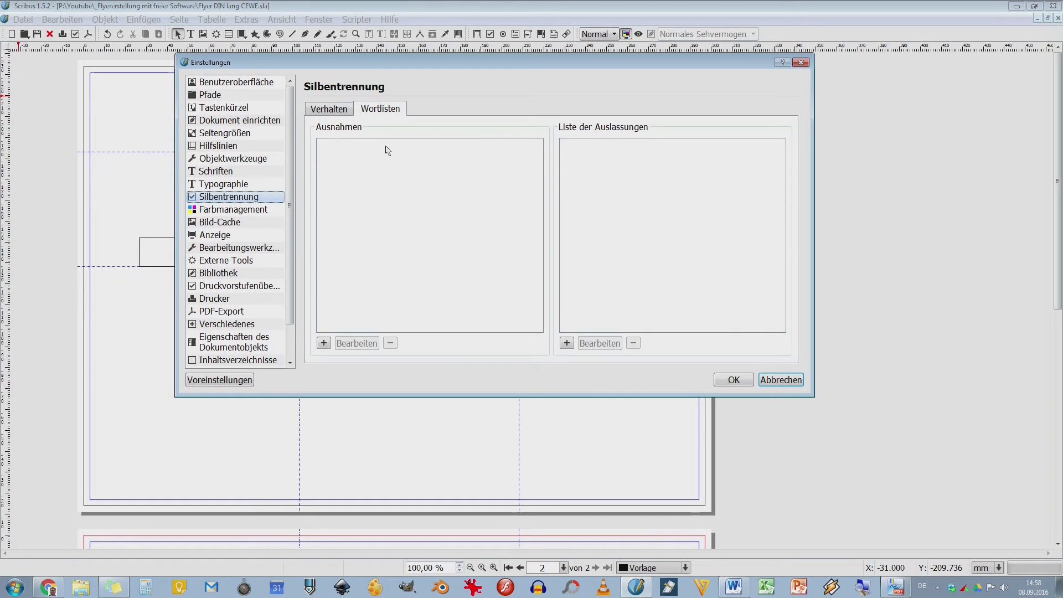
{"action": "mouse_move", "coordinate": [319, 123]}
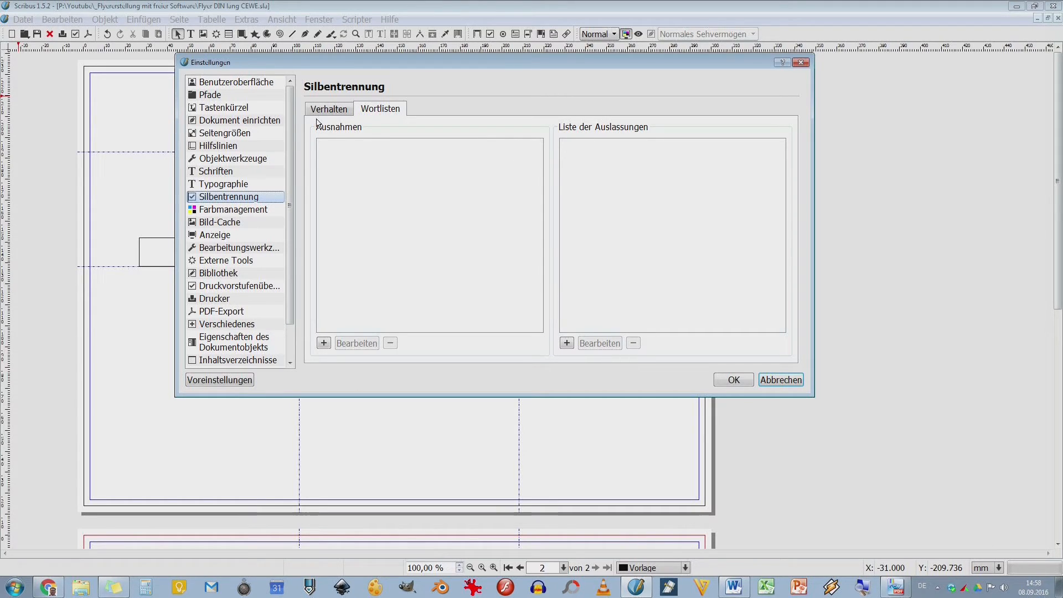
{"action": "left_click", "coordinate": [232, 210]}
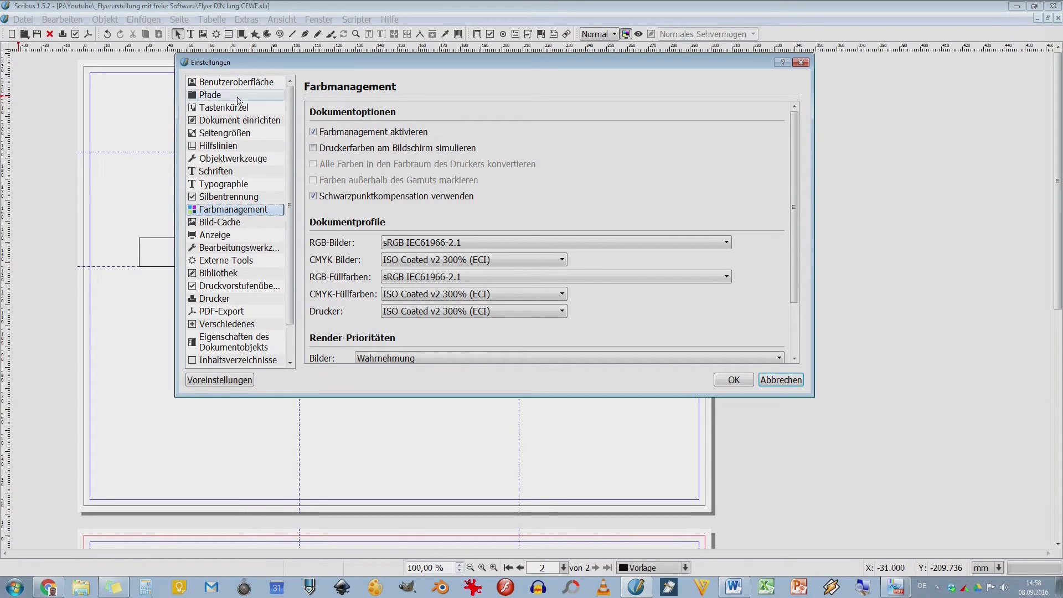
{"action": "left_click", "coordinate": [209, 95]}
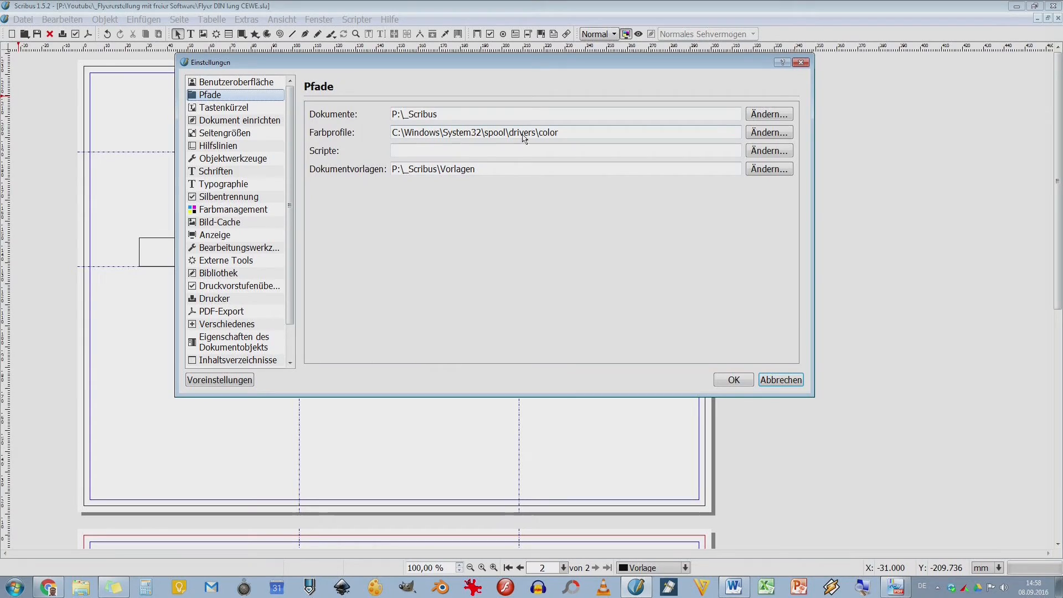
{"action": "mouse_move", "coordinate": [599, 144]}
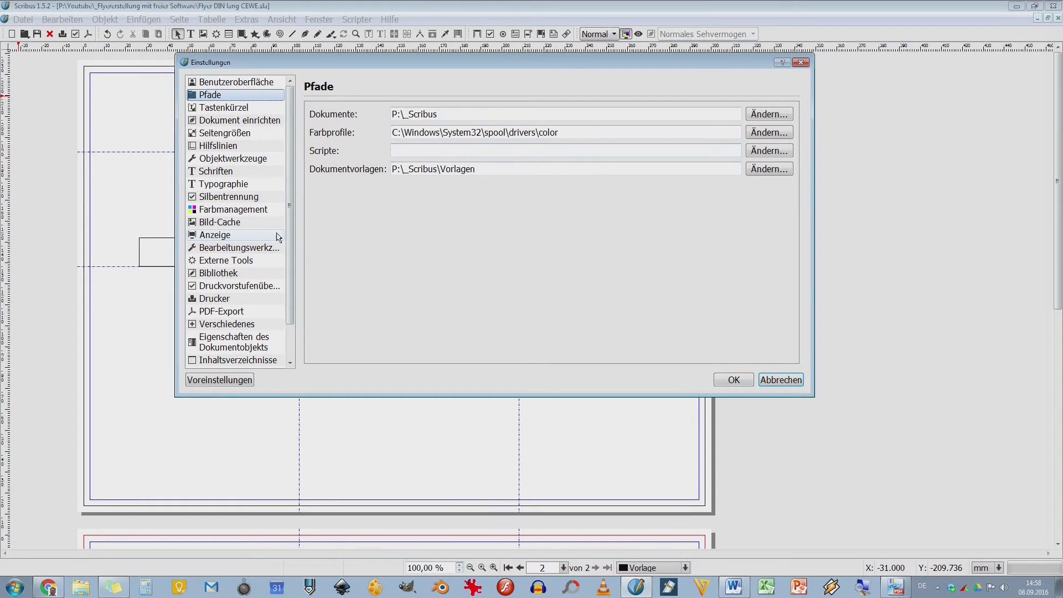
{"action": "left_click", "coordinate": [233, 209]}
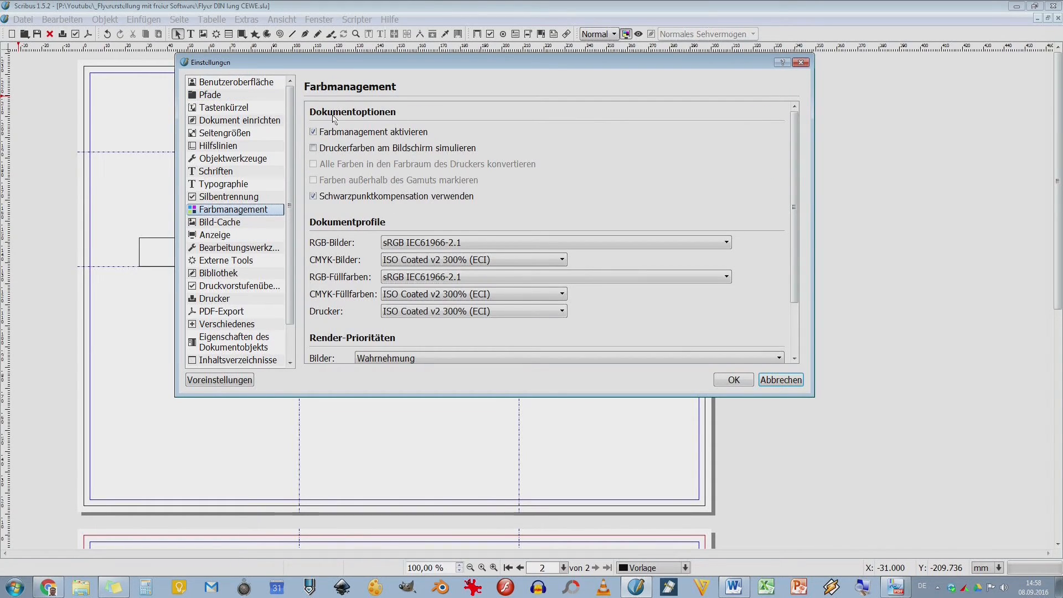
{"action": "mouse_move", "coordinate": [370, 144]}
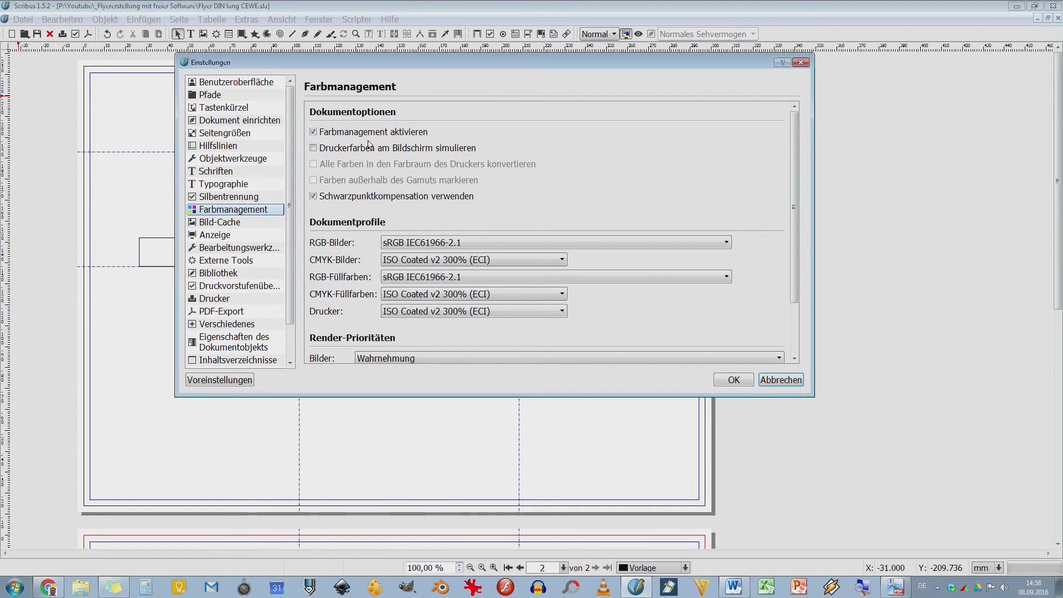
{"action": "mouse_move", "coordinate": [345, 302]}
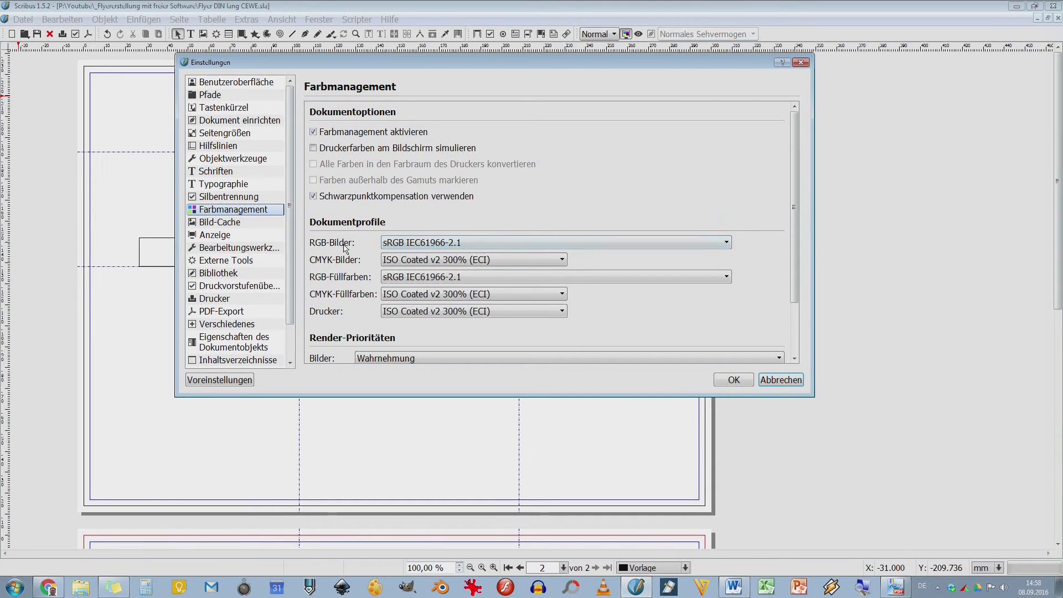
{"action": "left_click", "coordinate": [555, 242]}
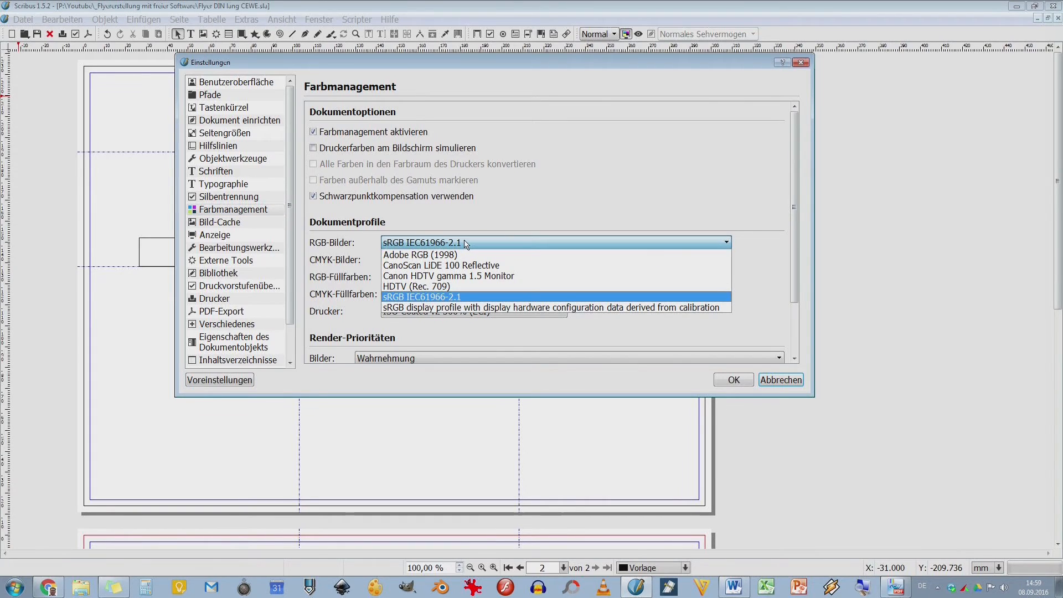
{"action": "mouse_move", "coordinate": [421, 255]}
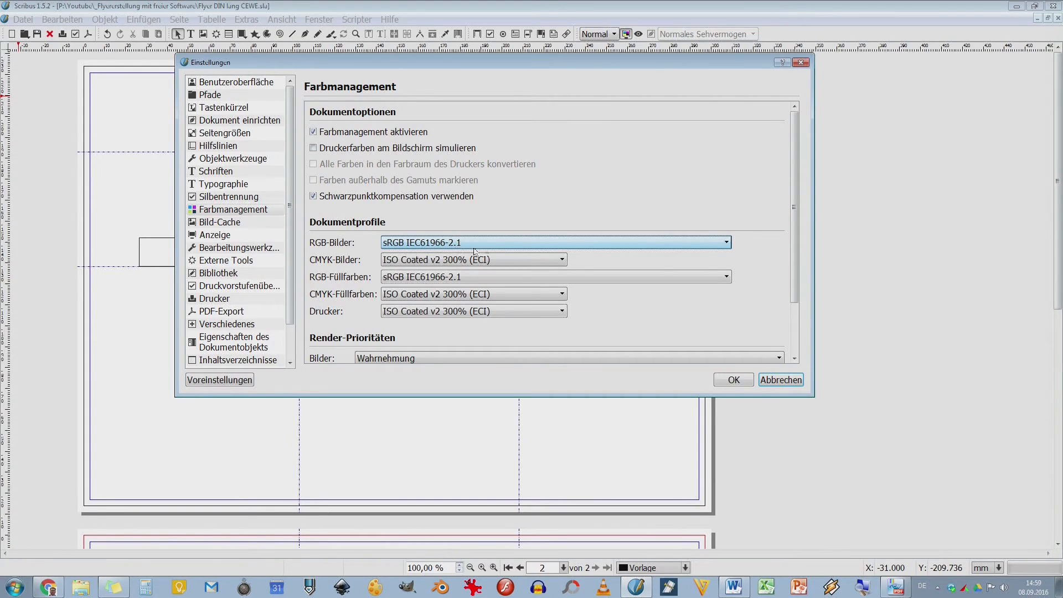
{"action": "left_click", "coordinate": [724, 243]}
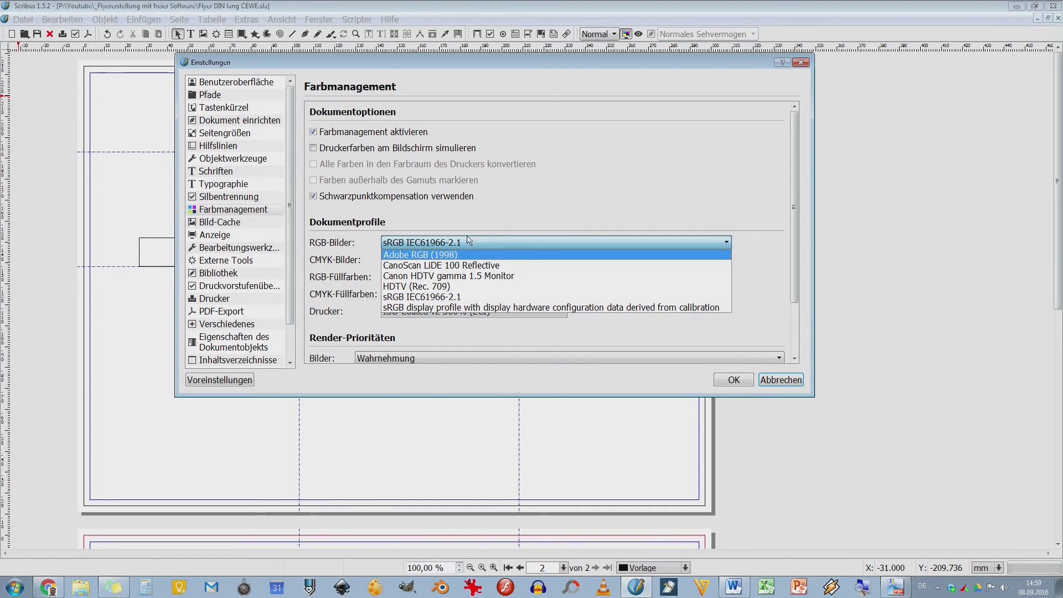
{"action": "left_click", "coordinate": [421, 243]}
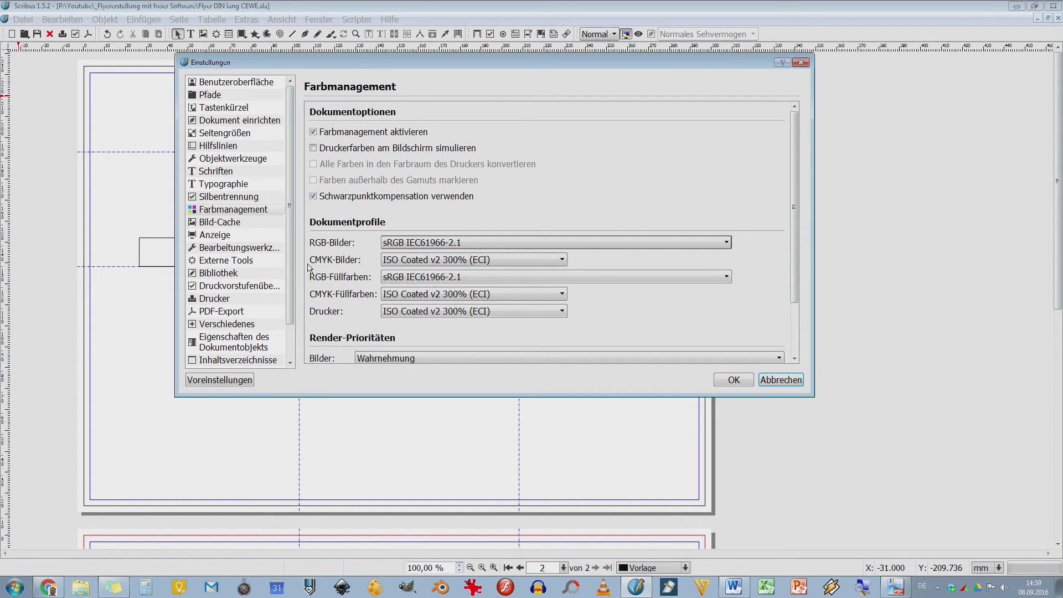
{"action": "left_click", "coordinate": [472, 259]}
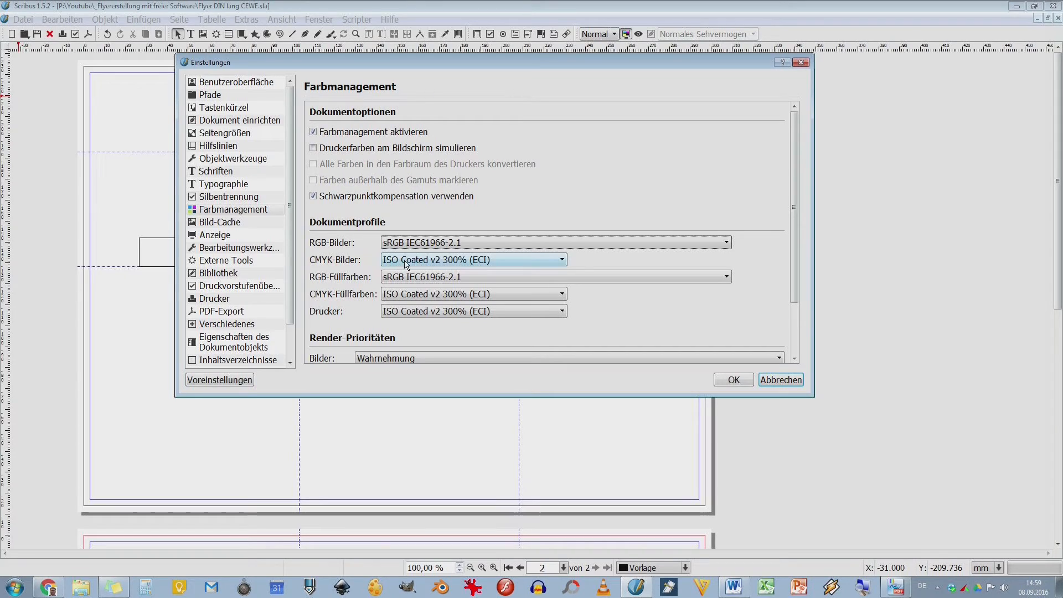
{"action": "mouse_move", "coordinate": [440, 265]}
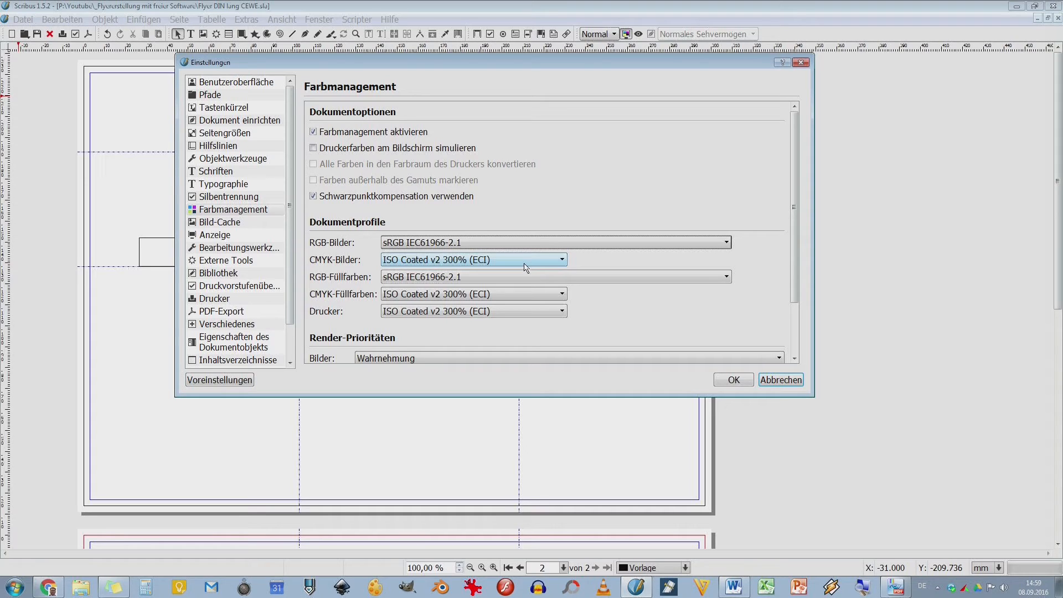
{"action": "left_click", "coordinate": [553, 277]}
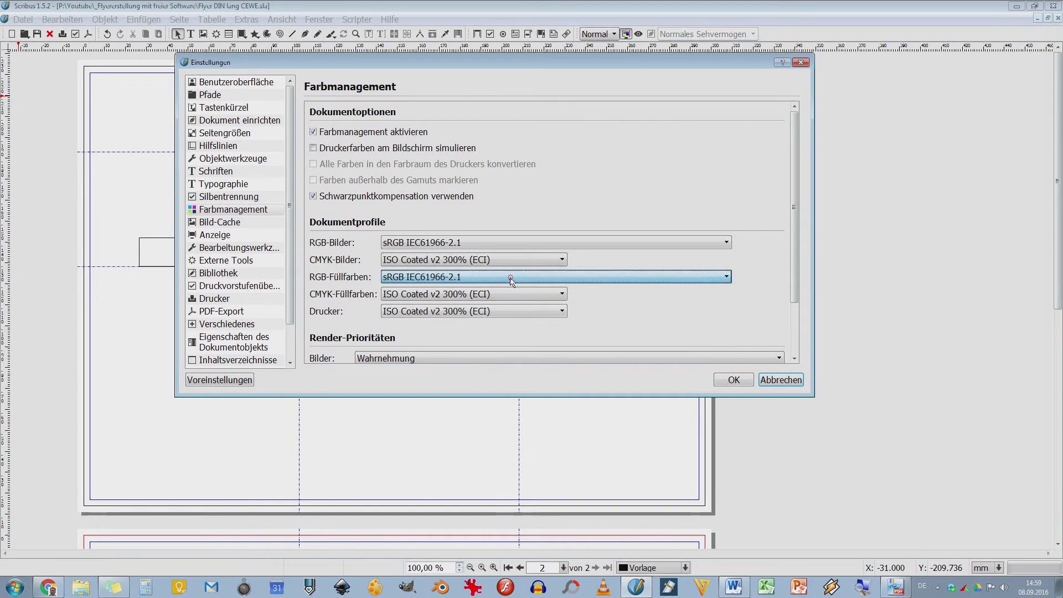
{"action": "left_click", "coordinate": [561, 293]}
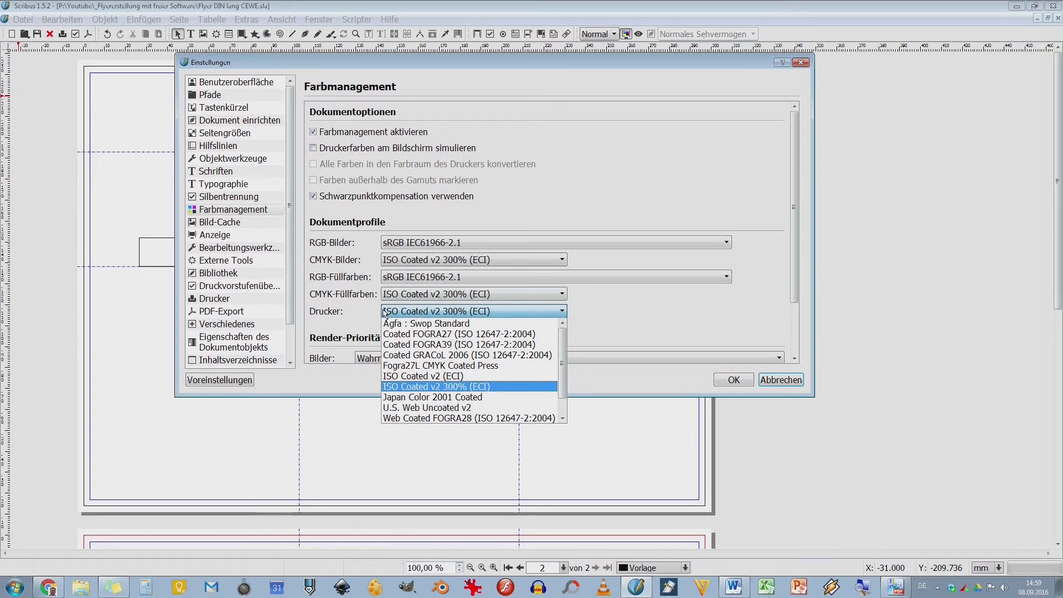
{"action": "mouse_move", "coordinate": [425, 324]}
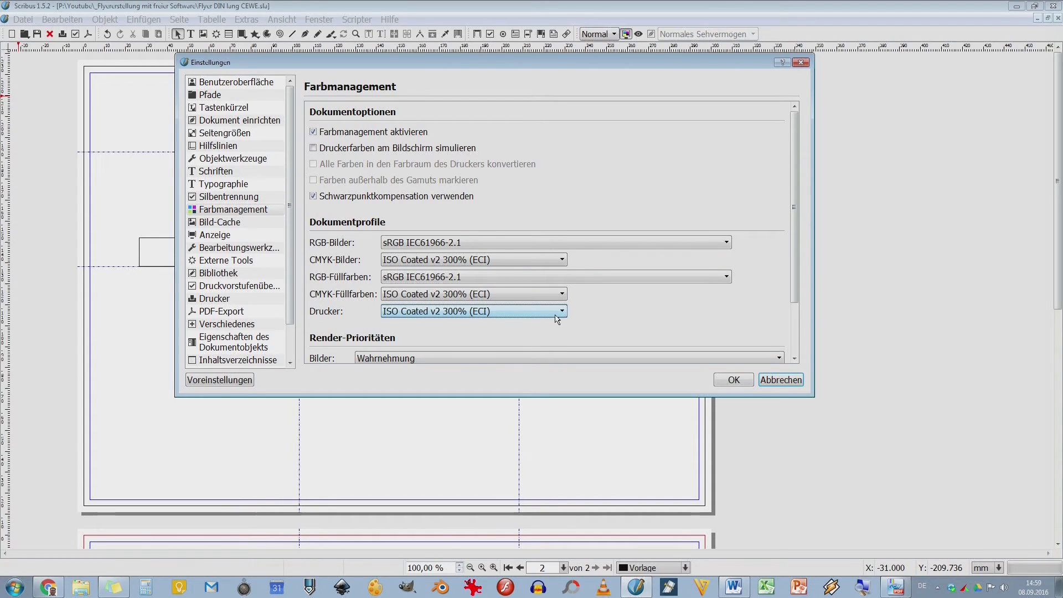
Step: Check the CMYK fill profile in Farbmanagement, then show Bild-Cache: unchecked, 1000 MB, 1000 entries
{"action": "left_click", "coordinate": [219, 221]}
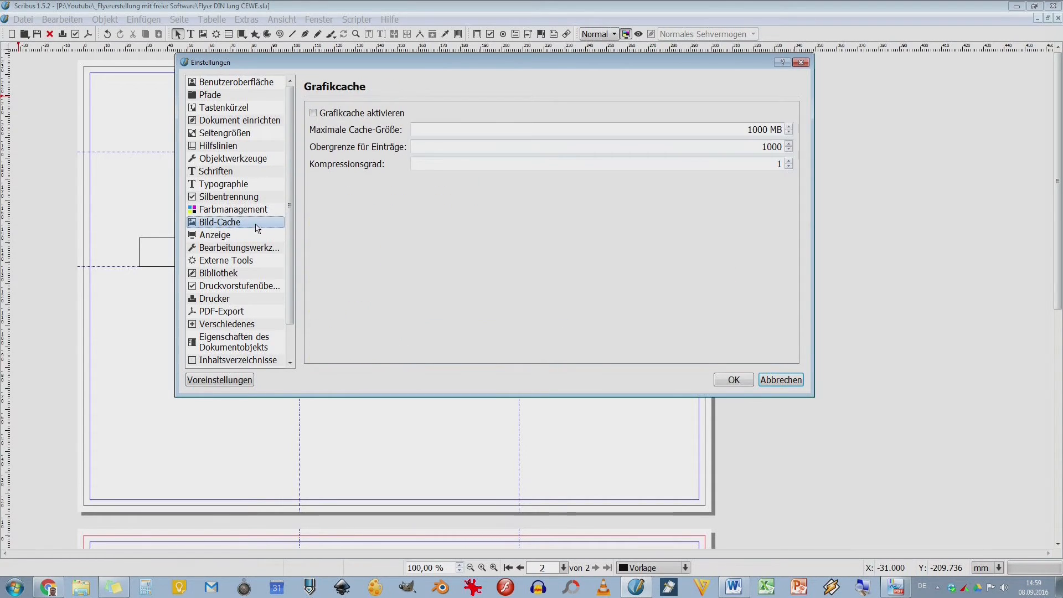
{"action": "left_click", "coordinate": [232, 209]}
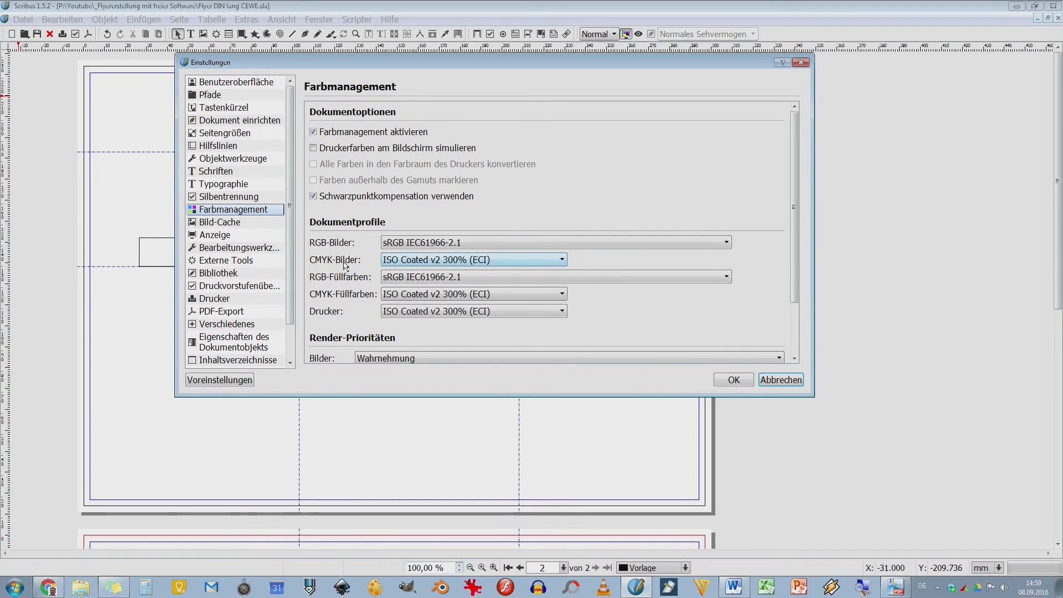
{"action": "mouse_move", "coordinate": [332, 270]}
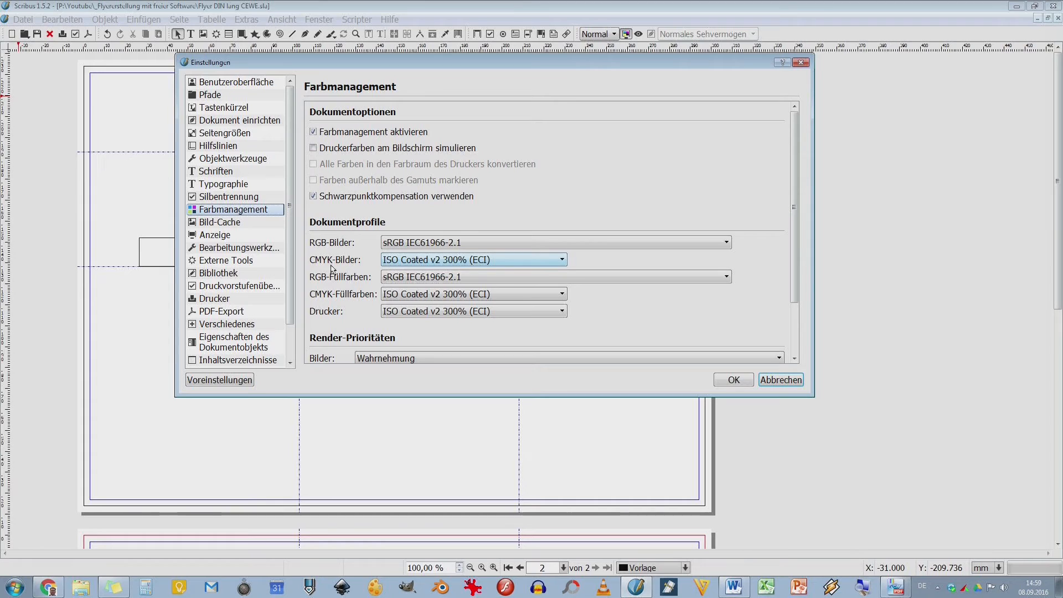
{"action": "left_click", "coordinate": [473, 294]}
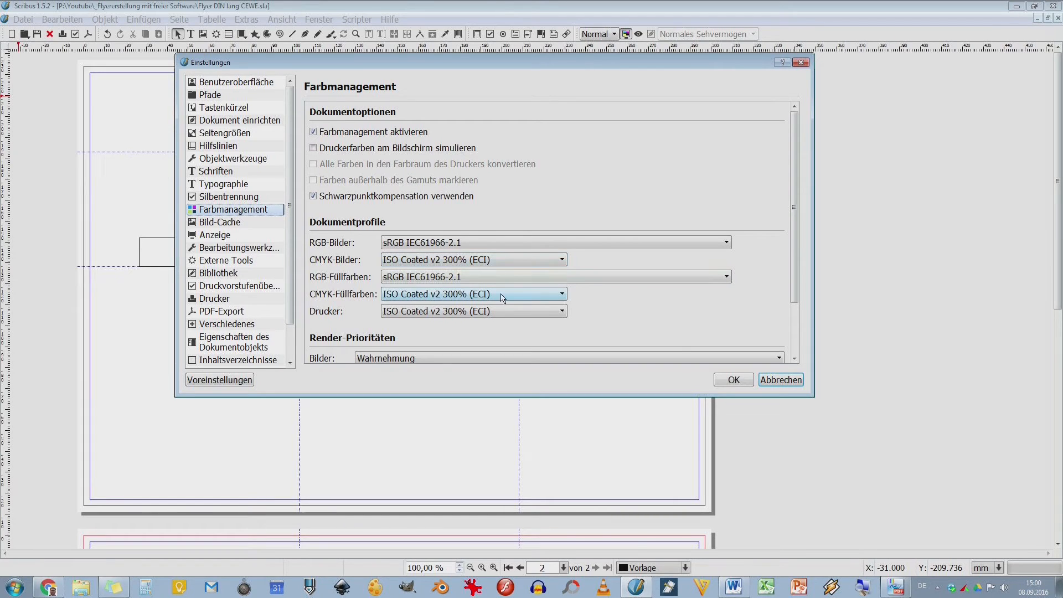
{"action": "left_click", "coordinate": [219, 222]}
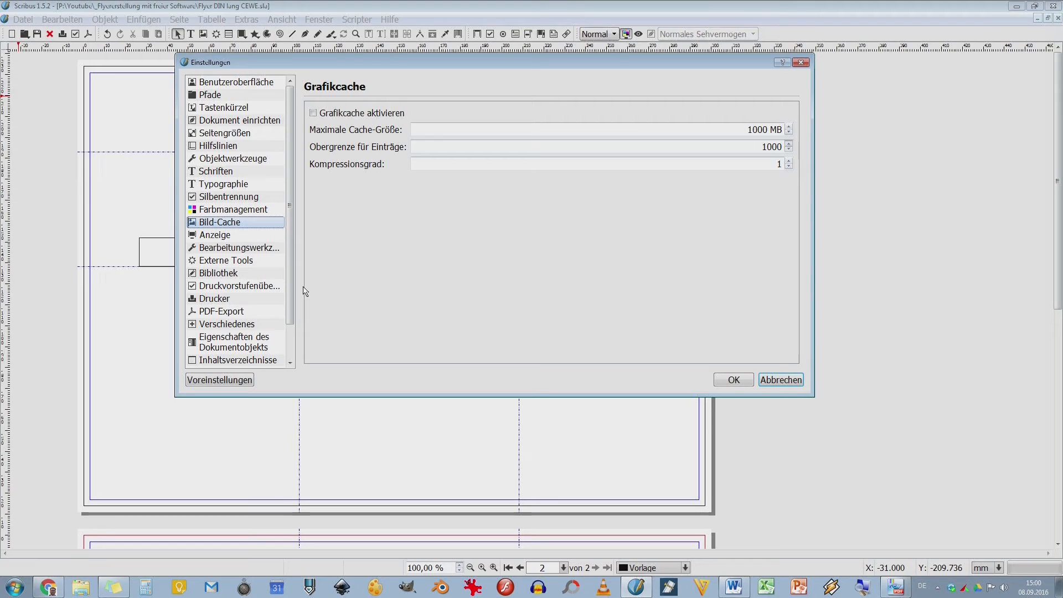
{"action": "mouse_move", "coordinate": [228, 237]}
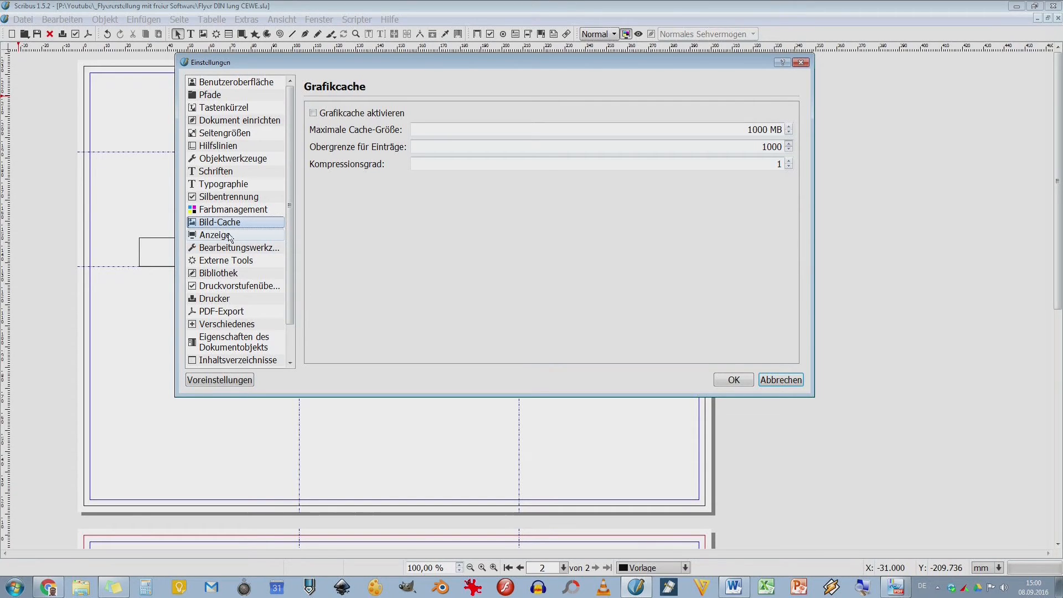
Step: Review display pasteboard and colour settings, then show Bearbeitungswerkzeuge: 3,528 mm offsets, 15° constraint
{"action": "left_click", "coordinate": [216, 235]}
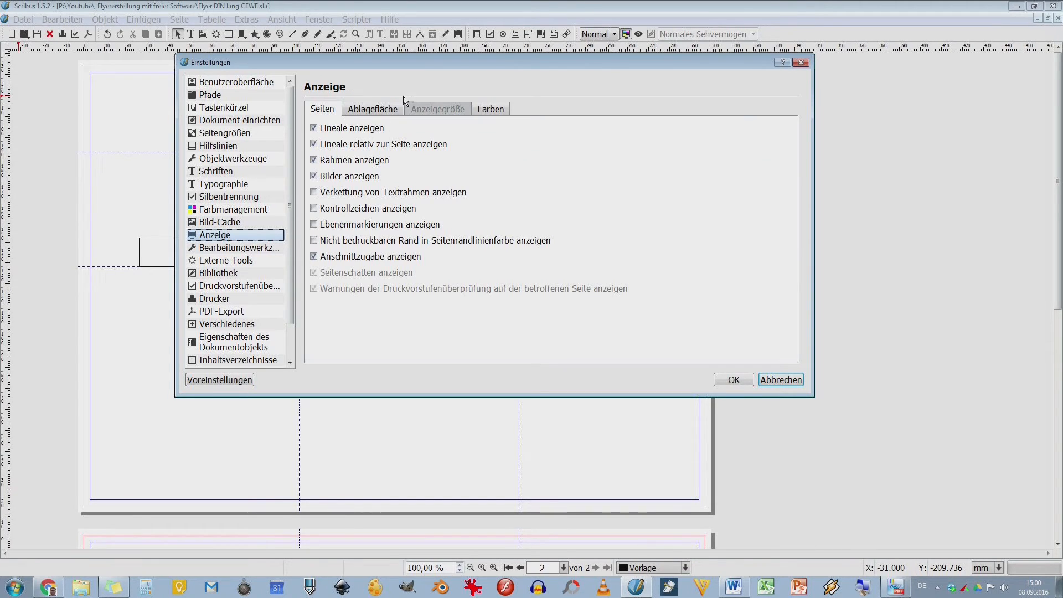
{"action": "left_click", "coordinate": [372, 109]}
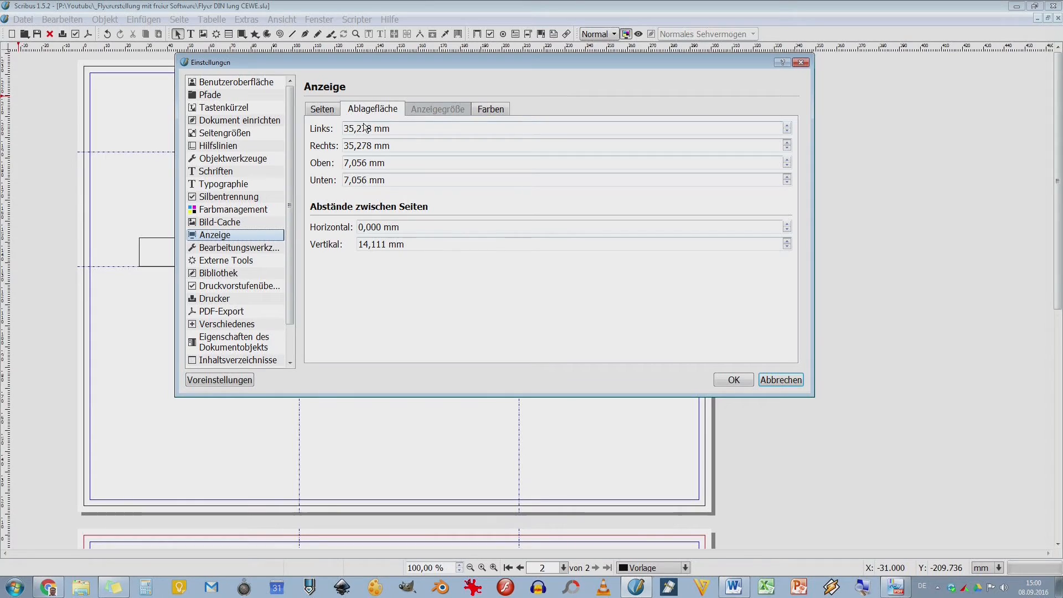
{"action": "left_click", "coordinate": [491, 108]}
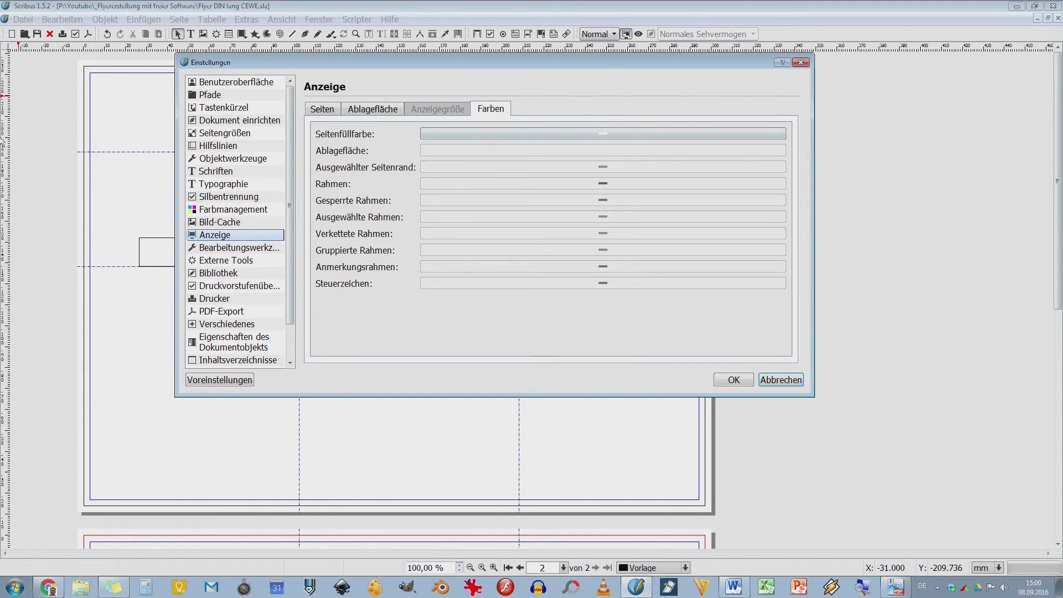
{"action": "mouse_move", "coordinate": [140, 249]}
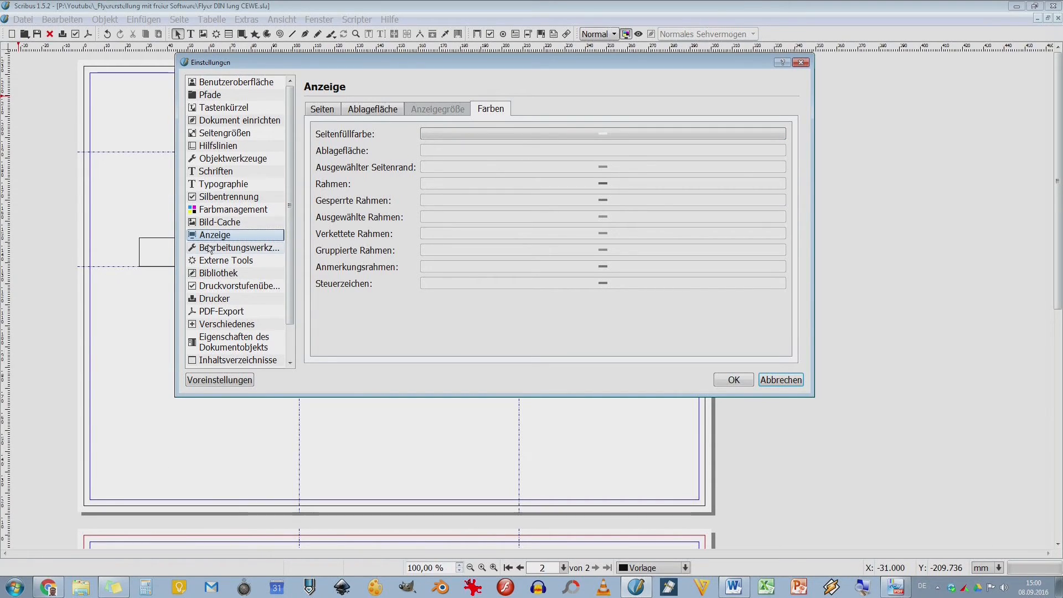
{"action": "left_click", "coordinate": [239, 247]}
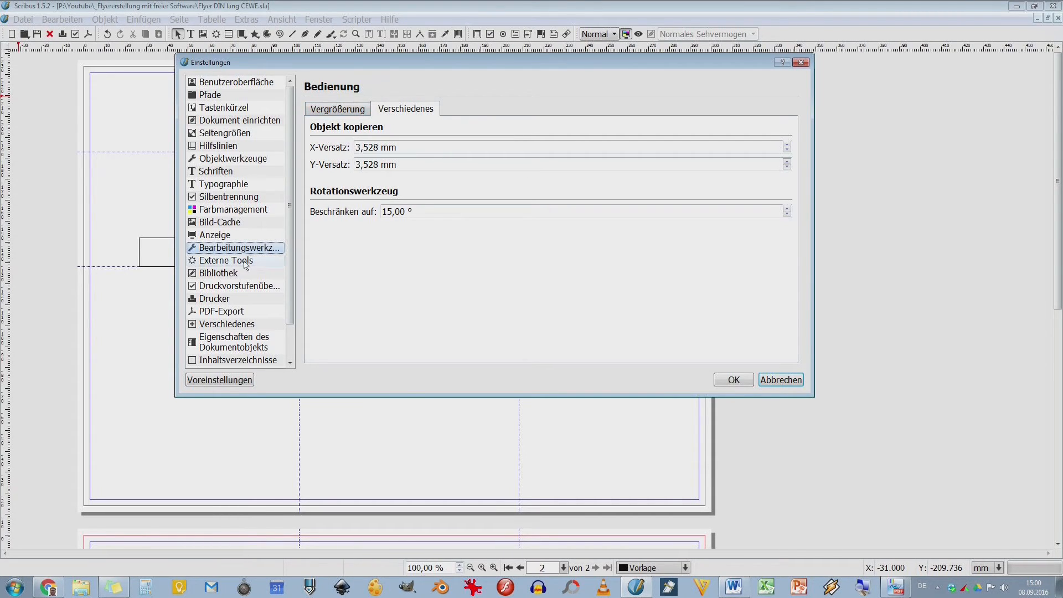
Step: Review the external tools paths: Ghostscript gswin64c.exe, GIMP 2.8, Firefox and the empty PDF viewer field
{"action": "left_click", "coordinate": [226, 259]}
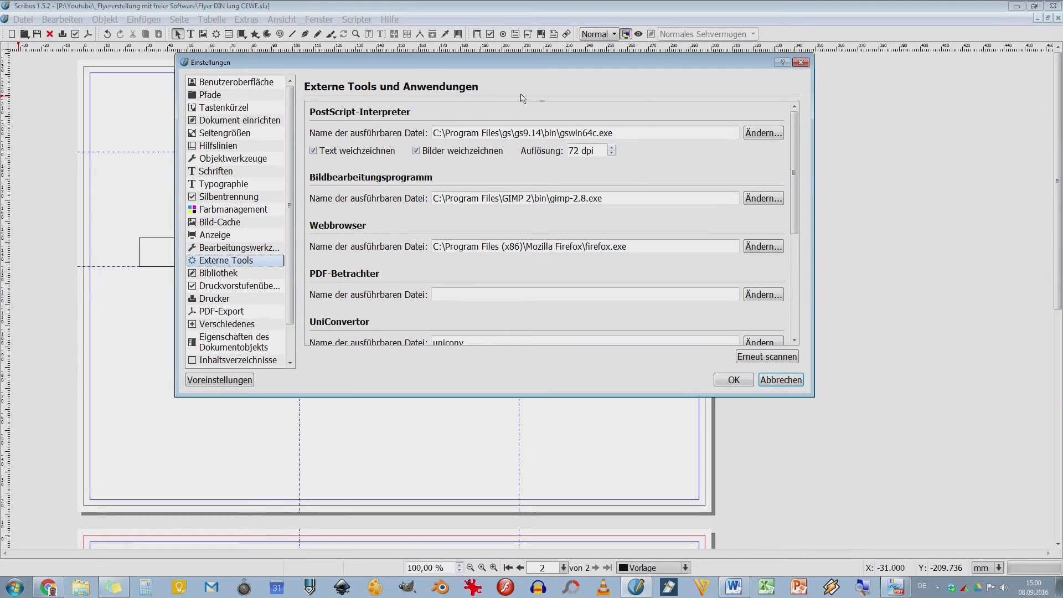
{"action": "mouse_move", "coordinate": [553, 540]}
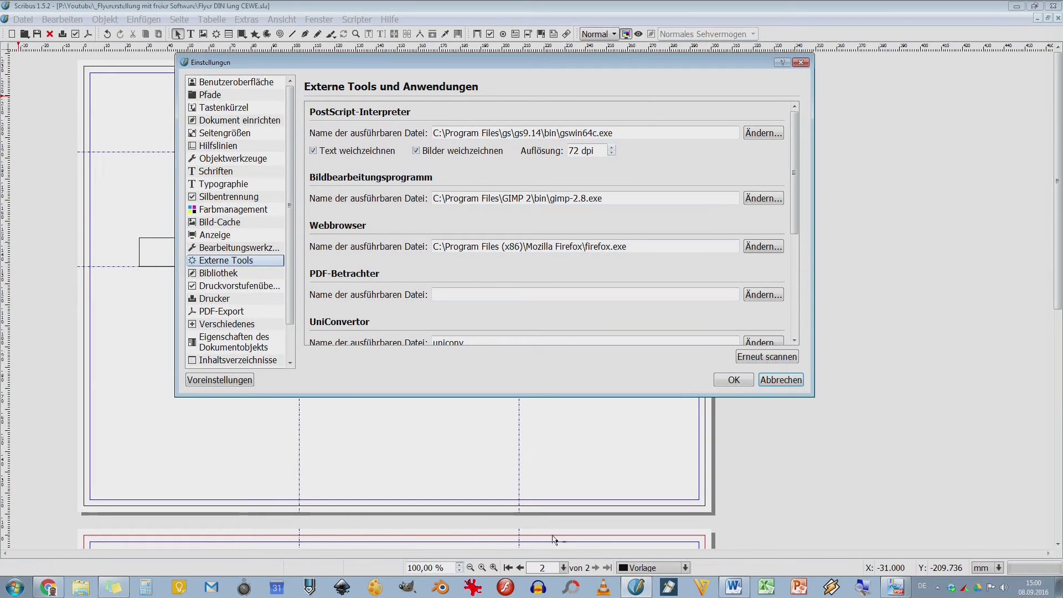
{"action": "mouse_move", "coordinate": [505, 222]}
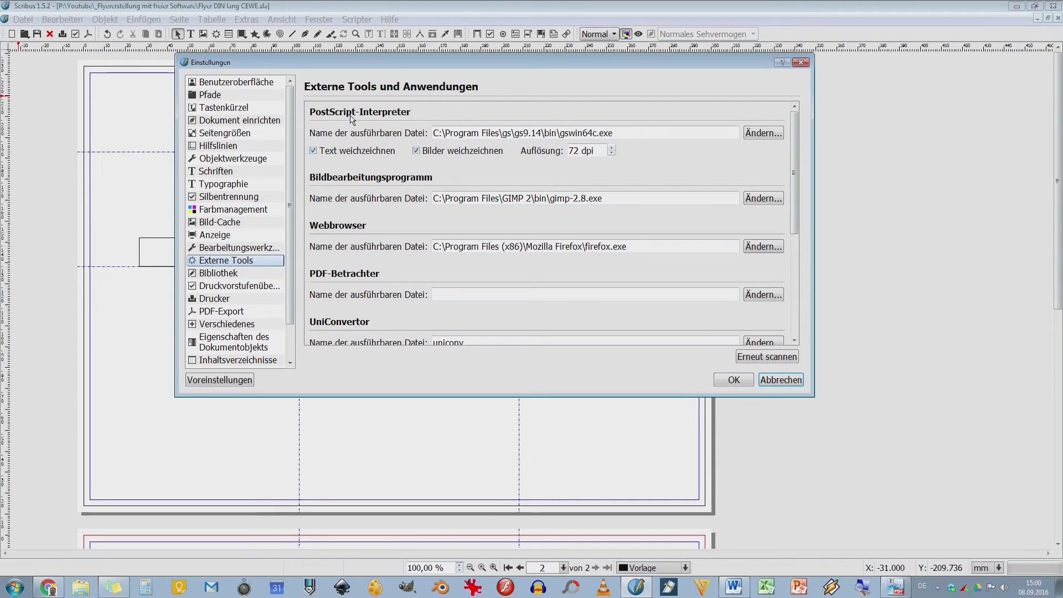
{"action": "mouse_move", "coordinate": [642, 135]}
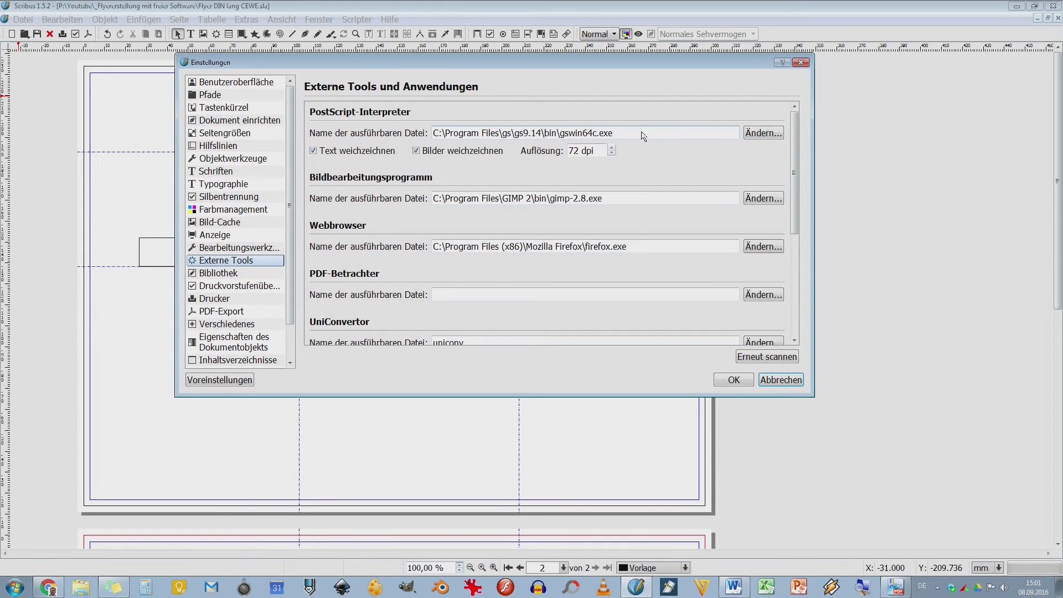
{"action": "mouse_move", "coordinate": [641, 133]}
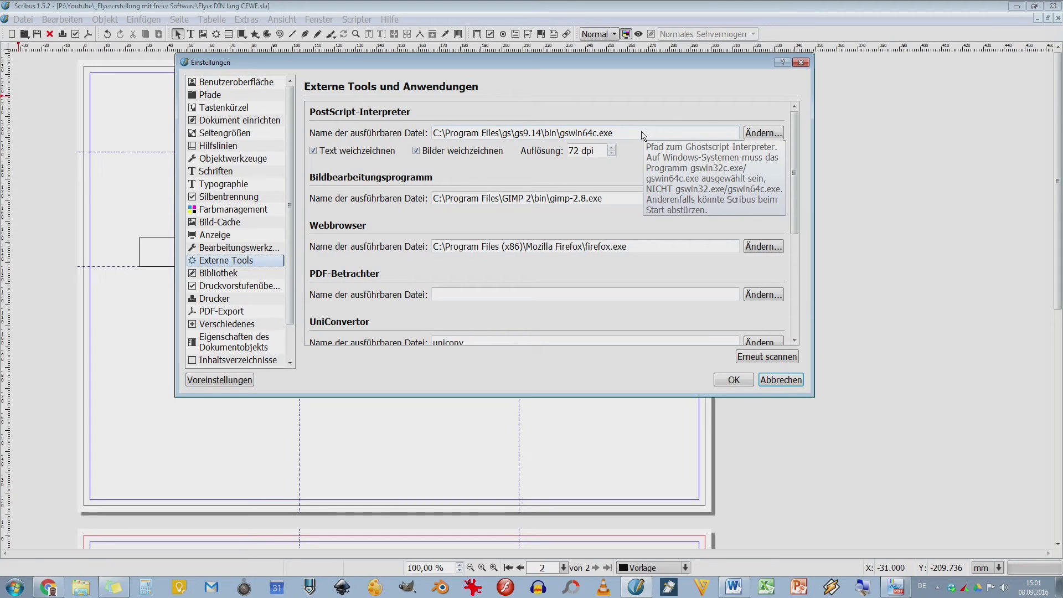
{"action": "mouse_move", "coordinate": [668, 151]}
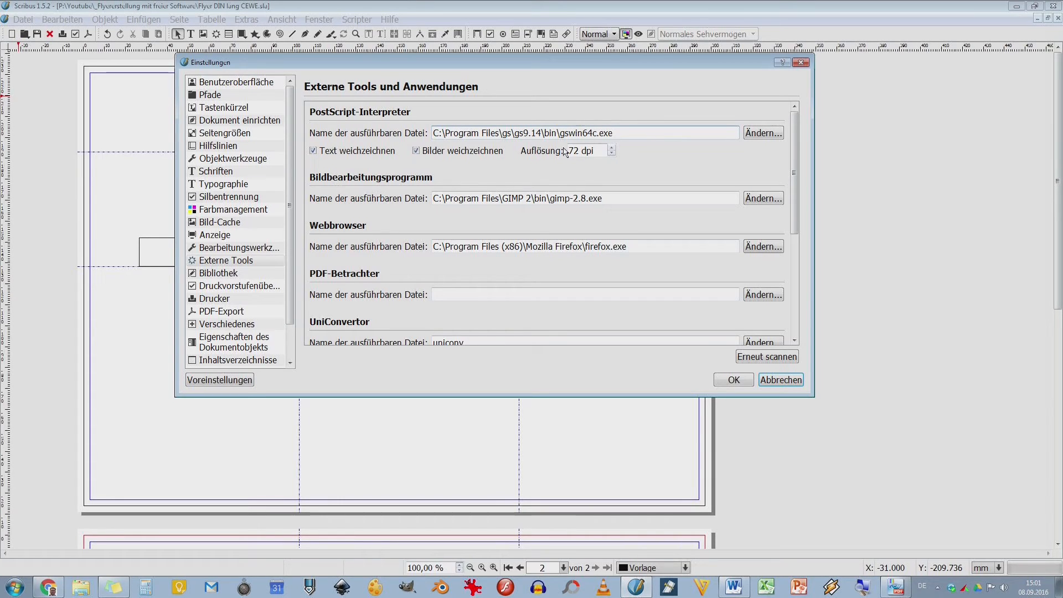
{"action": "left_click", "coordinate": [583, 132]}
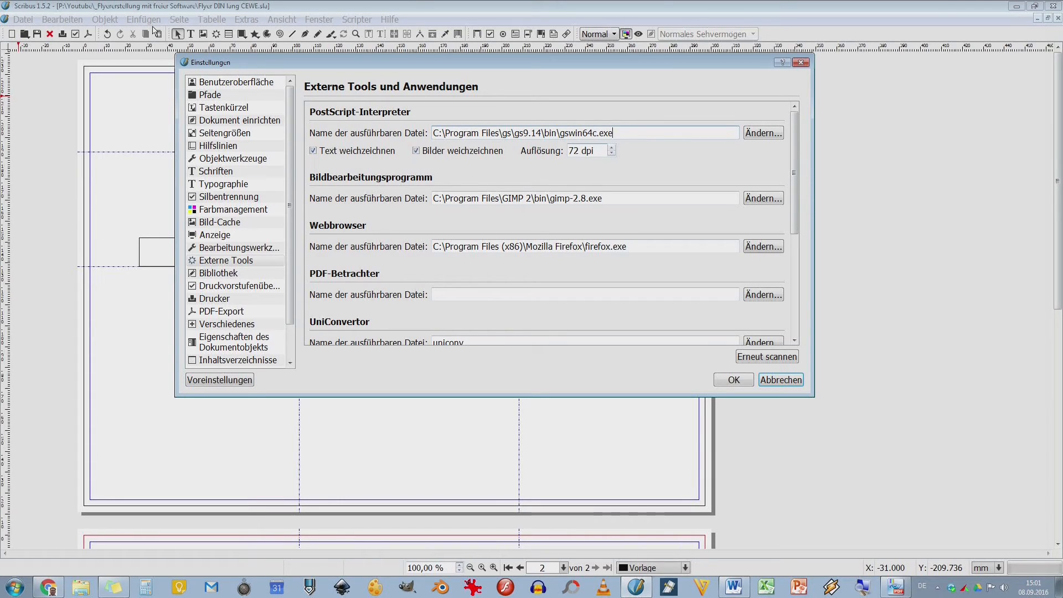
{"action": "mouse_move", "coordinate": [600, 156]}
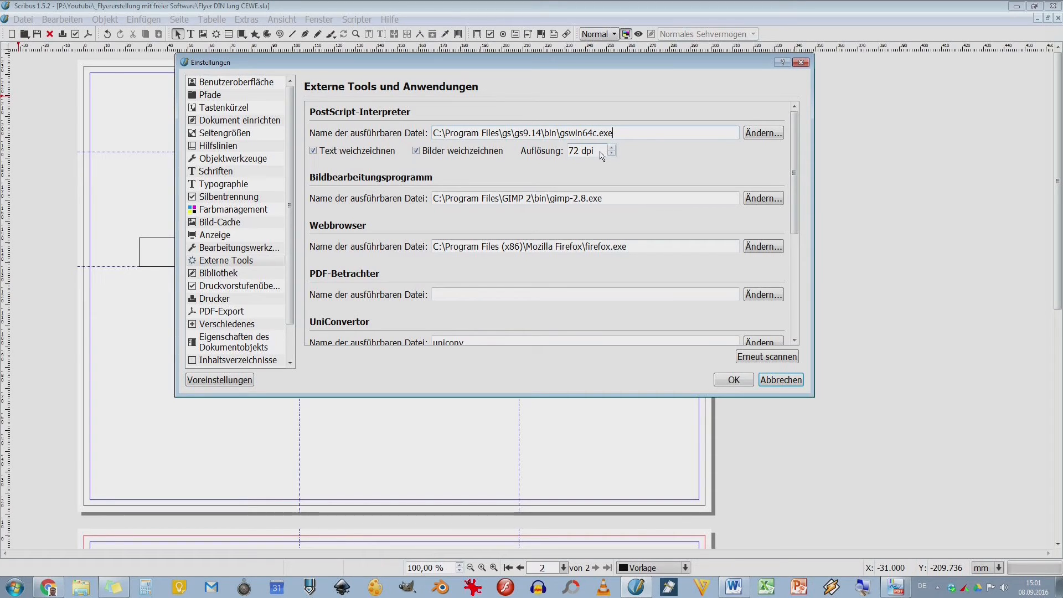
{"action": "mouse_move", "coordinate": [502, 240]}
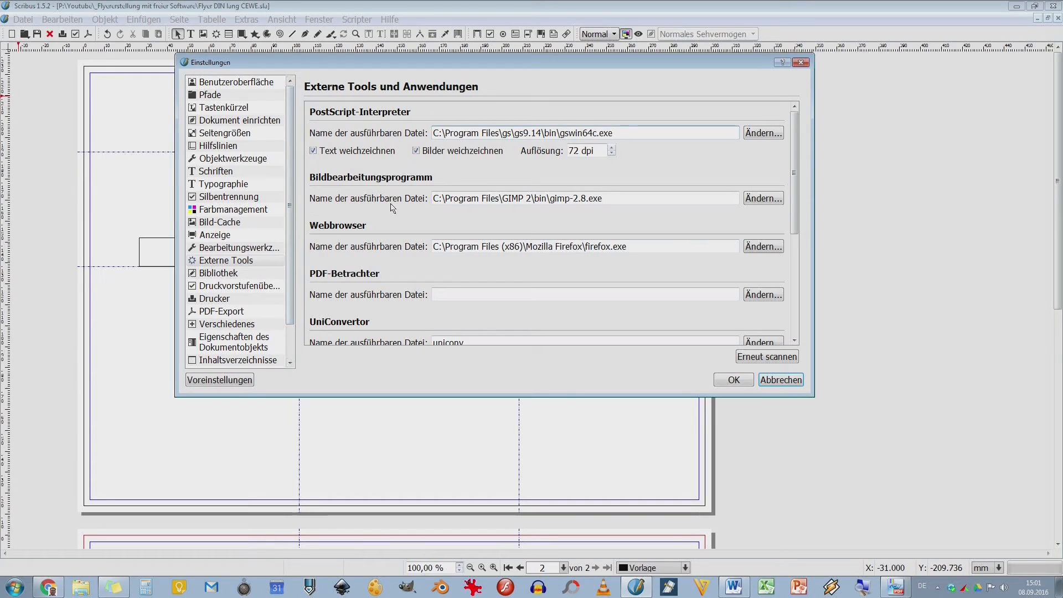
{"action": "mouse_move", "coordinate": [477, 202]}
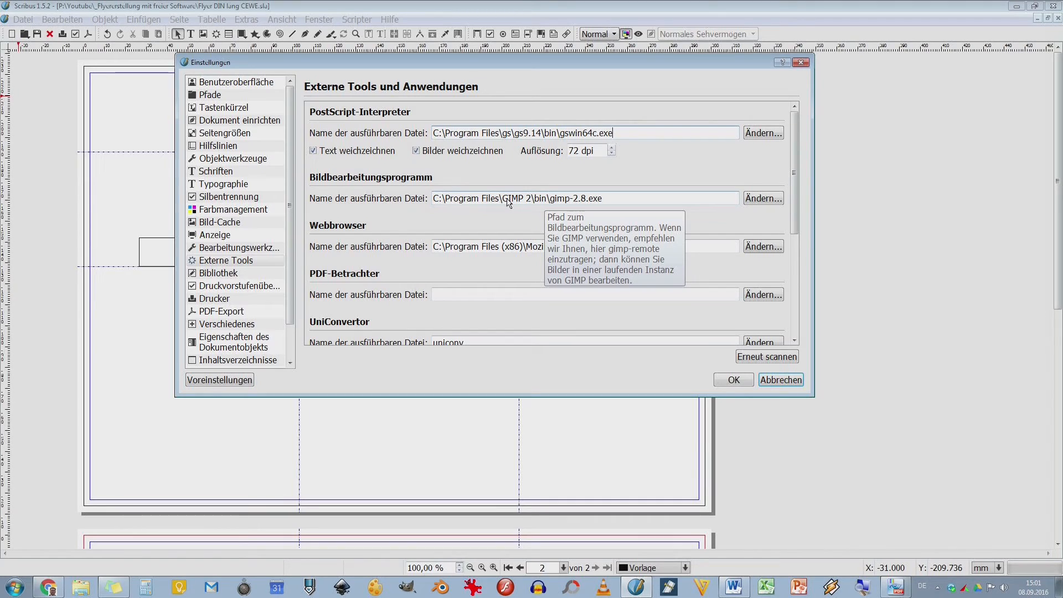
{"action": "mouse_move", "coordinate": [703, 243]}
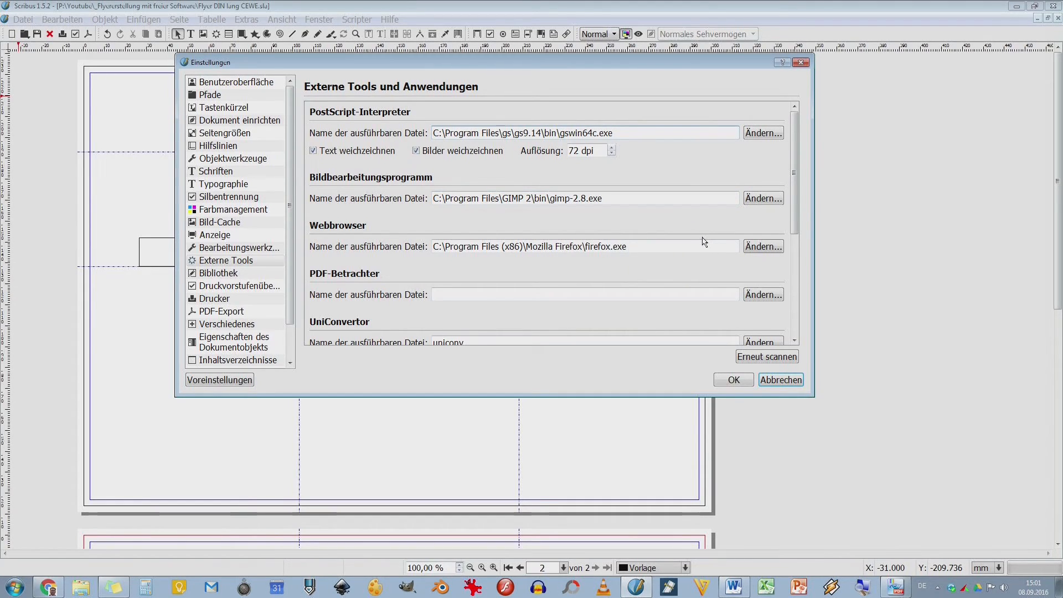
{"action": "mouse_move", "coordinate": [314, 233]}
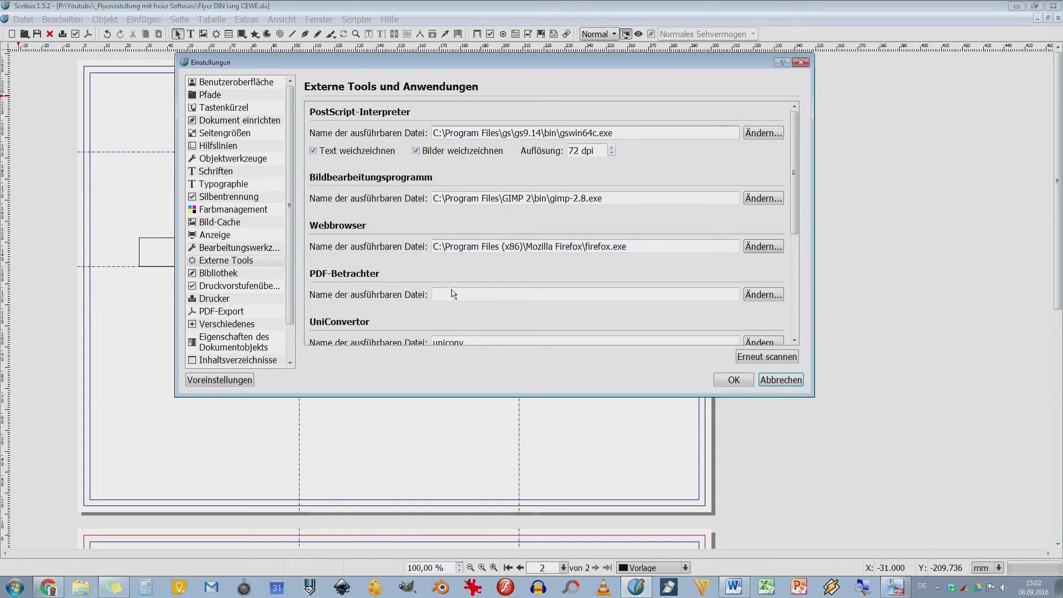
{"action": "scroll", "scroll_direction": "down", "scroll_amount": 3}
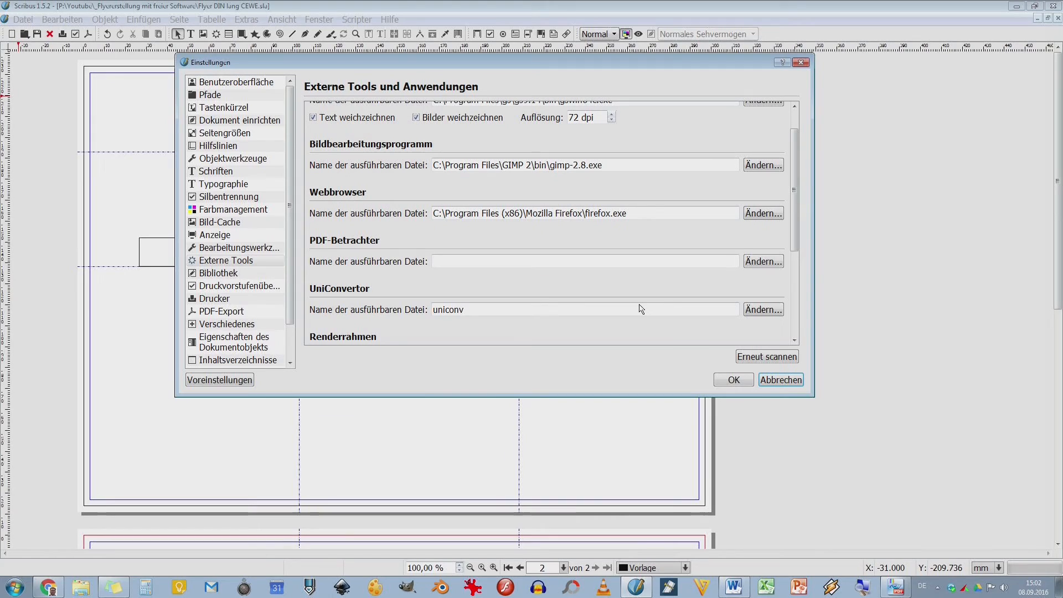
{"action": "mouse_move", "coordinate": [597, 264]}
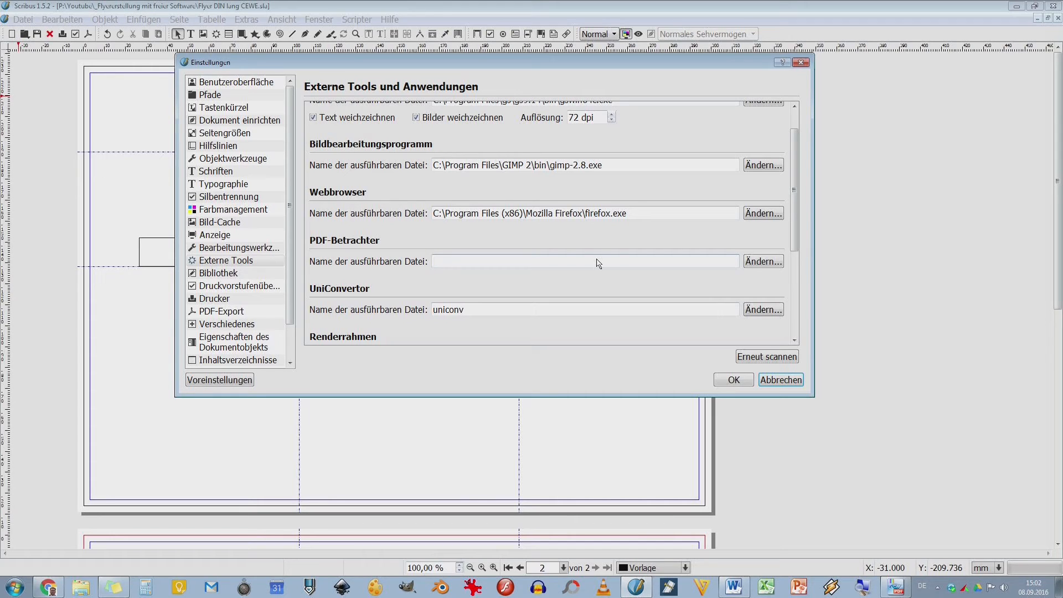
{"action": "left_click", "coordinate": [584, 261]}
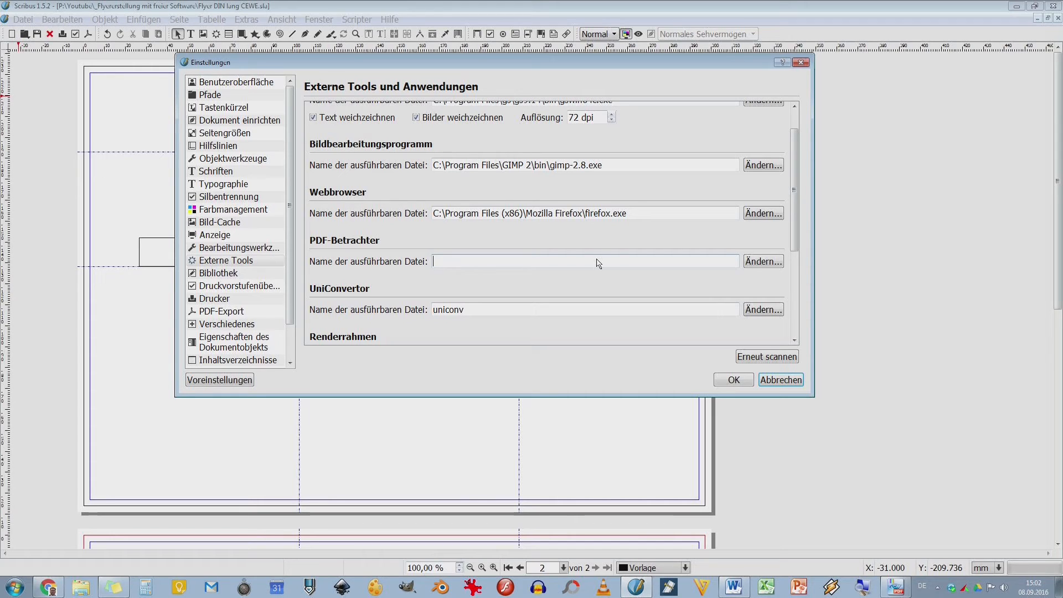
{"action": "mouse_move", "coordinate": [804, 518]}
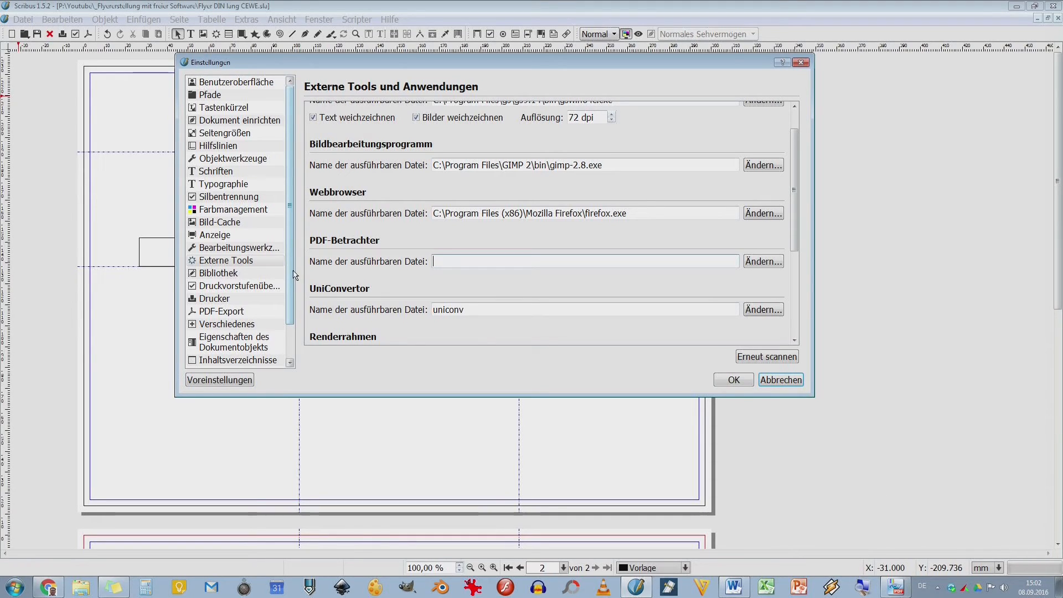
Step: Show the Bibliothek page: copied objects added automatically, previews saved, 10-object limit
{"action": "left_click", "coordinate": [218, 273]}
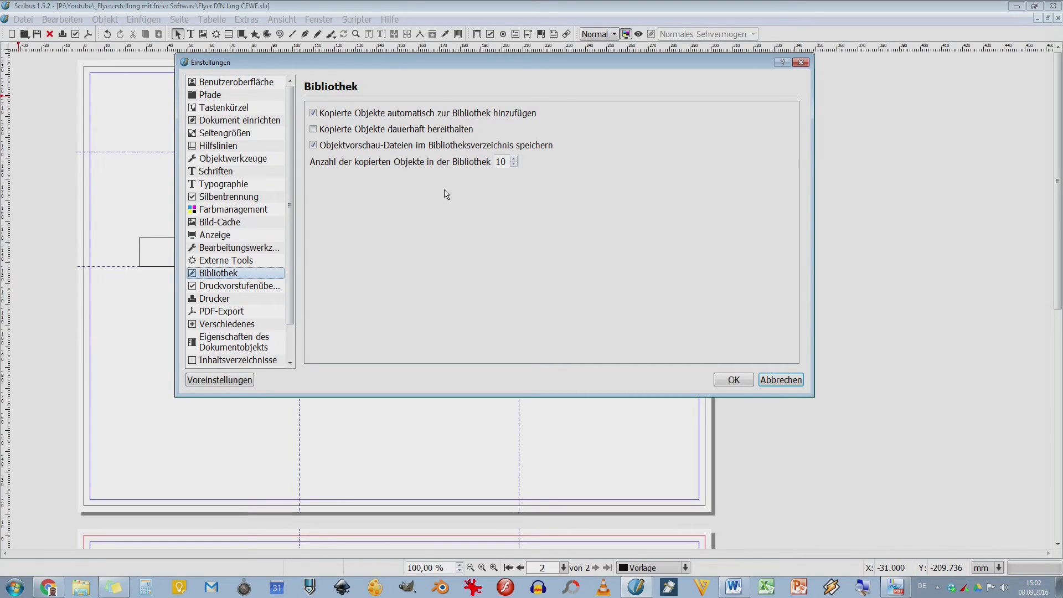
{"action": "mouse_move", "coordinate": [433, 196]}
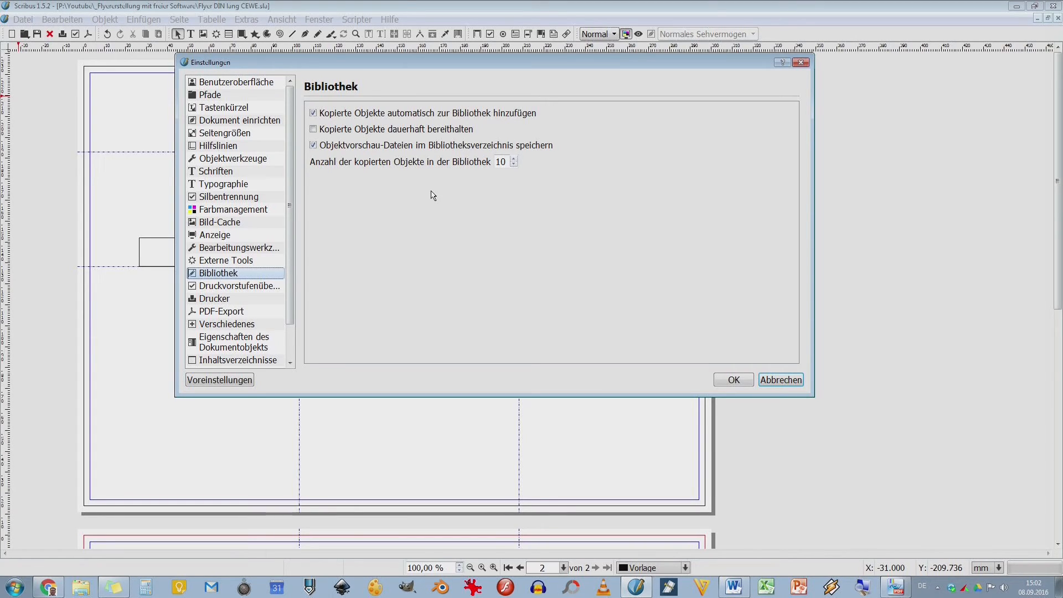
{"action": "mouse_move", "coordinate": [263, 288]}
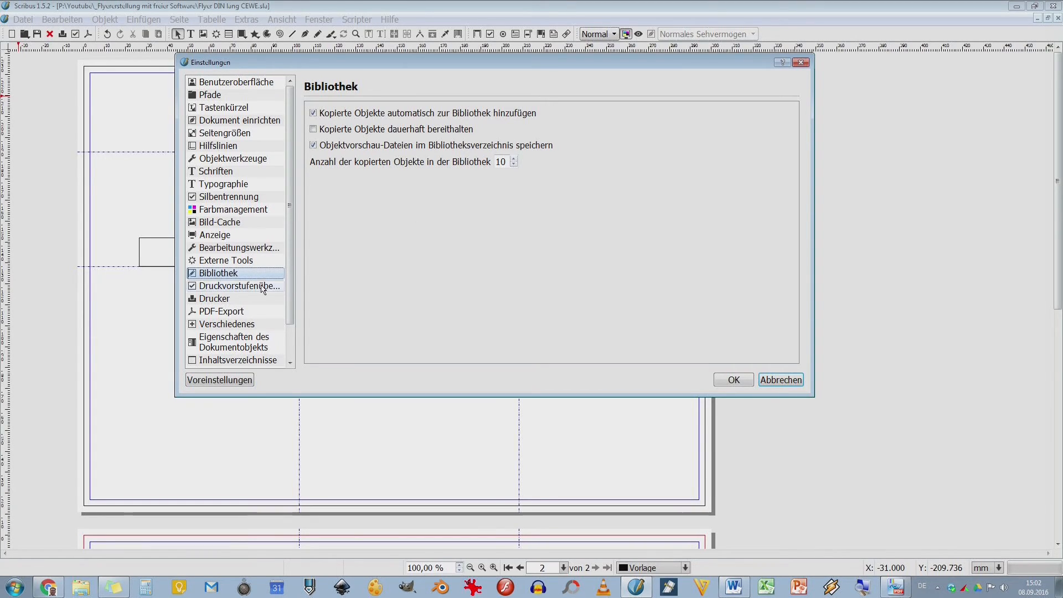
Step: Review the PDF/X-3 preflight profile checks, including the 144–2400 dpi image resolution limits
{"action": "left_click", "coordinate": [239, 286]}
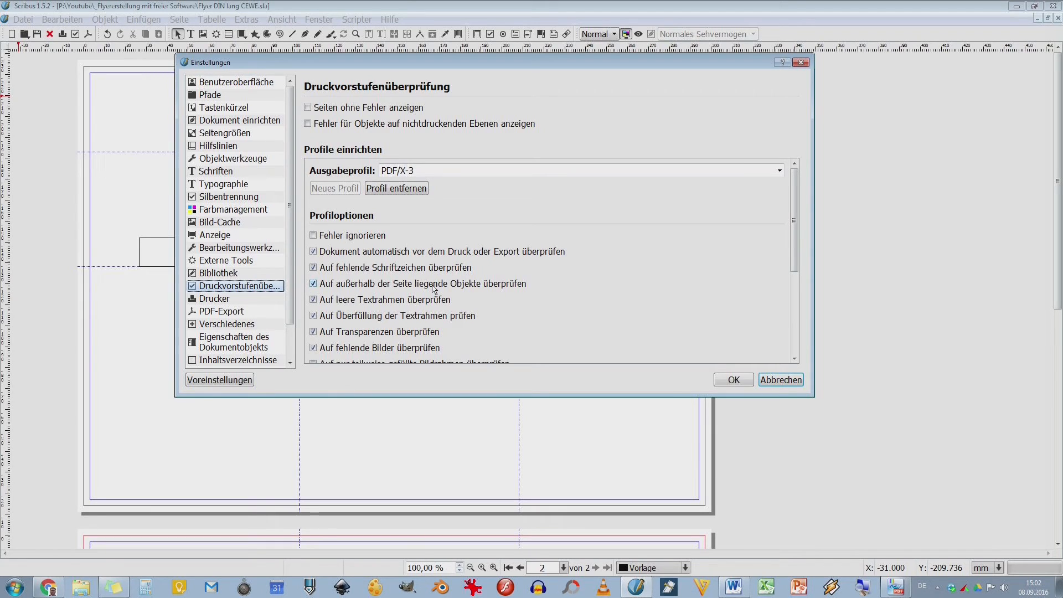
{"action": "mouse_move", "coordinate": [295, 281]}
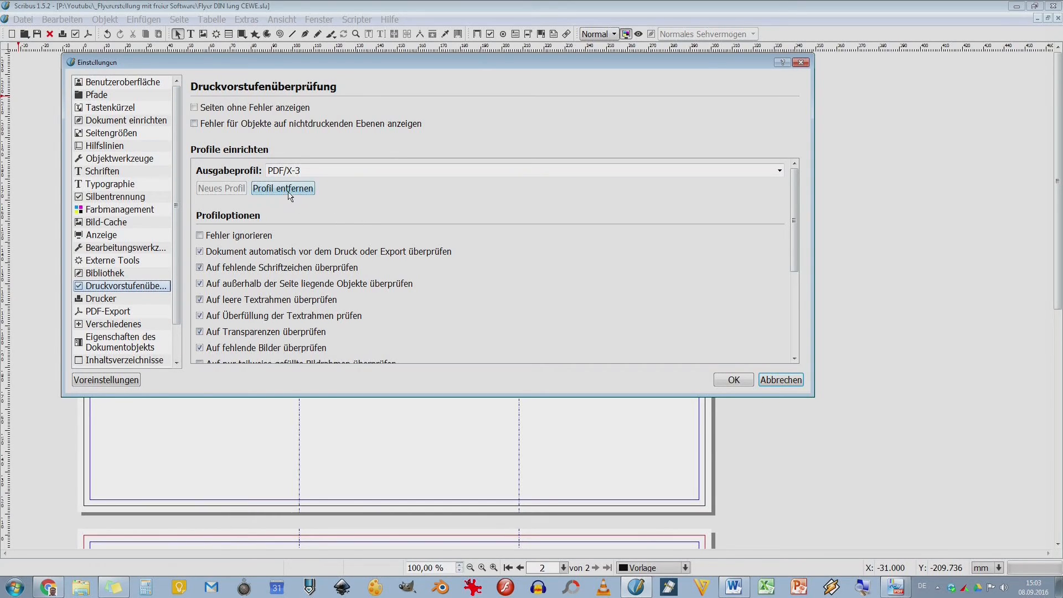
{"action": "mouse_move", "coordinate": [458, 277]}
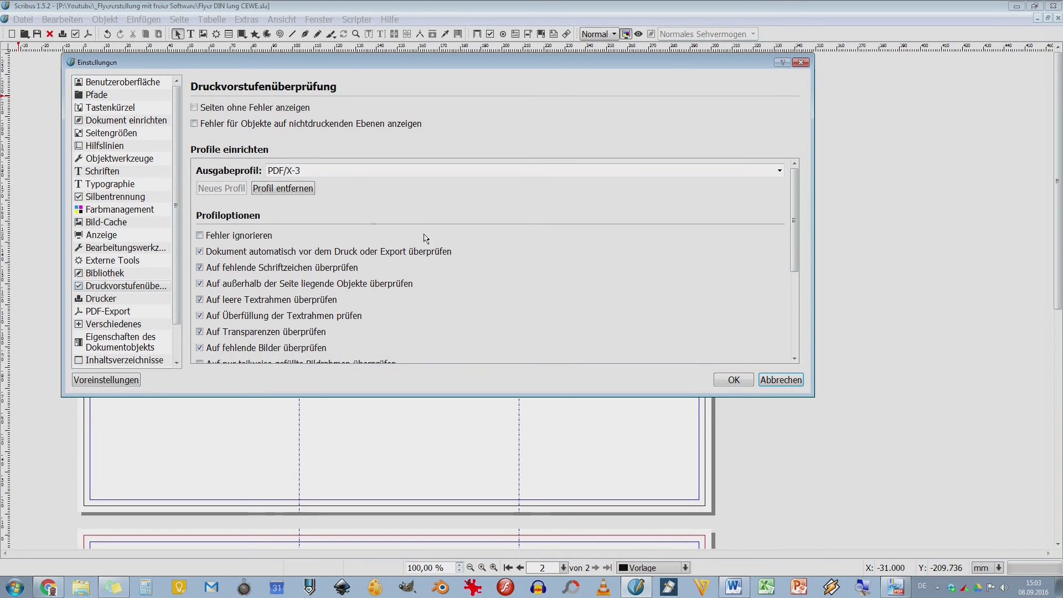
{"action": "scroll", "scroll_direction": "down", "scroll_amount": 3}
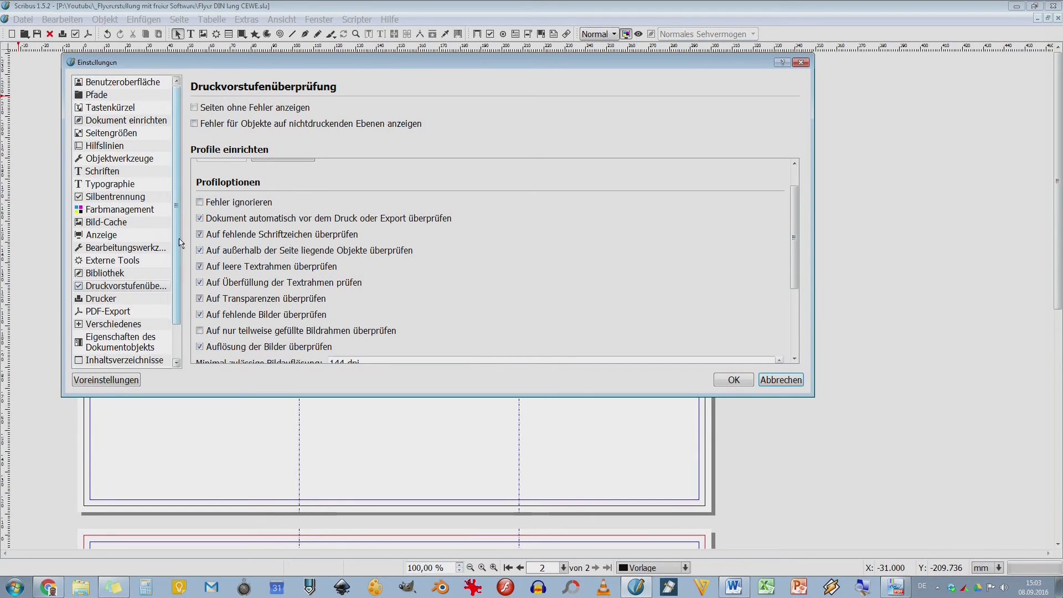
{"action": "left_click", "coordinate": [200, 234]}
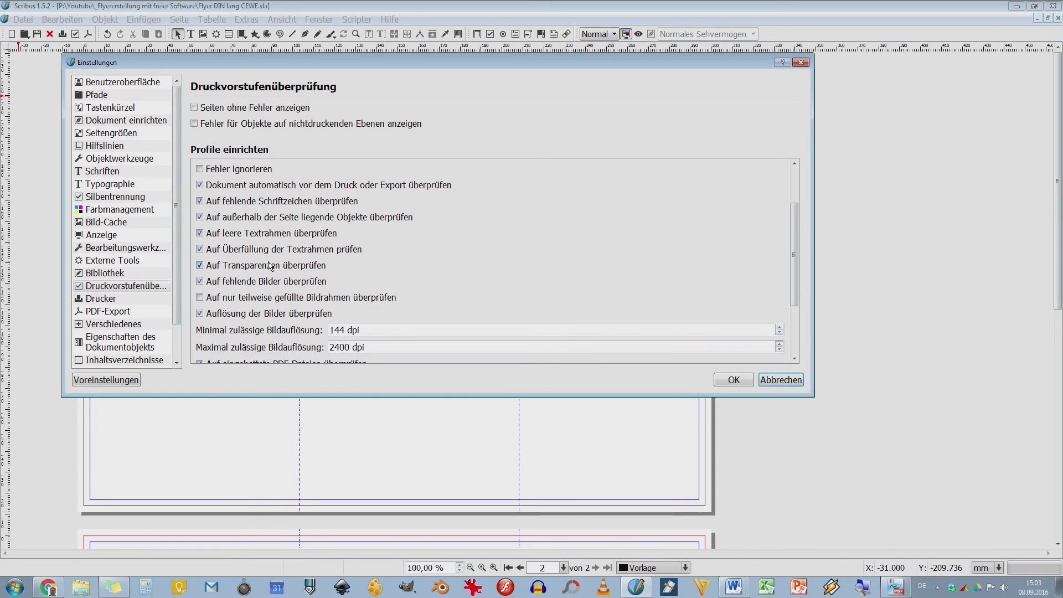
{"action": "scroll", "scroll_direction": "down", "scroll_amount": 3}
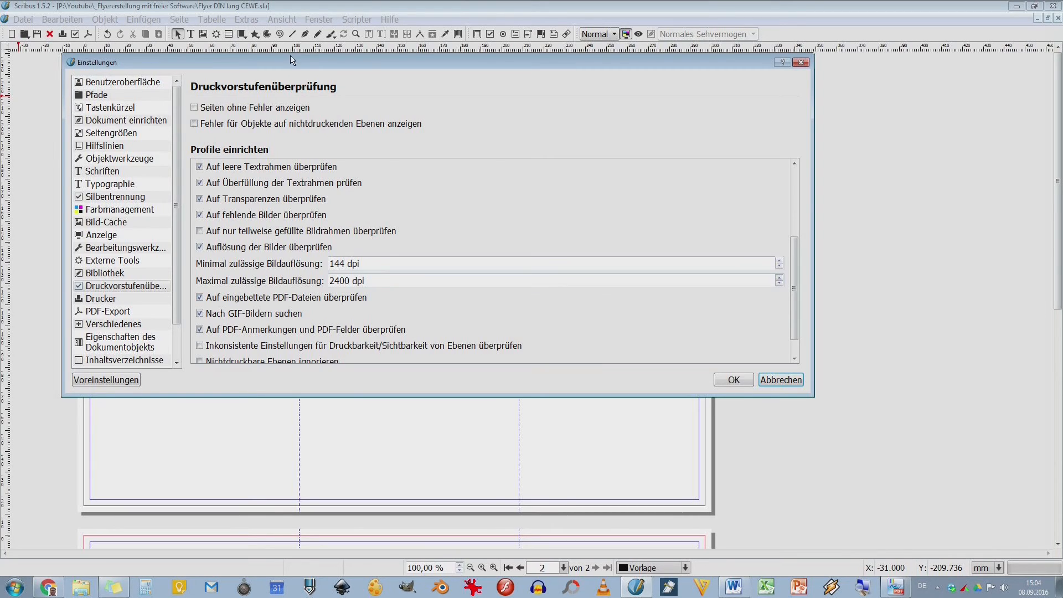
{"action": "mouse_move", "coordinate": [288, 242]}
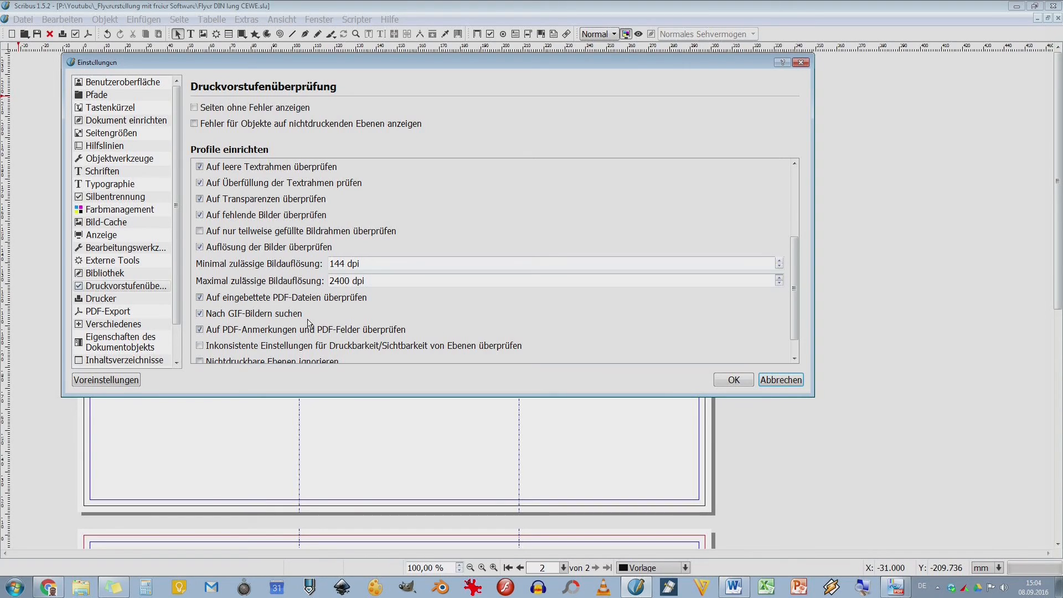
{"action": "left_click", "coordinate": [199, 313]}
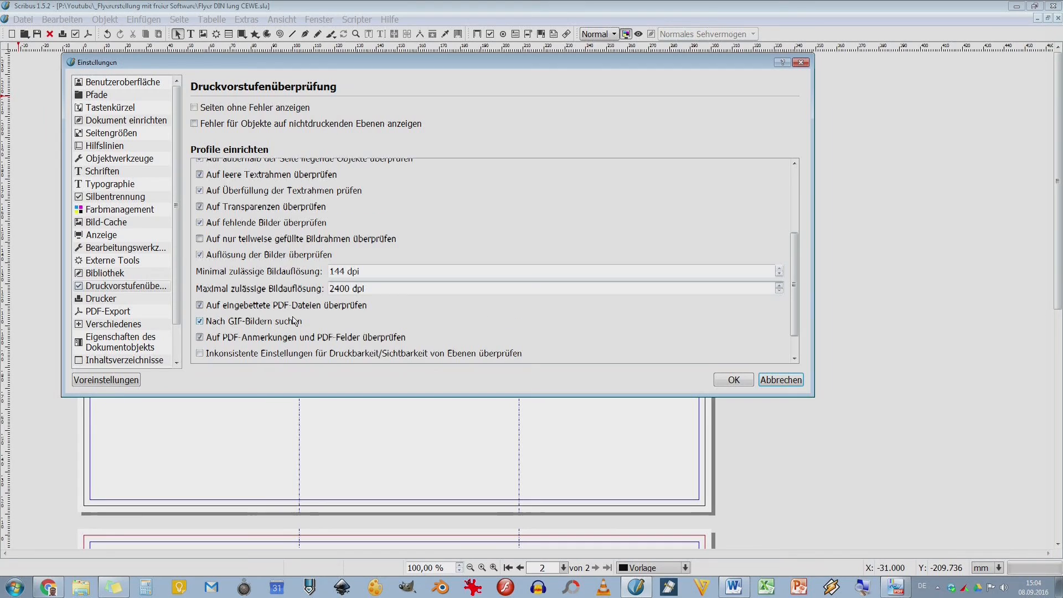
{"action": "scroll", "scroll_direction": "down", "scroll_amount": 3}
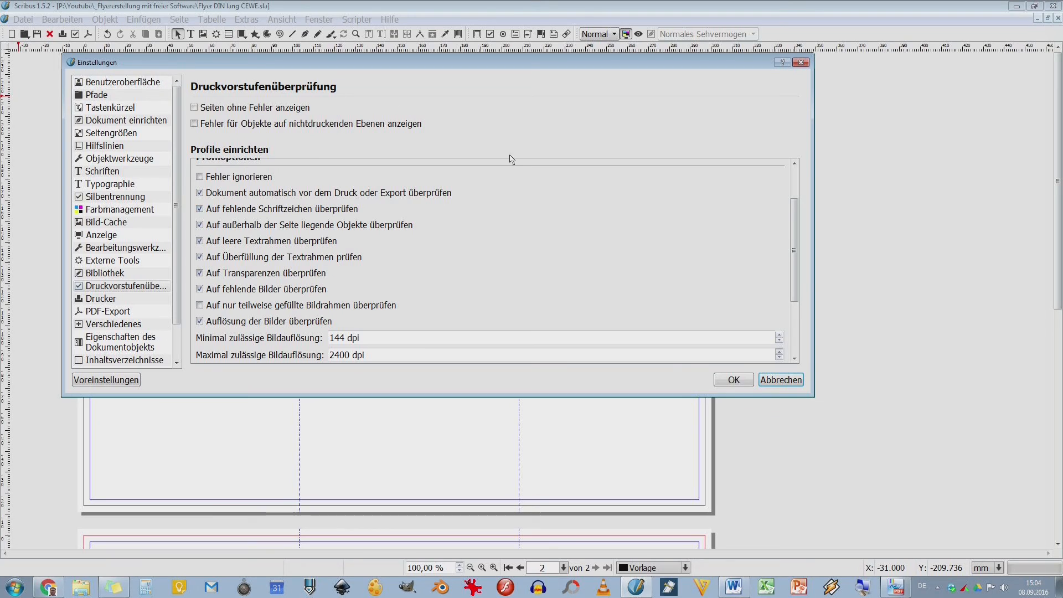
{"action": "left_click", "coordinate": [100, 298]}
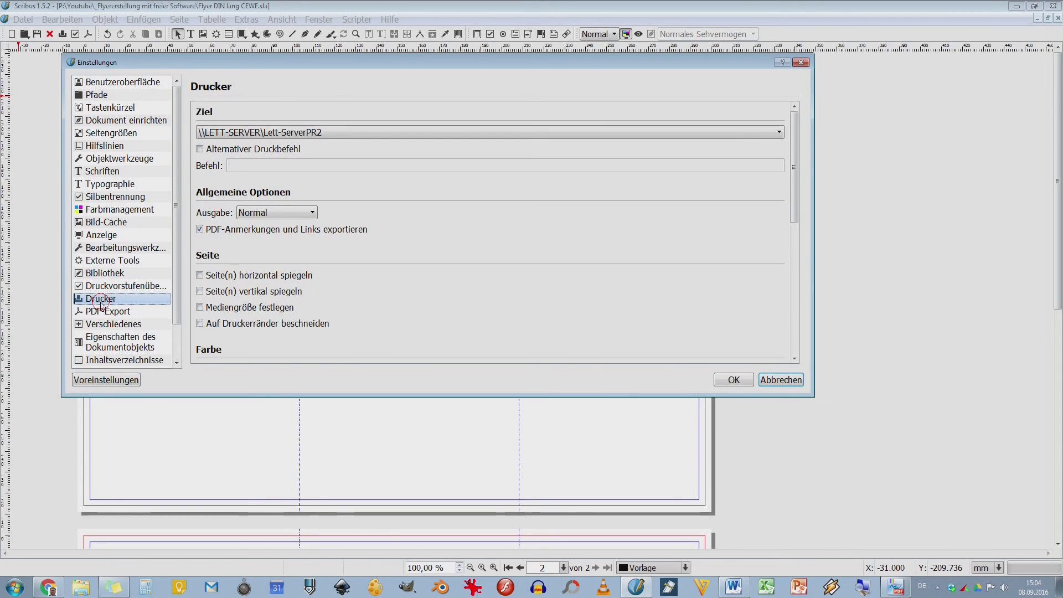
{"action": "left_click", "coordinate": [489, 132]}
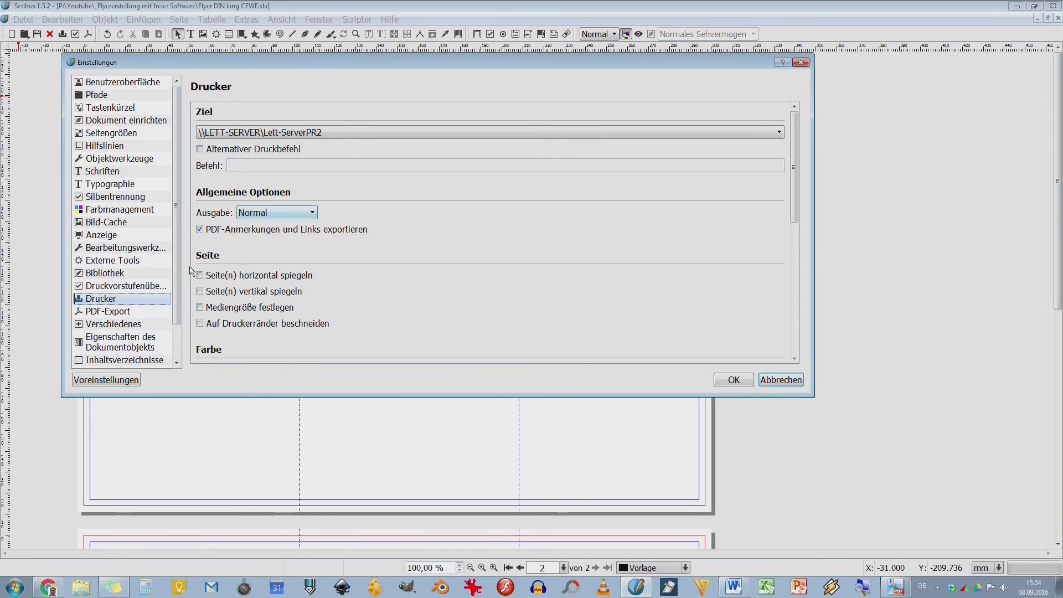
{"action": "mouse_move", "coordinate": [357, 328]}
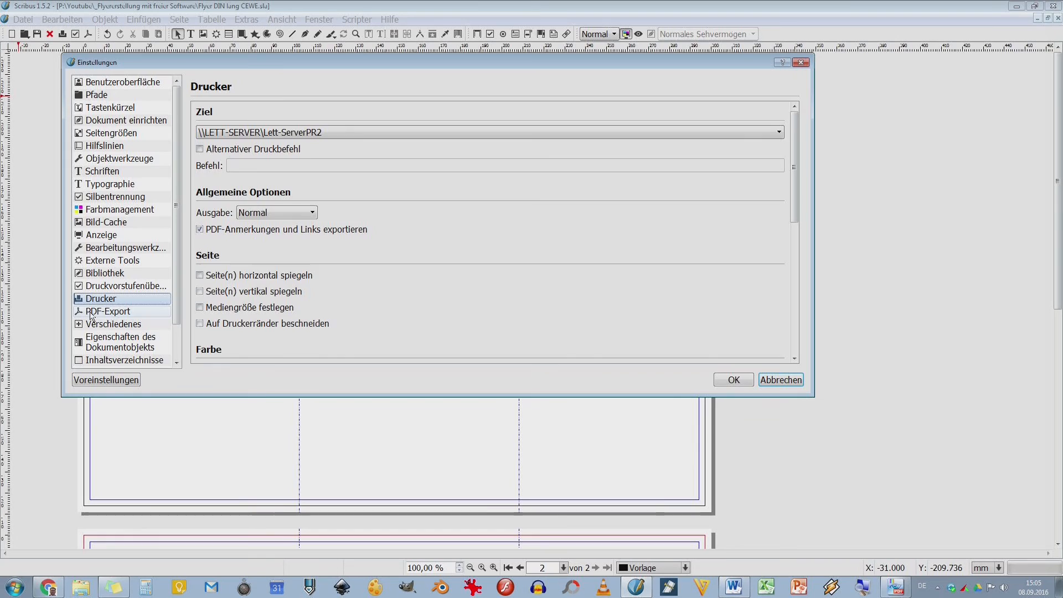
Step: Set the PDF export compatibility to PDF/X-3 on the Dateioptionen tab
{"action": "left_click", "coordinate": [107, 311]}
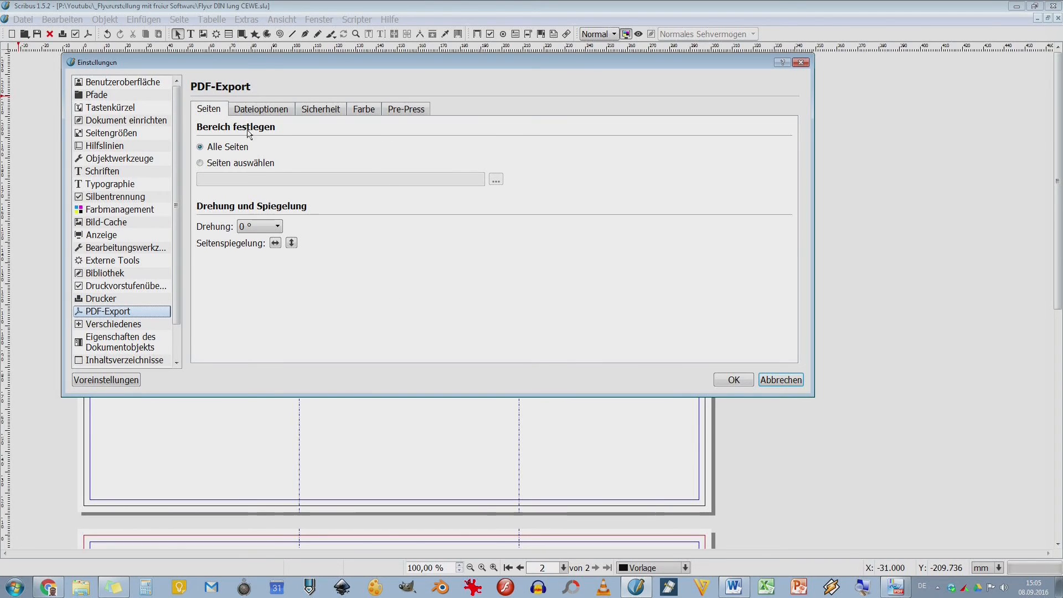
{"action": "left_click", "coordinate": [260, 108]}
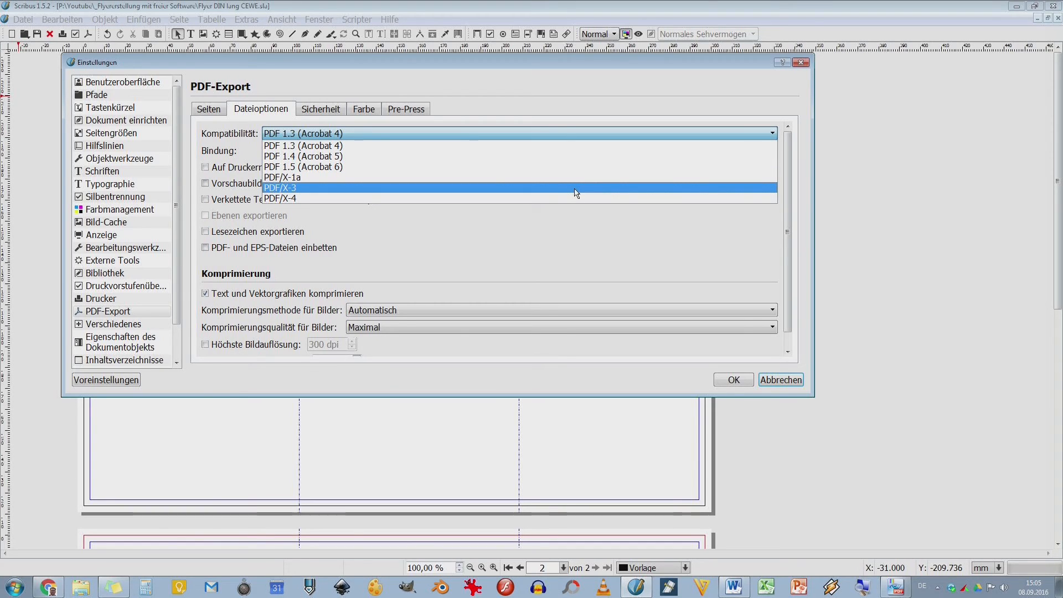
{"action": "left_click", "coordinate": [280, 188]}
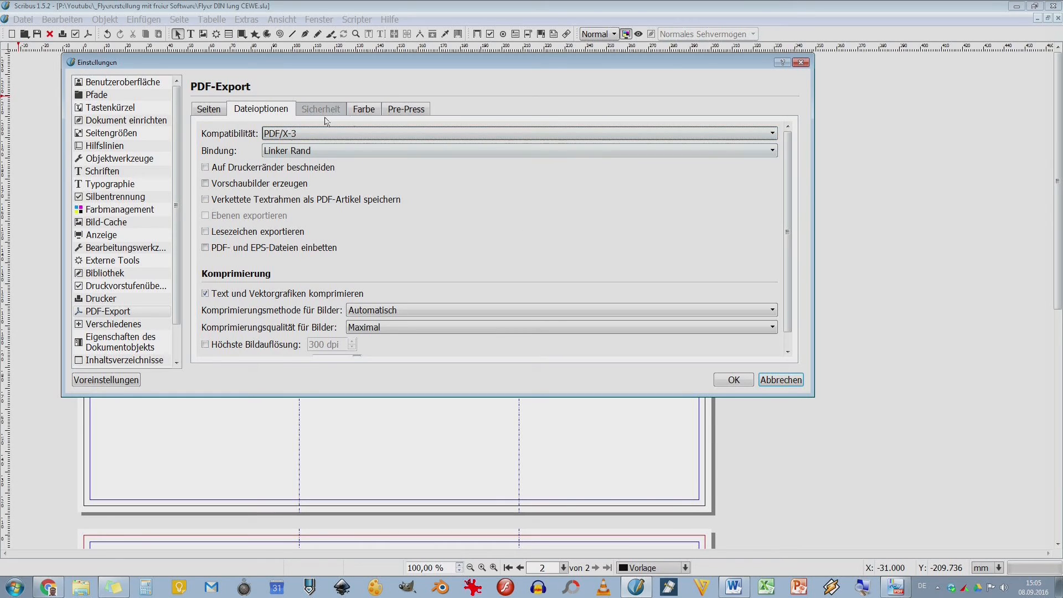
Step: Review the Farbe and Pre-Press export tabs, then the Verschiedenes page with font-replacement prompting
{"action": "left_click", "coordinate": [363, 108]}
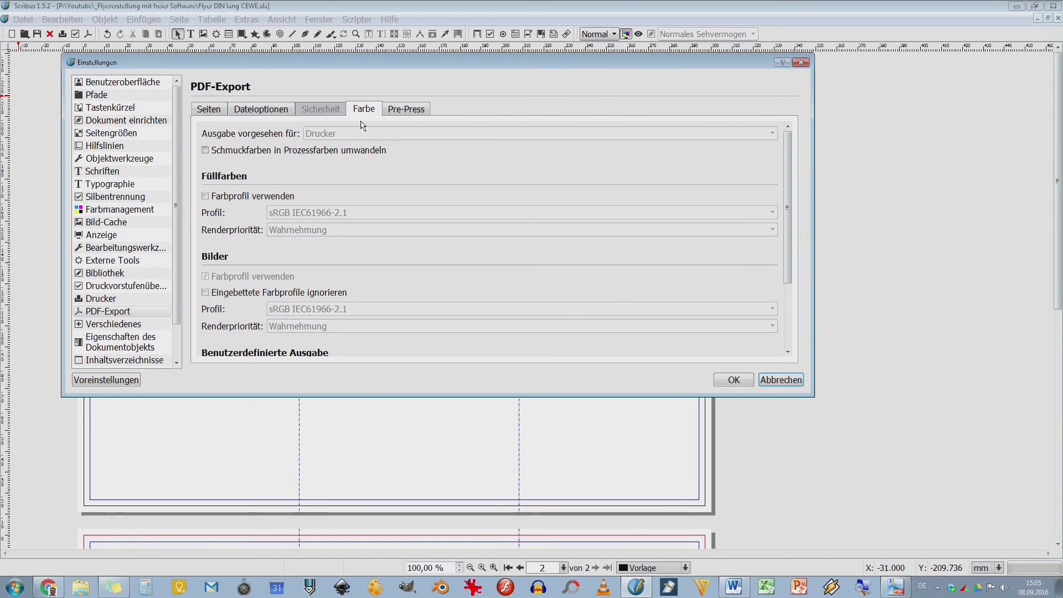
{"action": "left_click", "coordinate": [405, 108]}
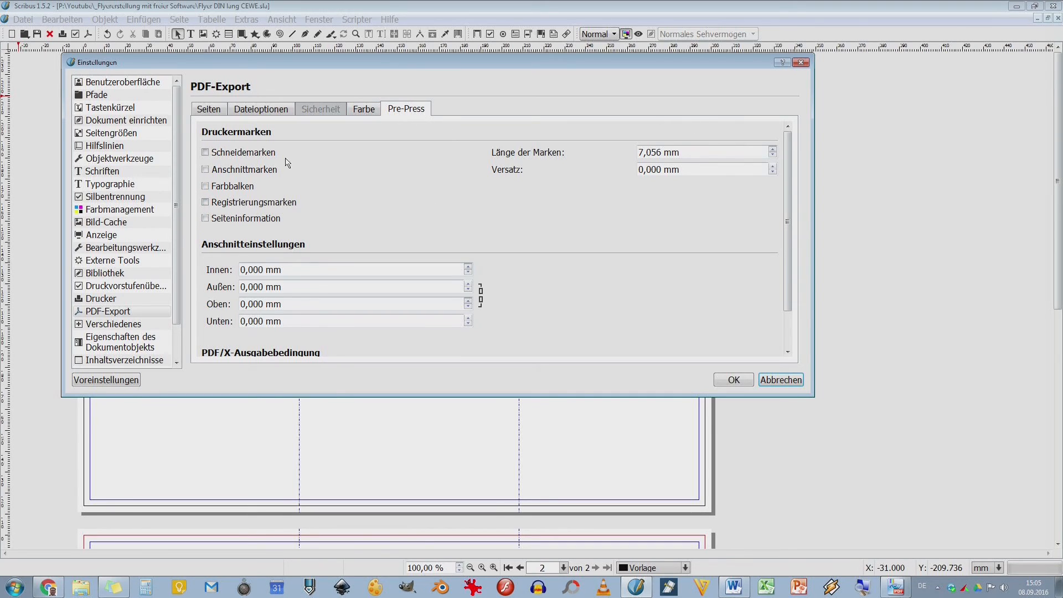
{"action": "mouse_move", "coordinate": [32, 273]}
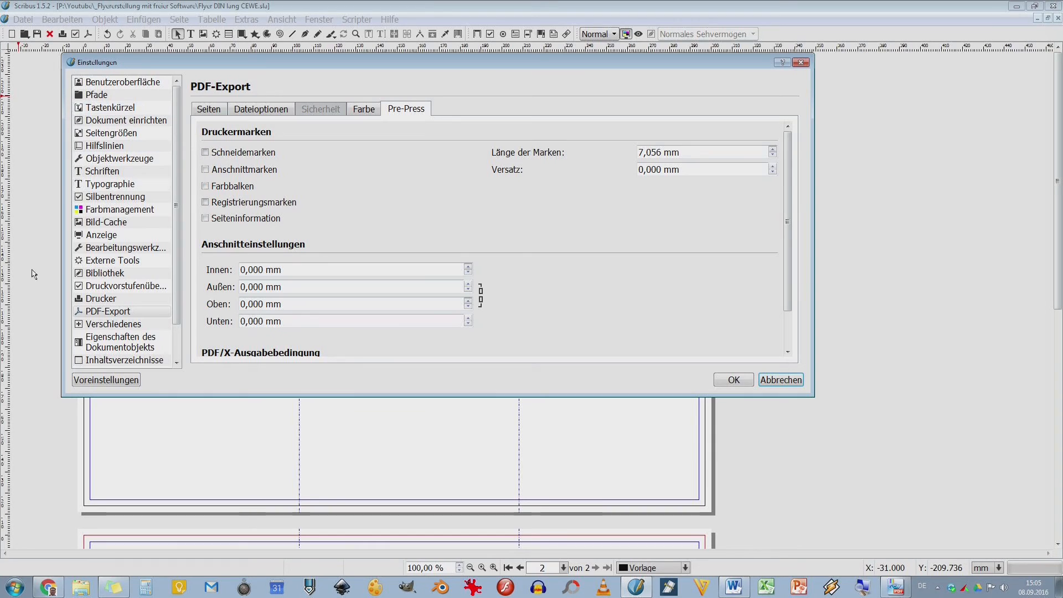
{"action": "mouse_move", "coordinate": [326, 249]}
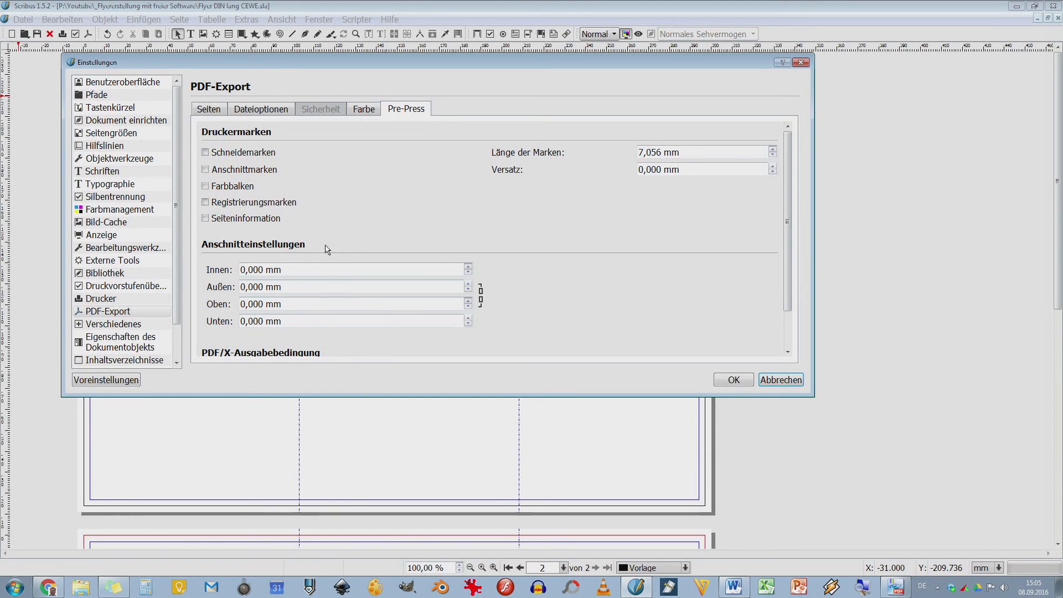
{"action": "left_click", "coordinate": [113, 323]}
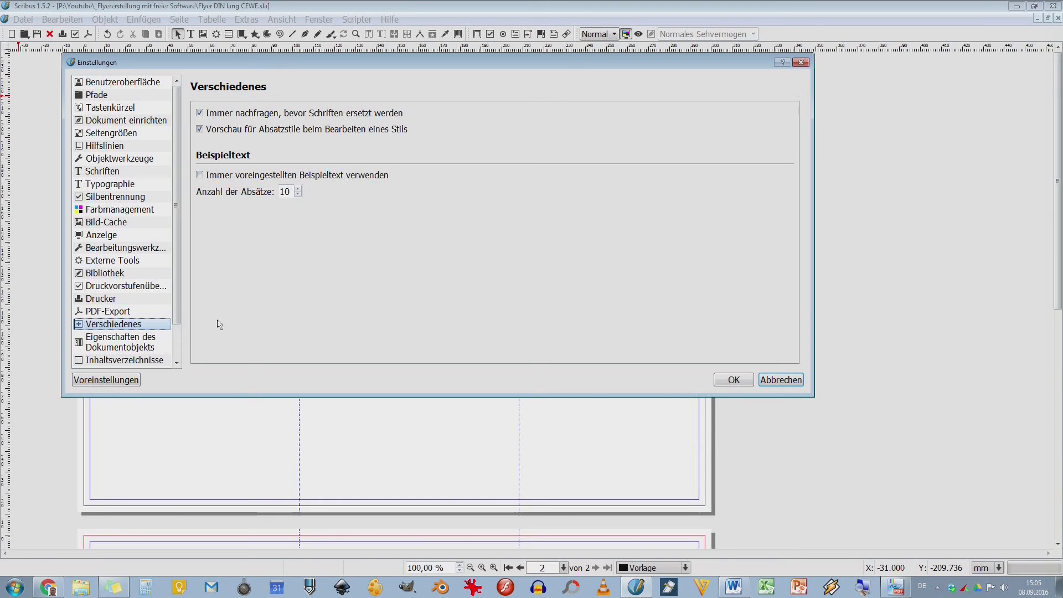
Step: Glance at the document item attributes and Scripter pages, then cancel the preferences
{"action": "left_click", "coordinate": [121, 342]}
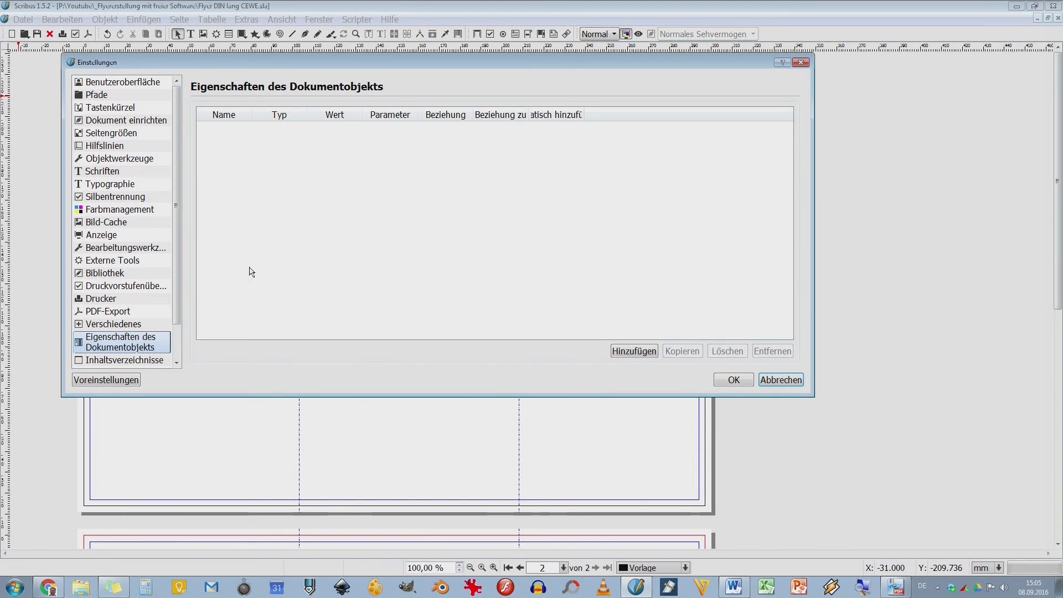
{"action": "left_click", "coordinate": [101, 360]}
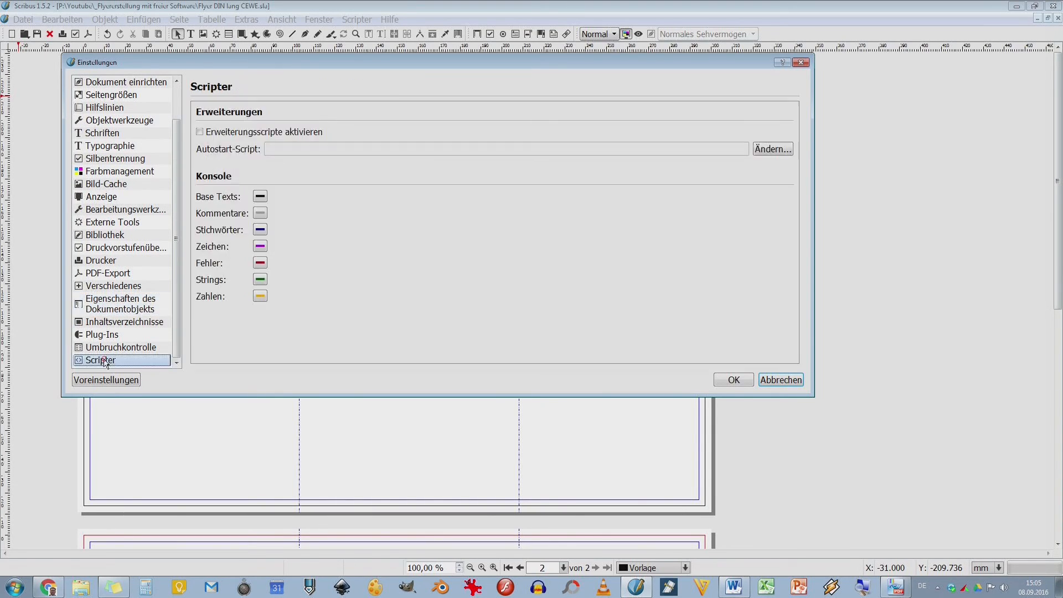
{"action": "mouse_move", "coordinate": [240, 191]}
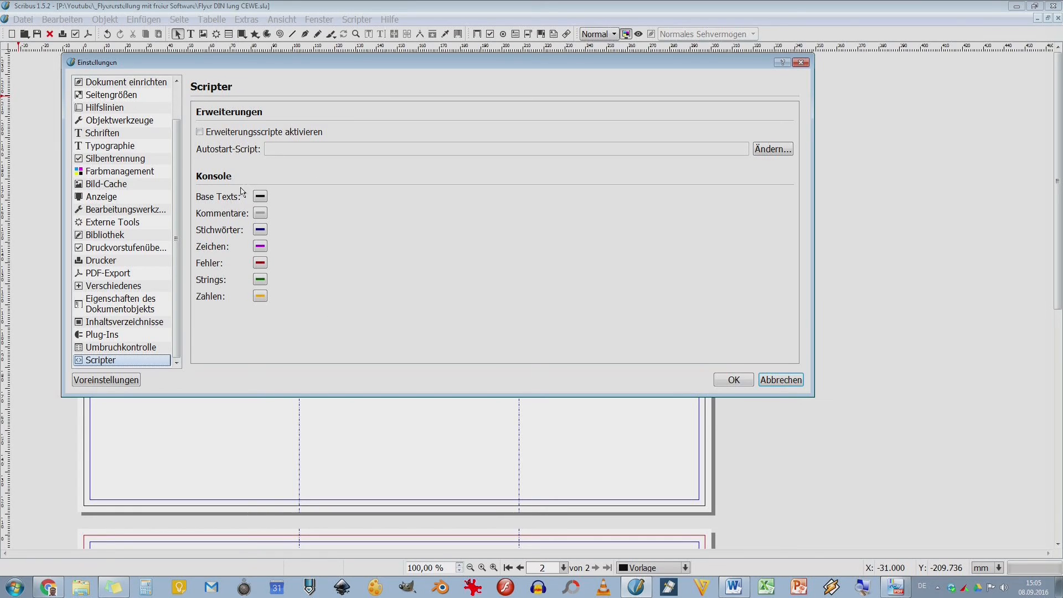
{"action": "left_click", "coordinate": [199, 132]}
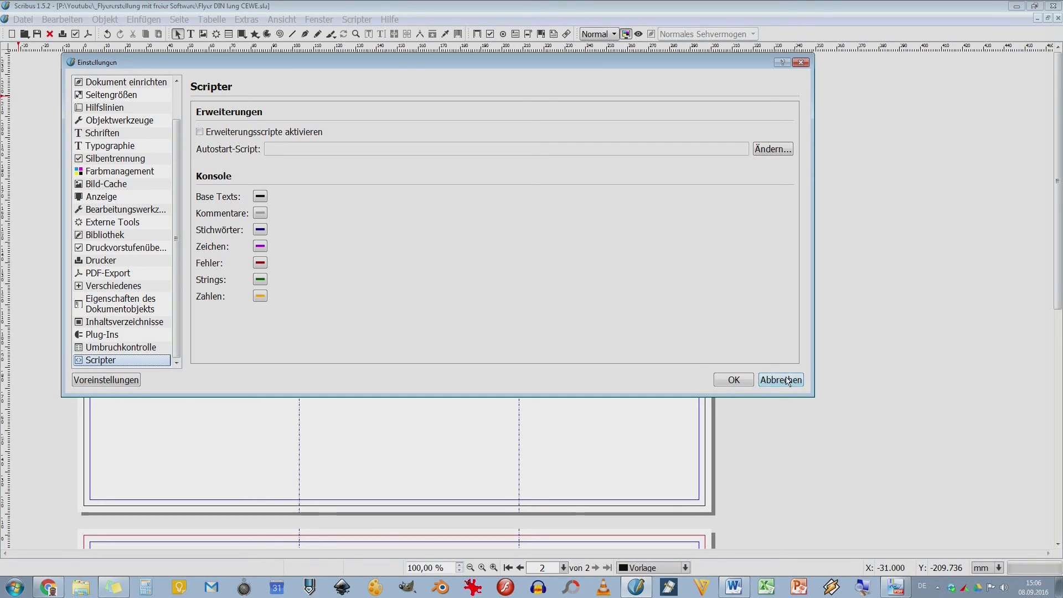
{"action": "left_click", "coordinate": [781, 380]}
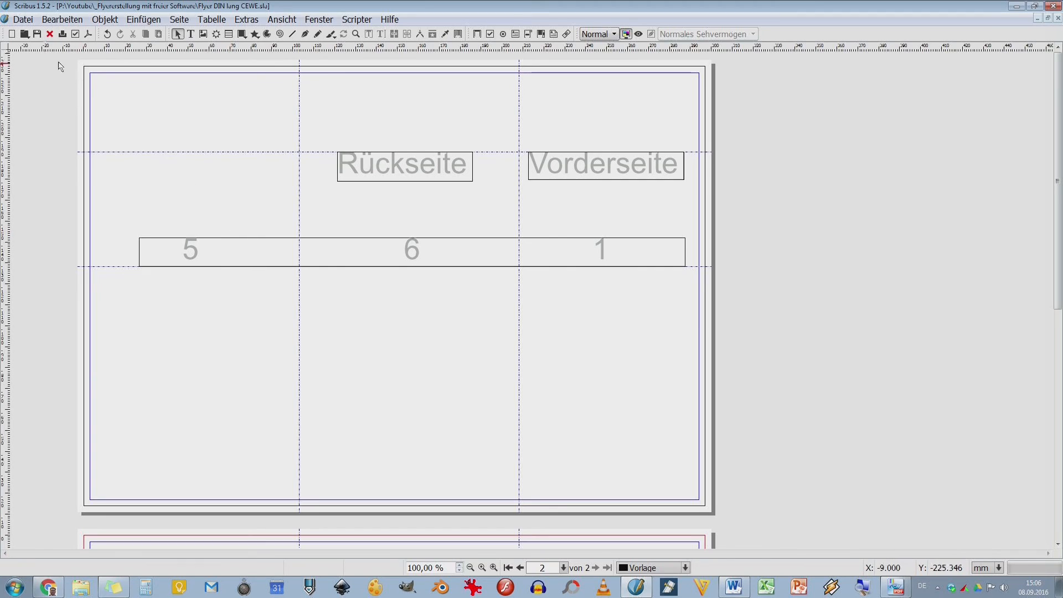
Step: Open Dokument einrichten on Speichern & Verlauf: autosave every 10 minutes, history enabled
{"action": "left_click", "coordinate": [22, 18]}
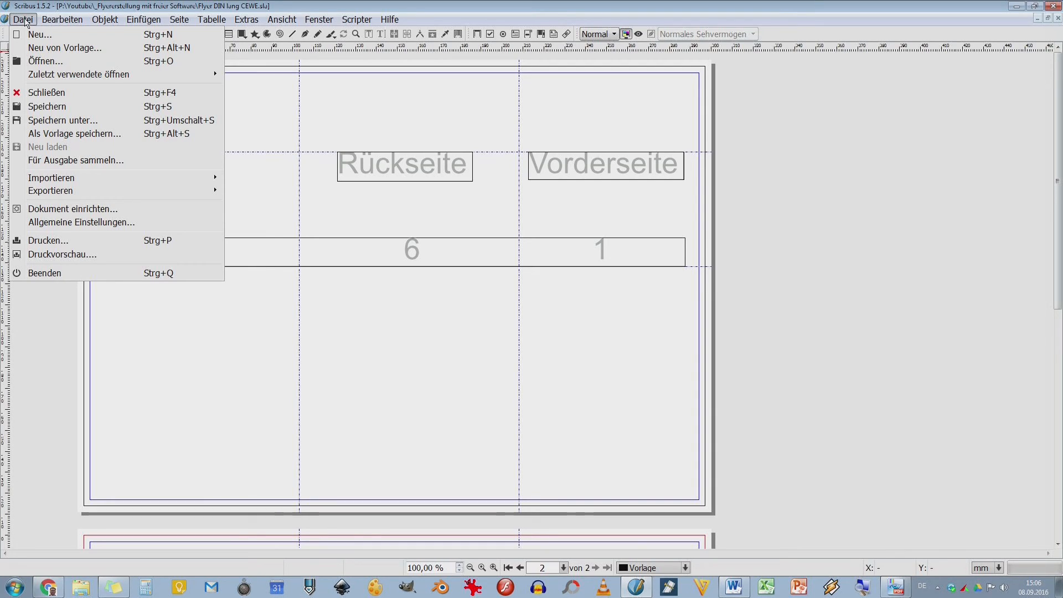
{"action": "mouse_move", "coordinate": [47, 146]}
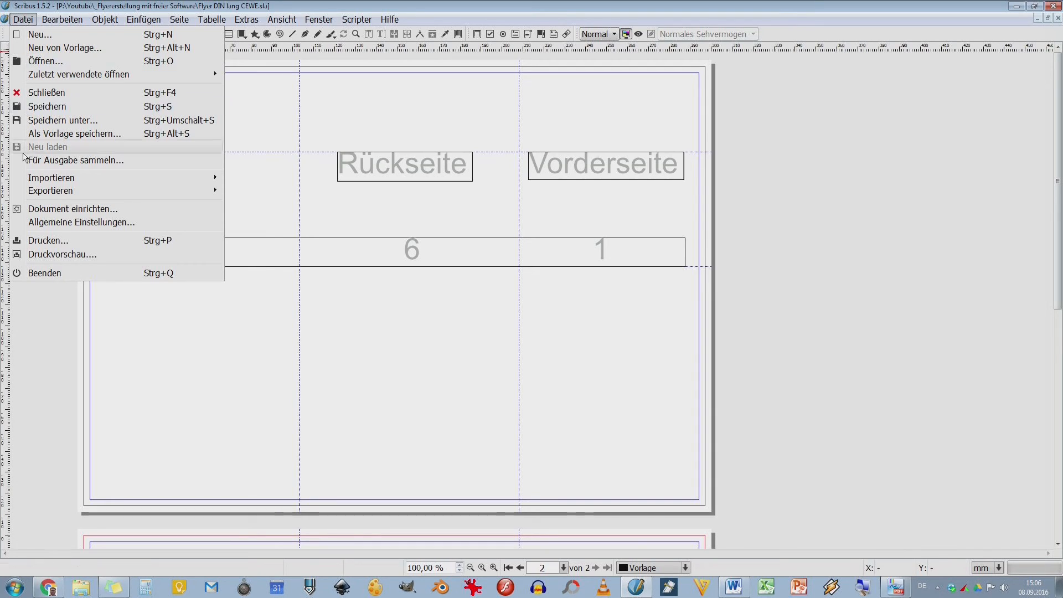
{"action": "left_click", "coordinate": [72, 208]}
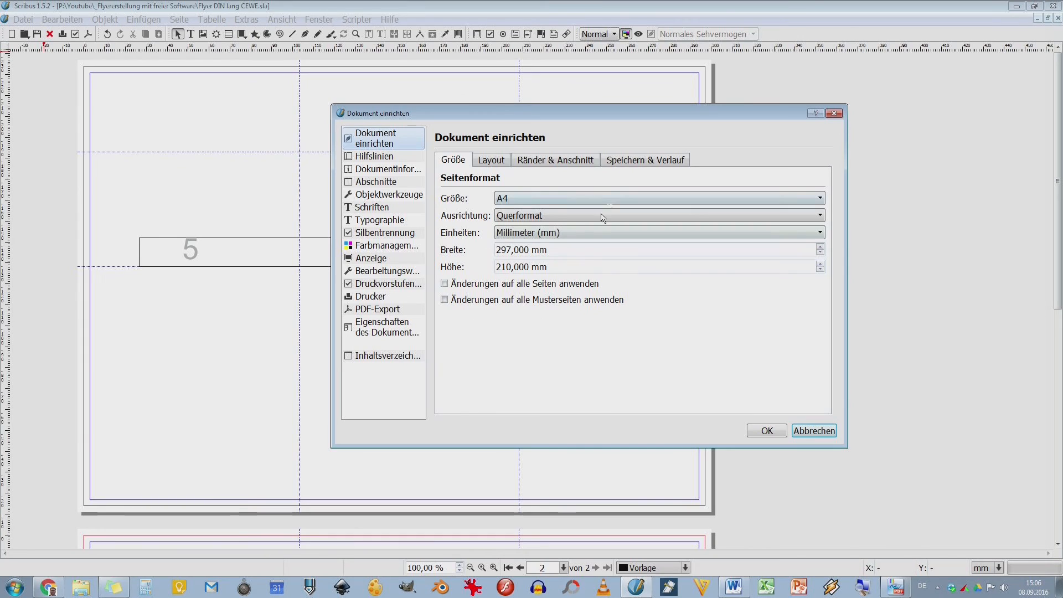
{"action": "mouse_move", "coordinate": [530, 150]}
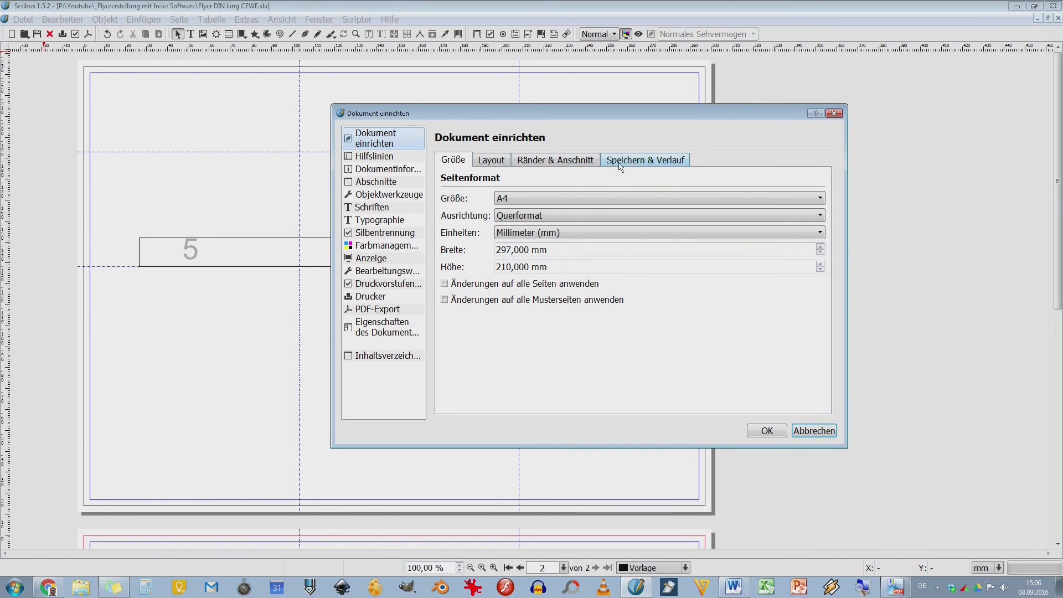
{"action": "mouse_move", "coordinate": [628, 167]}
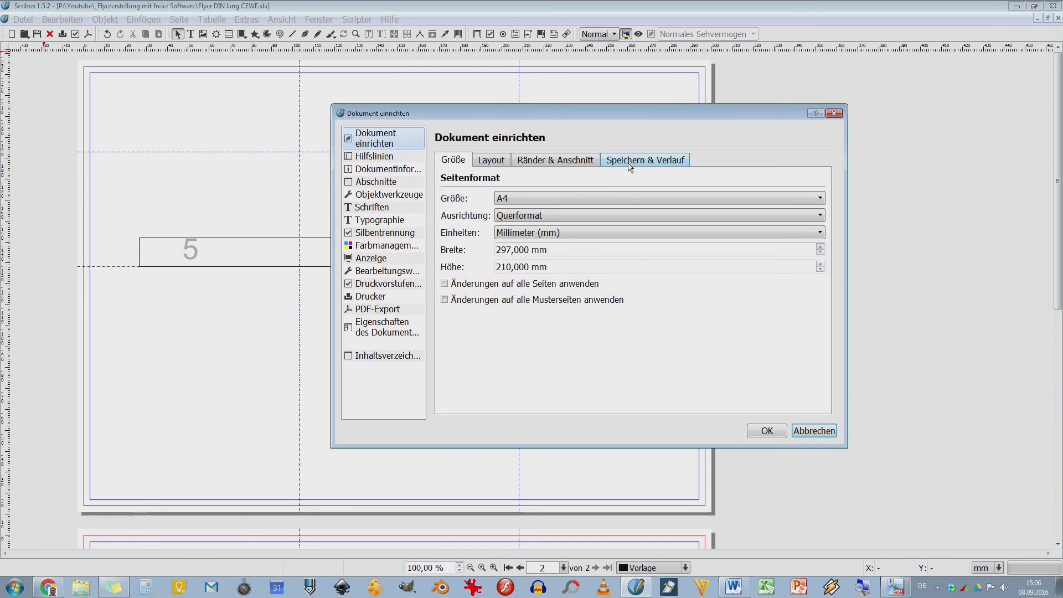
{"action": "left_click", "coordinate": [645, 159]}
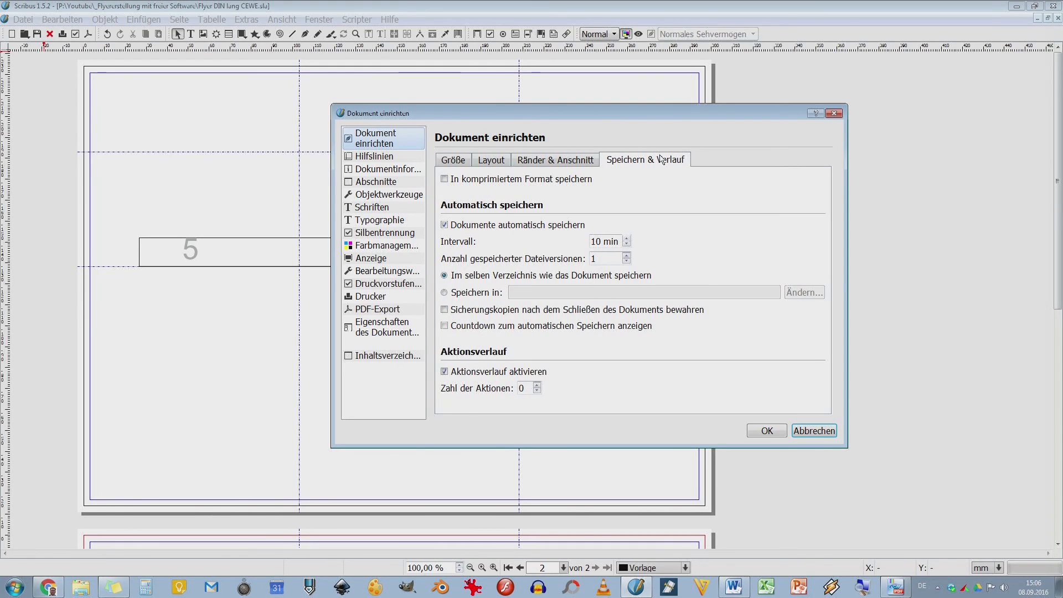
{"action": "mouse_move", "coordinate": [587, 247]}
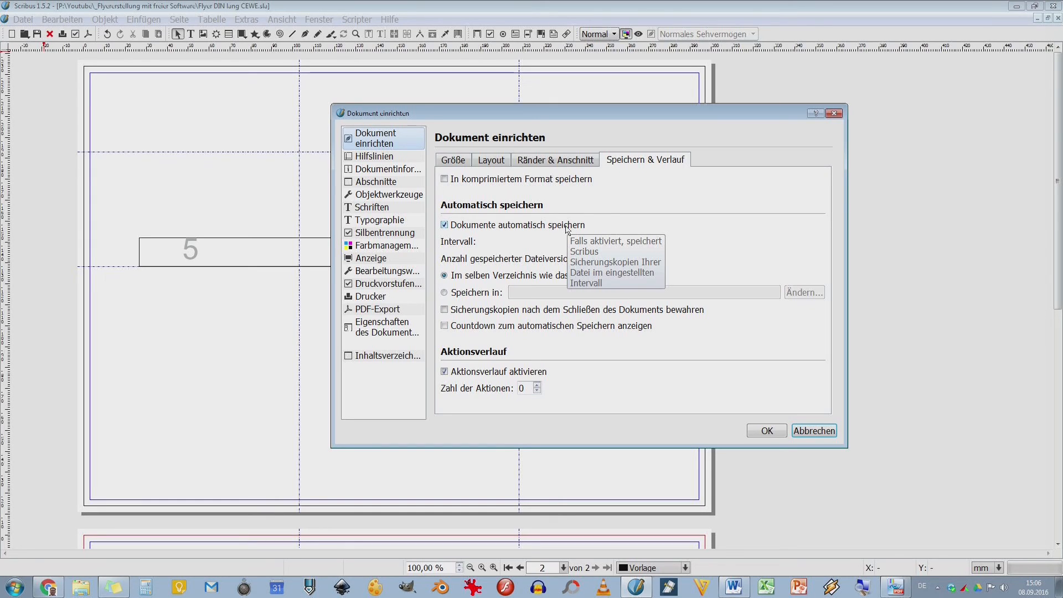
{"action": "mouse_move", "coordinate": [693, 232]}
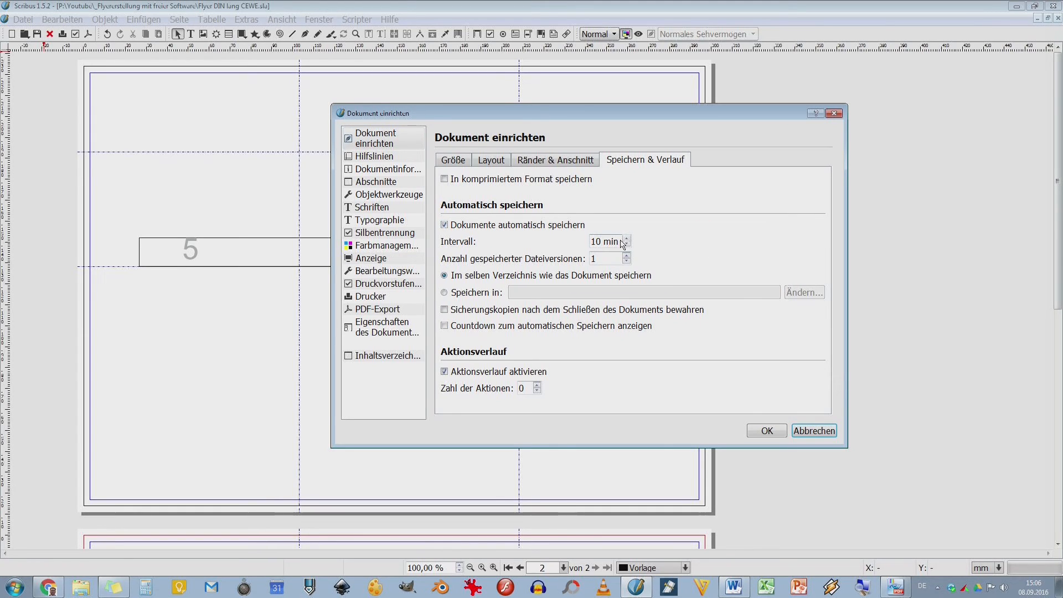
{"action": "mouse_move", "coordinate": [731, 242]}
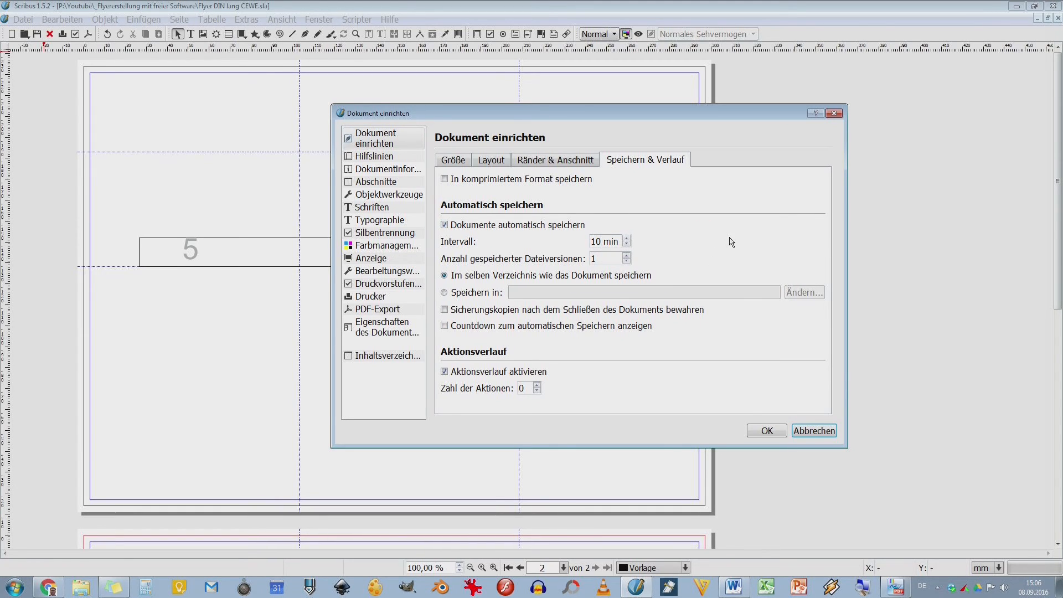
{"action": "mouse_move", "coordinate": [724, 242]}
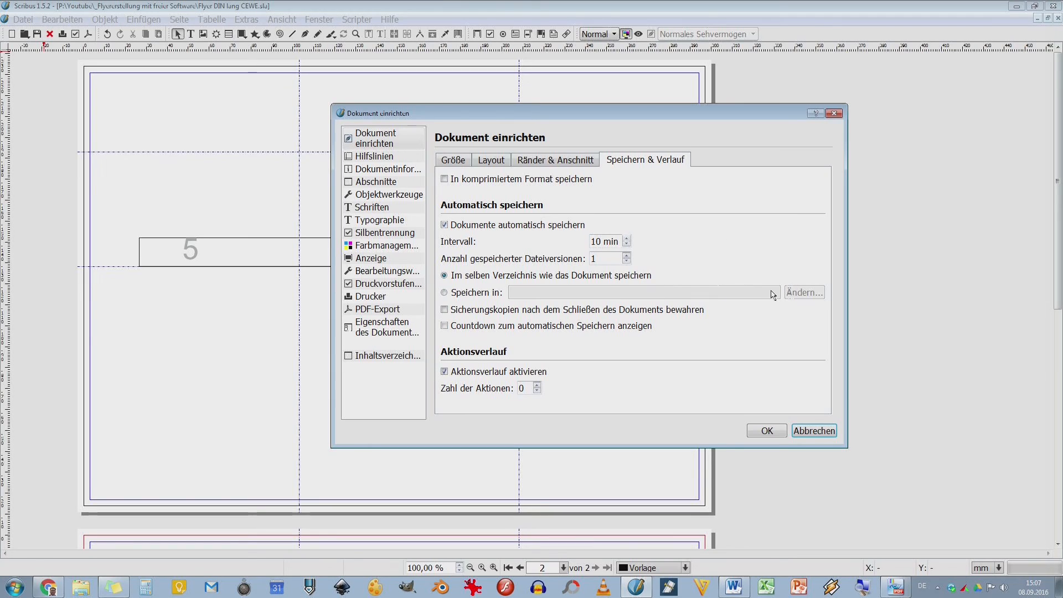
{"action": "mouse_move", "coordinate": [566, 272]}
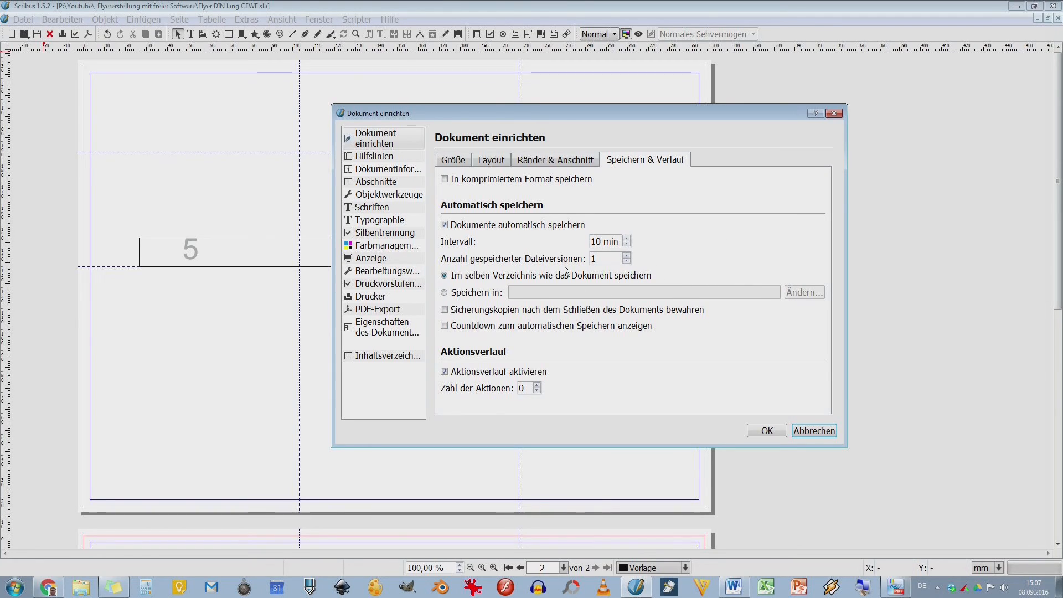
{"action": "mouse_move", "coordinate": [524, 307]}
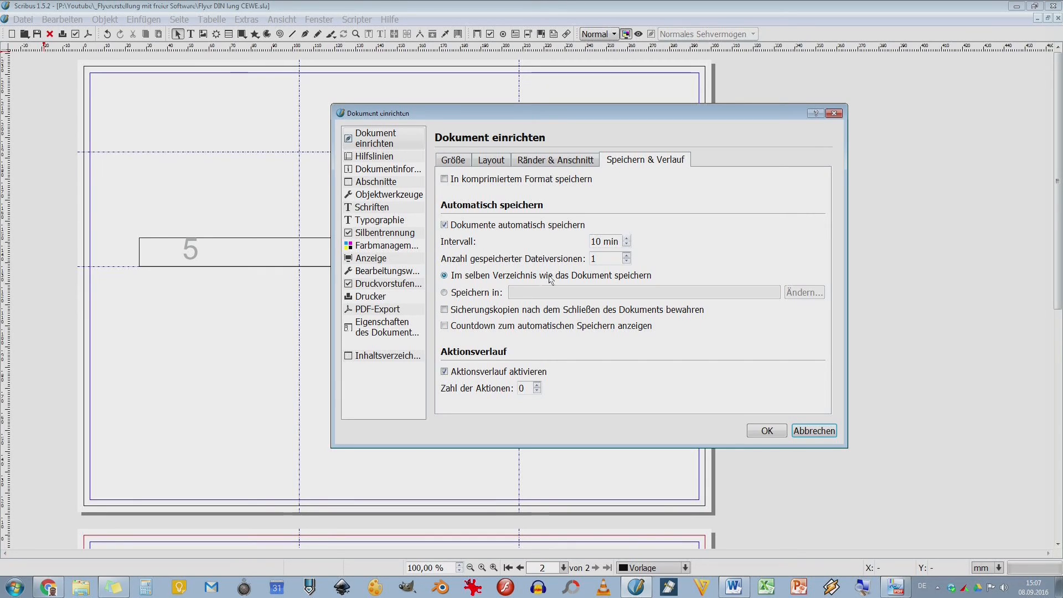
{"action": "mouse_move", "coordinate": [729, 213]}
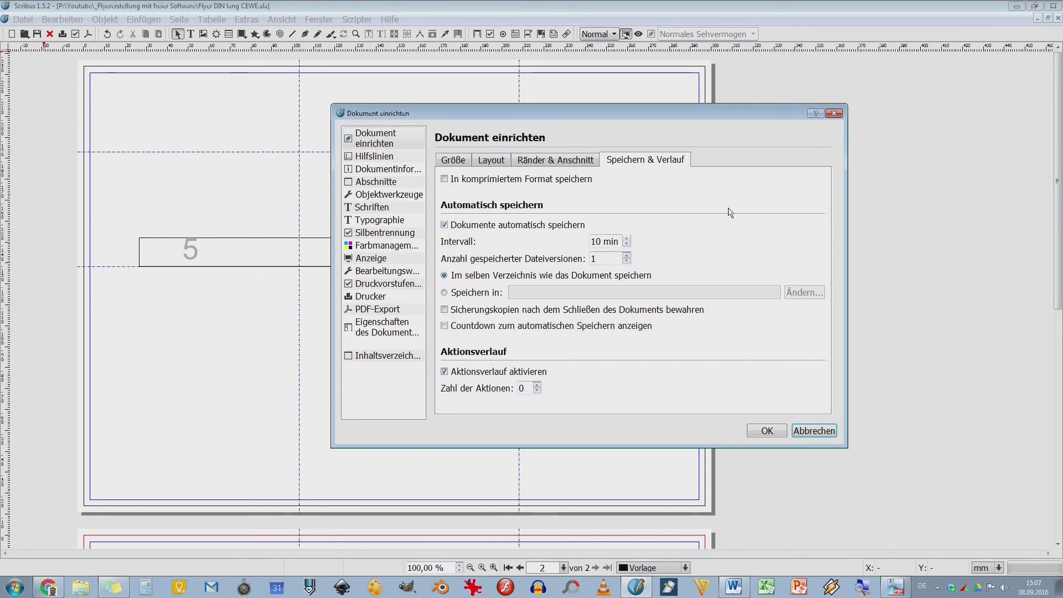
{"action": "mouse_move", "coordinate": [708, 301]}
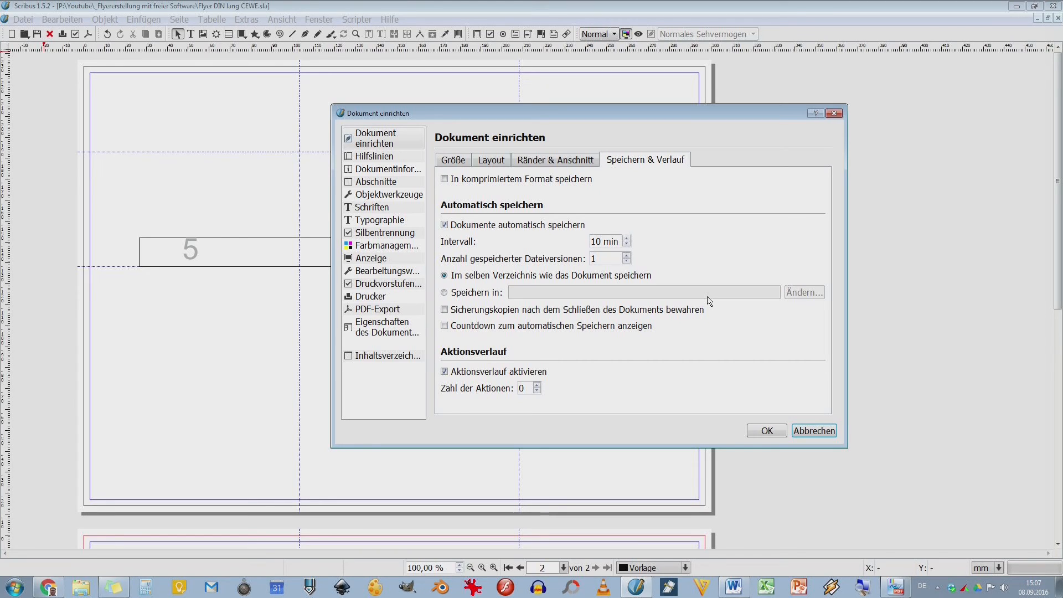
{"action": "mouse_move", "coordinate": [551, 298]}
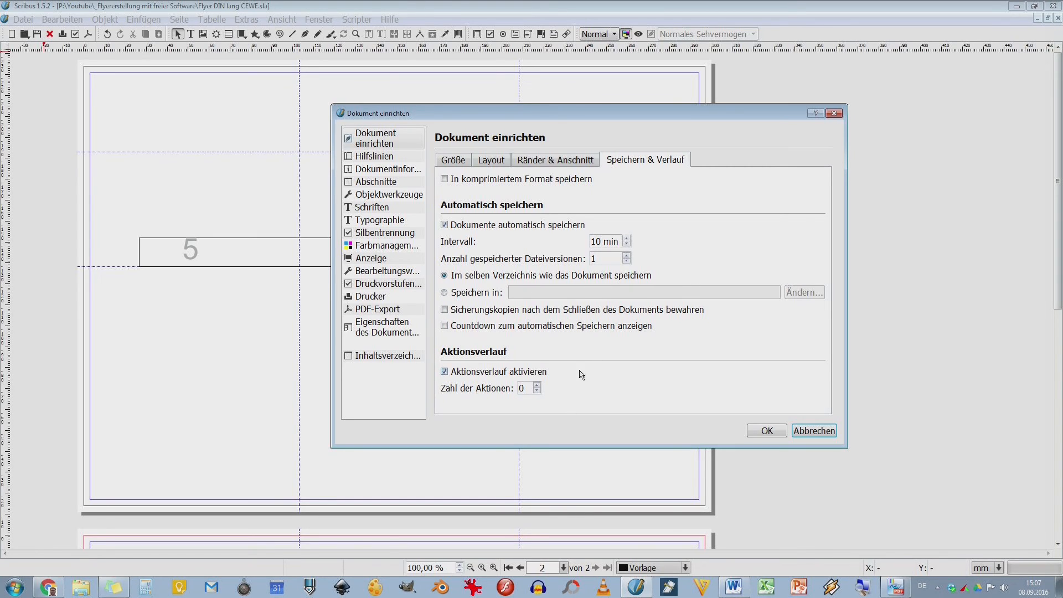
Step: Check the guides and document information Autor field, then the Abschnitte page with pages 1–2 arabic
{"action": "left_click", "coordinate": [373, 156]}
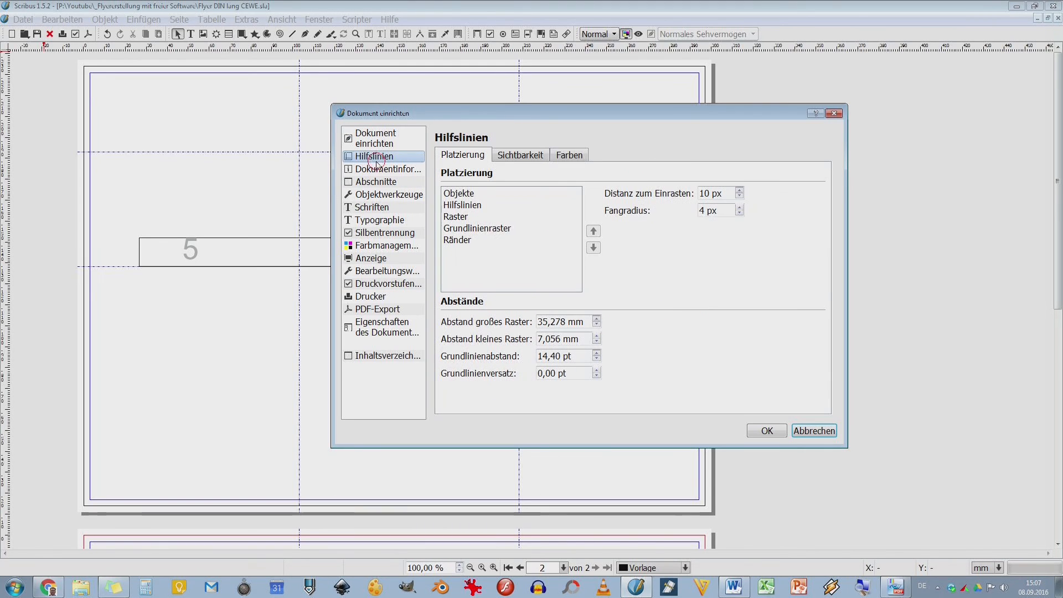
{"action": "left_click", "coordinate": [387, 169]}
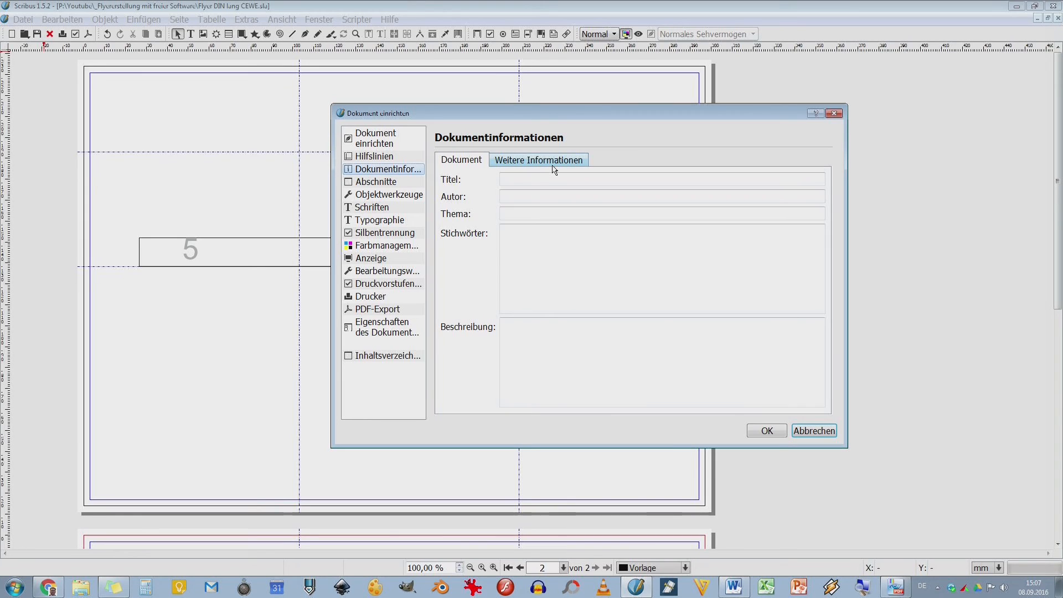
{"action": "left_click", "coordinate": [661, 214]}
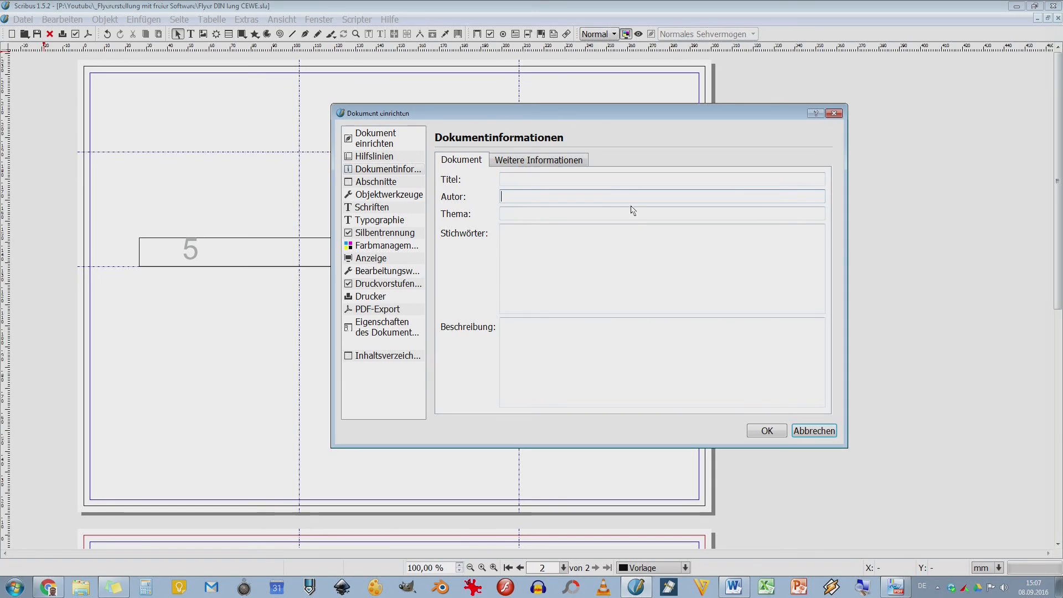
{"action": "mouse_move", "coordinate": [675, 307]}
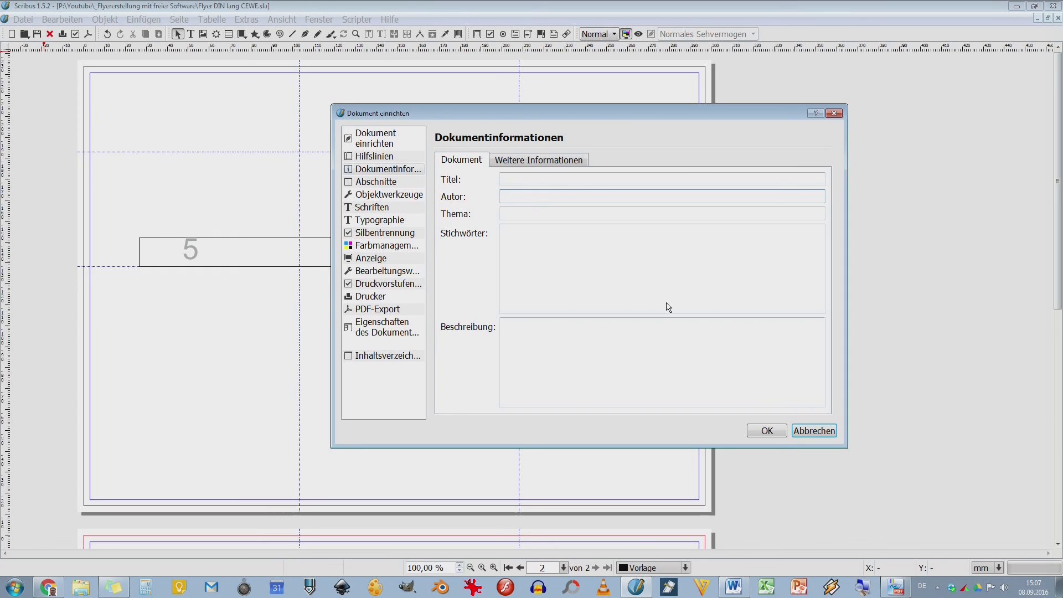
{"action": "left_click", "coordinate": [377, 180]}
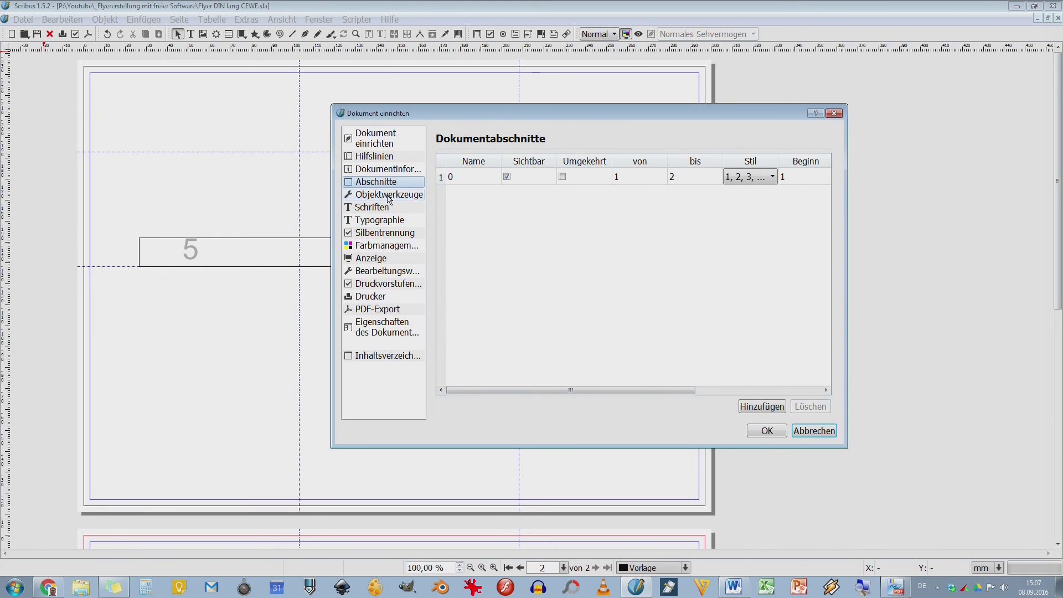
Step: In Objektwerkzeuge, lower the regular polygon default from 4 to 3 corners, keeping fill colour none
{"action": "left_click", "coordinate": [388, 194]}
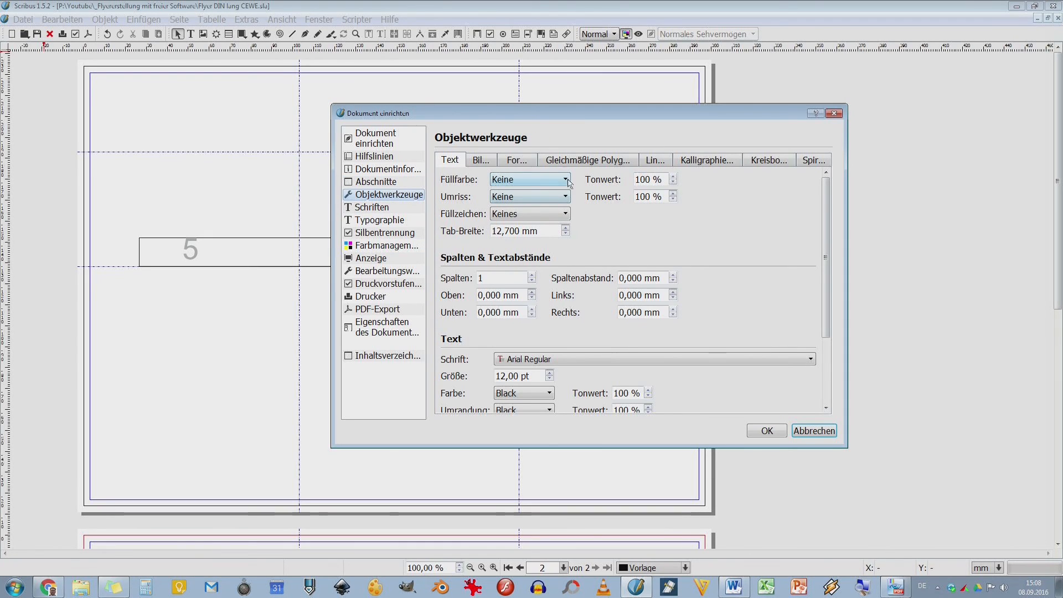
{"action": "mouse_move", "coordinate": [533, 180]}
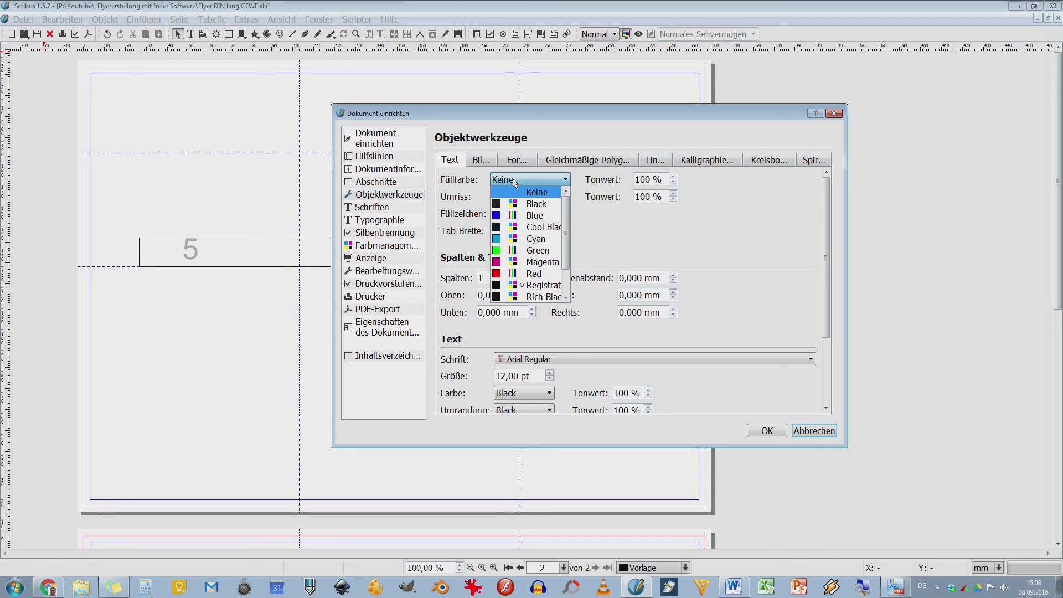
{"action": "left_click", "coordinate": [537, 191]}
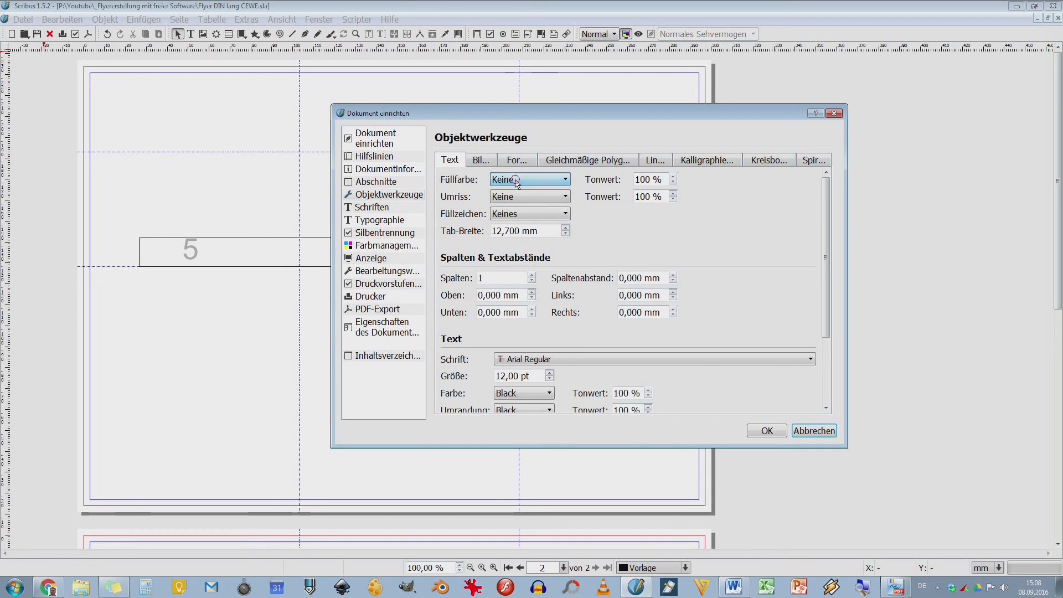
{"action": "left_click", "coordinate": [517, 160]}
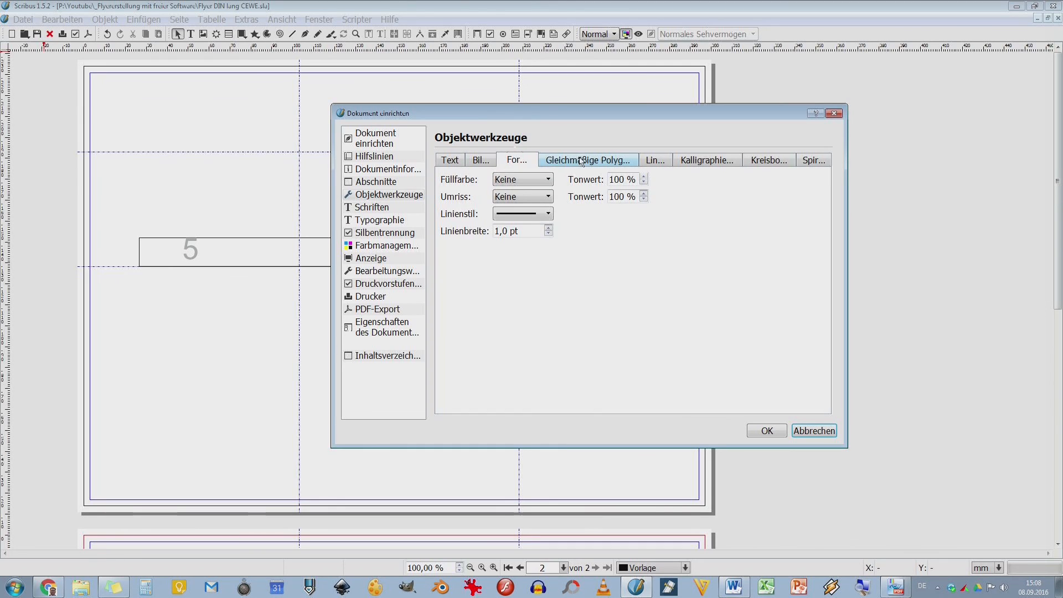
{"action": "left_click", "coordinate": [587, 159]}
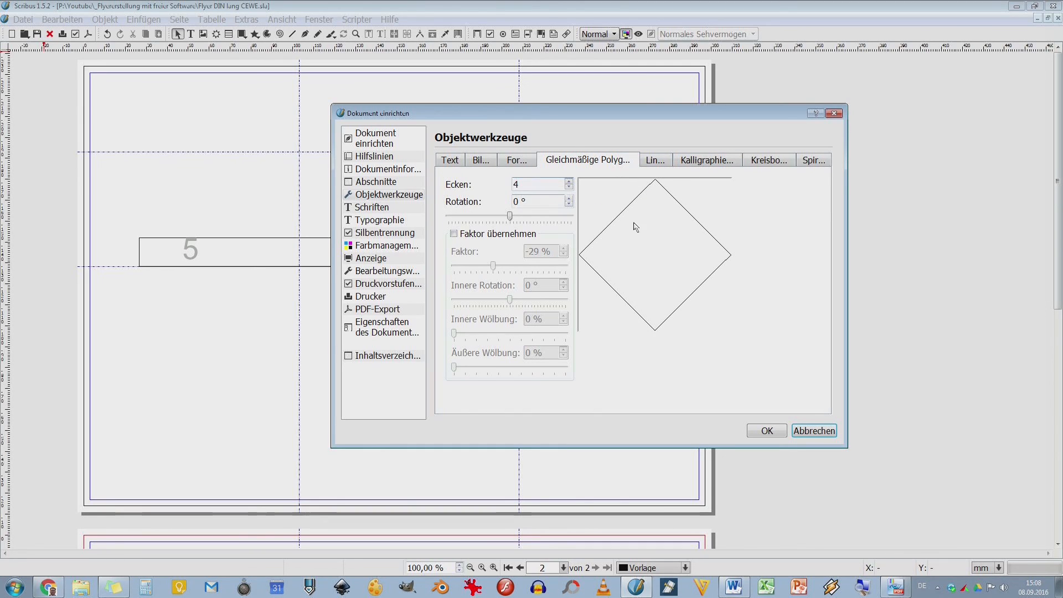
{"action": "left_click", "coordinate": [568, 188]}
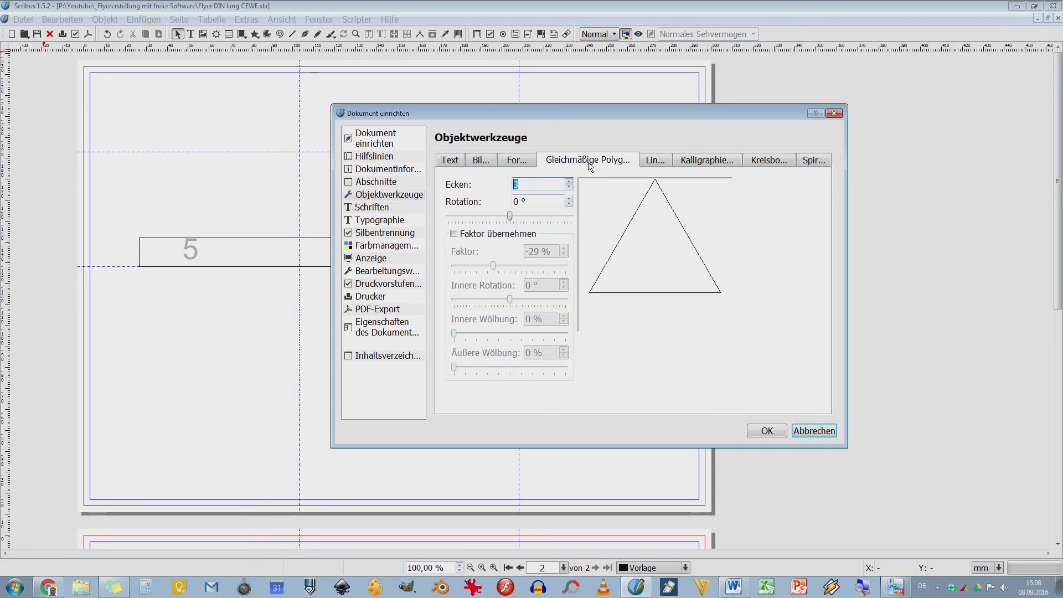
{"action": "mouse_move", "coordinate": [487, 260]}
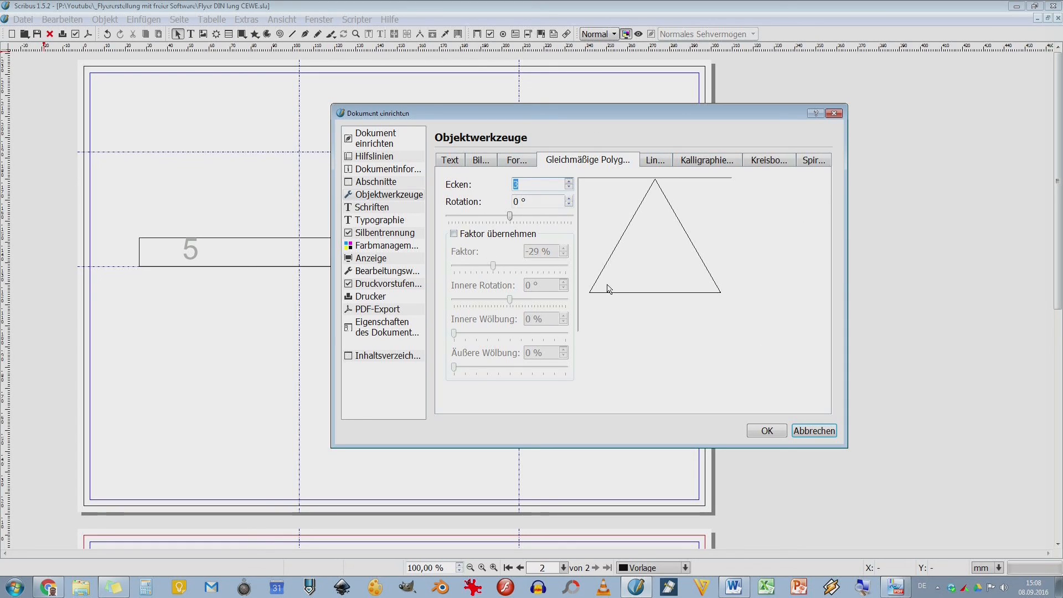
{"action": "mouse_move", "coordinate": [608, 288]}
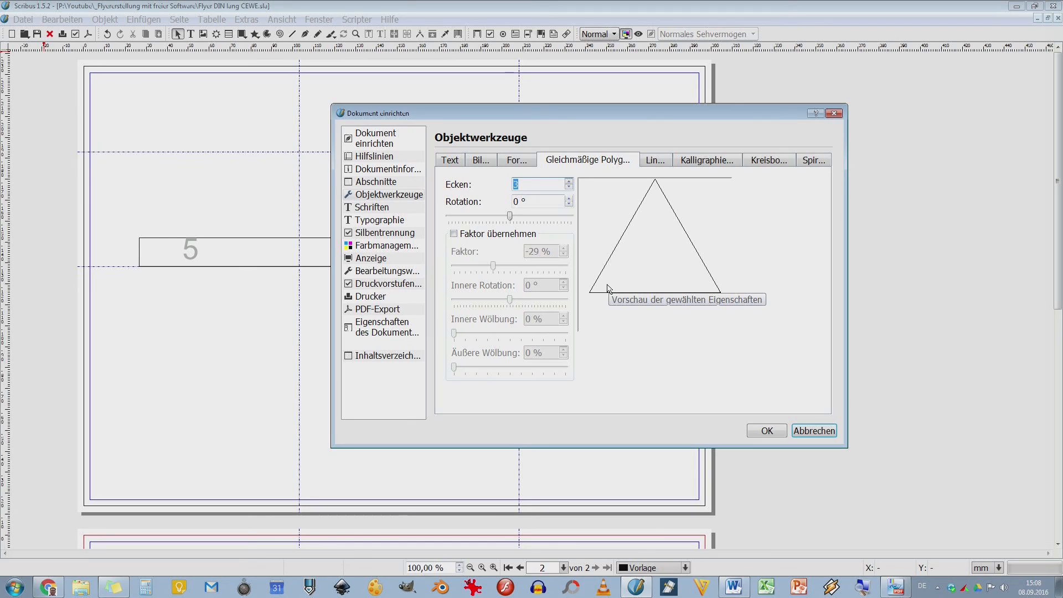
{"action": "mouse_move", "coordinate": [606, 230]}
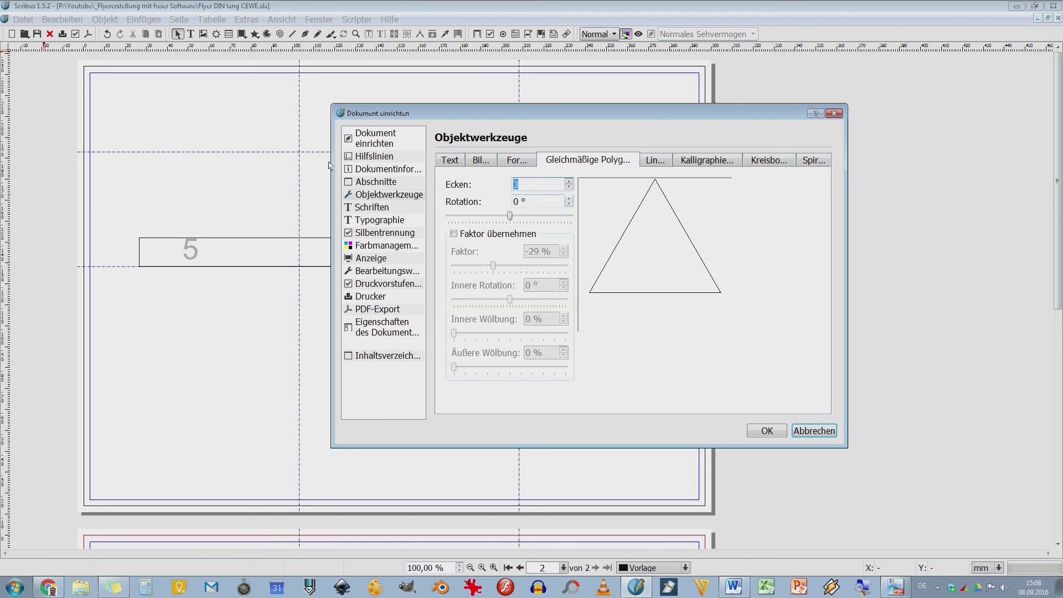
Step: Browse Schriften, Typographie, Farbmanagement and Anzeige, ending on Drucker with Lett-ServerPR2 output
{"action": "left_click", "coordinate": [372, 208]}
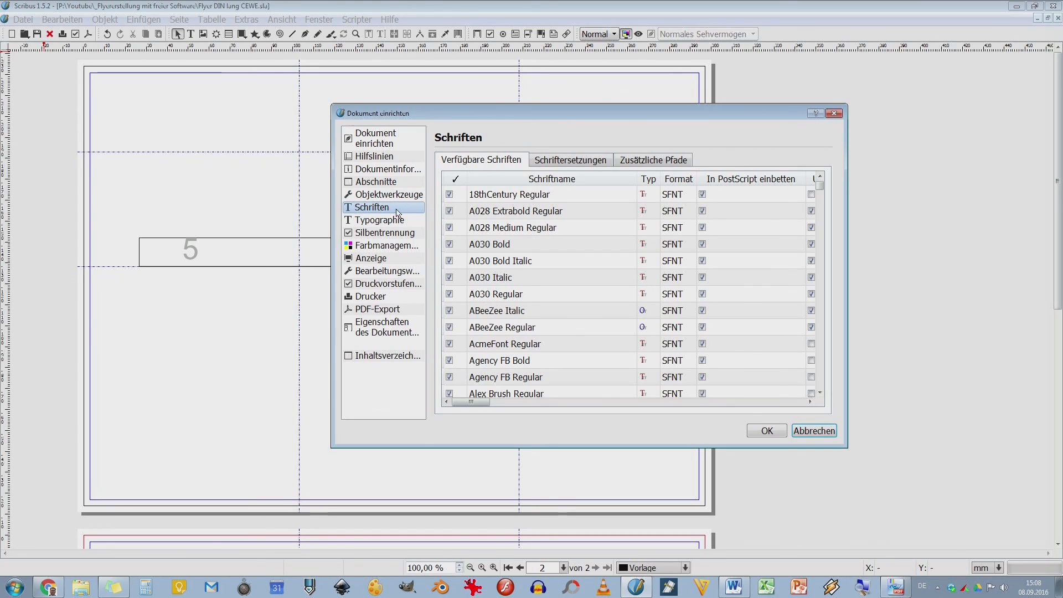
{"action": "mouse_move", "coordinate": [650, 388]}
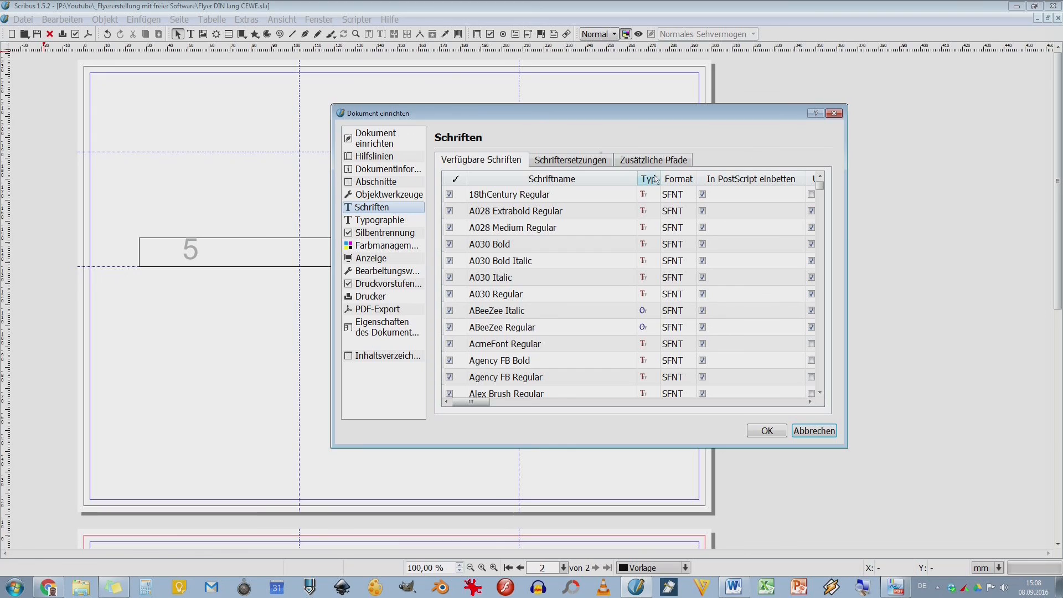
{"action": "mouse_move", "coordinate": [269, 97]}
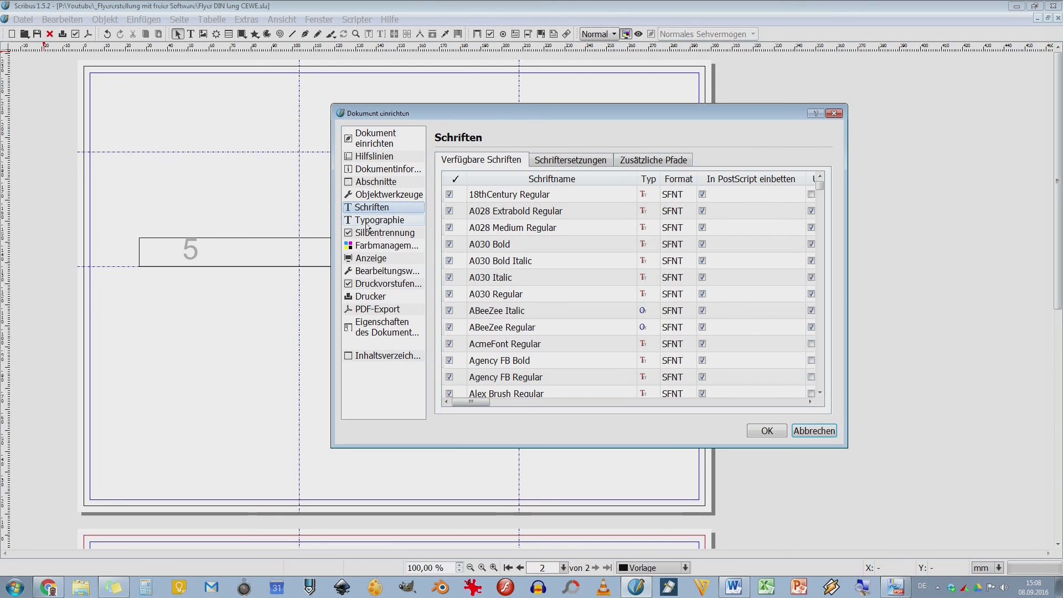
{"action": "left_click", "coordinate": [377, 220]}
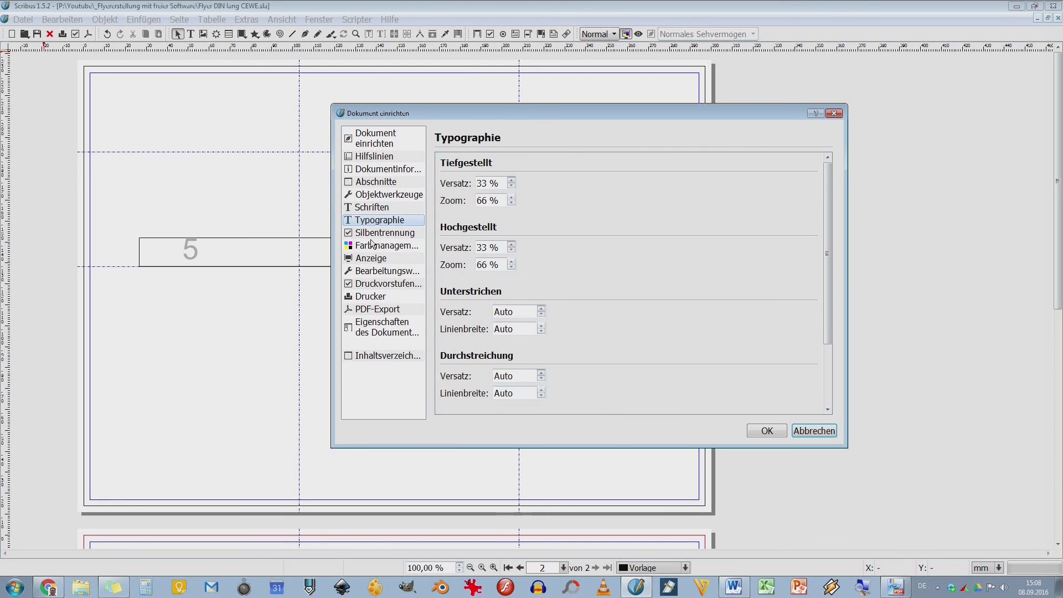
{"action": "left_click", "coordinate": [386, 246]}
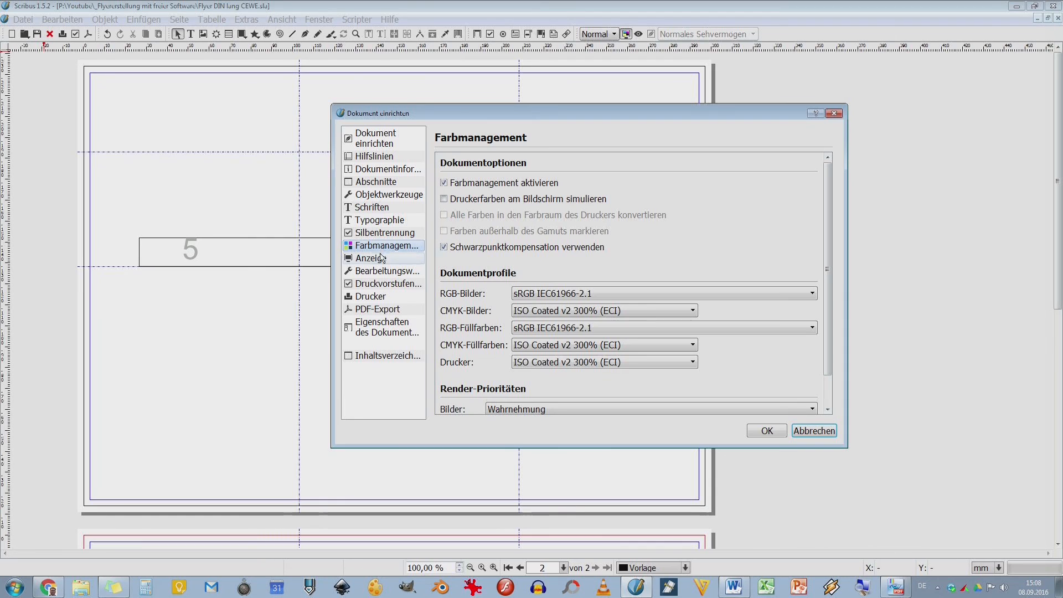
{"action": "left_click", "coordinate": [371, 258]}
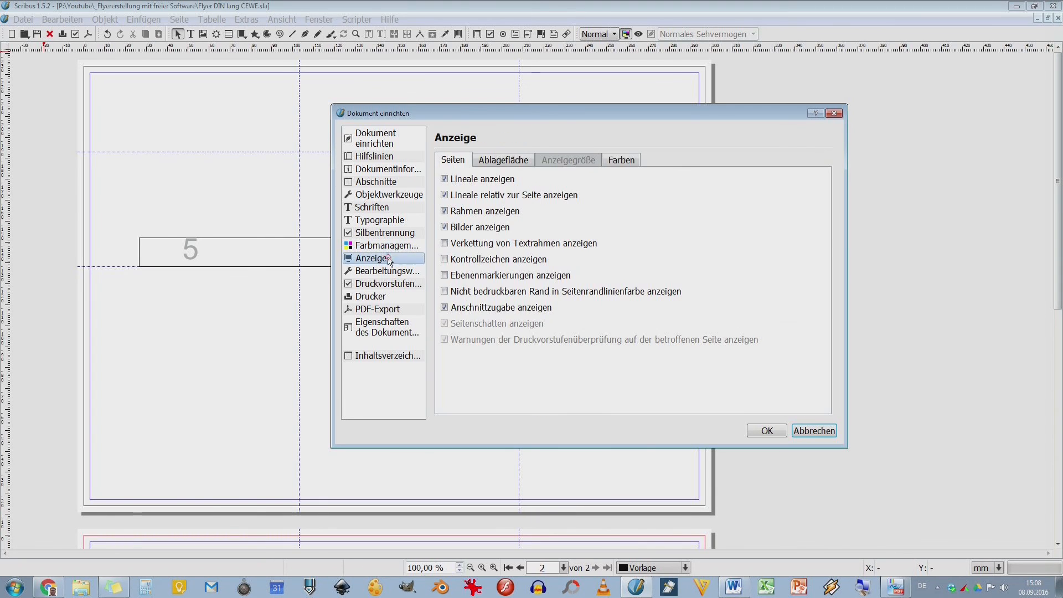
{"action": "left_click", "coordinate": [387, 245]}
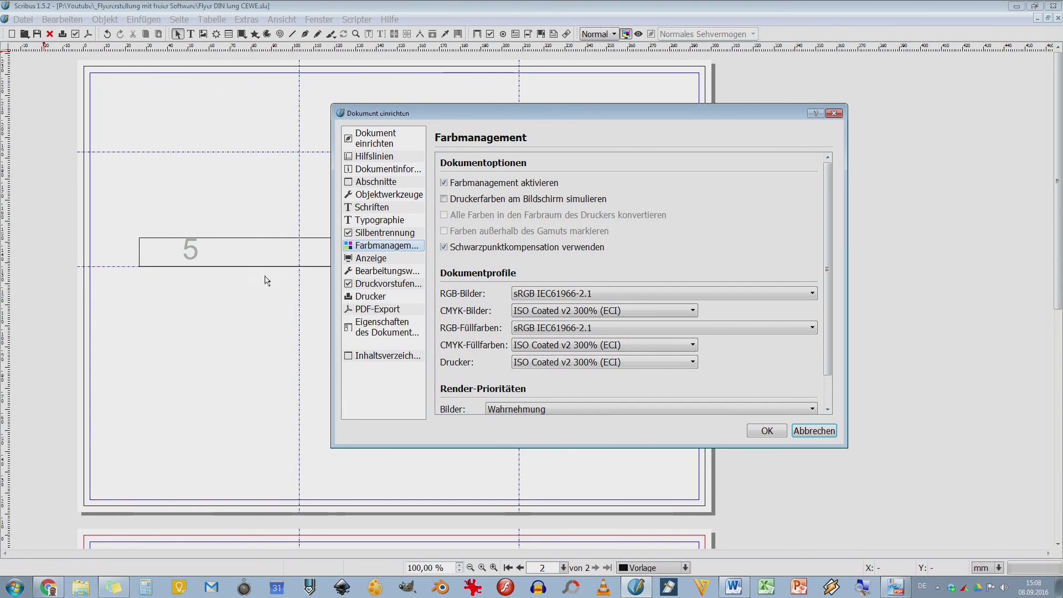
{"action": "left_click", "coordinate": [372, 258]}
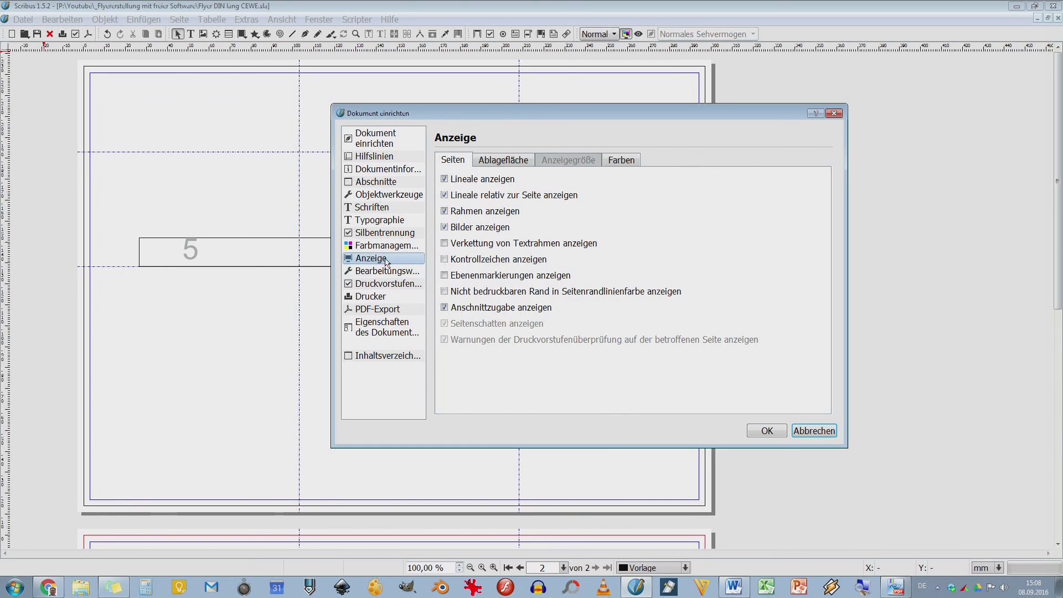
{"action": "left_click", "coordinate": [370, 297]}
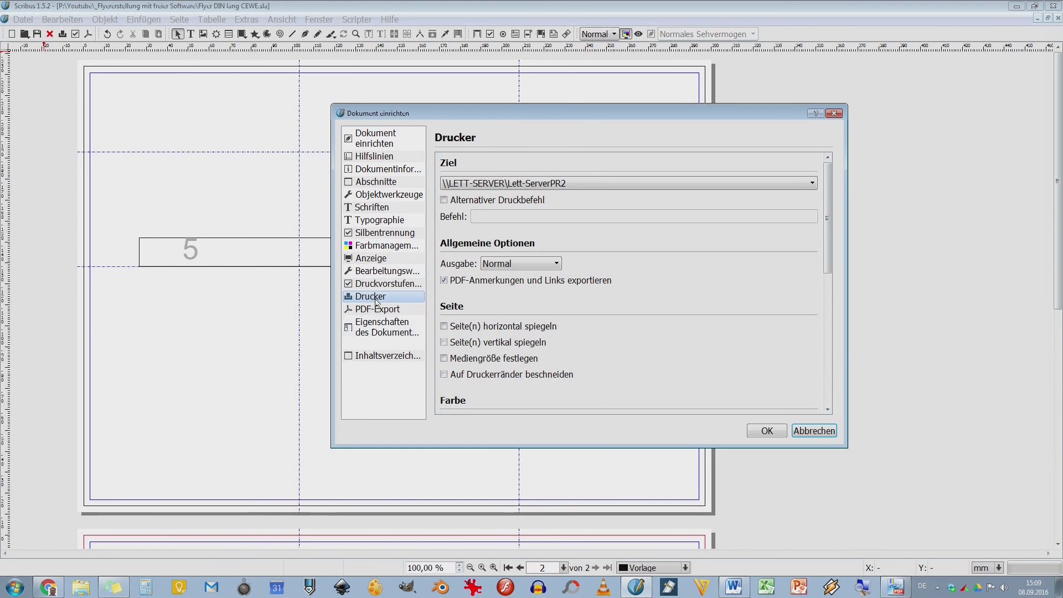
Step: View the item attributes and Inhaltsverzeichnis pages, then cancel the document setup
{"action": "left_click", "coordinate": [382, 327]}
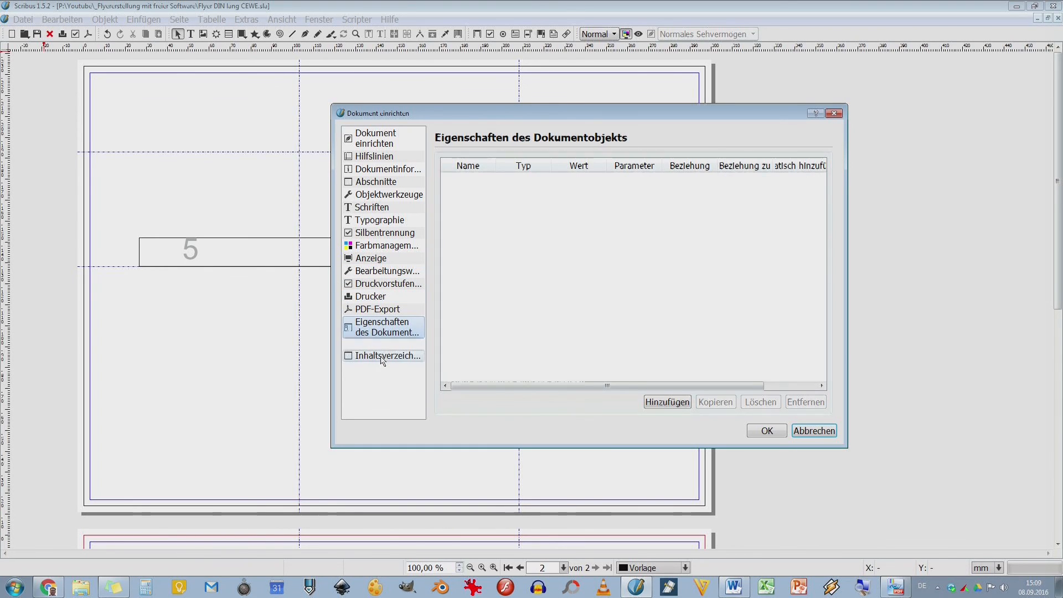
{"action": "left_click", "coordinate": [388, 355]}
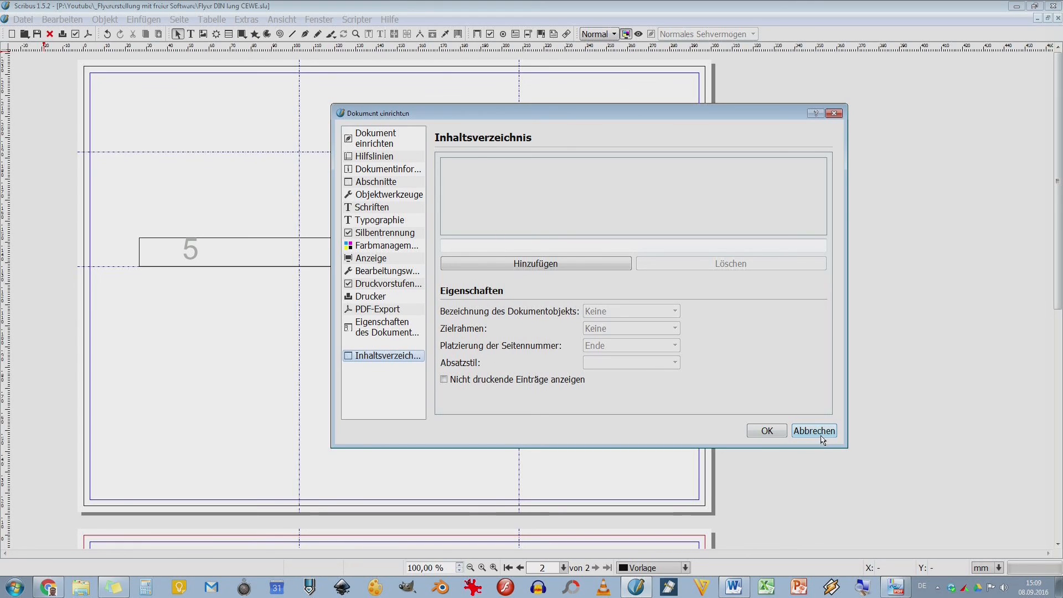
{"action": "left_click", "coordinate": [814, 431]}
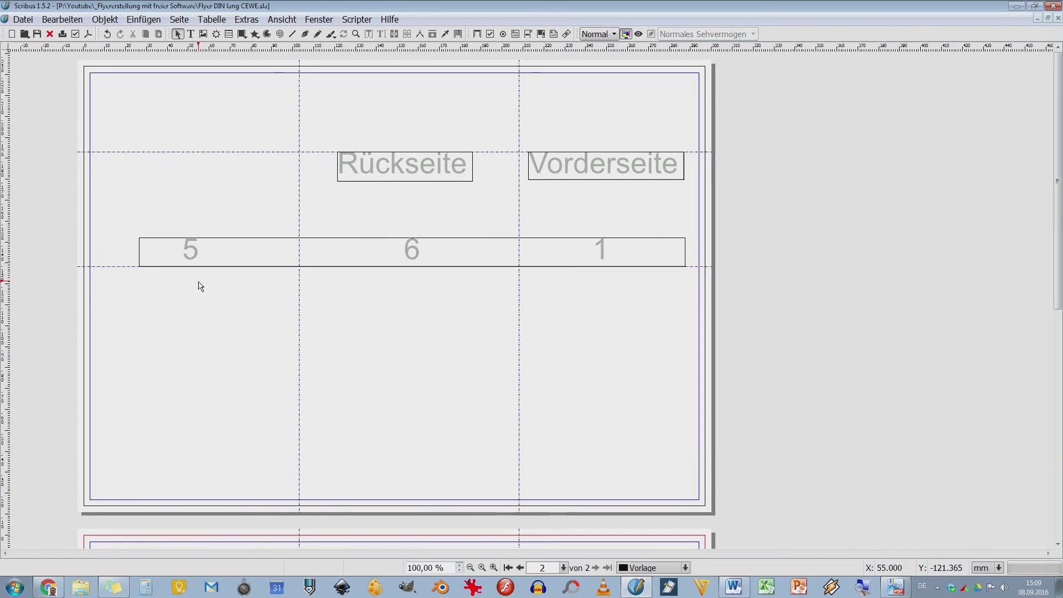
{"action": "mouse_move", "coordinate": [209, 277]}
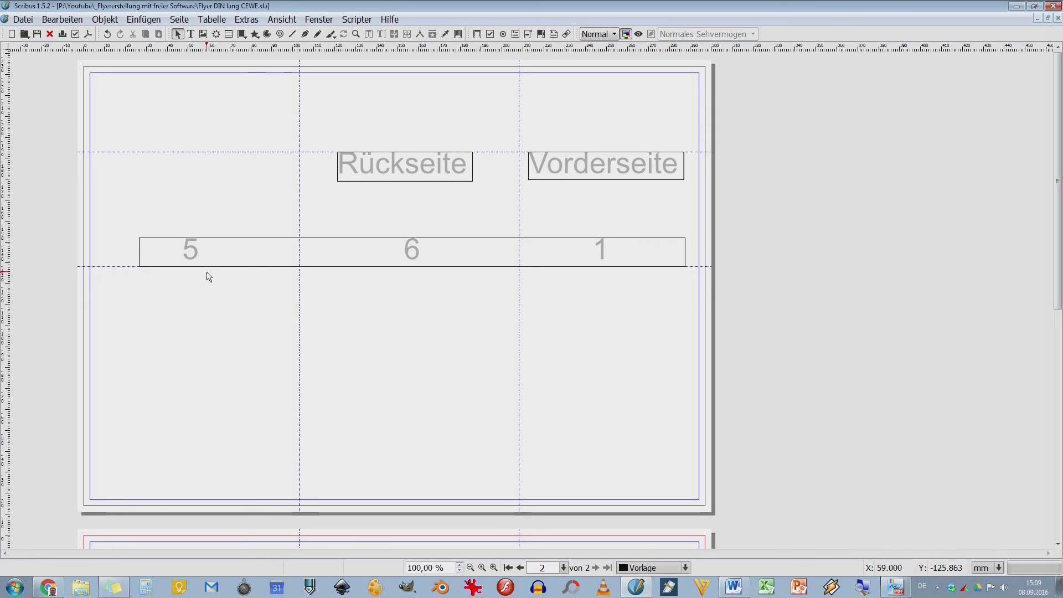
{"action": "mouse_move", "coordinate": [210, 275]}
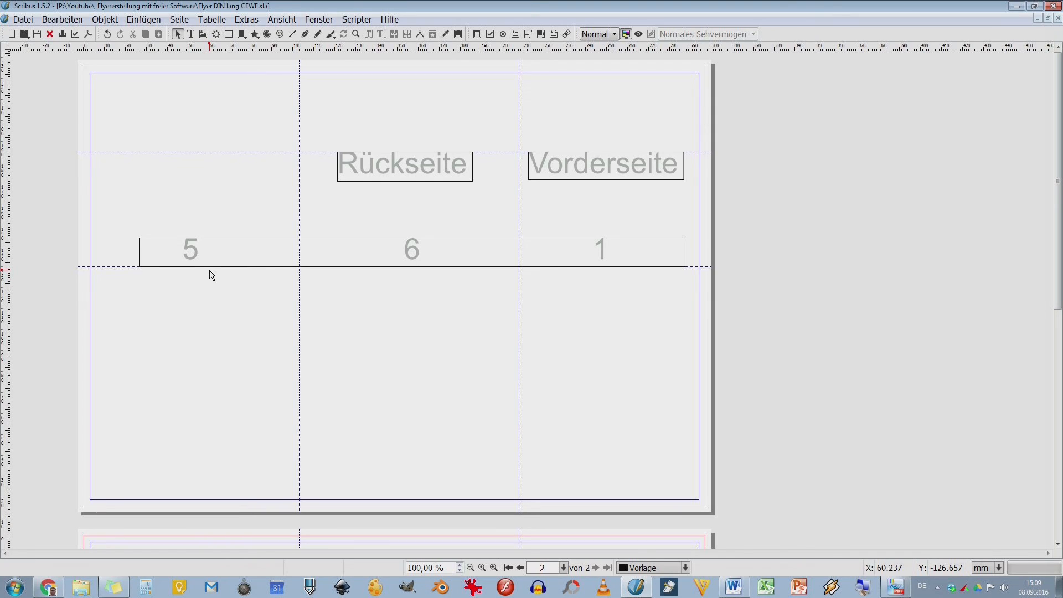